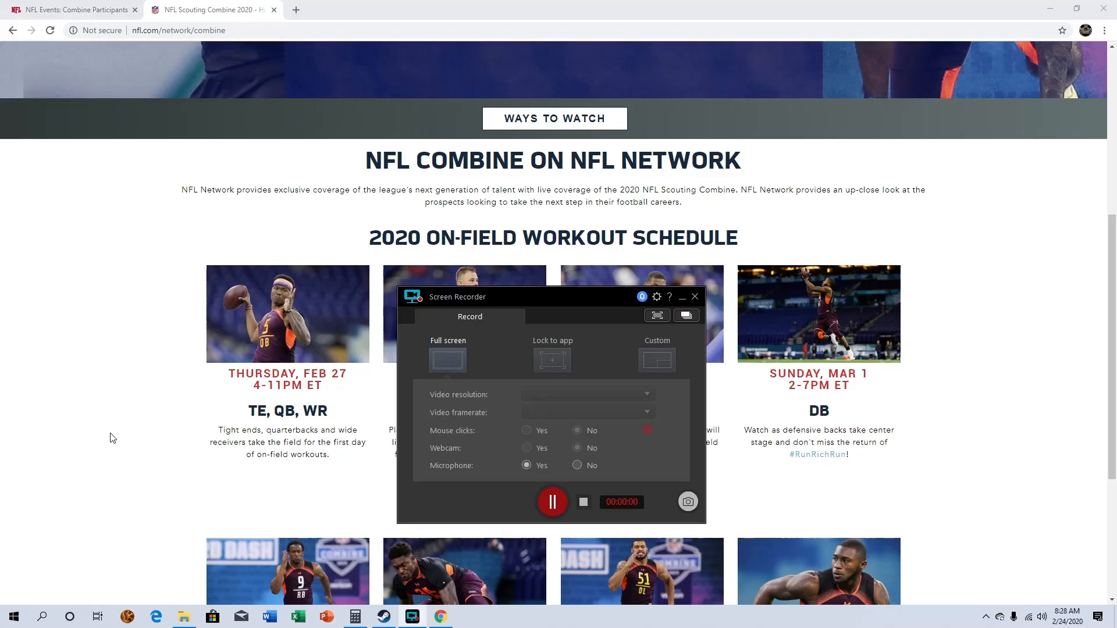
Step: Switch to the combine participants list and read down the first quarterbacks
left_click(682, 297)
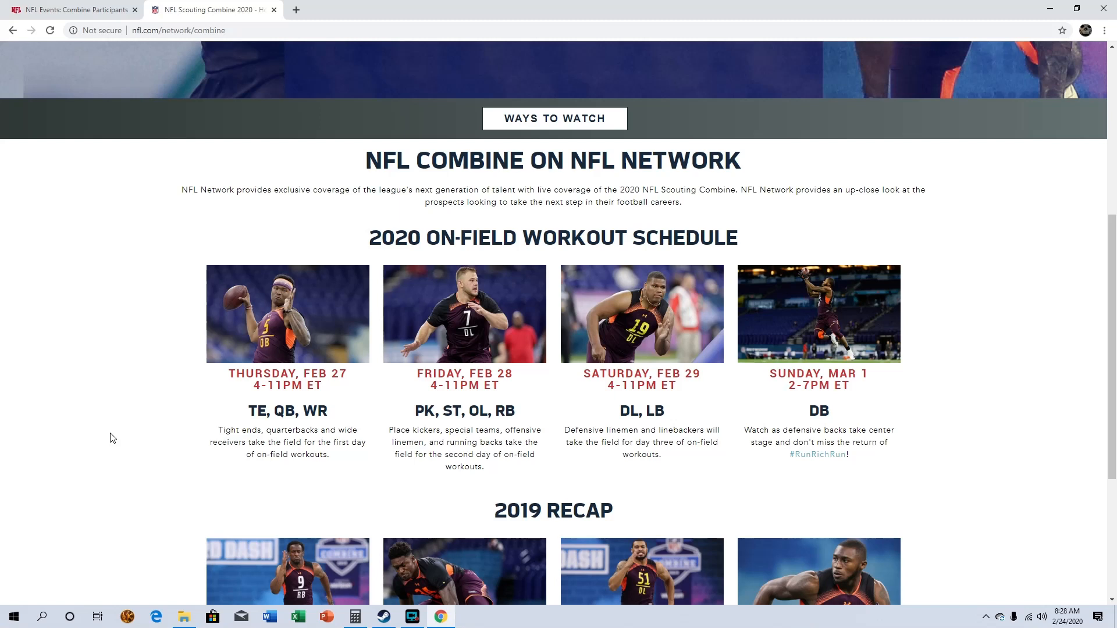
mouse_move(731, 625)
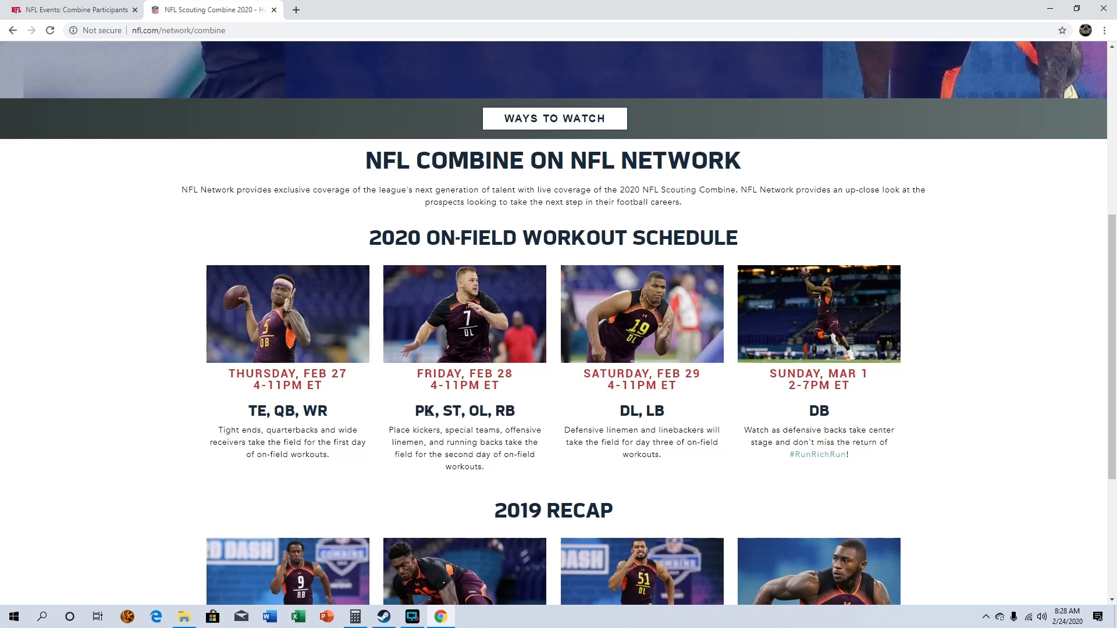
mouse_move(478, 476)
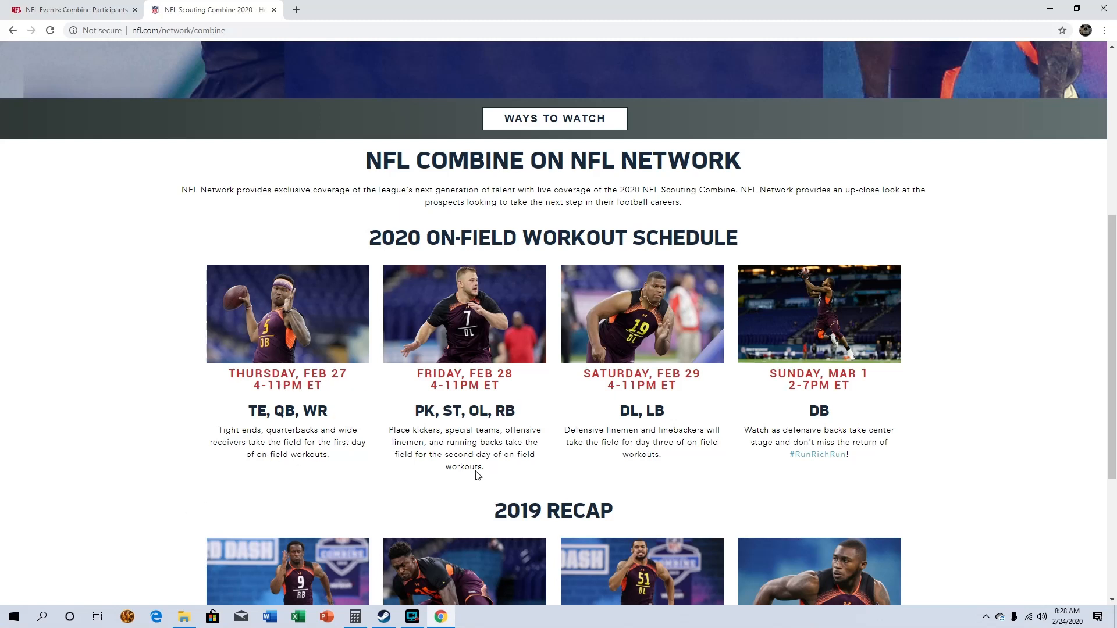
mouse_move(449, 396)
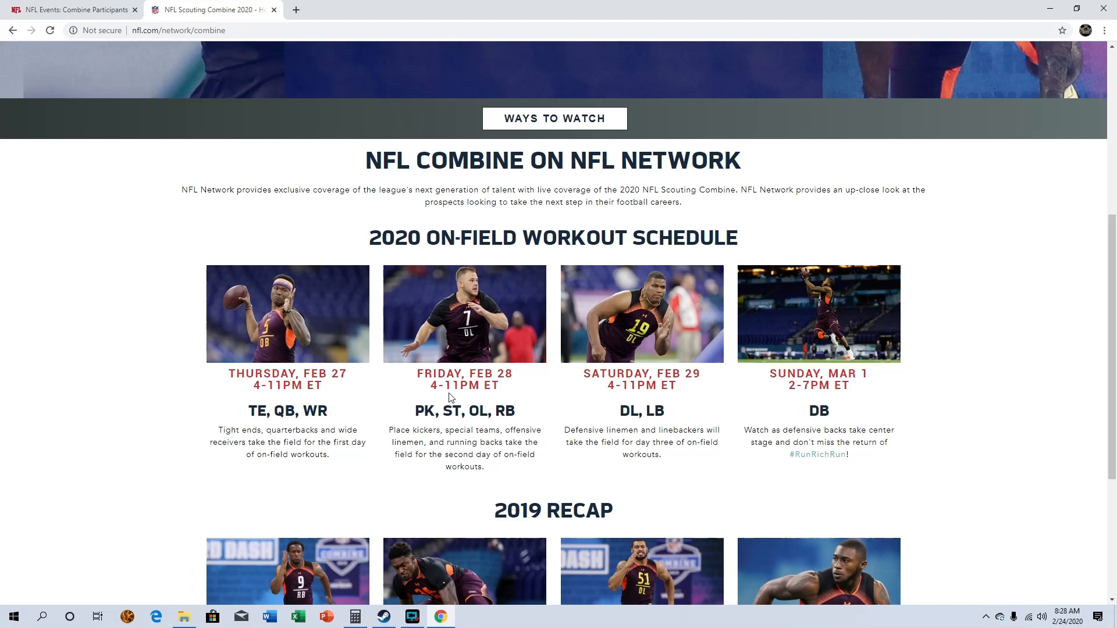
mouse_move(449, 386)
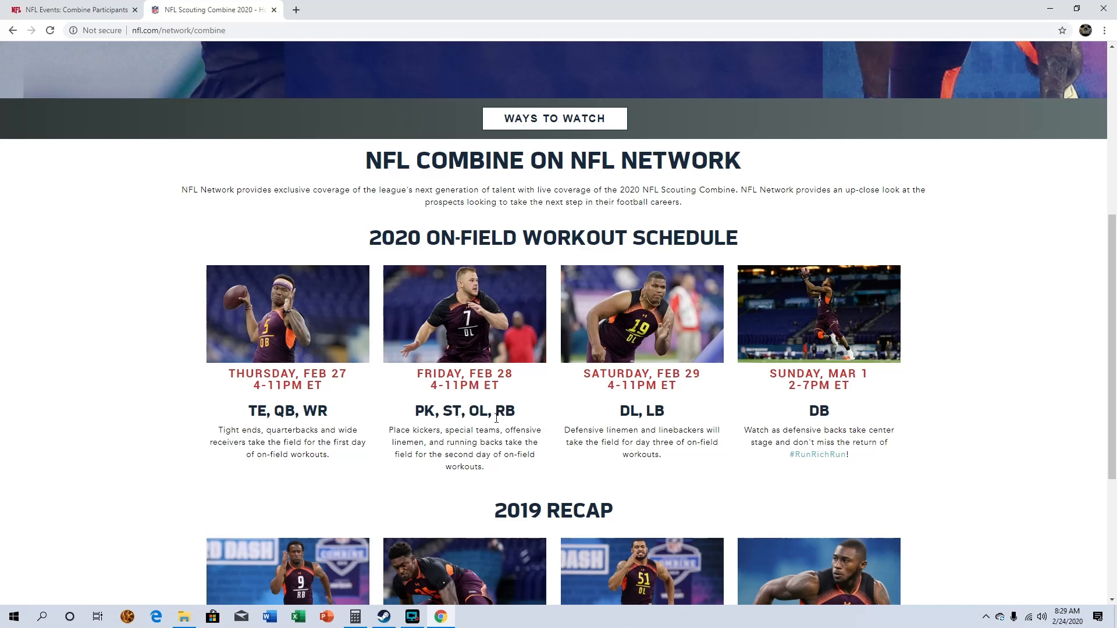
mouse_move(651, 479)
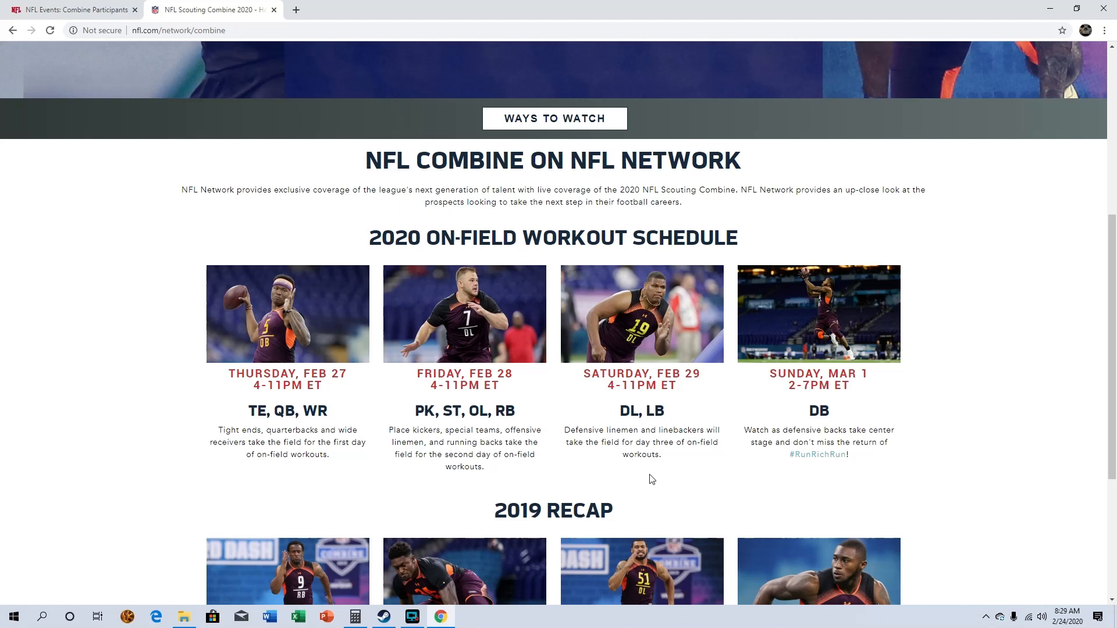
mouse_move(614, 372)
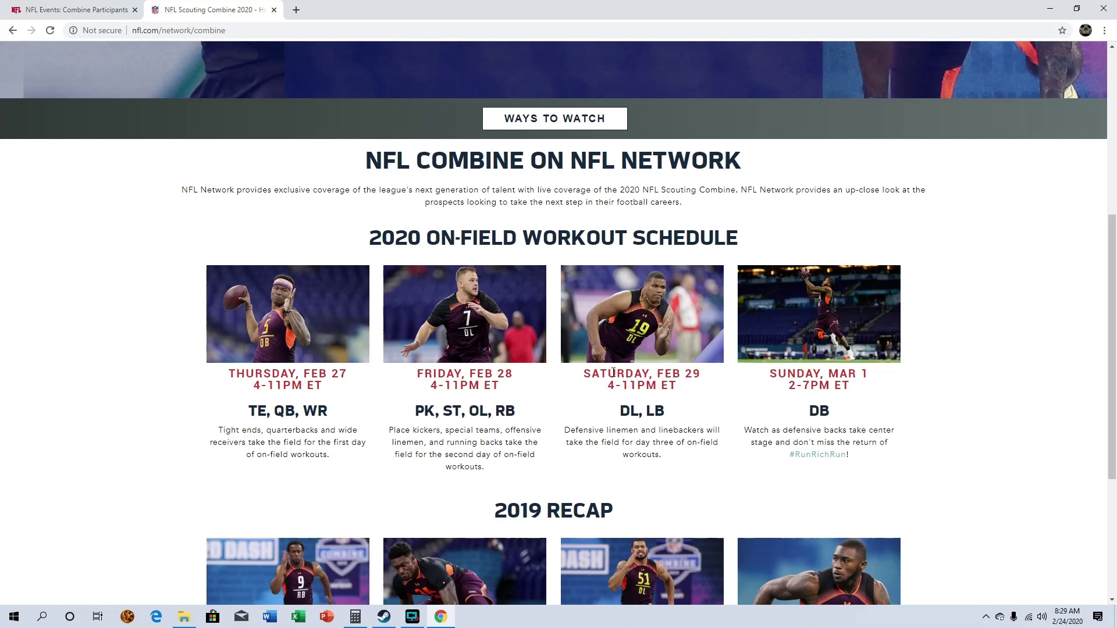
mouse_move(644, 445)
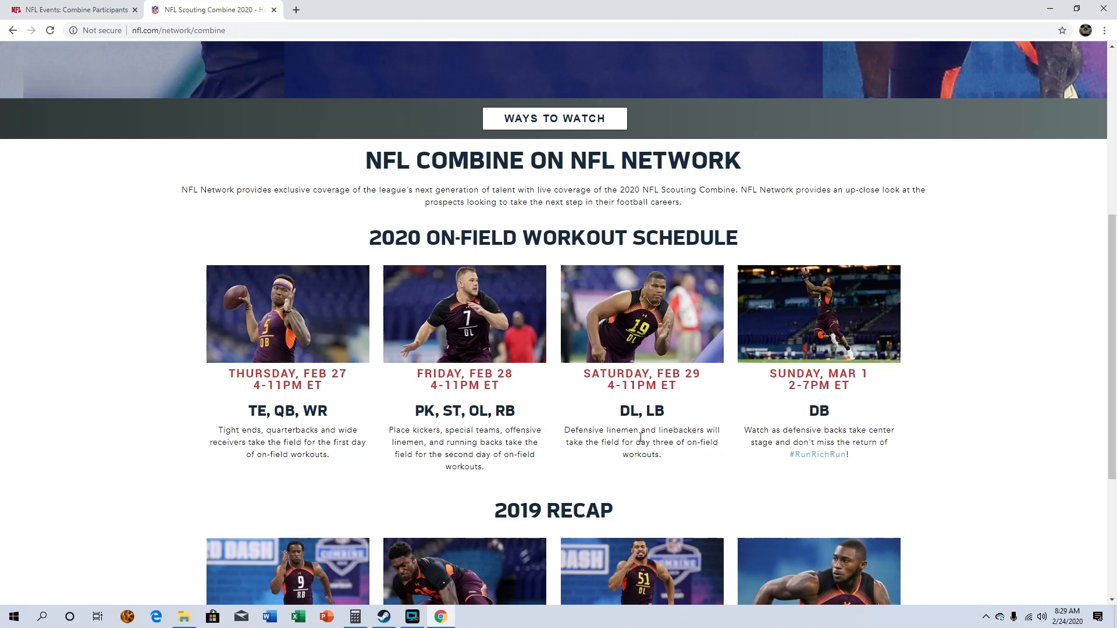
mouse_move(724, 402)
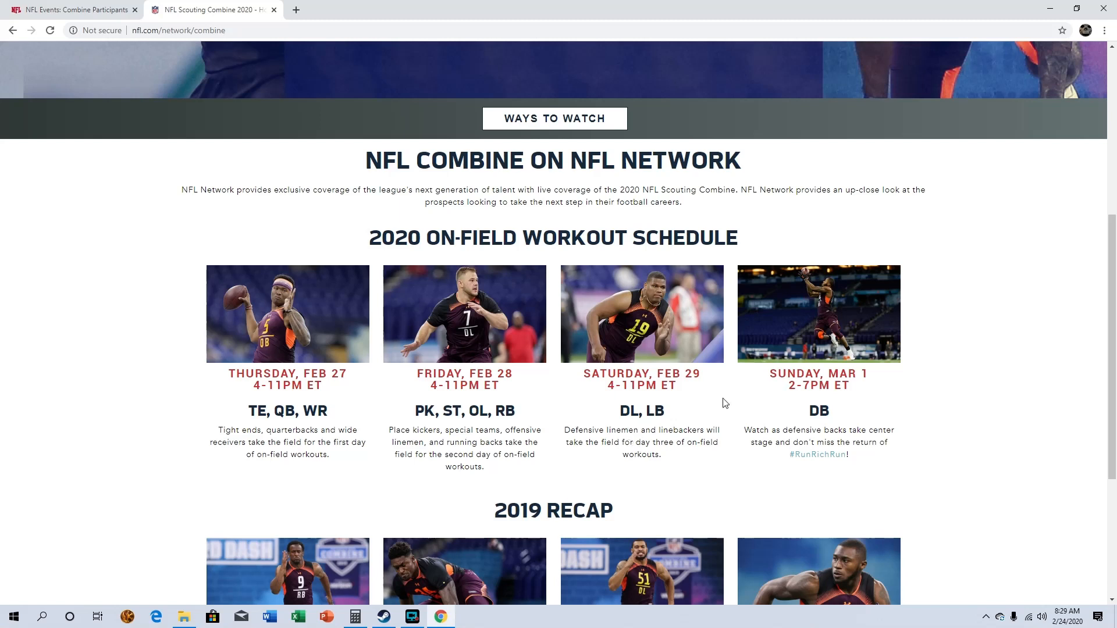
mouse_move(805, 399)
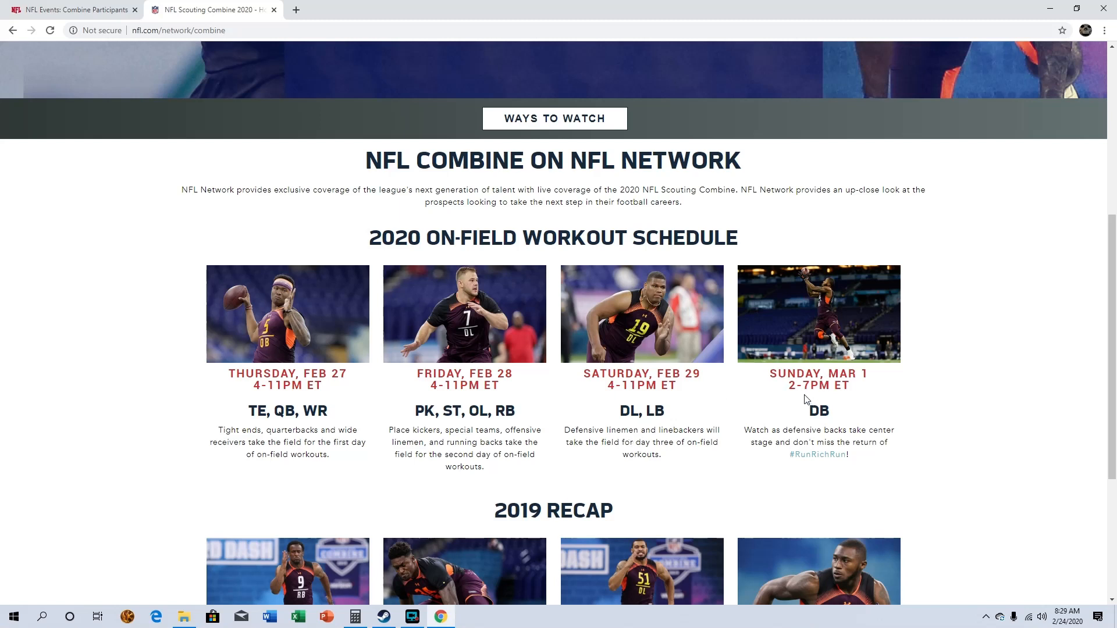
mouse_move(823, 432)
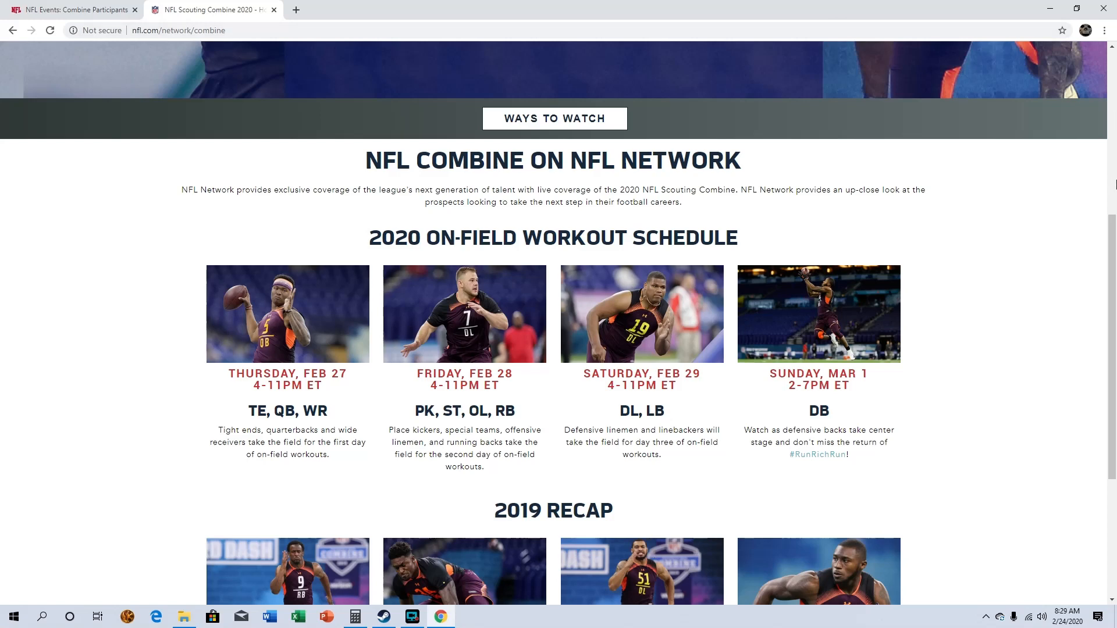
left_click(76, 10)
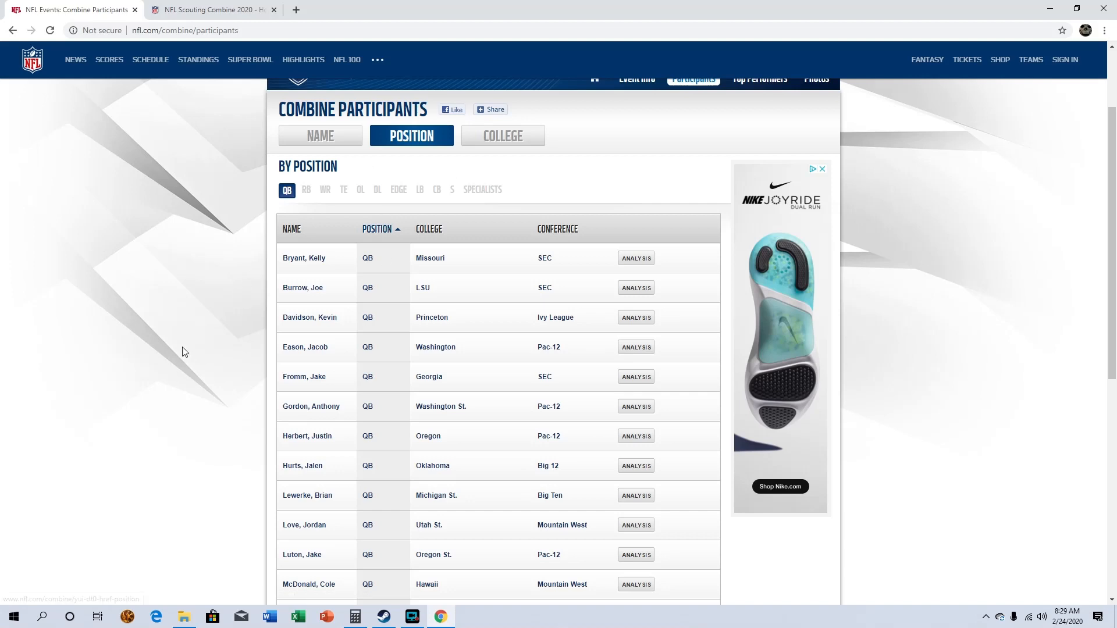
scroll("down", 3)
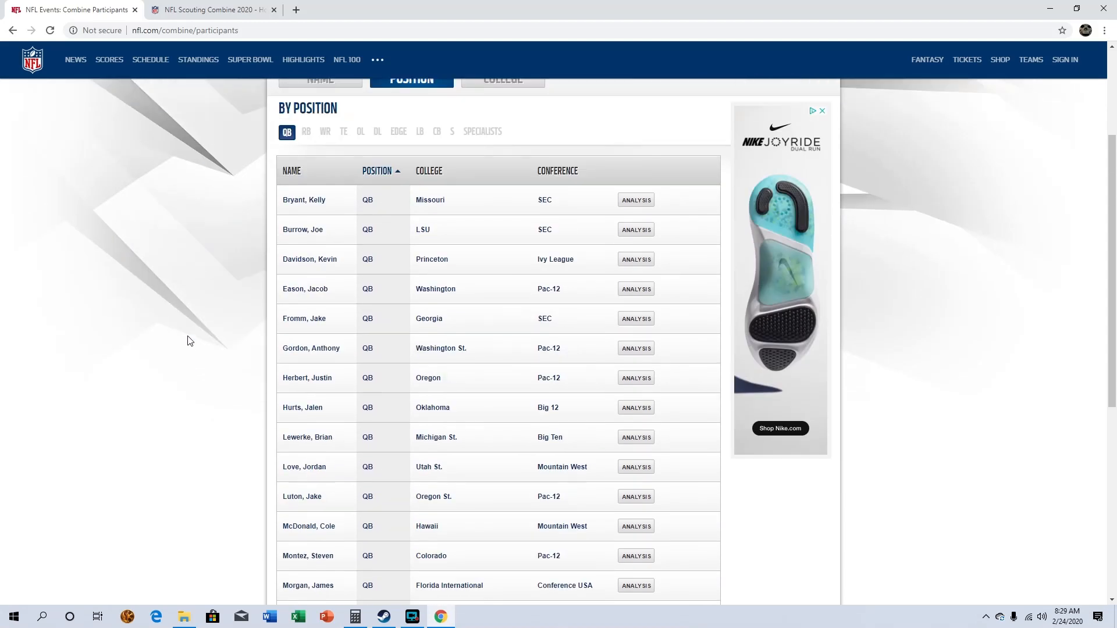
mouse_move(196, 340)
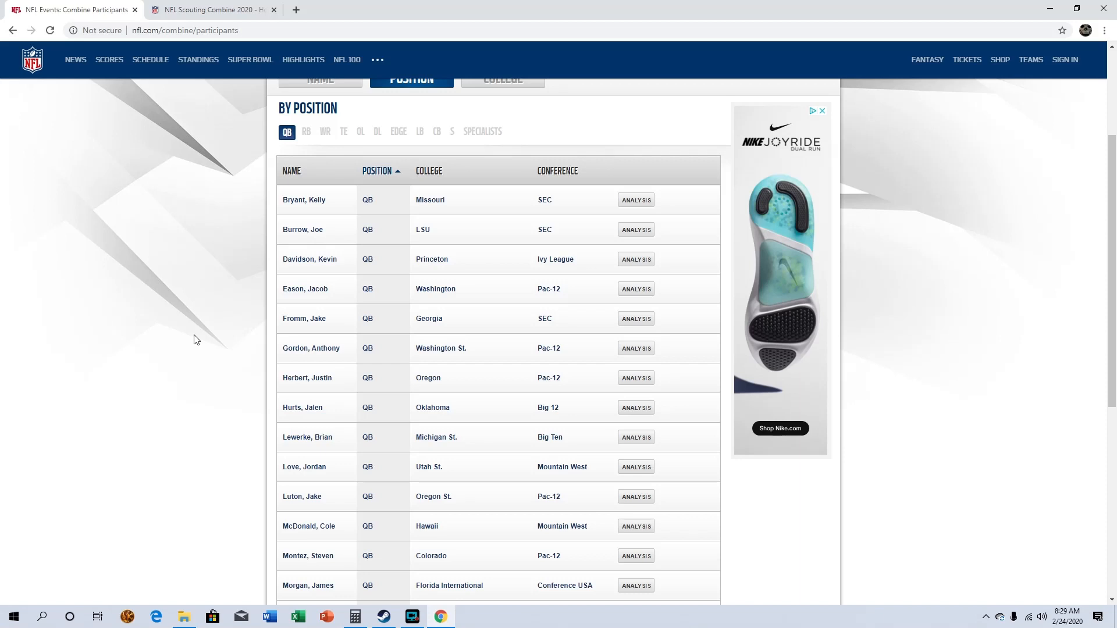
scroll("down", 3)
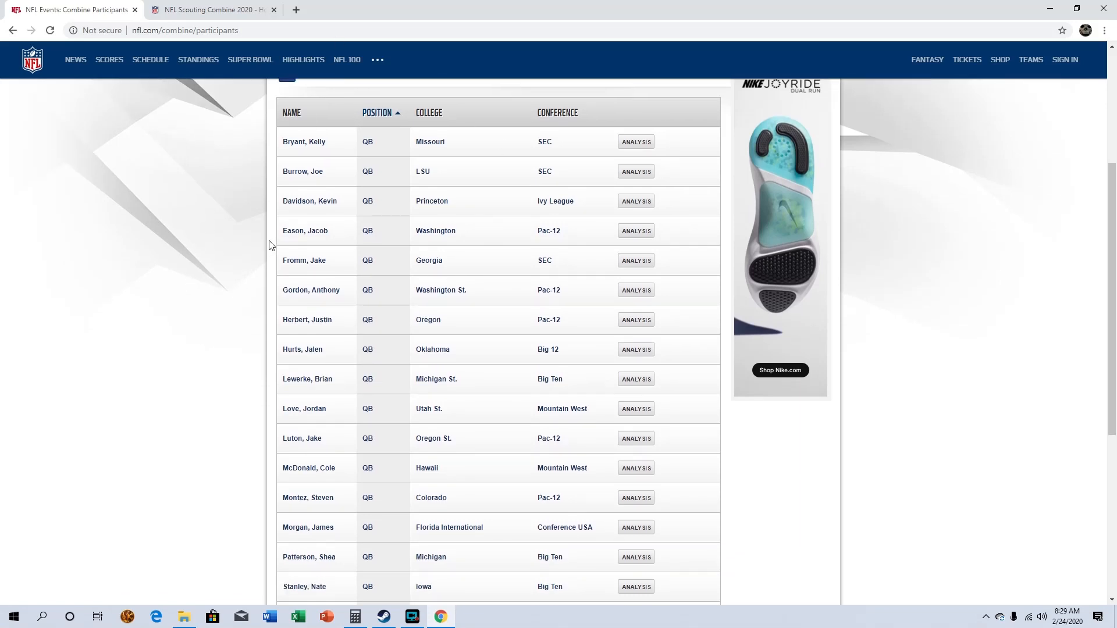
mouse_move(484, 394)
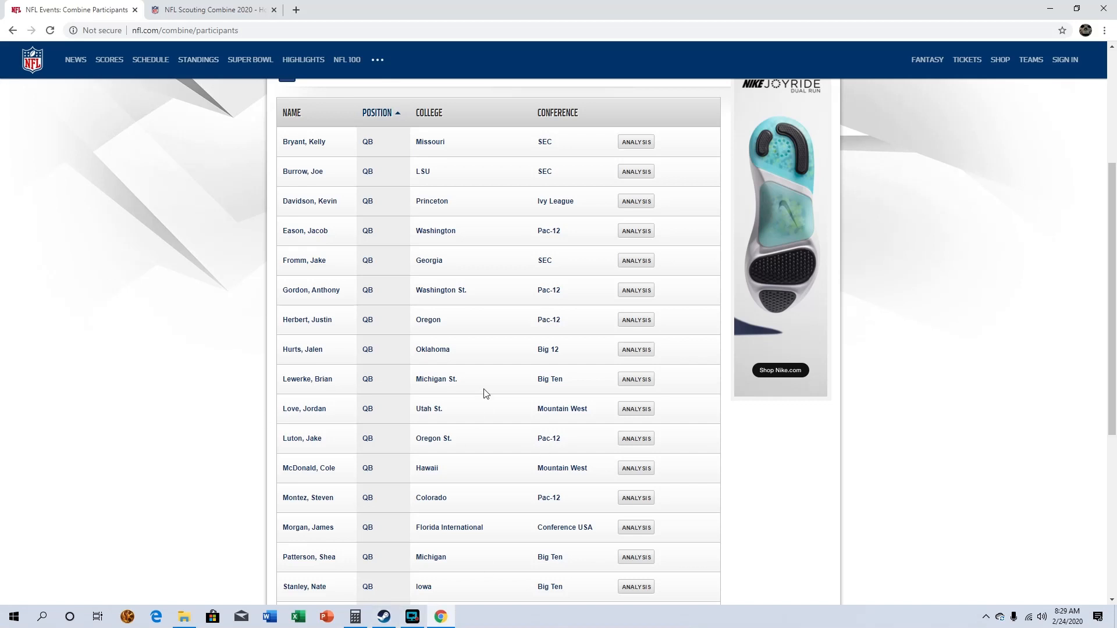
mouse_move(427, 221)
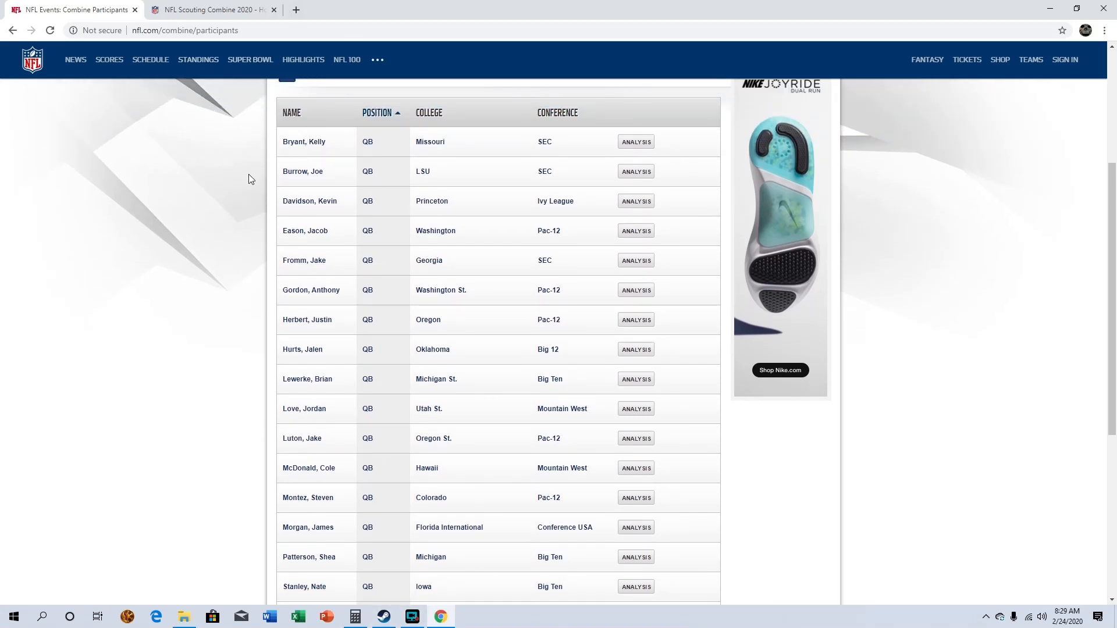
scroll("down", 3)
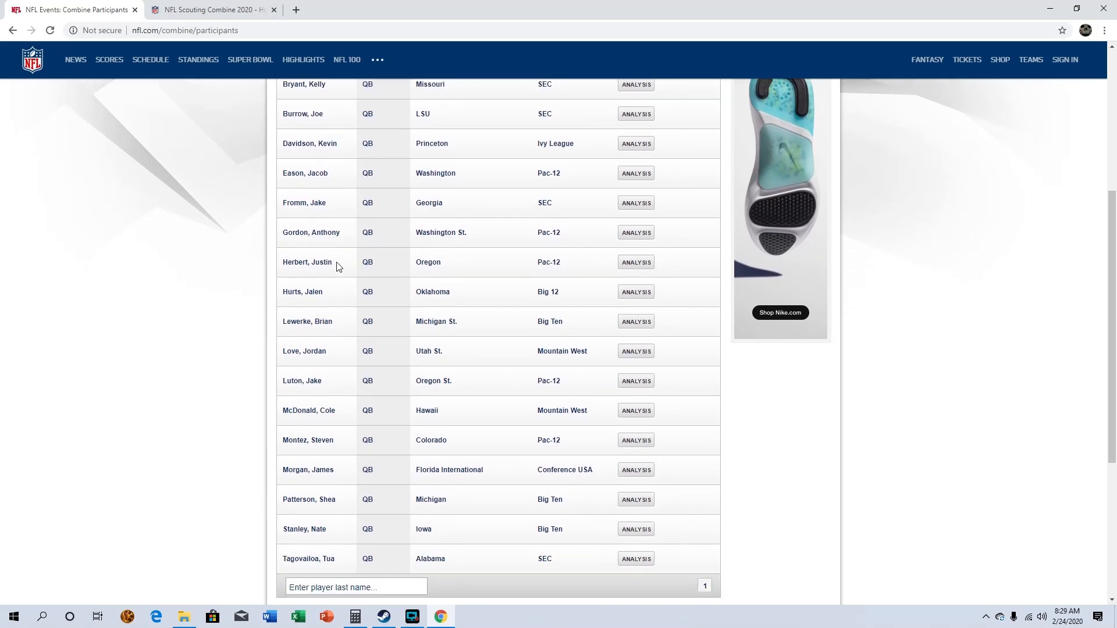
scroll("up", 3)
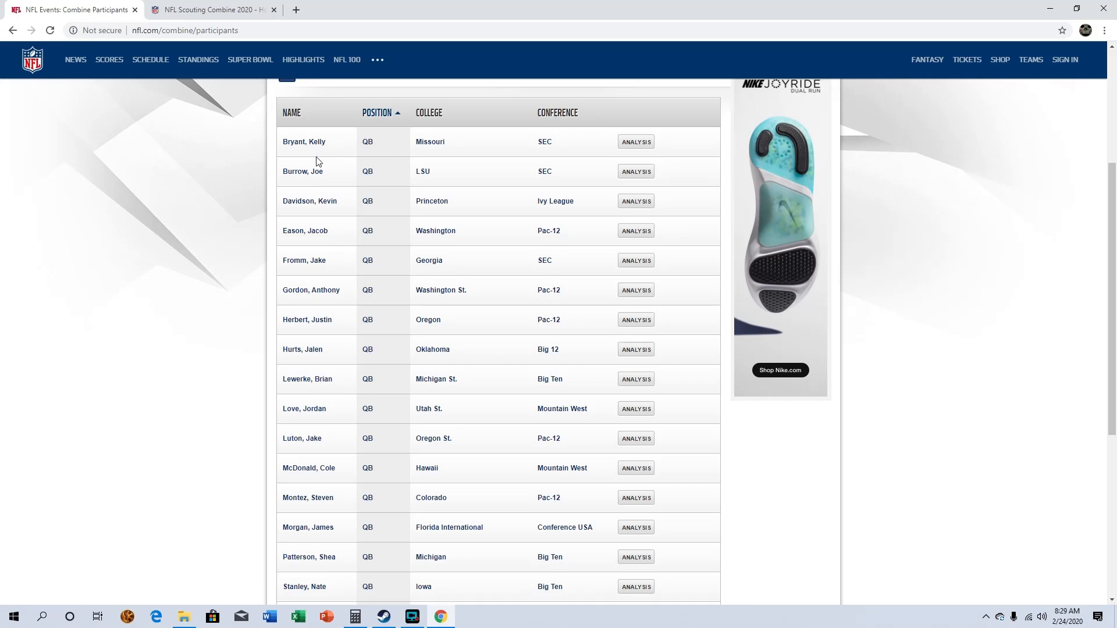
mouse_move(387, 316)
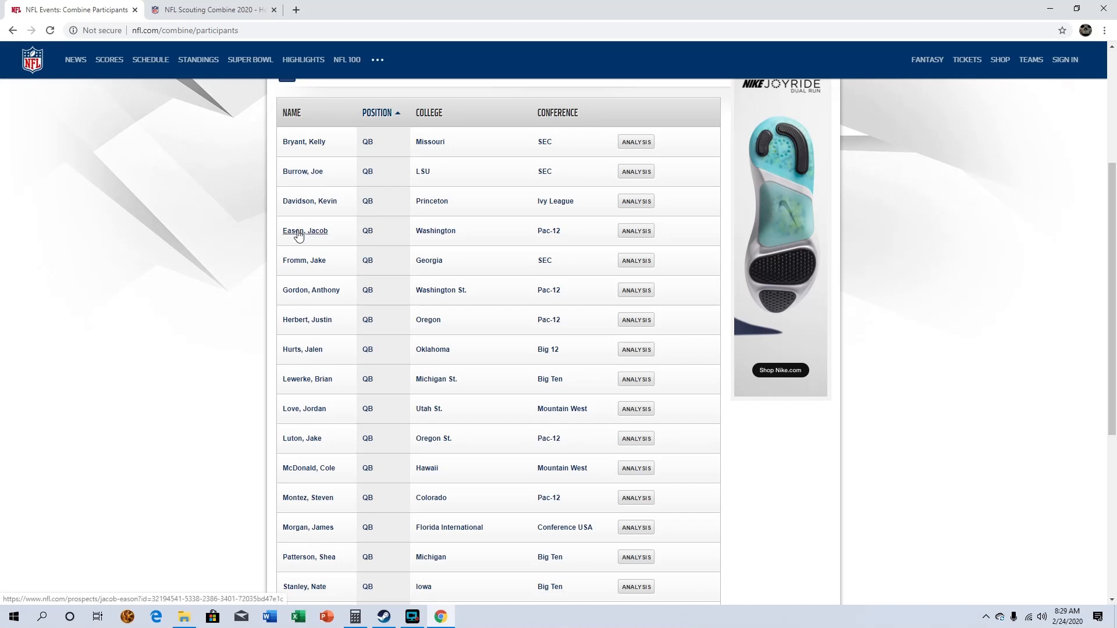
Step: Continue down the quarterback list to its last entries
scroll("down", 3)
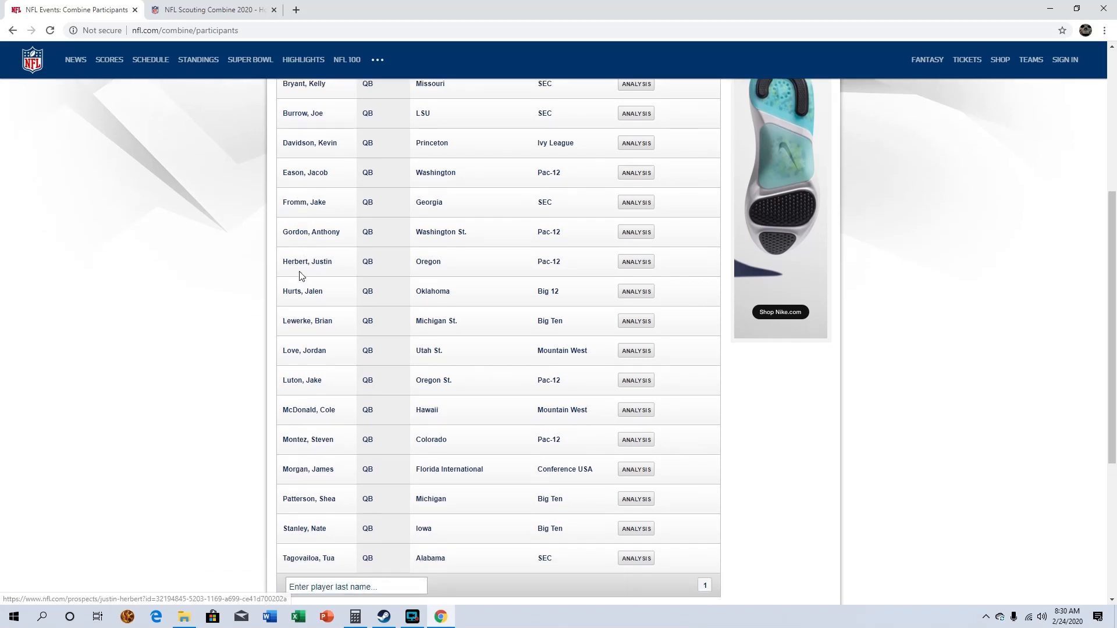
mouse_move(318, 270)
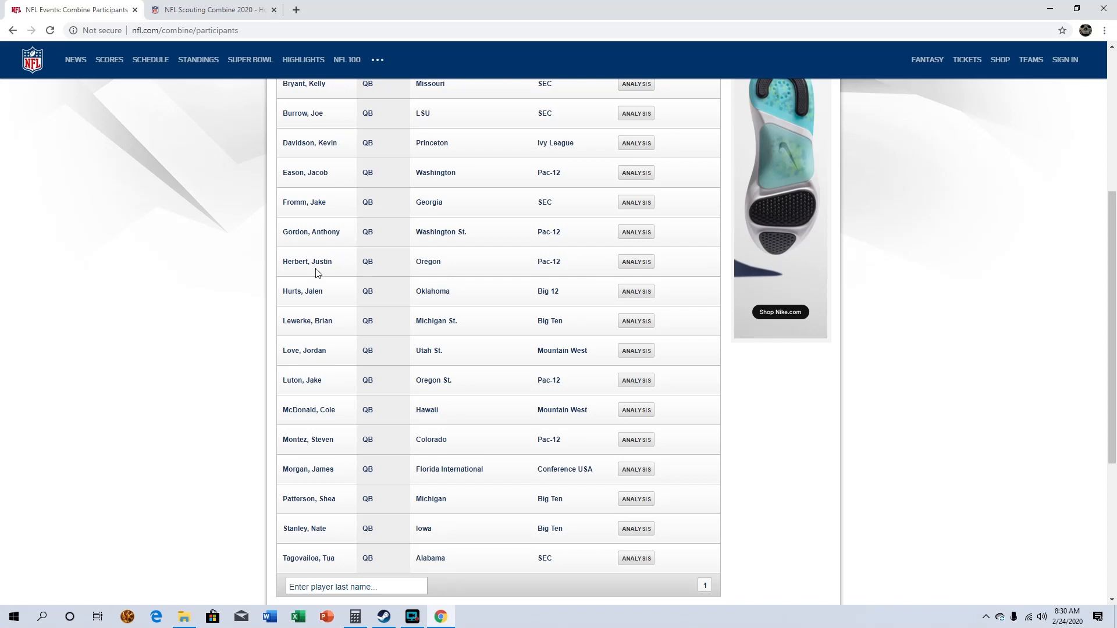
mouse_move(325, 298)
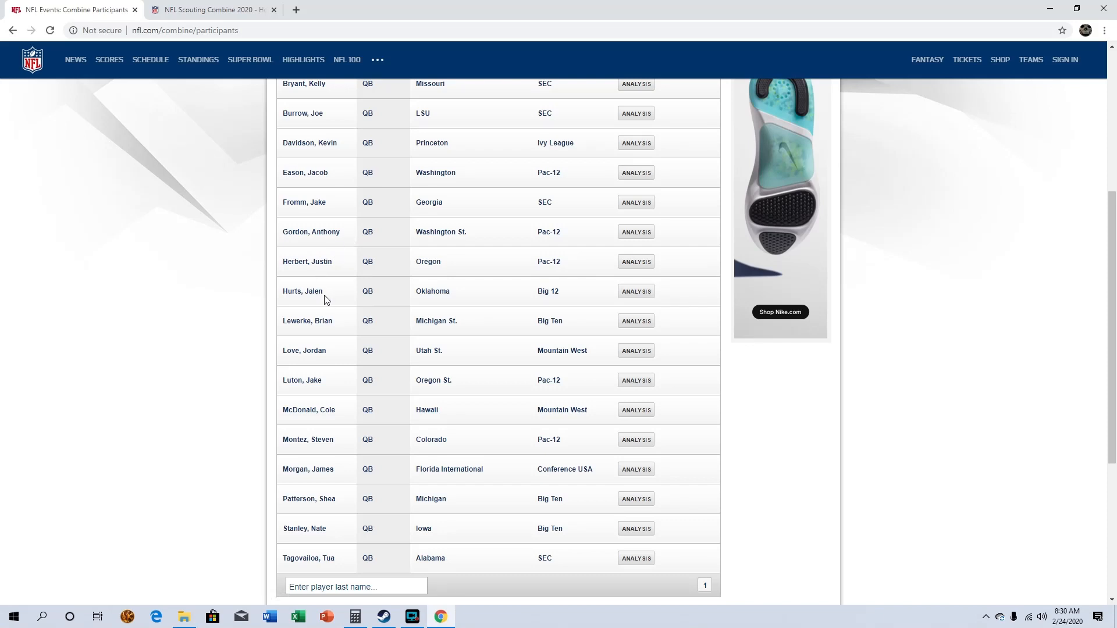
mouse_move(341, 315)
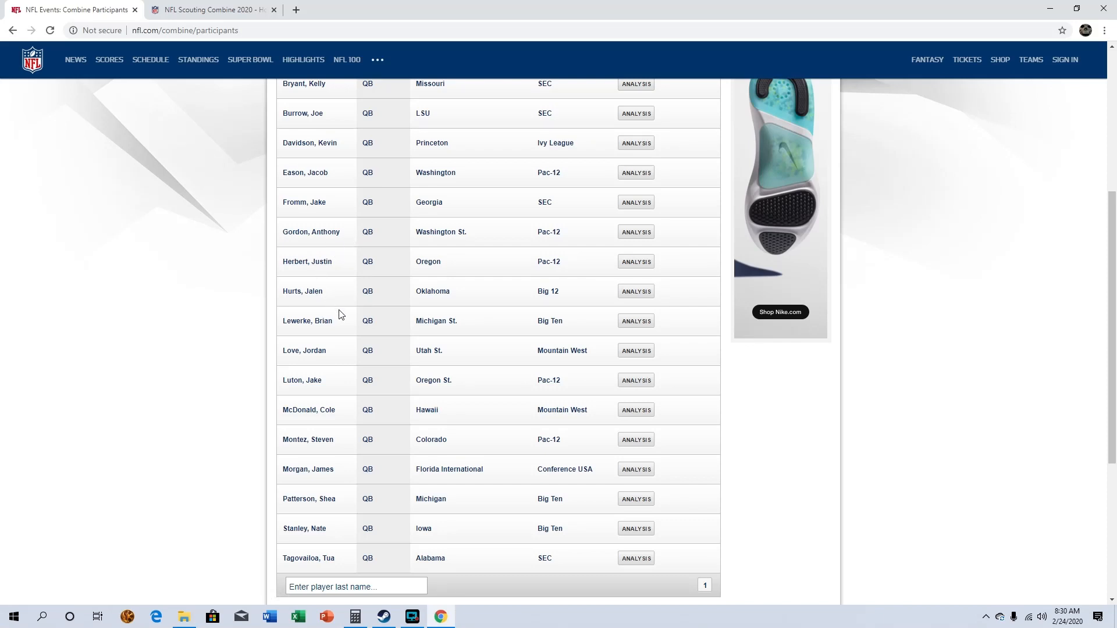
mouse_move(330, 354)
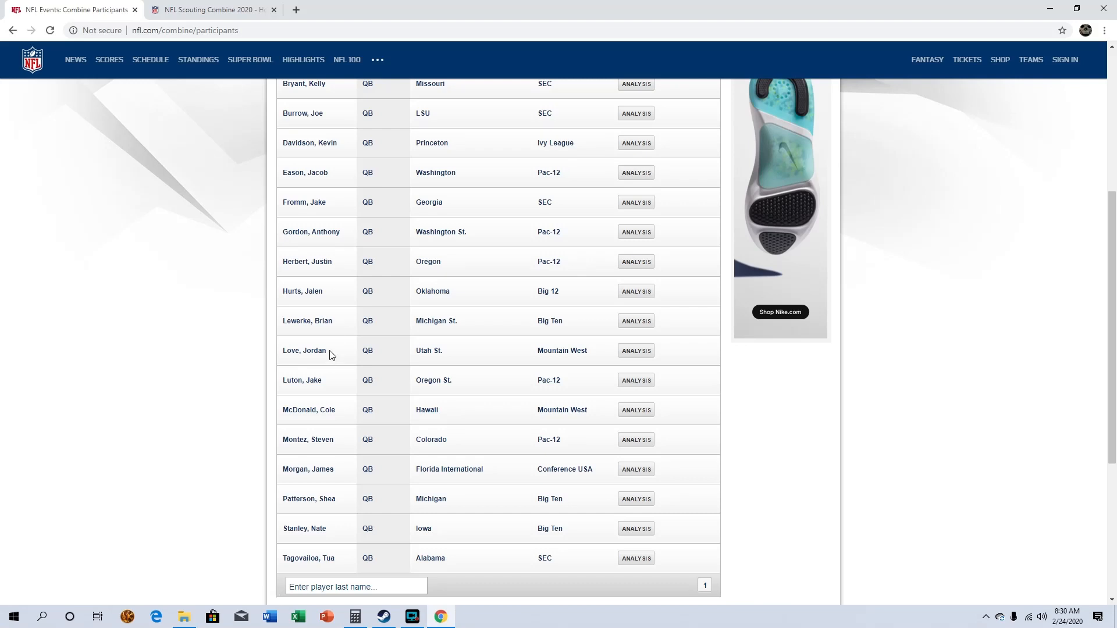
mouse_move(330, 415)
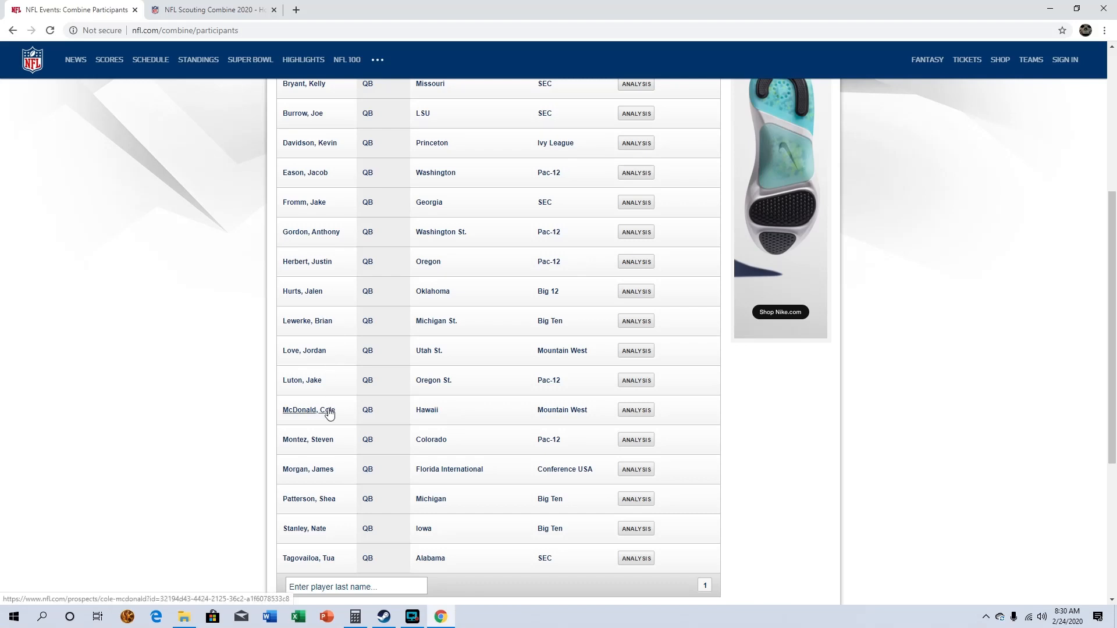
mouse_move(331, 447)
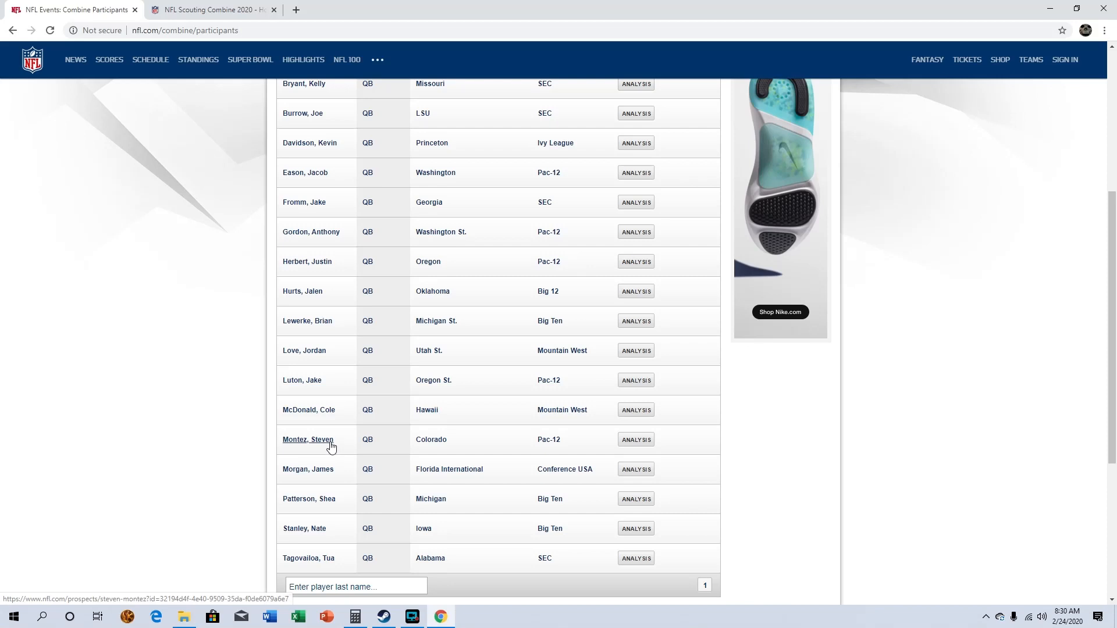
mouse_move(328, 472)
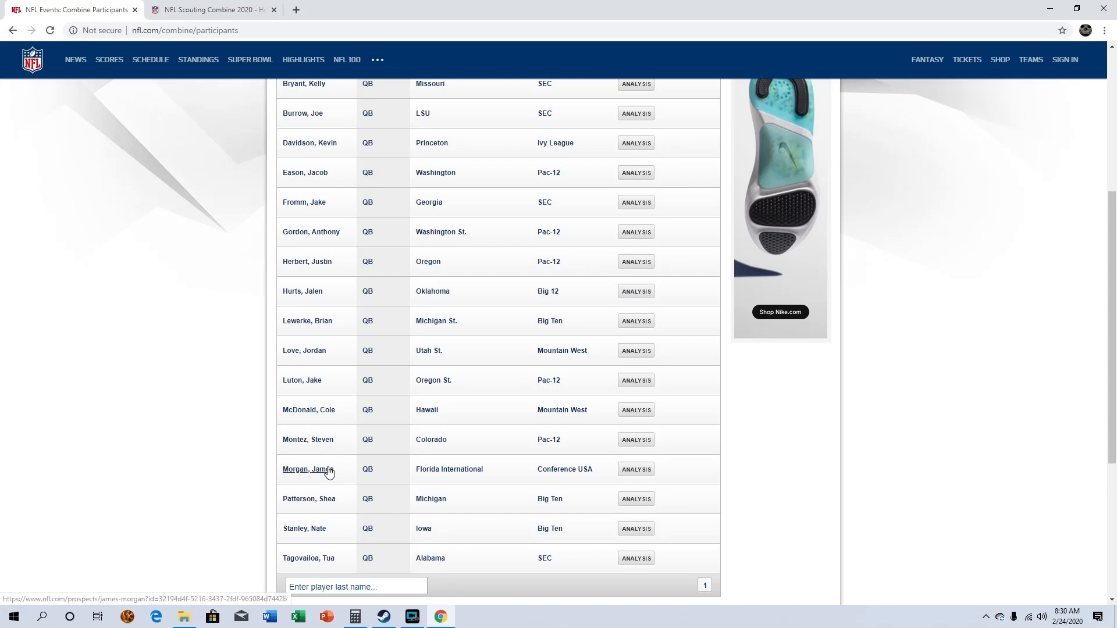
mouse_move(361, 507)
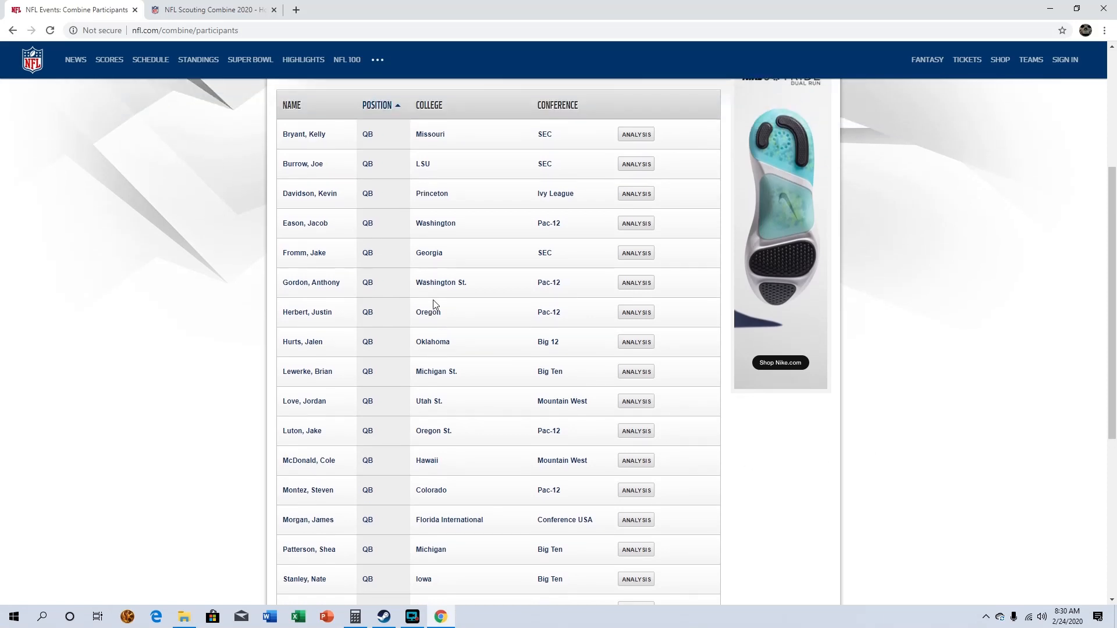
scroll("down", 3)
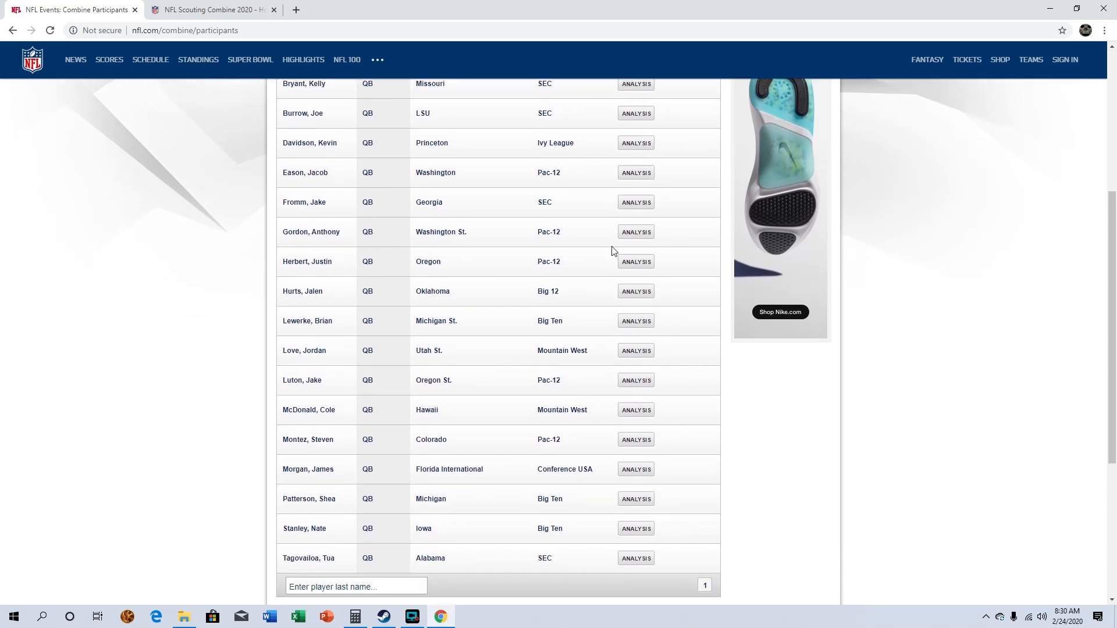
mouse_move(349, 221)
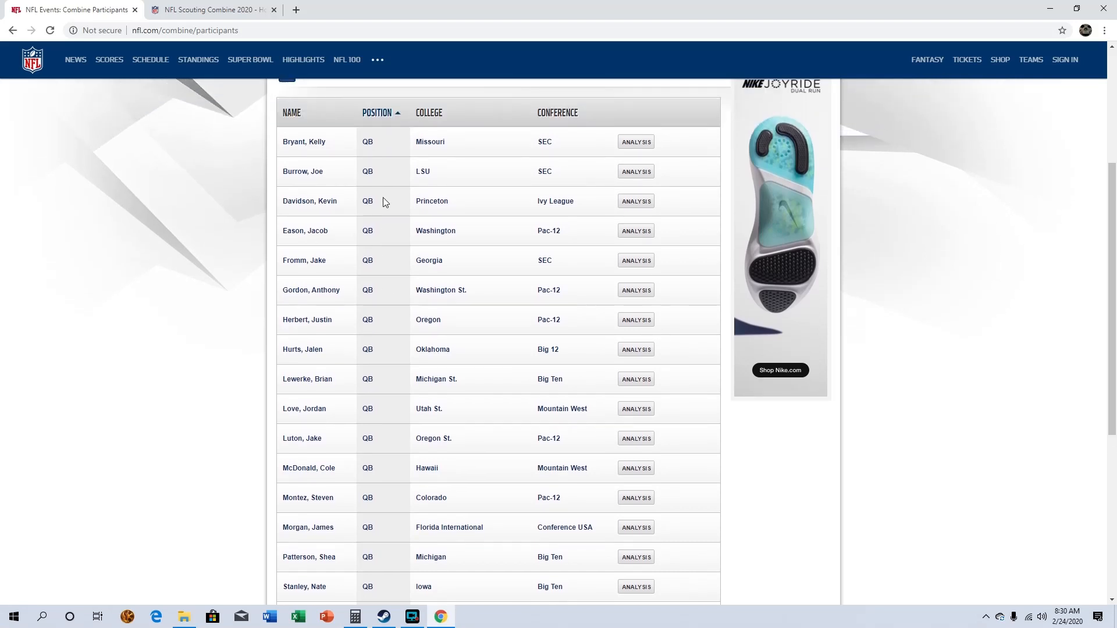
scroll("down", 3)
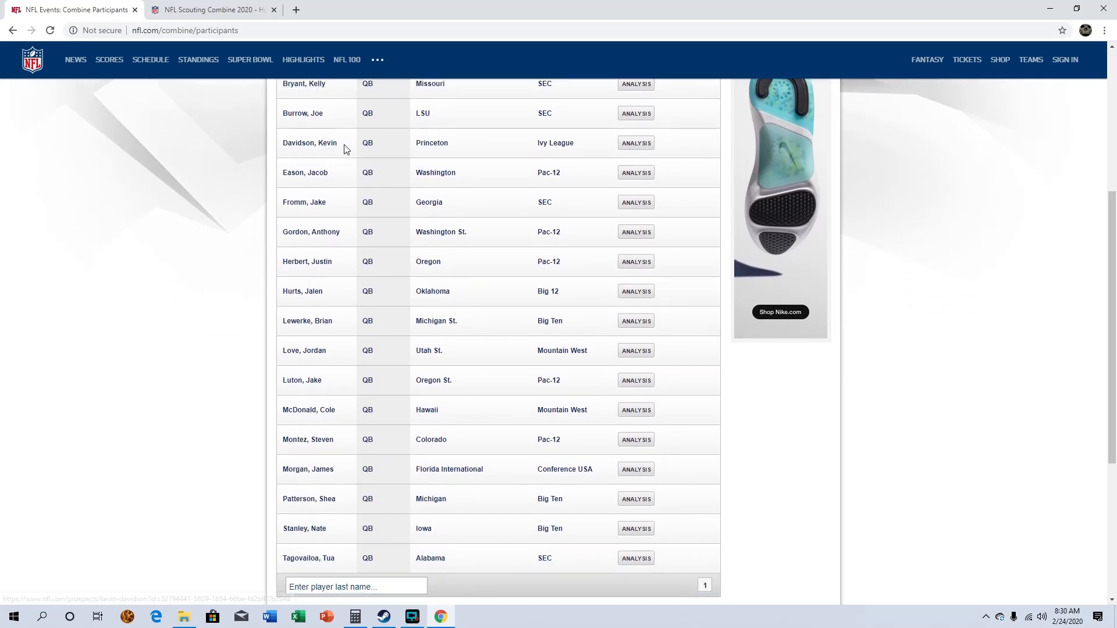
mouse_move(338, 158)
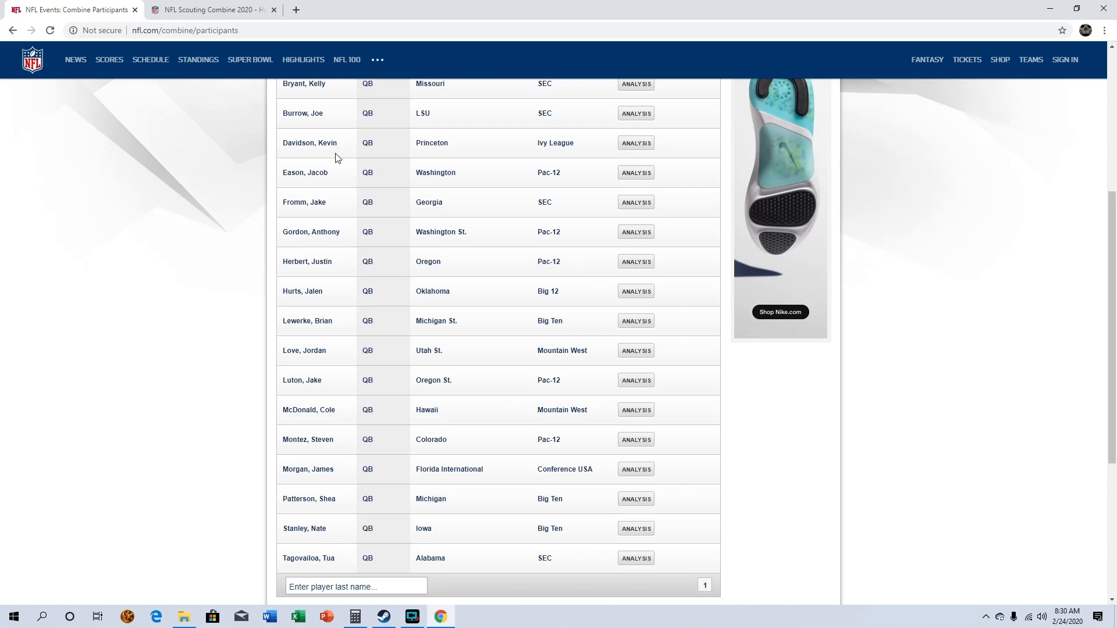
mouse_move(334, 286)
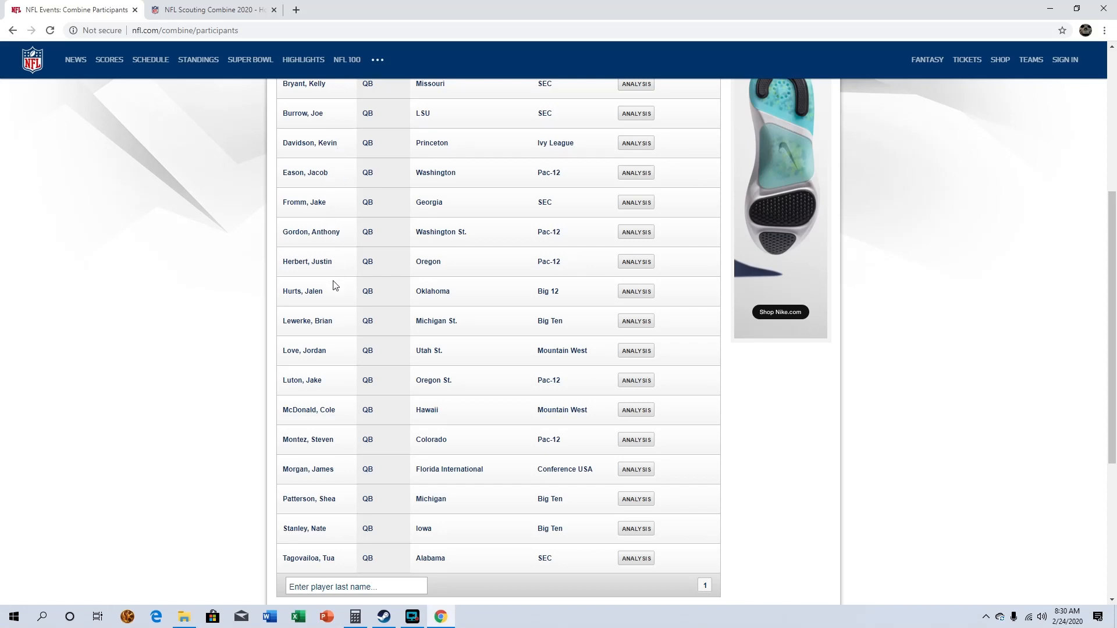
mouse_move(326, 326)
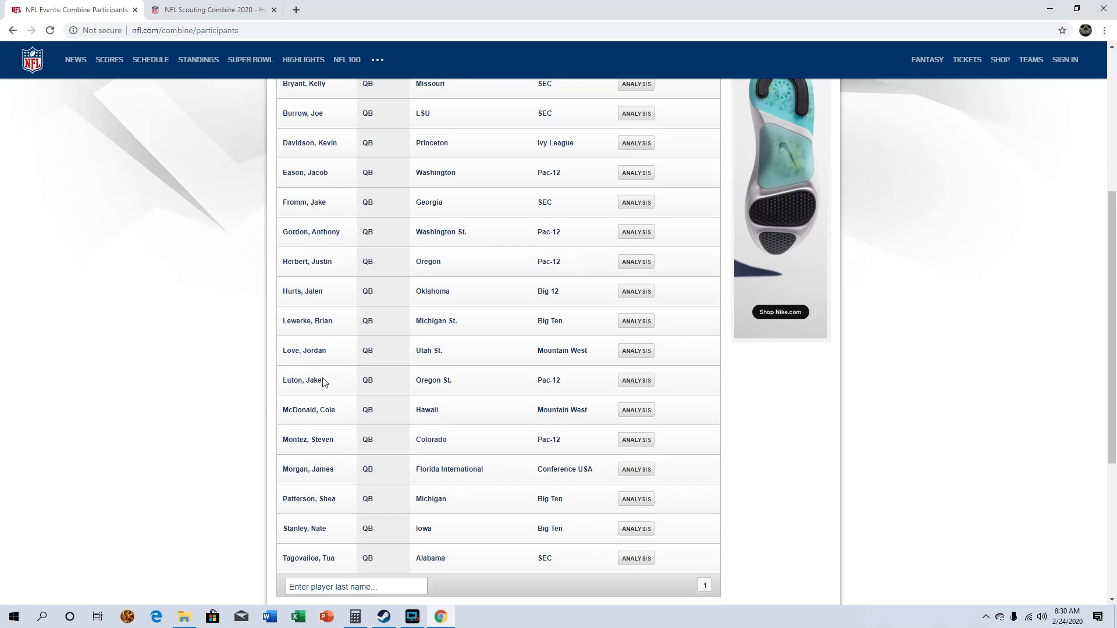
mouse_move(321, 401)
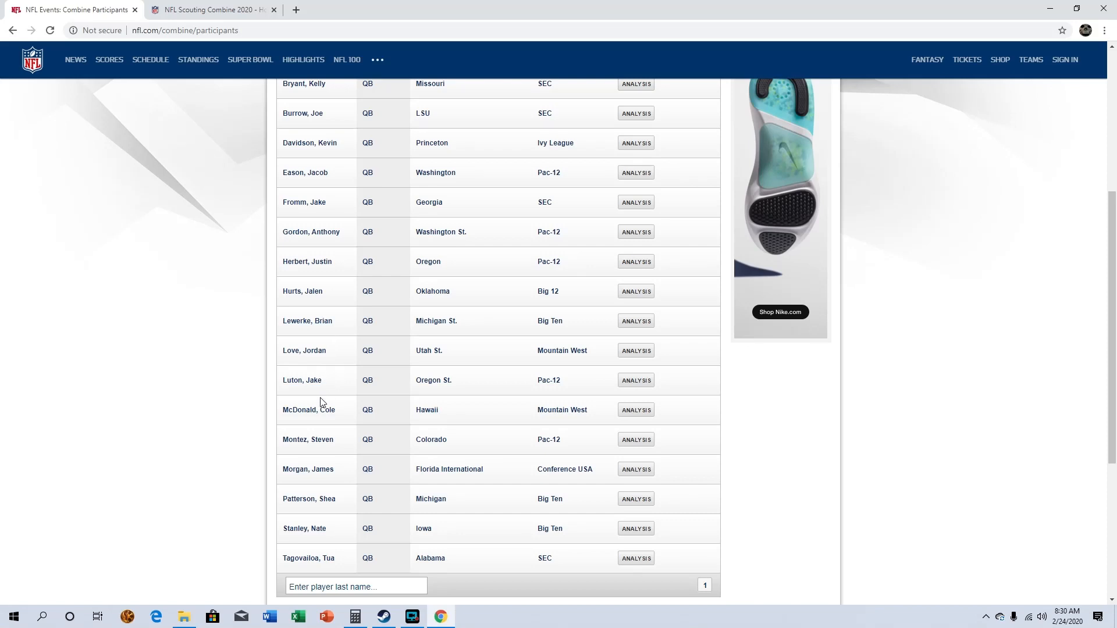
mouse_move(439, 6)
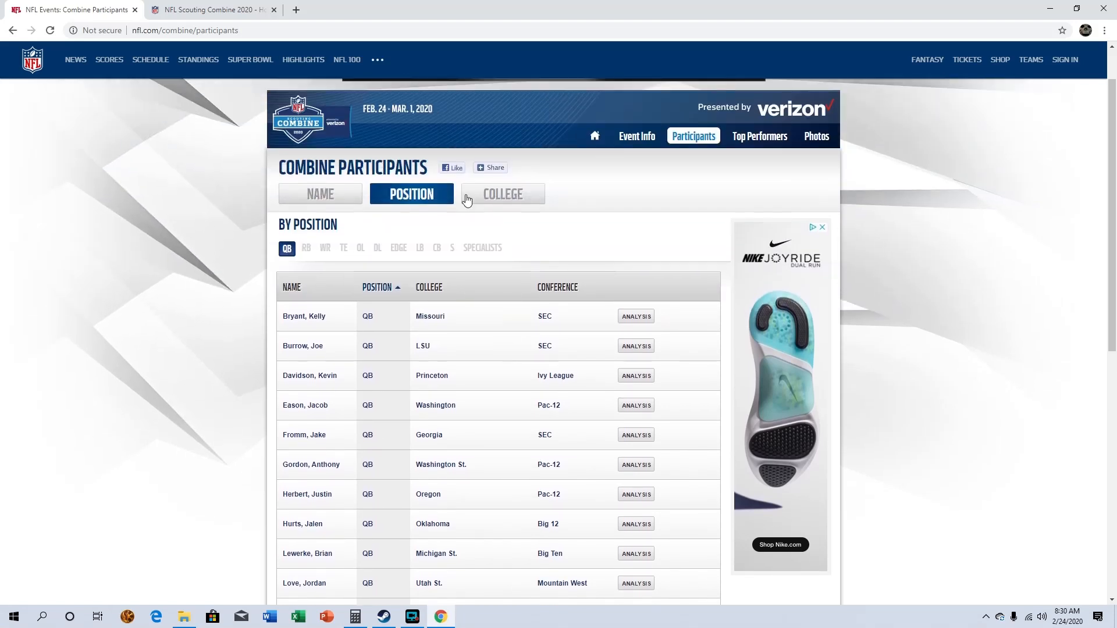
mouse_move(308, 256)
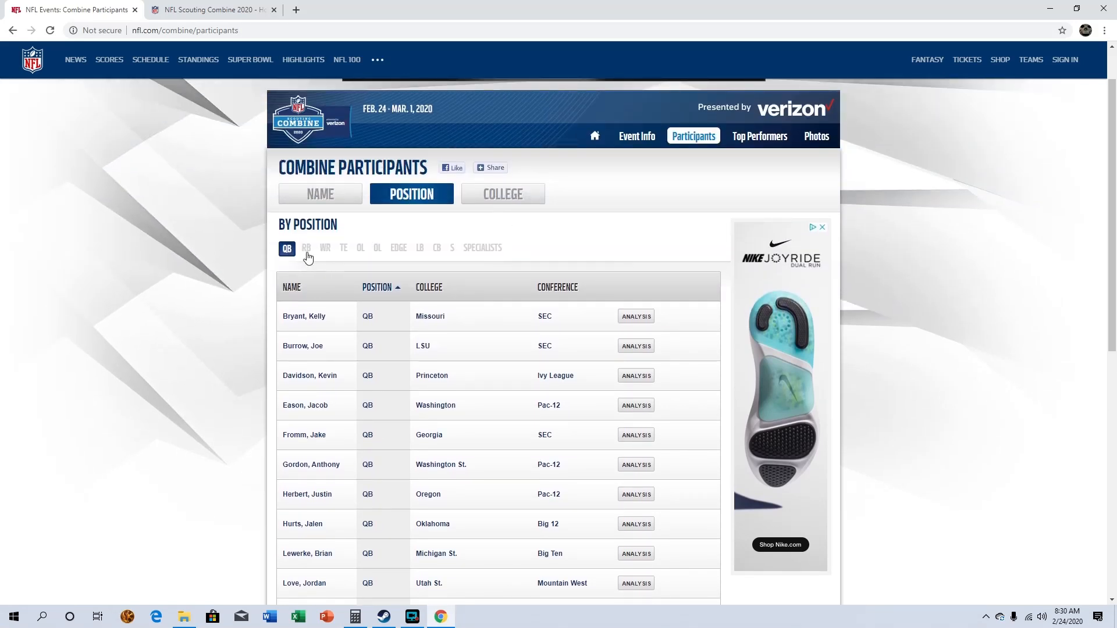
left_click(305, 248)
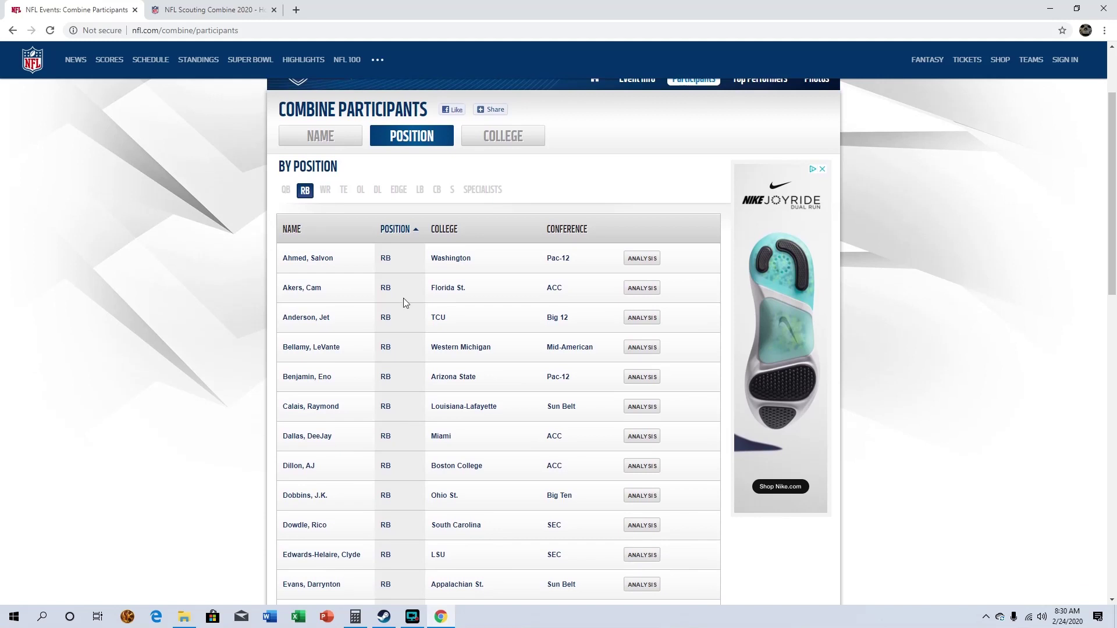
left_click(287, 191)
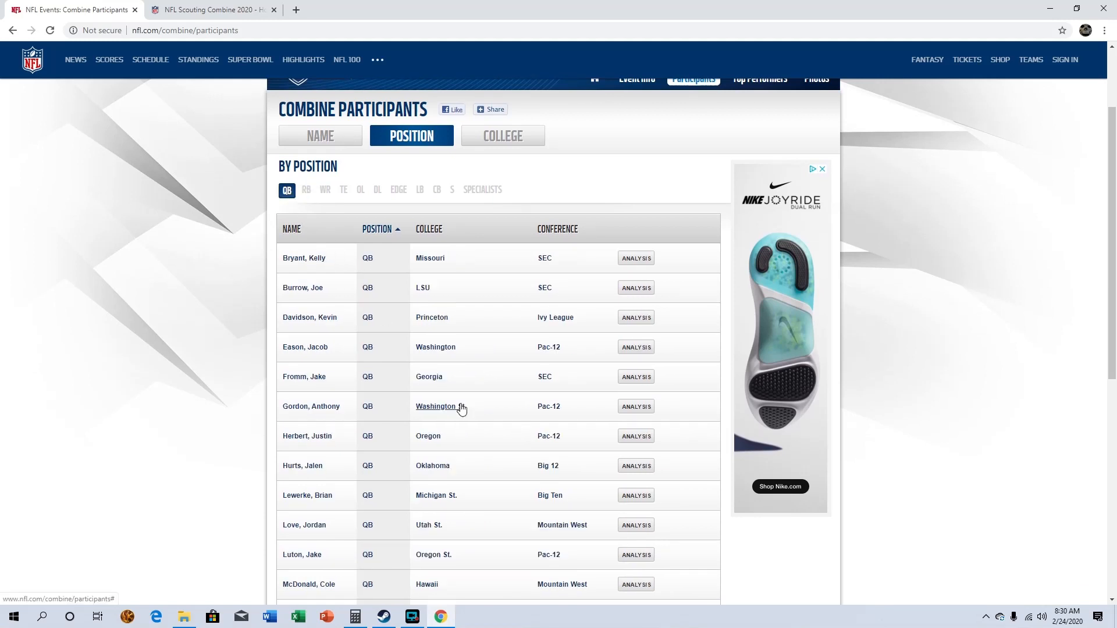
scroll("down", 3)
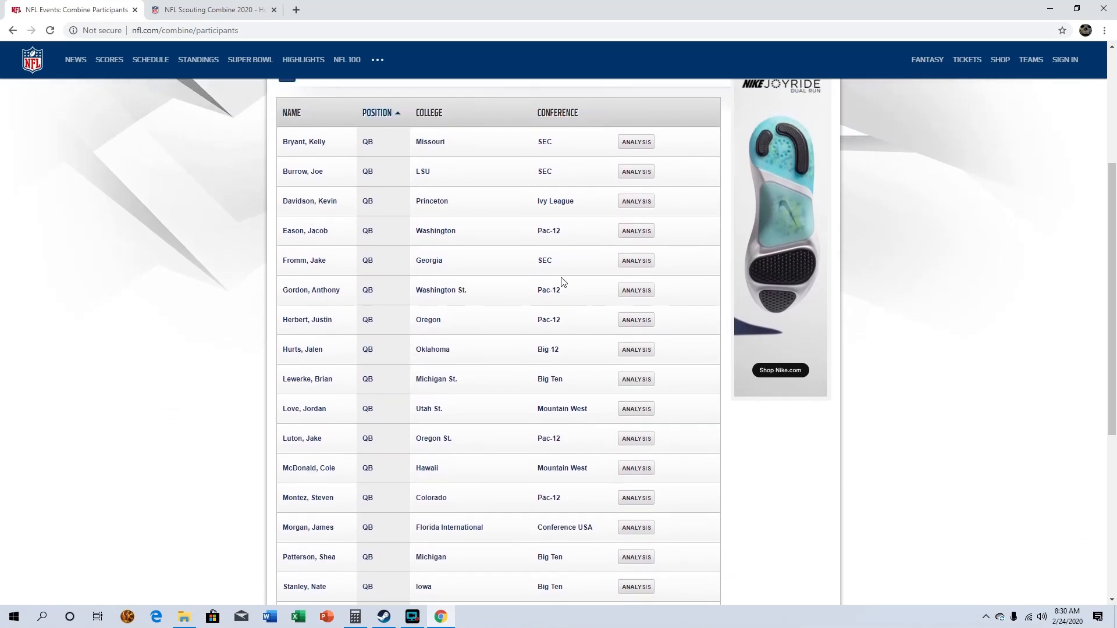
mouse_move(312, 536)
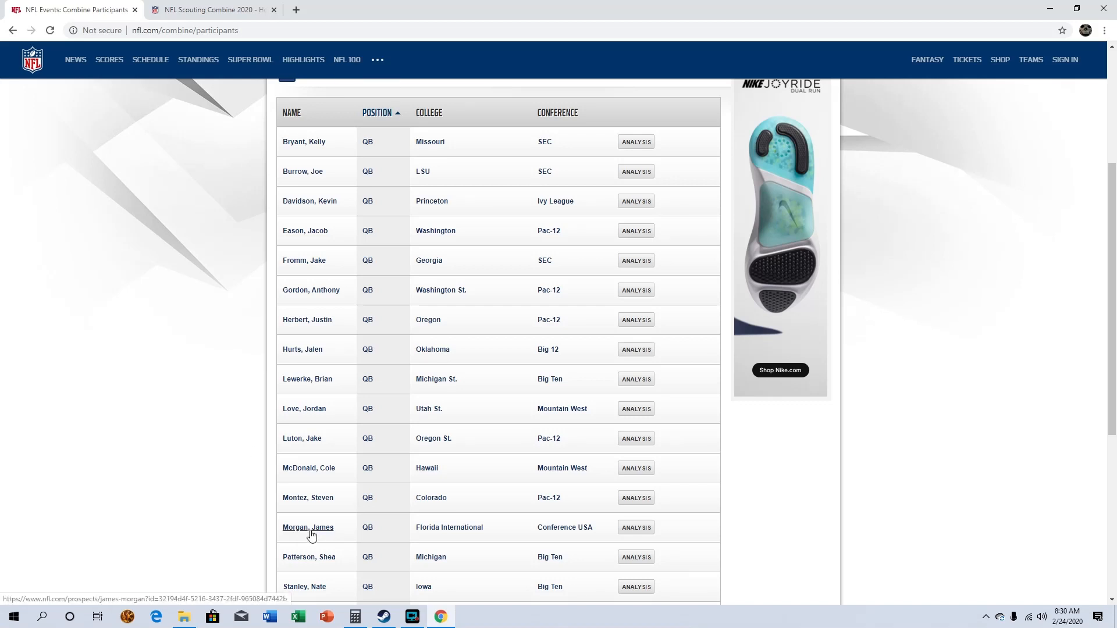
mouse_move(281, 415)
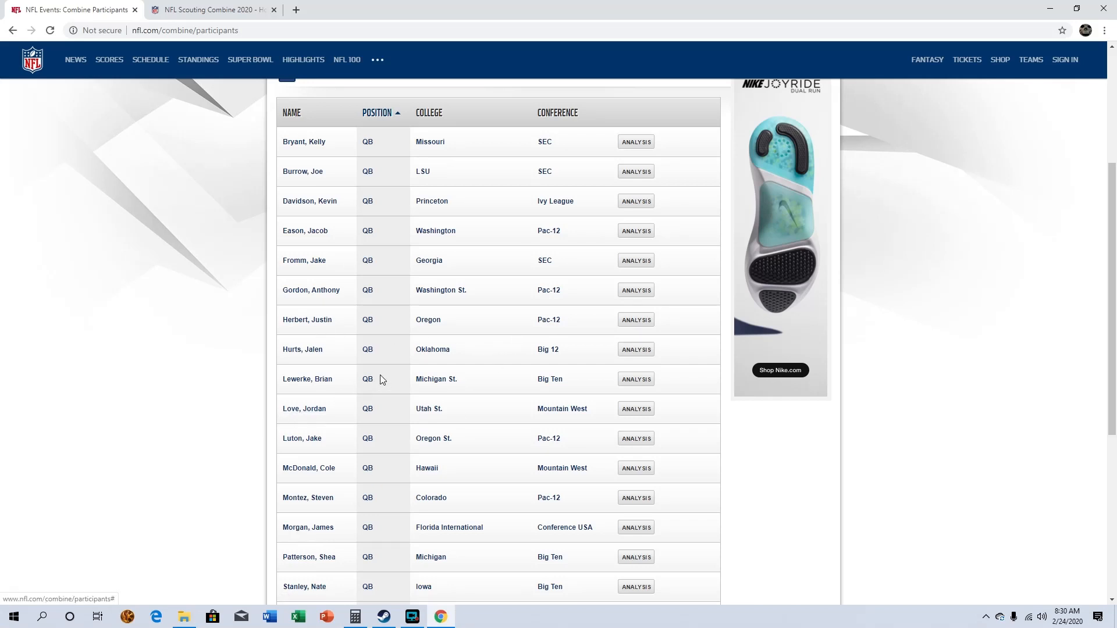
mouse_move(316, 415)
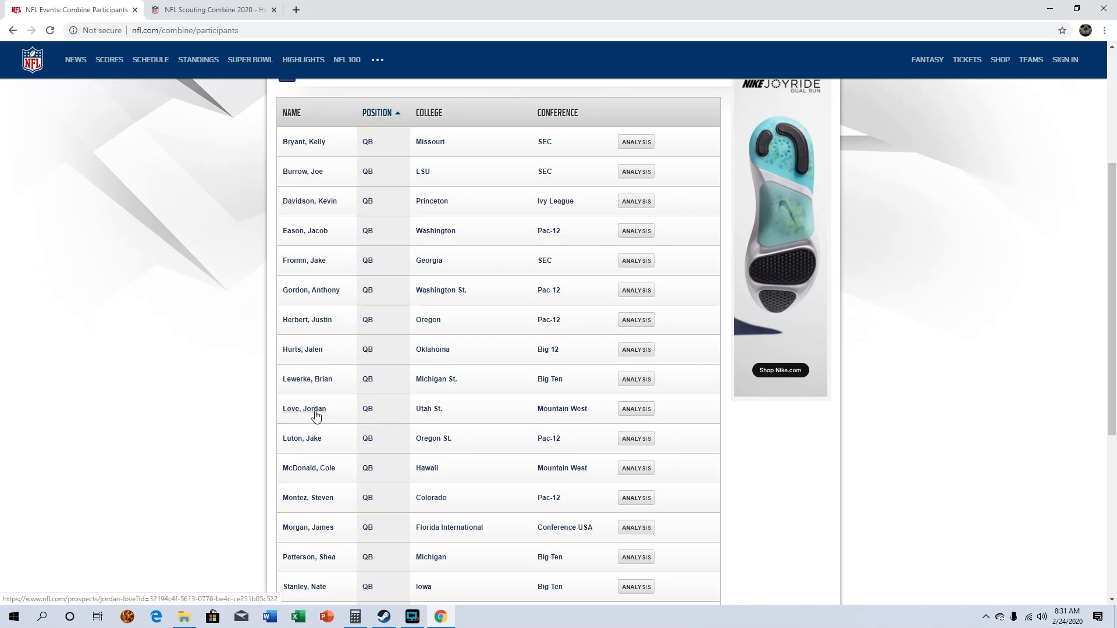
mouse_move(319, 439)
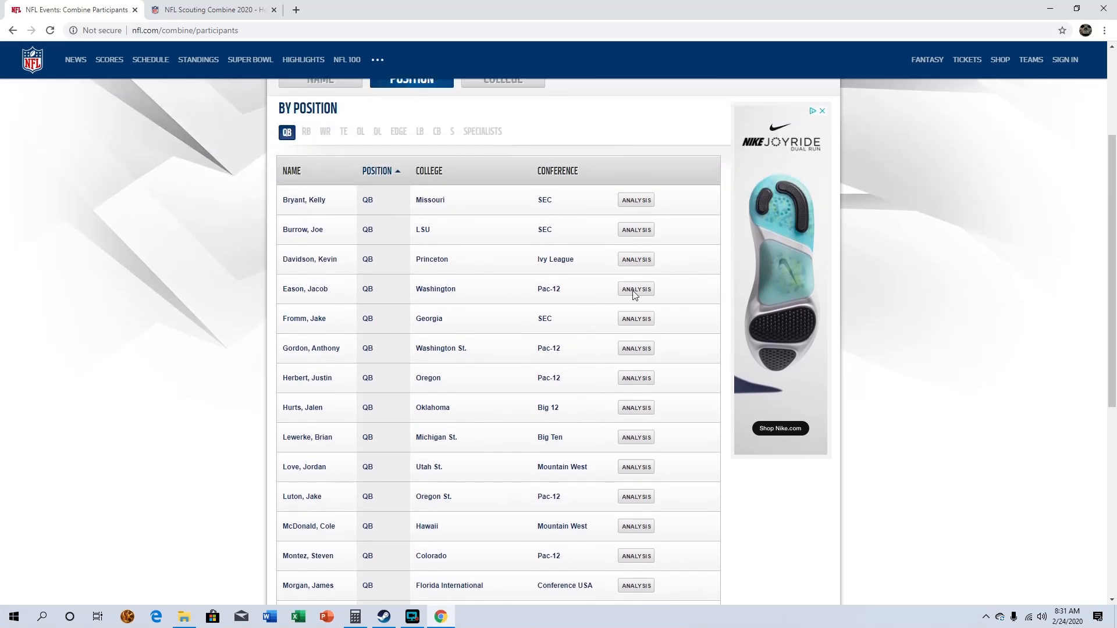
scroll("down", 3)
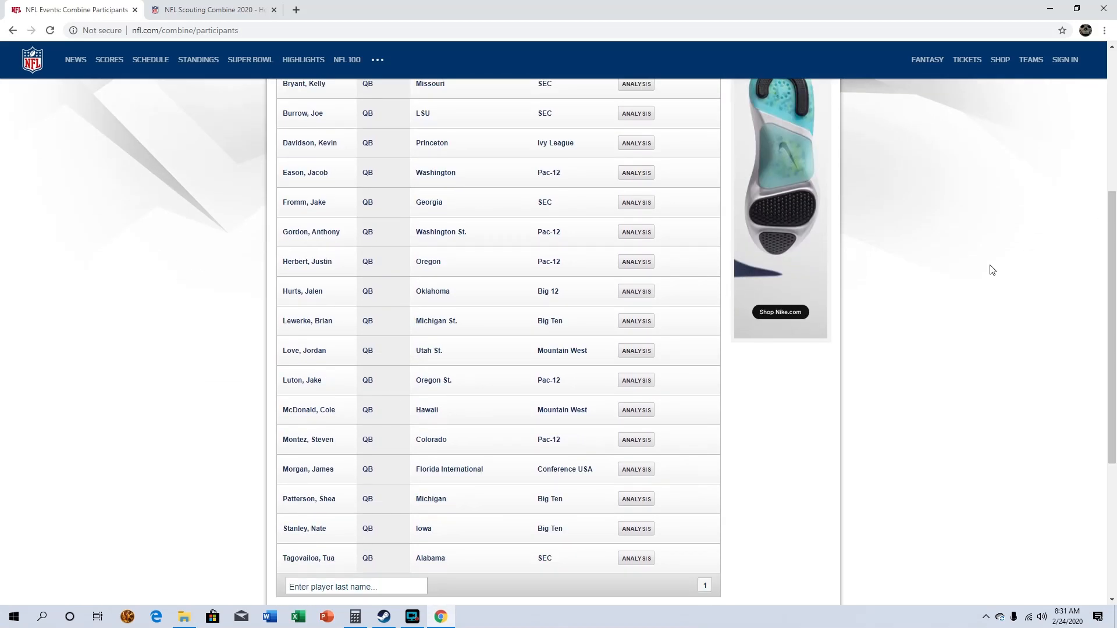
mouse_move(911, 247)
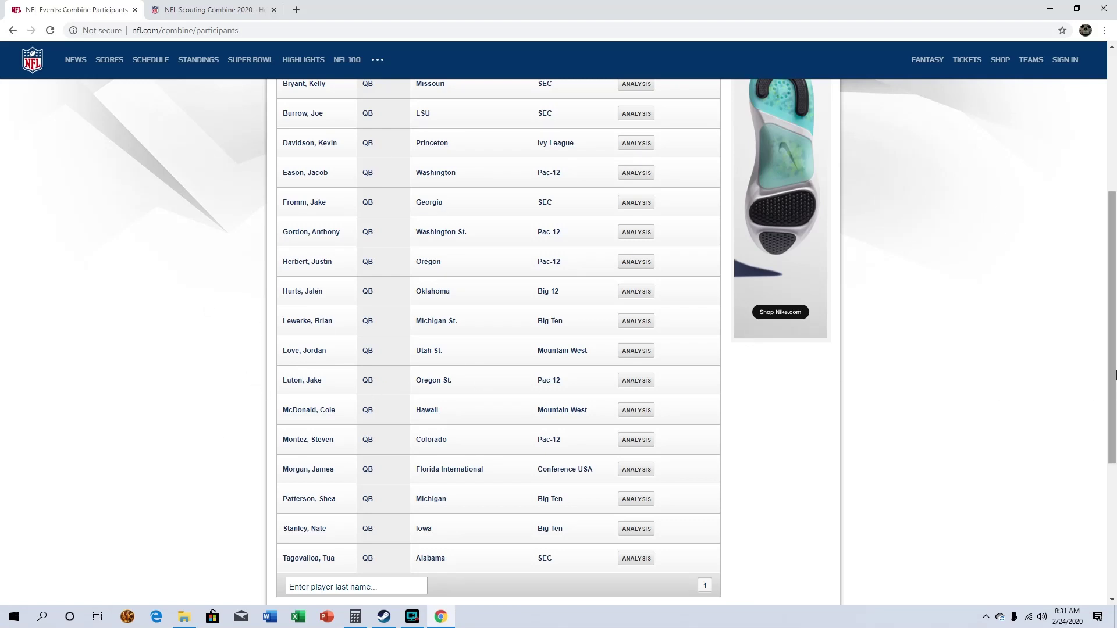
mouse_move(946, 410)
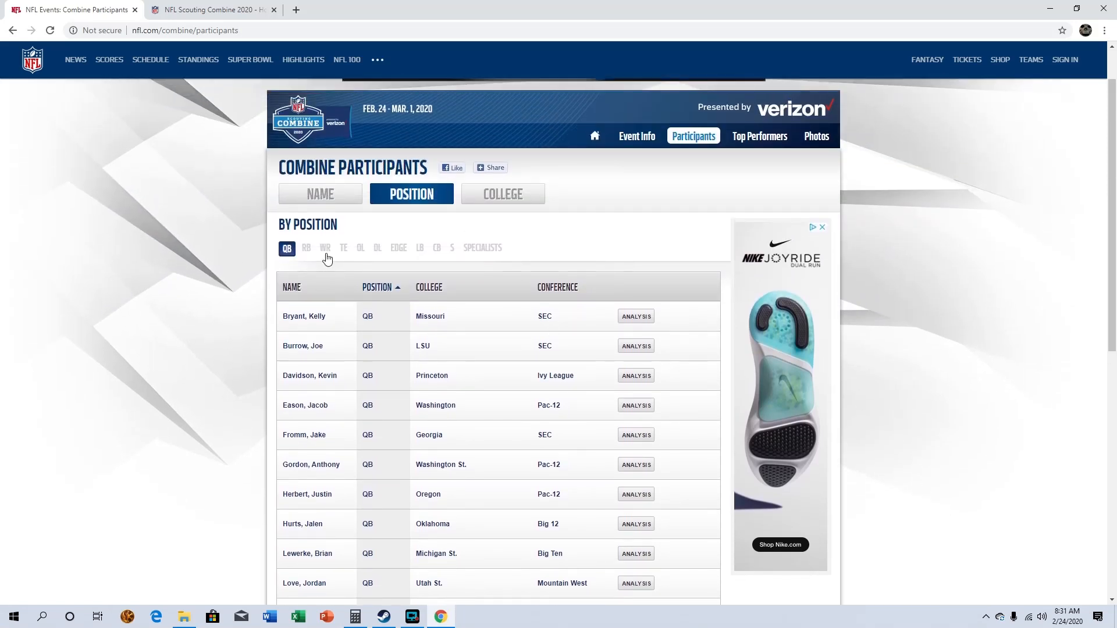
Step: Show the running back participants and read down to the last entry, Warren of Cincinnati
left_click(306, 248)
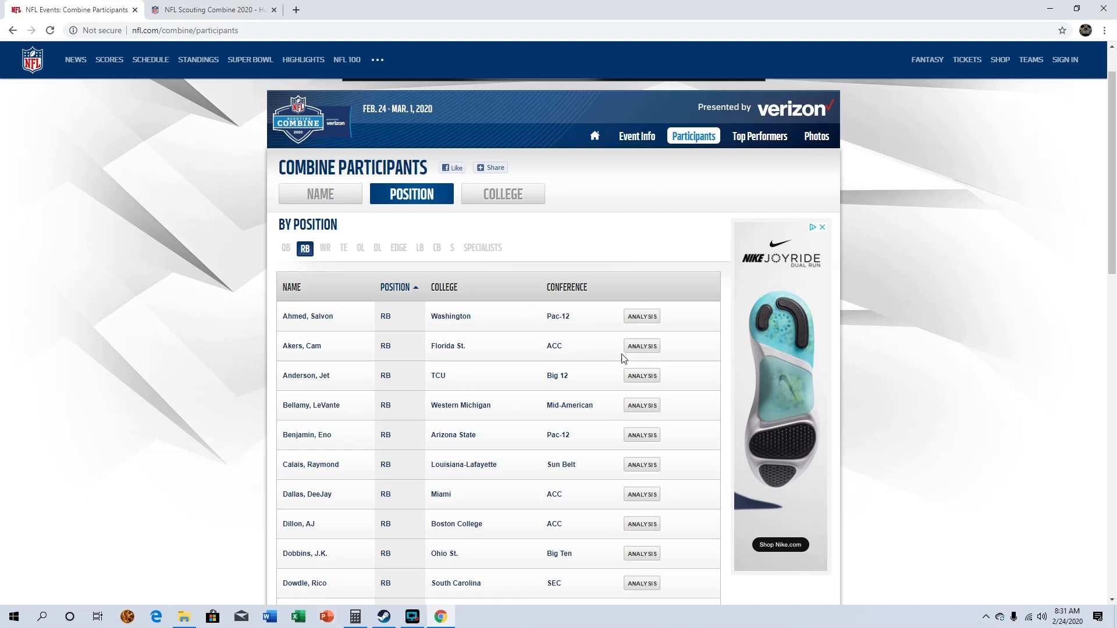
mouse_move(224, 415)
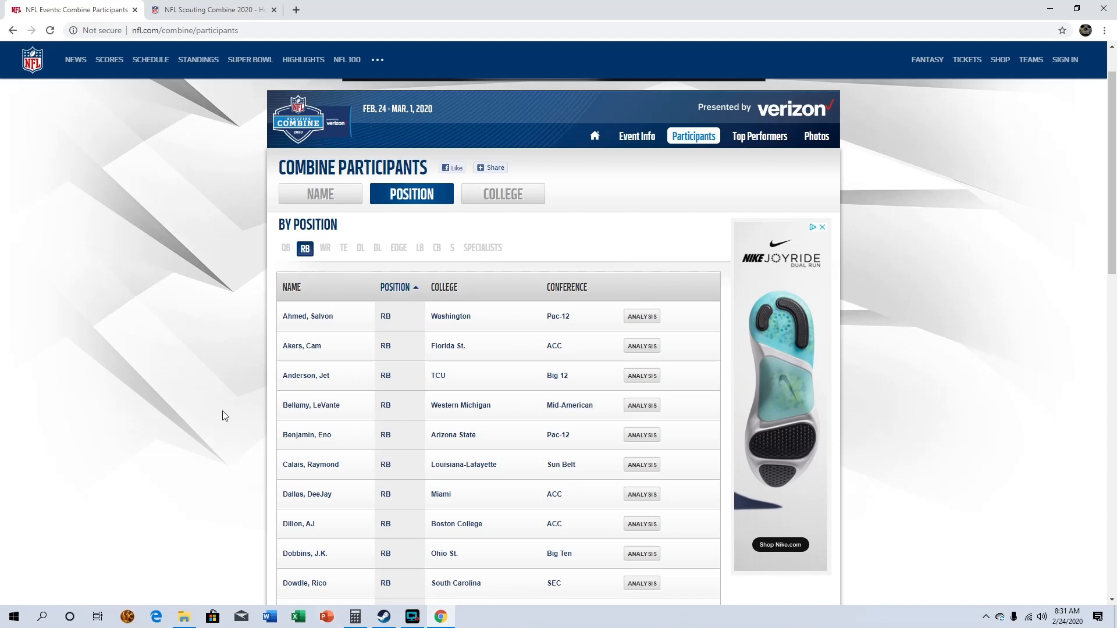
mouse_move(334, 363)
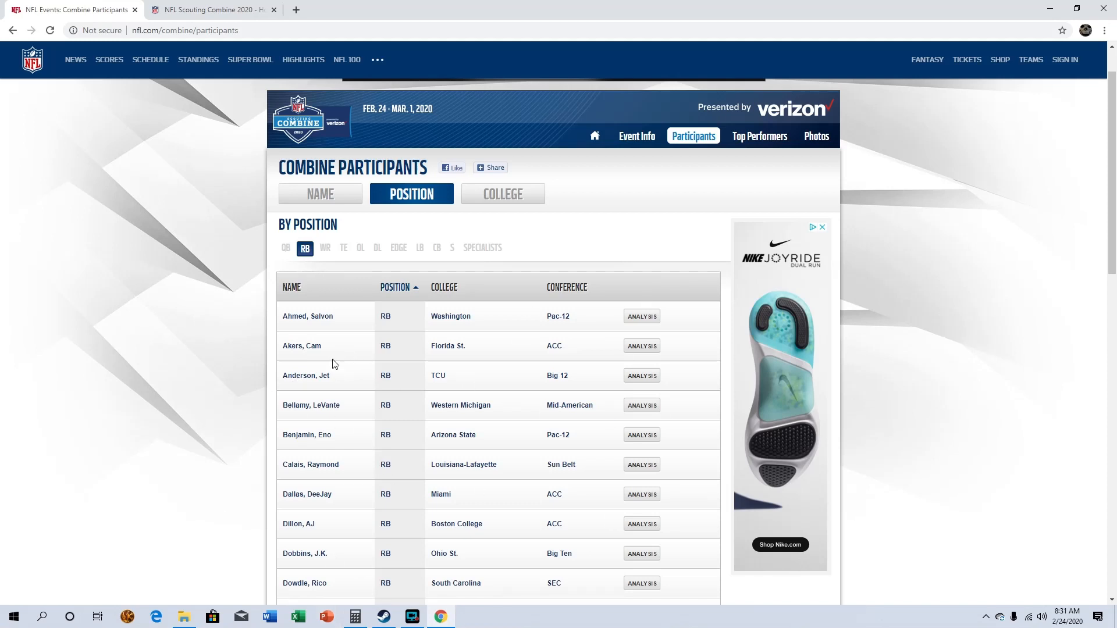
mouse_move(313, 348)
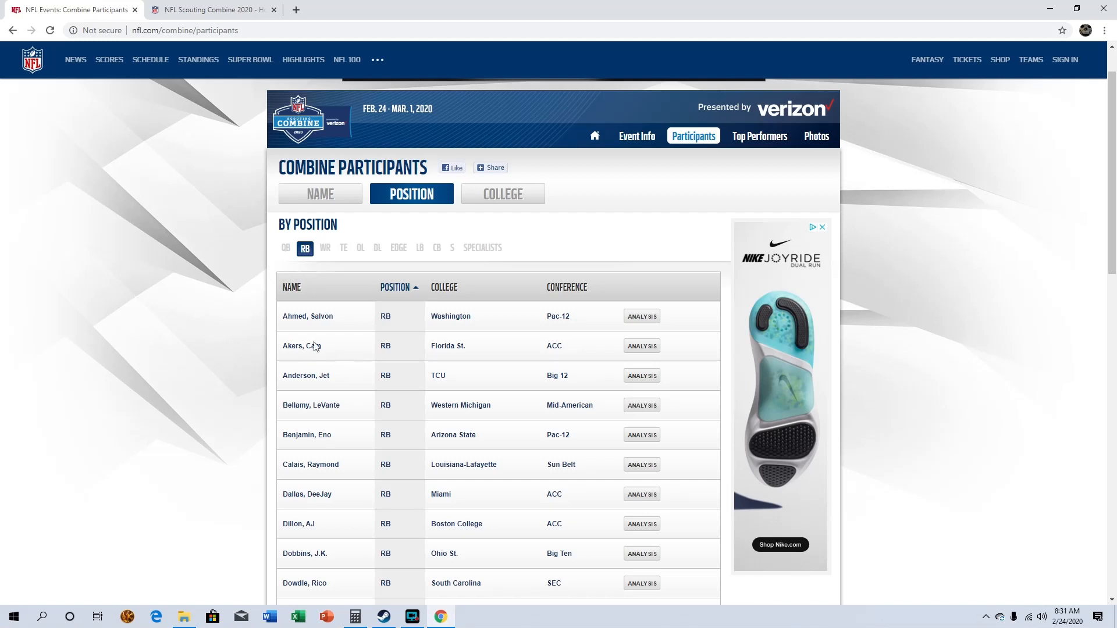
mouse_move(333, 440)
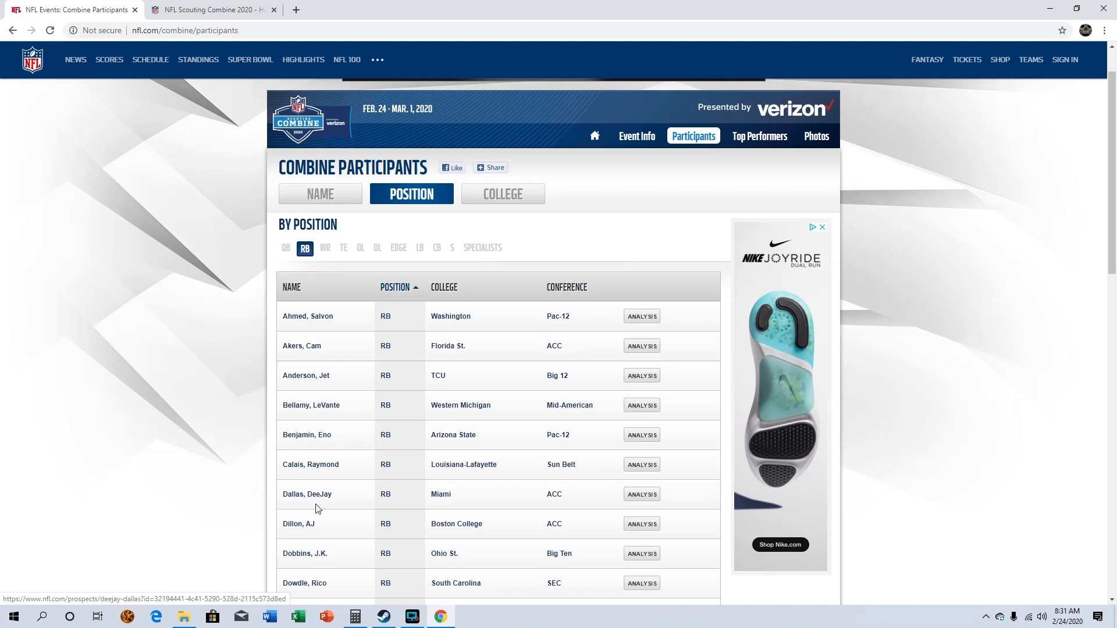
scroll("down", 3)
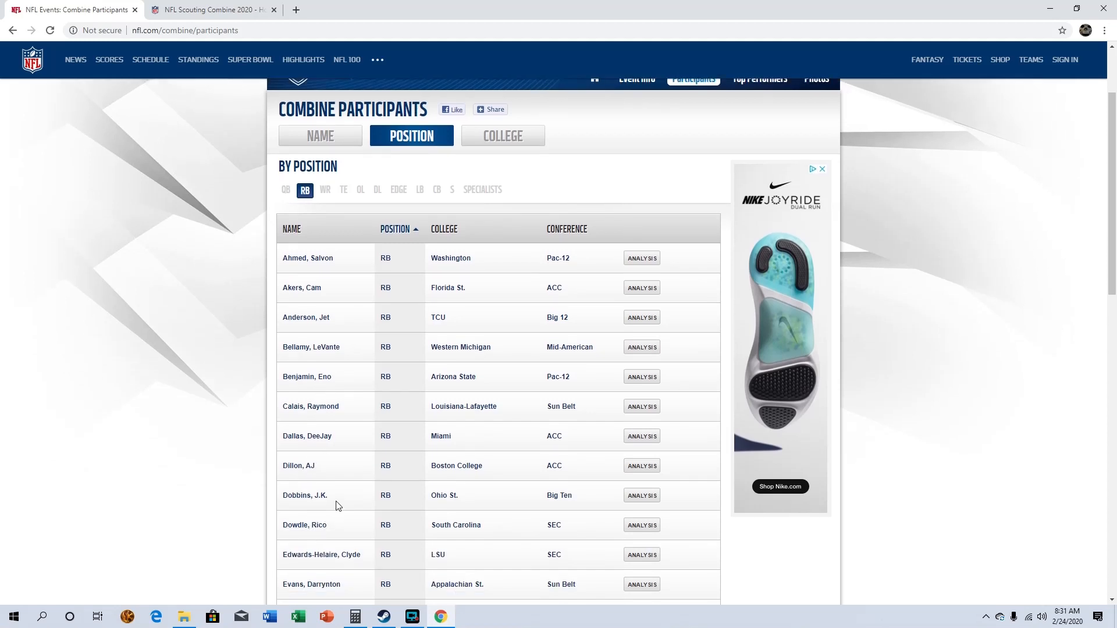
mouse_move(328, 498)
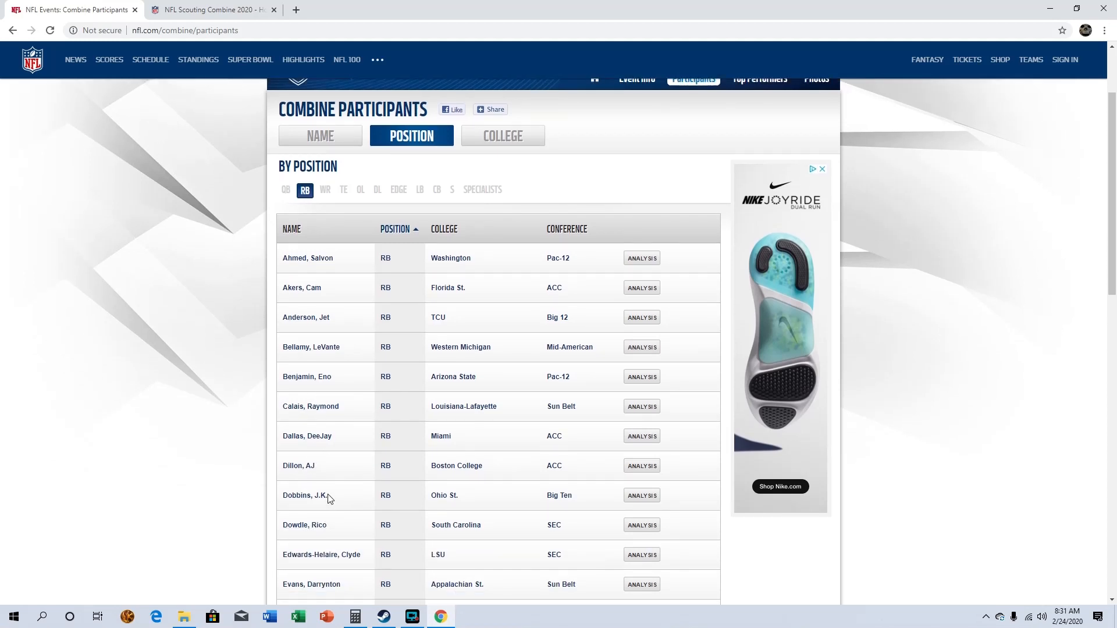
scroll("down", 3)
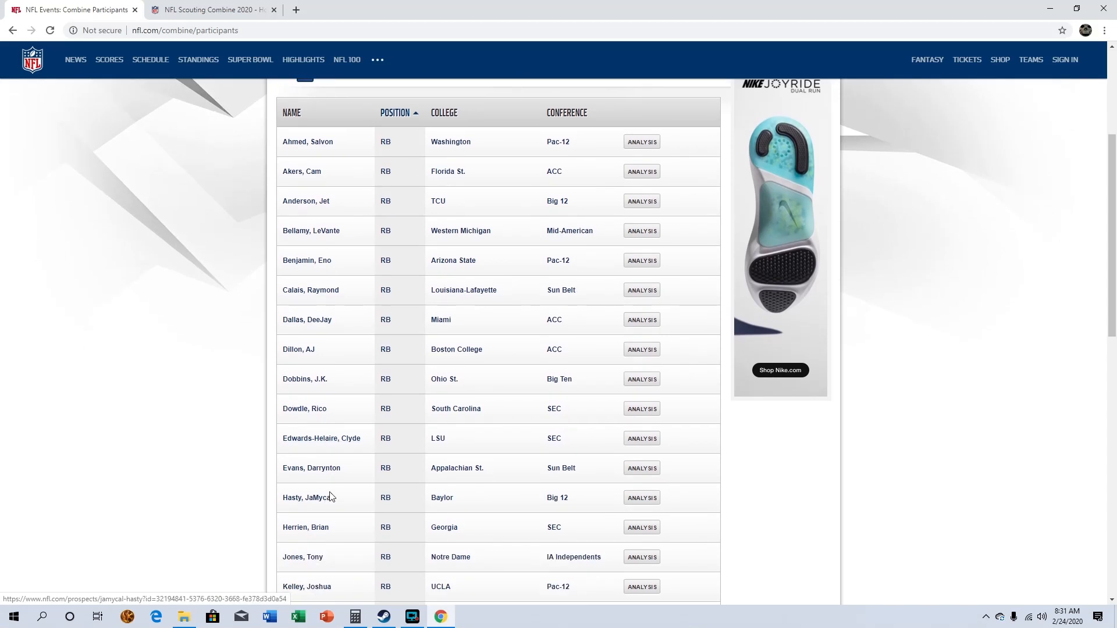
scroll("down", 3)
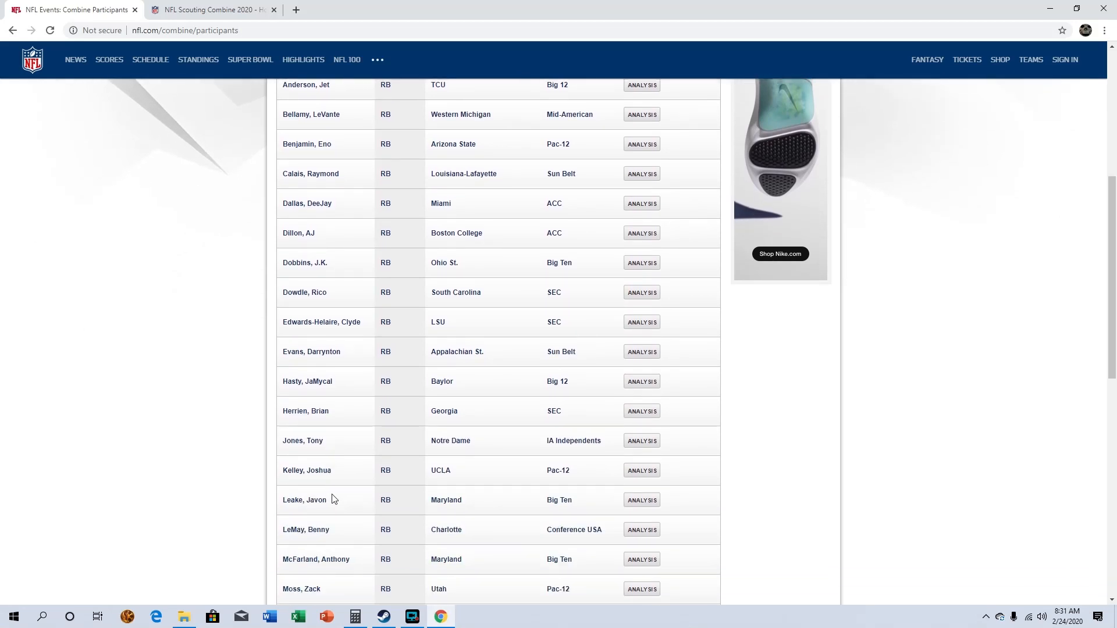
scroll("down", 3)
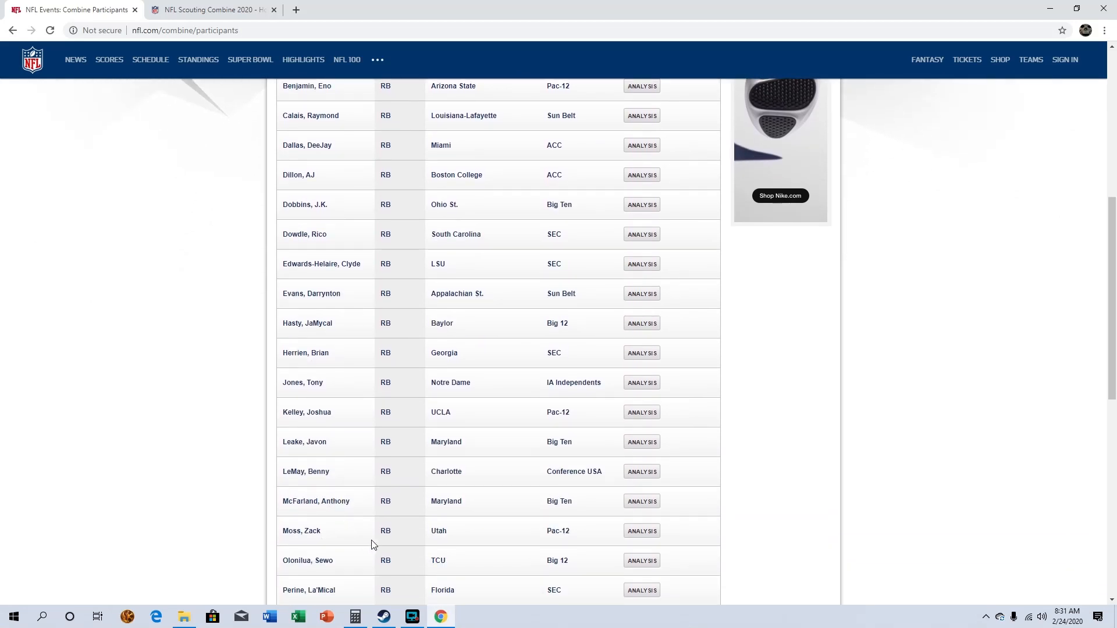
mouse_move(338, 540)
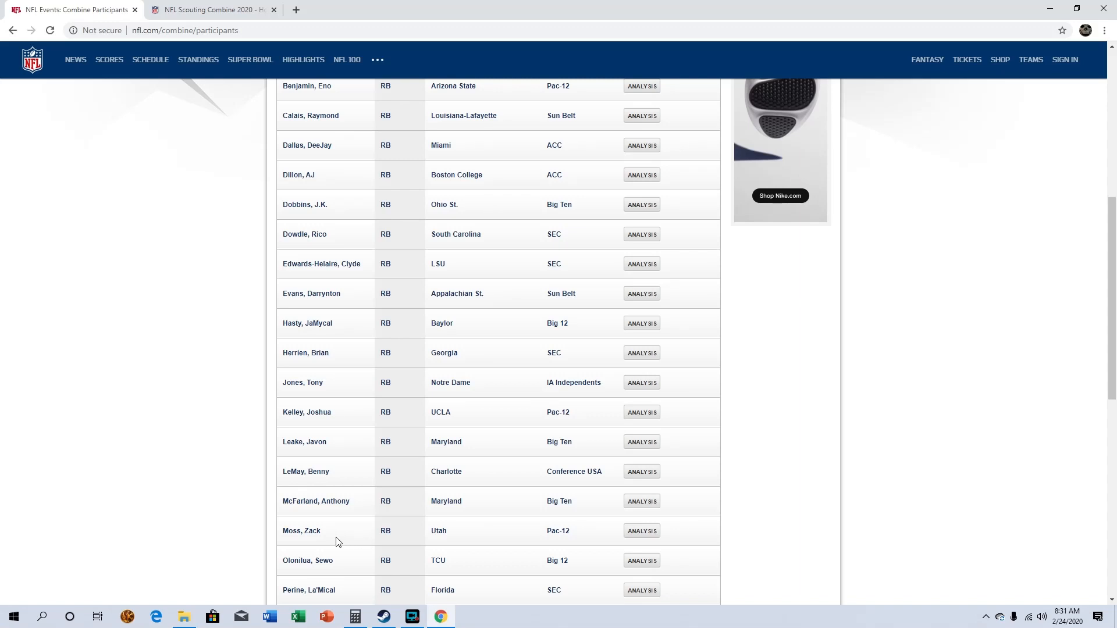
mouse_move(325, 582)
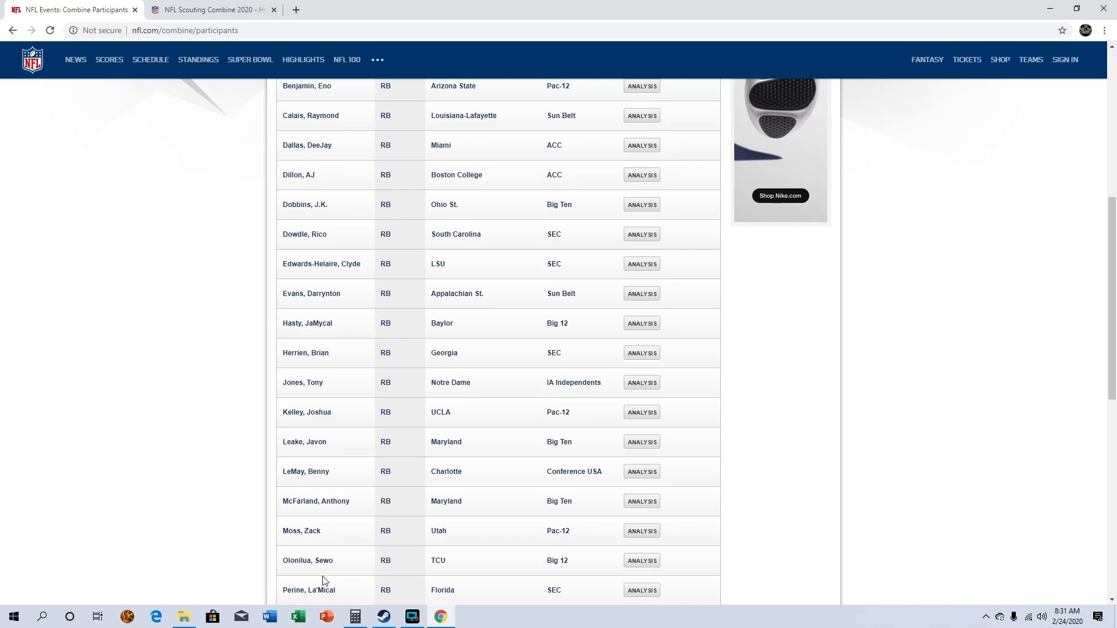
mouse_move(330, 530)
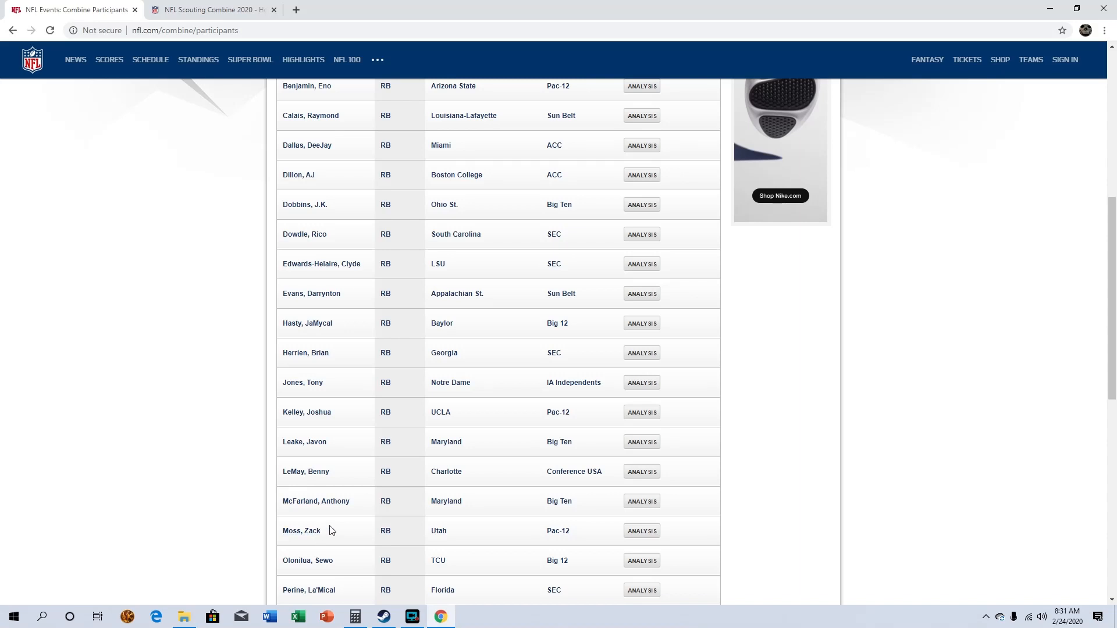
scroll("down", 3)
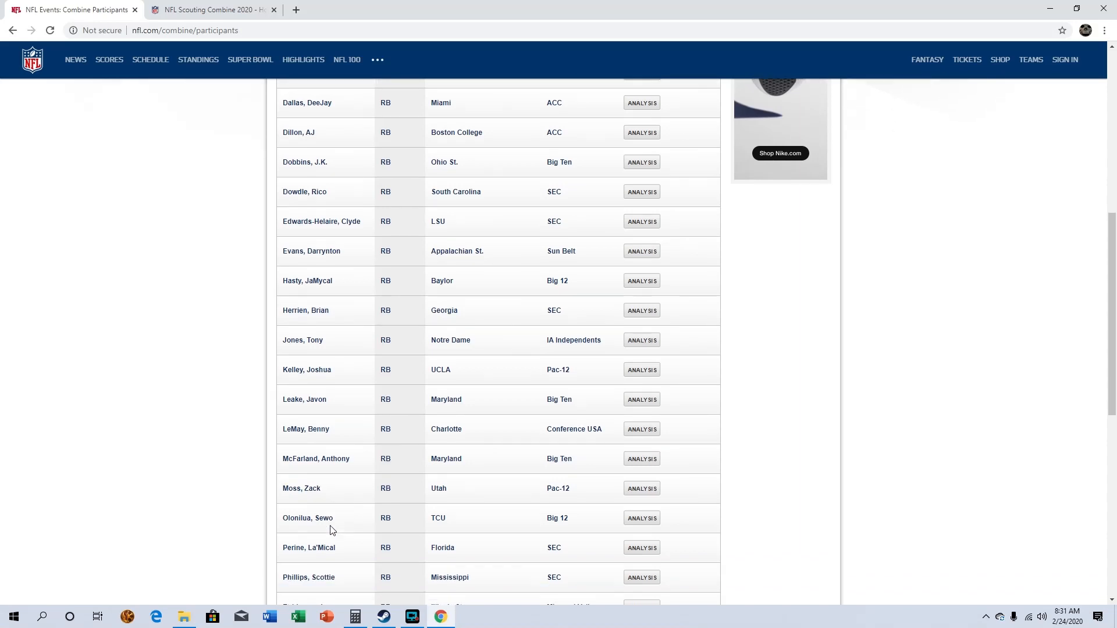
scroll("down", 3)
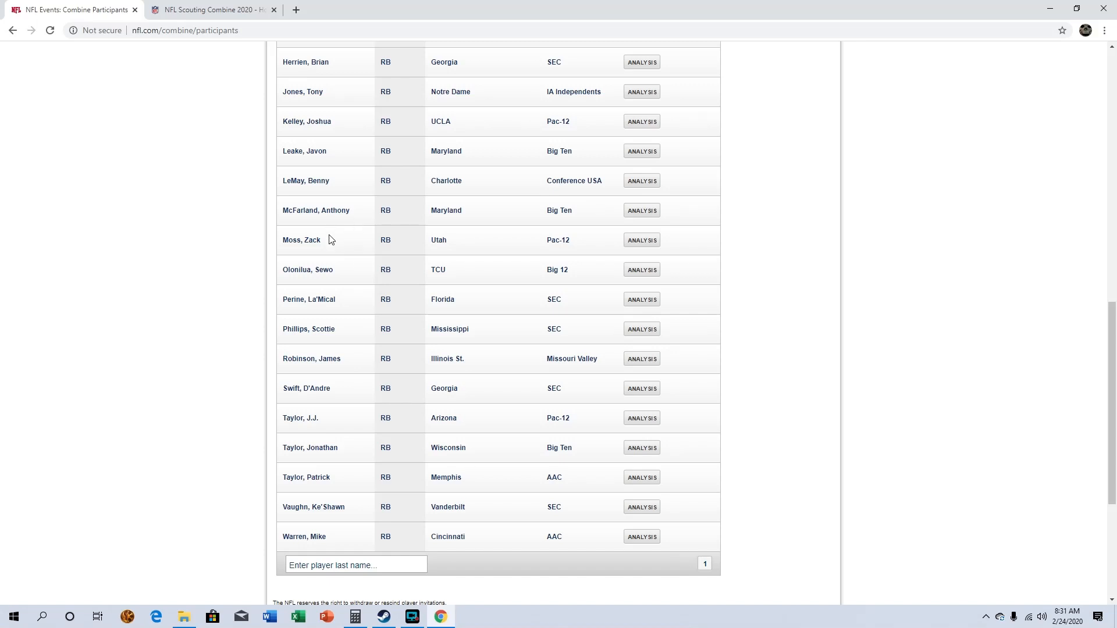
mouse_move(320, 235)
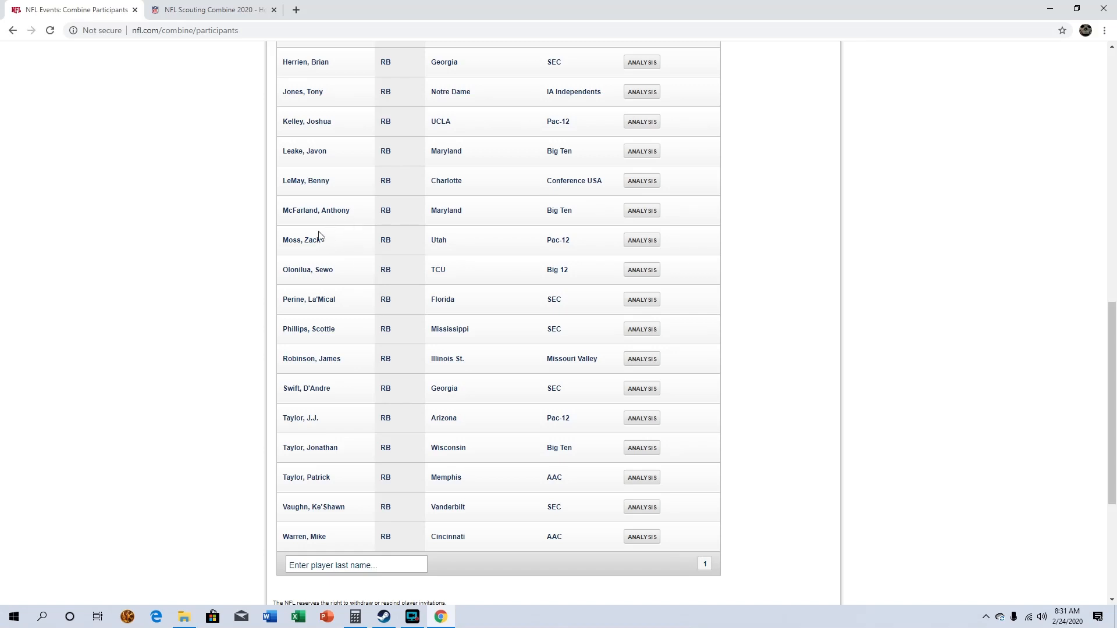
mouse_move(333, 249)
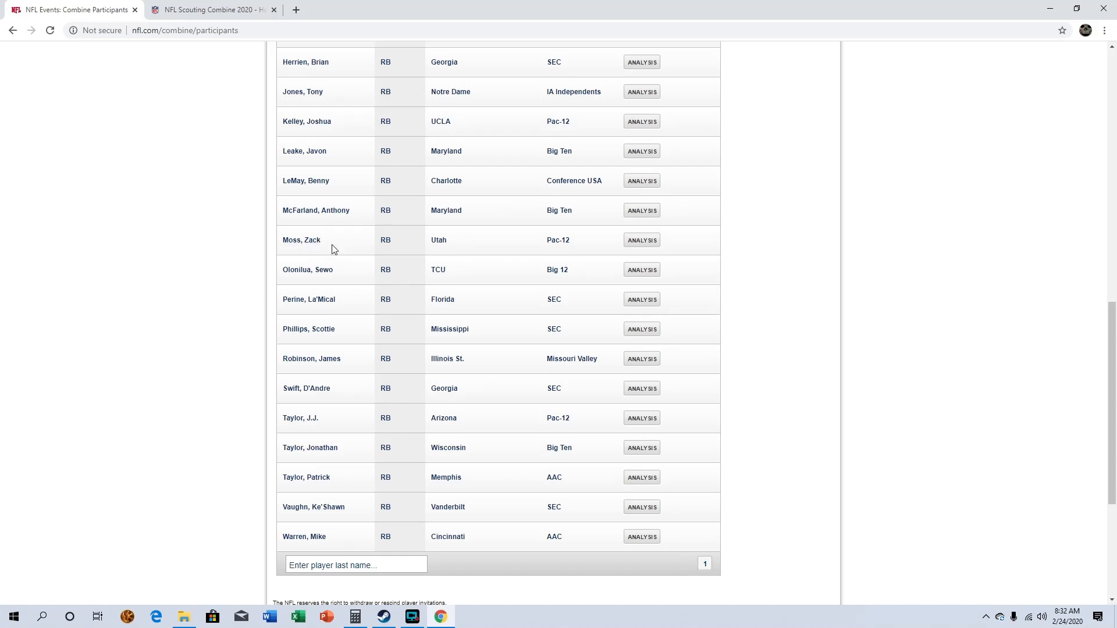
mouse_move(340, 254)
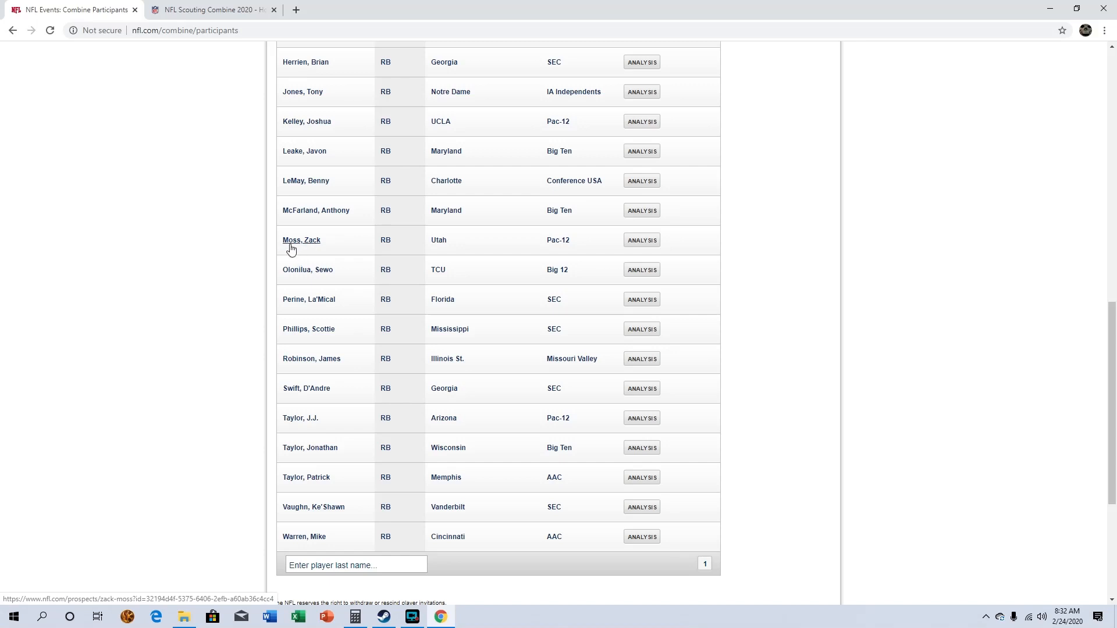
mouse_move(315, 247)
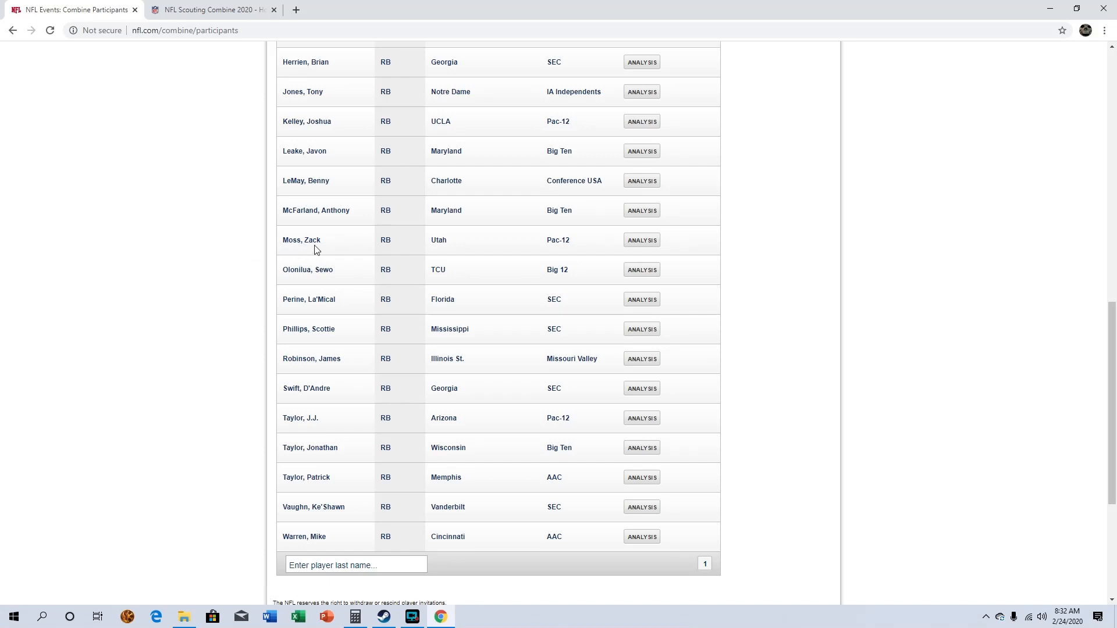
mouse_move(351, 287)
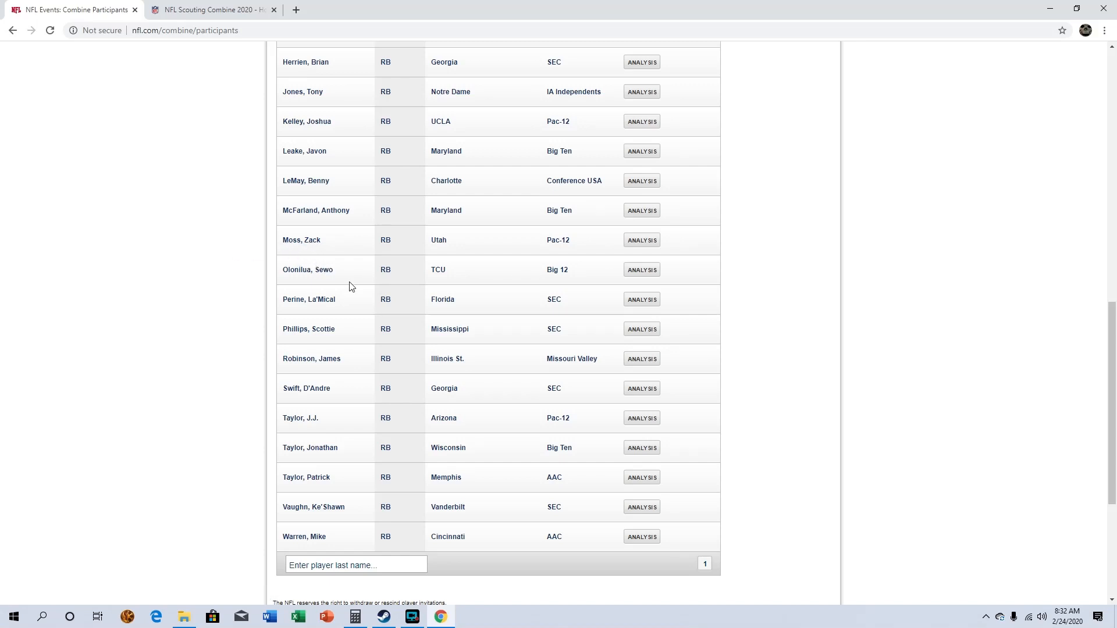
mouse_move(342, 307)
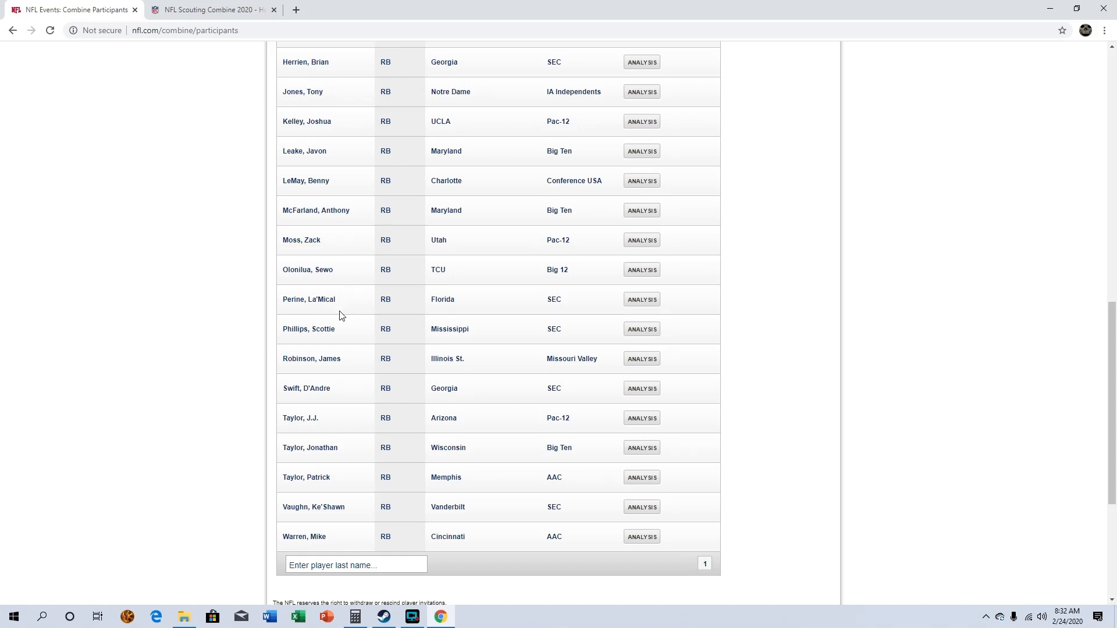
mouse_move(334, 399)
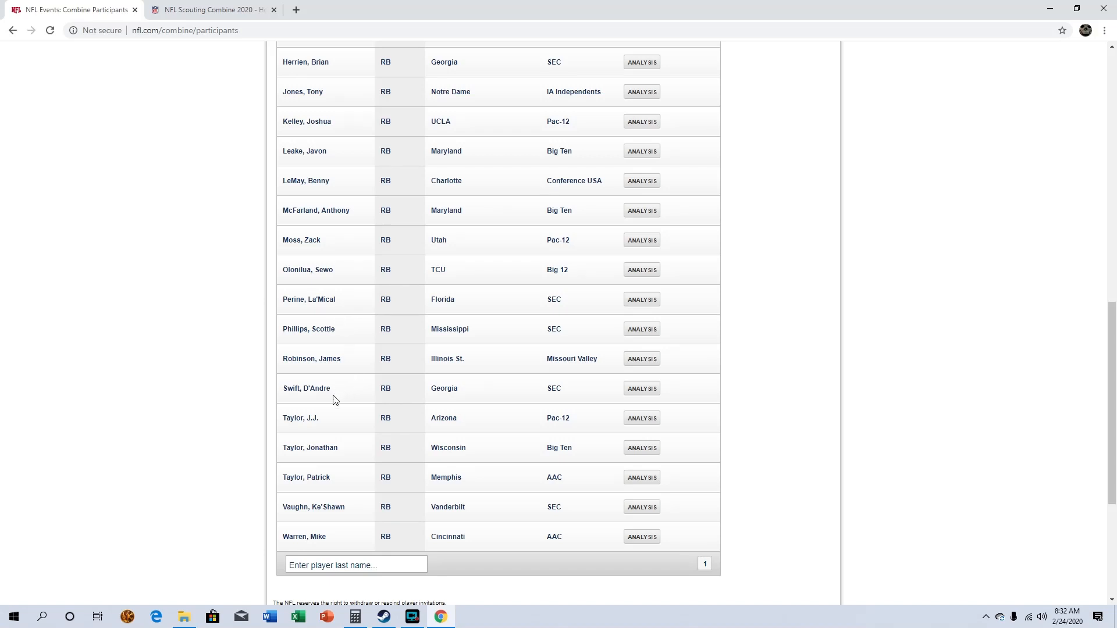
mouse_move(340, 483)
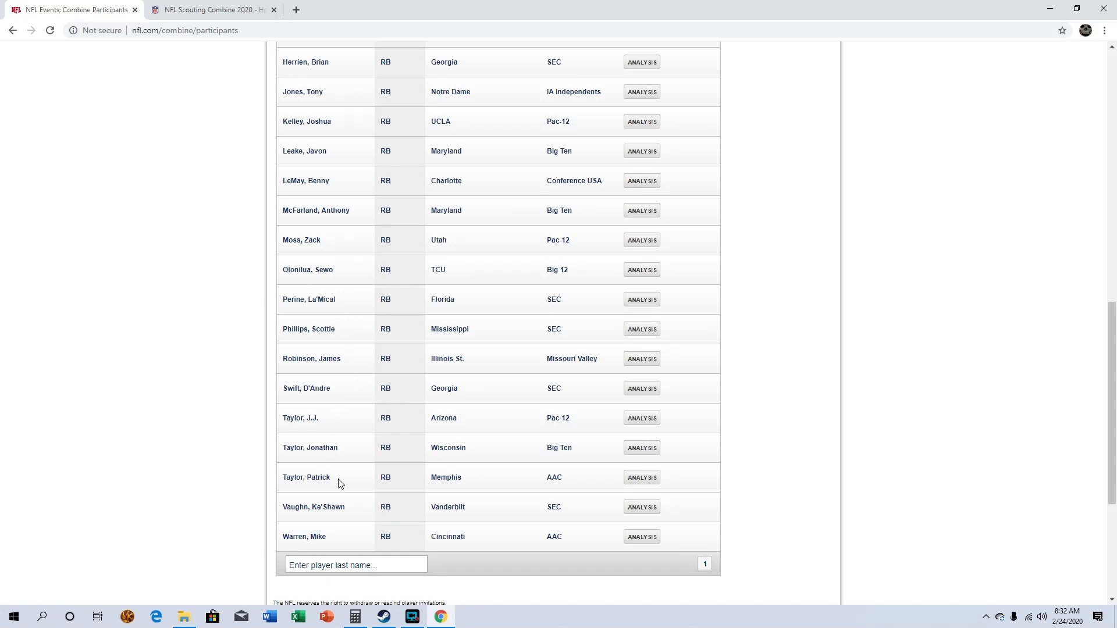
mouse_move(358, 500)
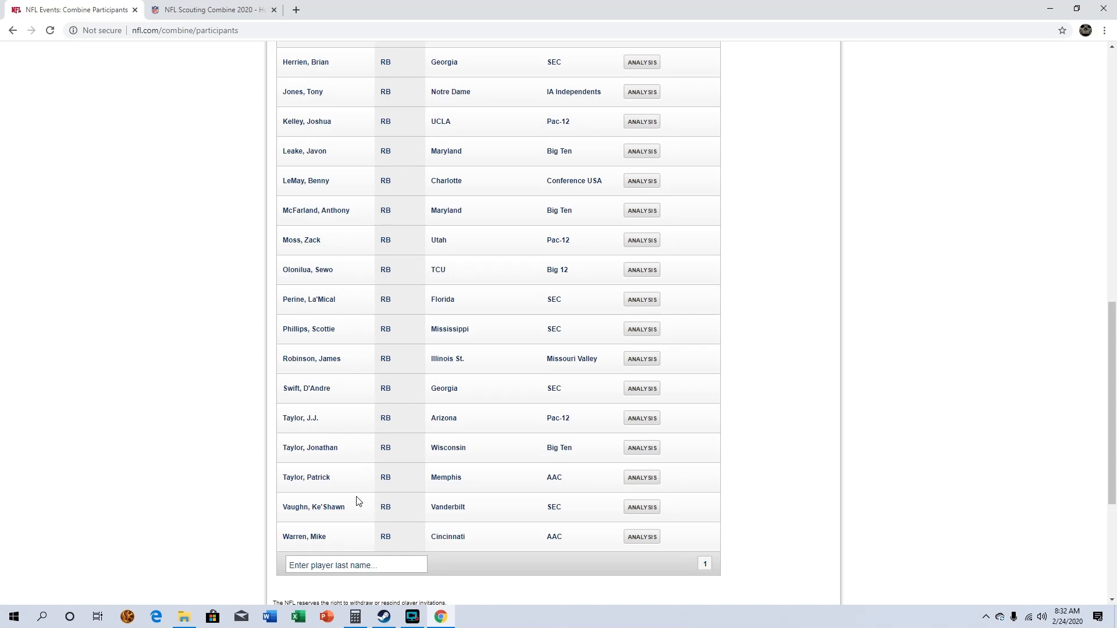
mouse_move(354, 465)
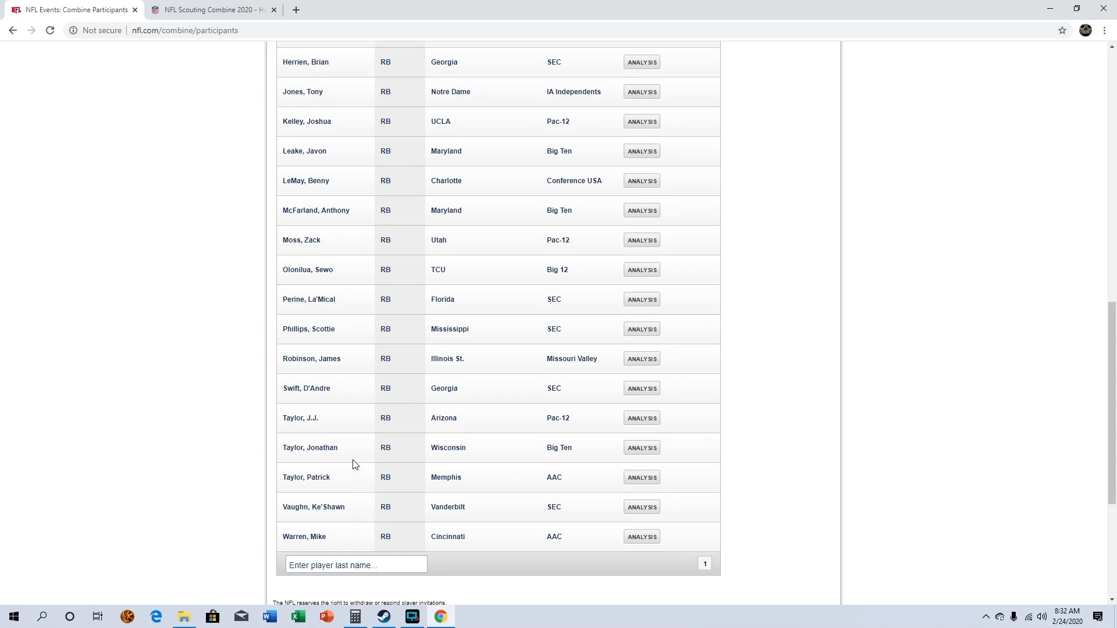
mouse_move(405, 389)
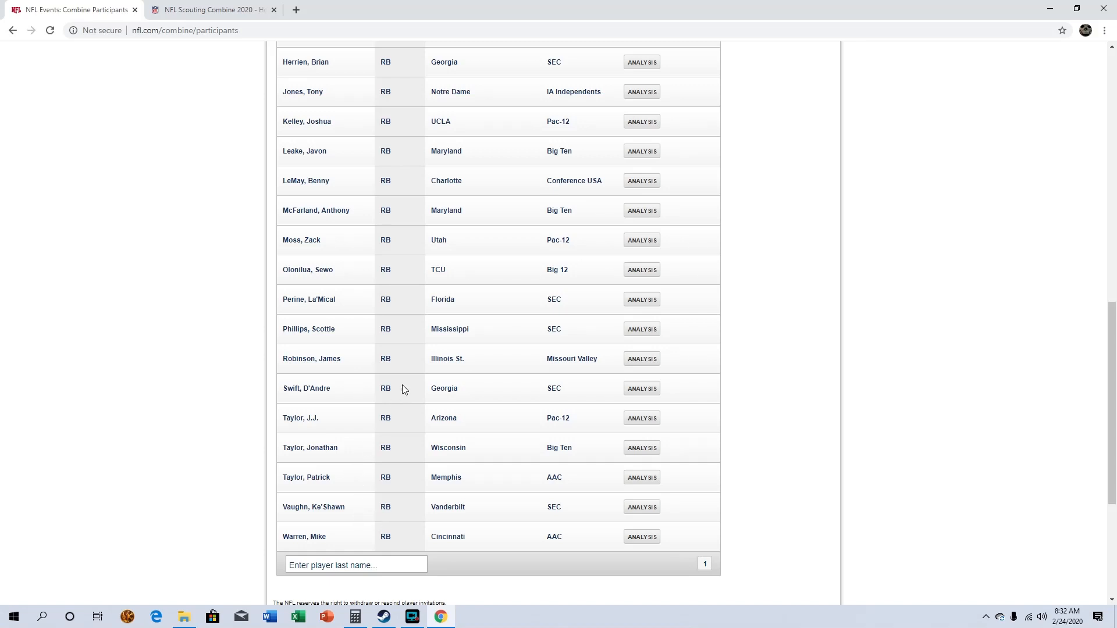
mouse_move(334, 426)
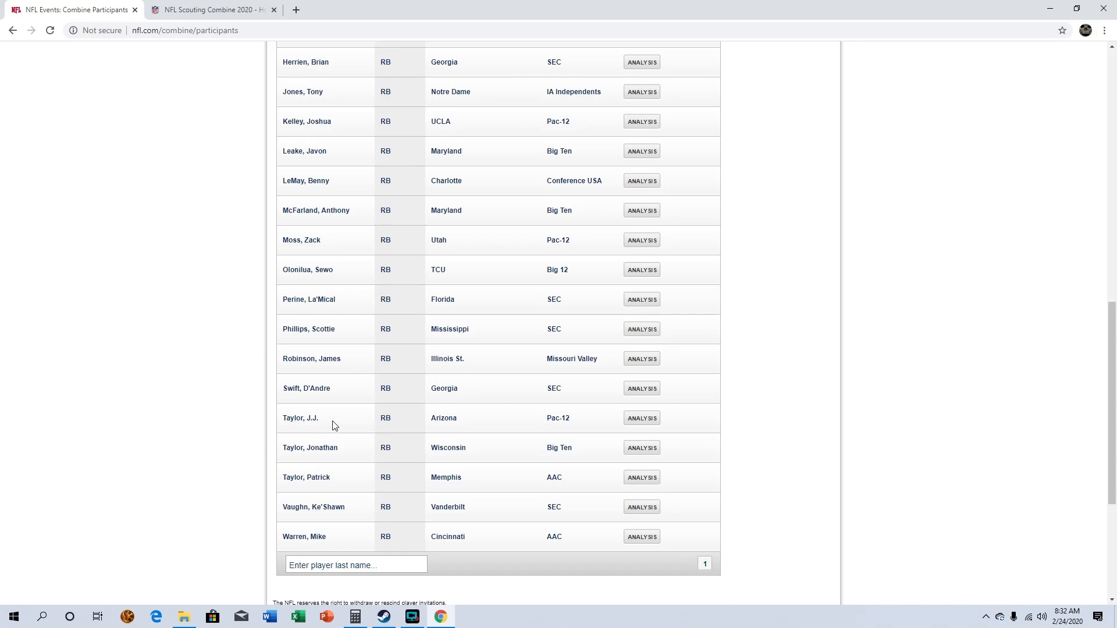
Step: Scroll back to the top of the running back list, beginning with Ahmed of Washington
scroll("up", 3)
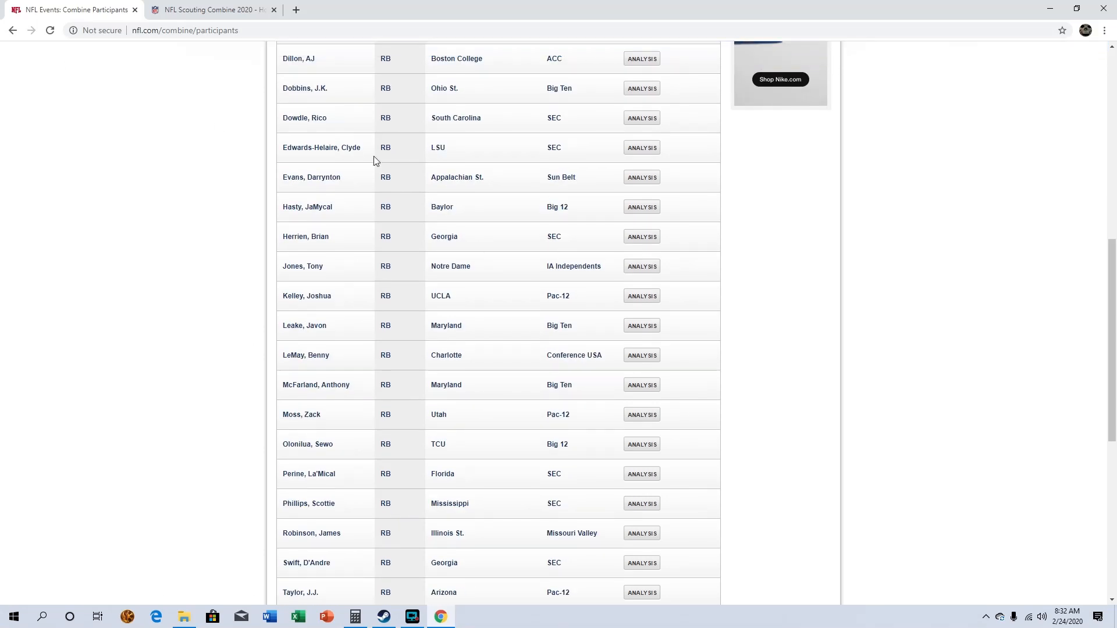
mouse_move(347, 156)
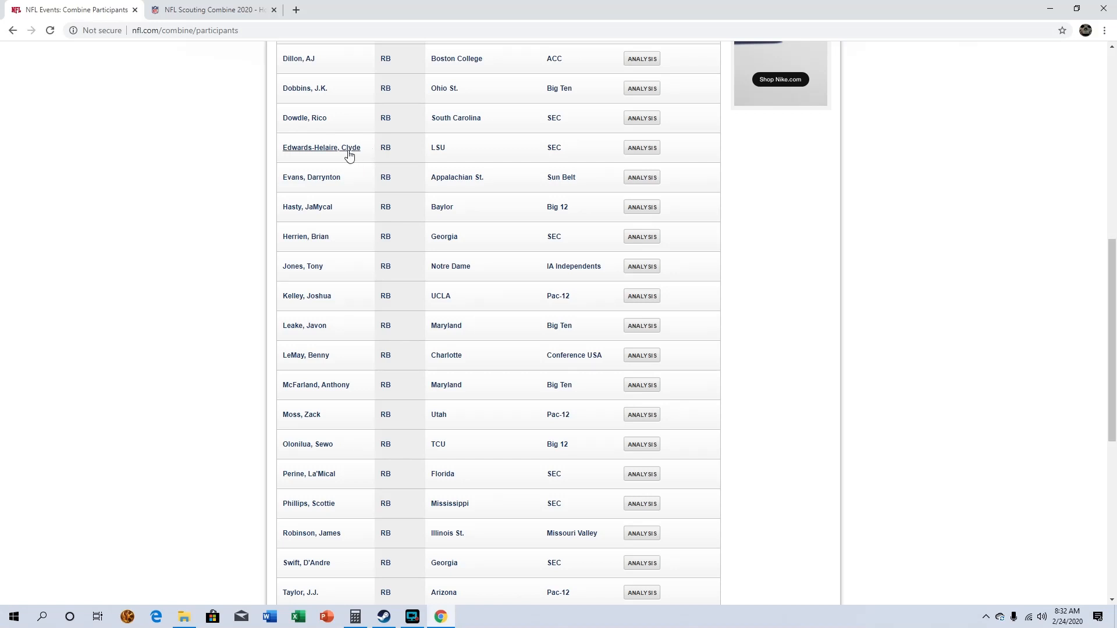
mouse_move(372, 160)
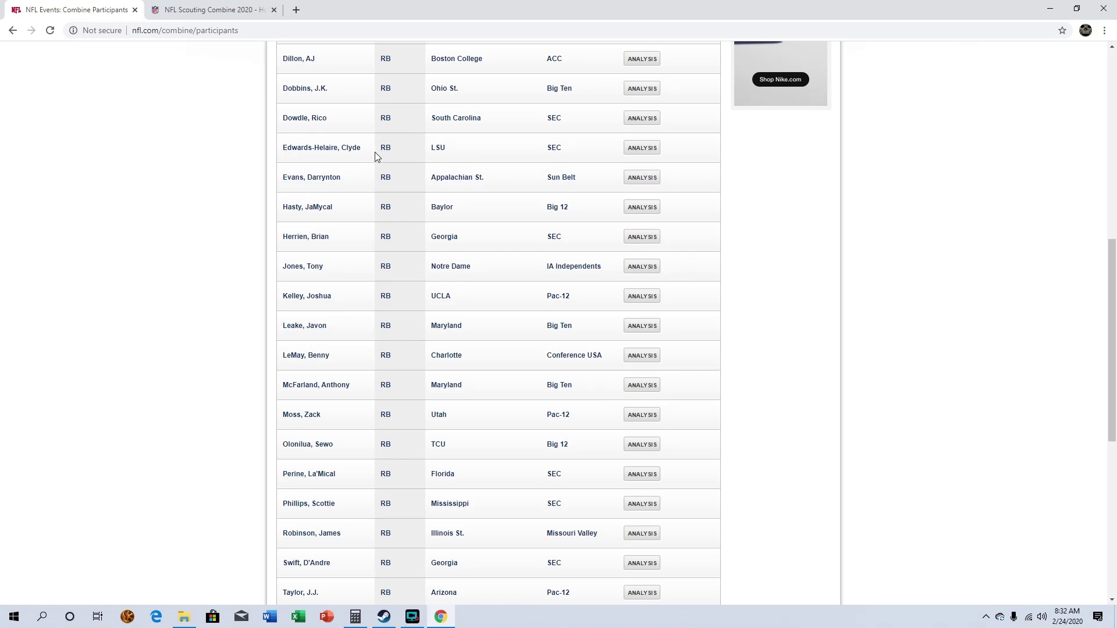
mouse_move(428, 186)
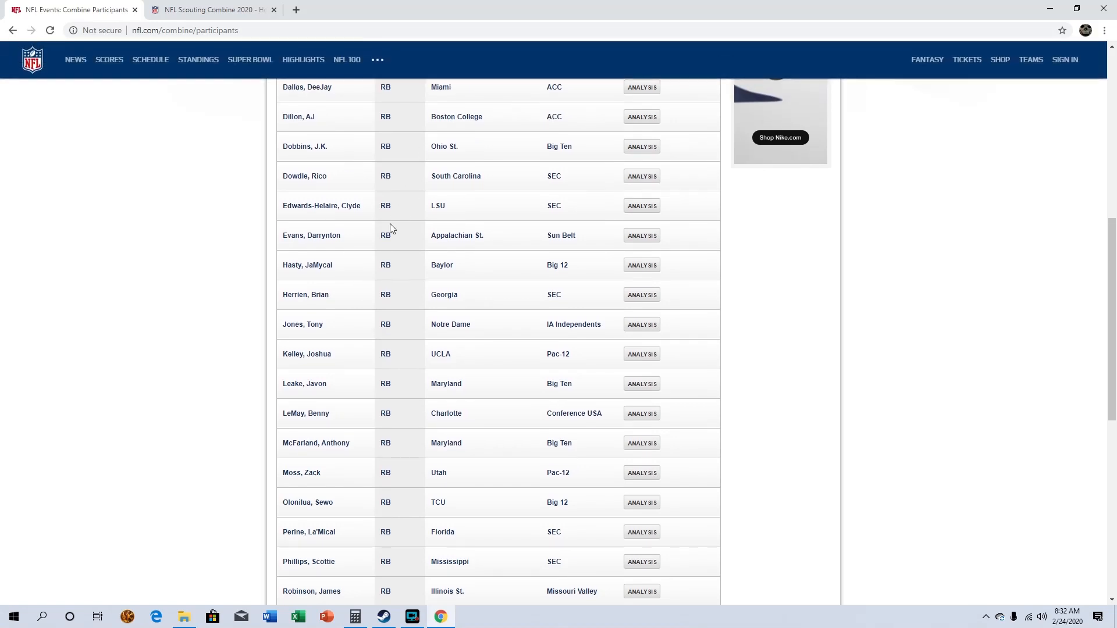
scroll("up", 3)
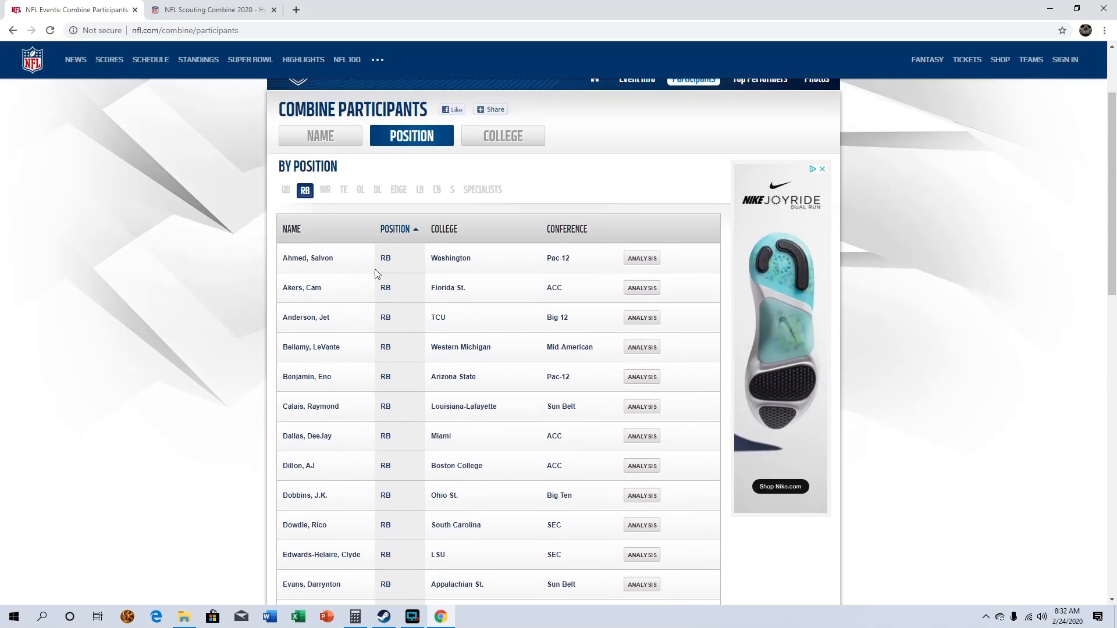
Step: Show the wide receiver participants and read page 1 from Aiyuk down to Johnson of Texas
left_click(323, 189)
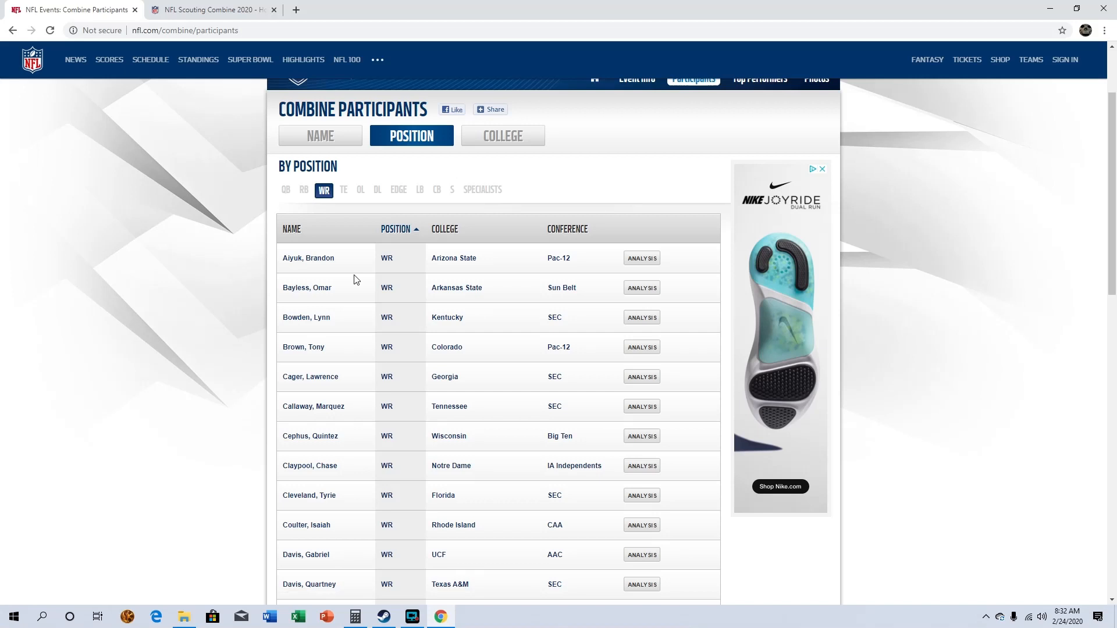
mouse_move(426, 351)
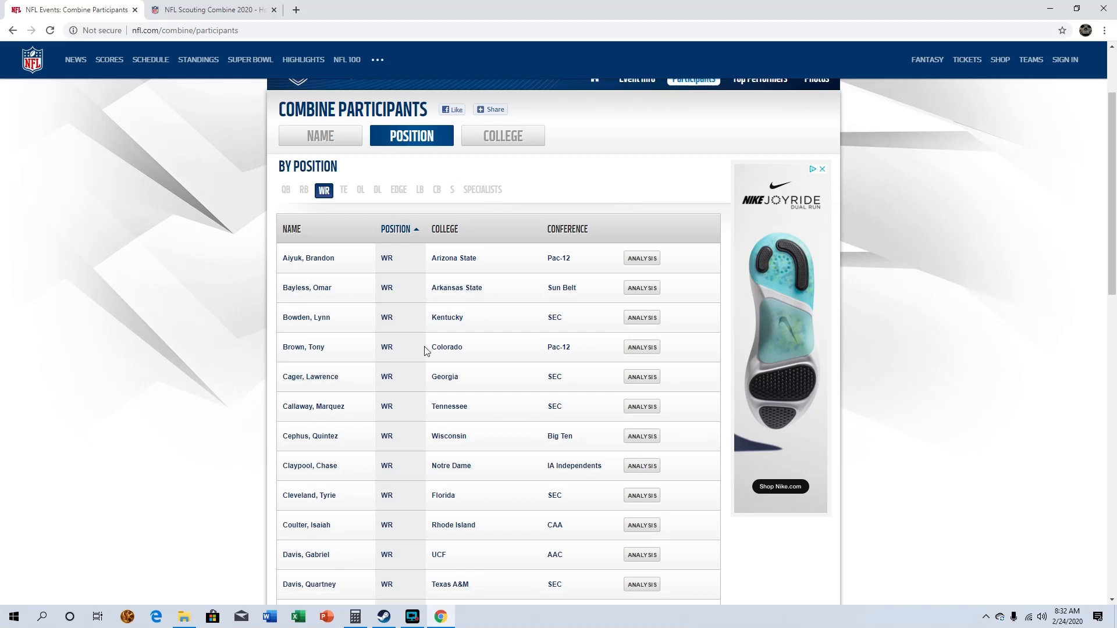
mouse_move(420, 167)
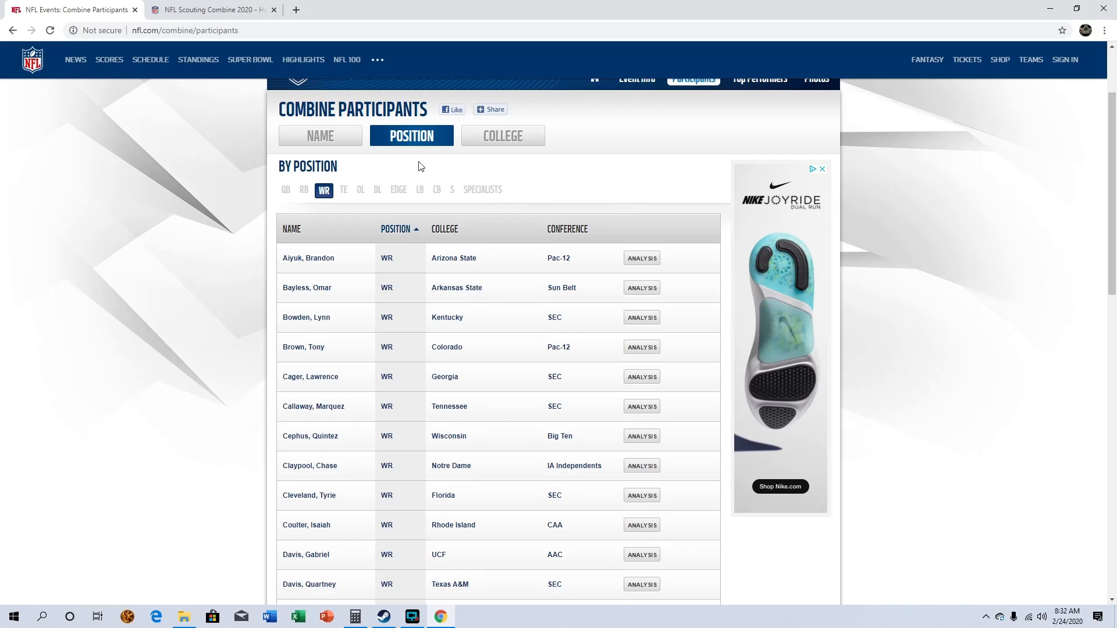
mouse_move(424, 310)
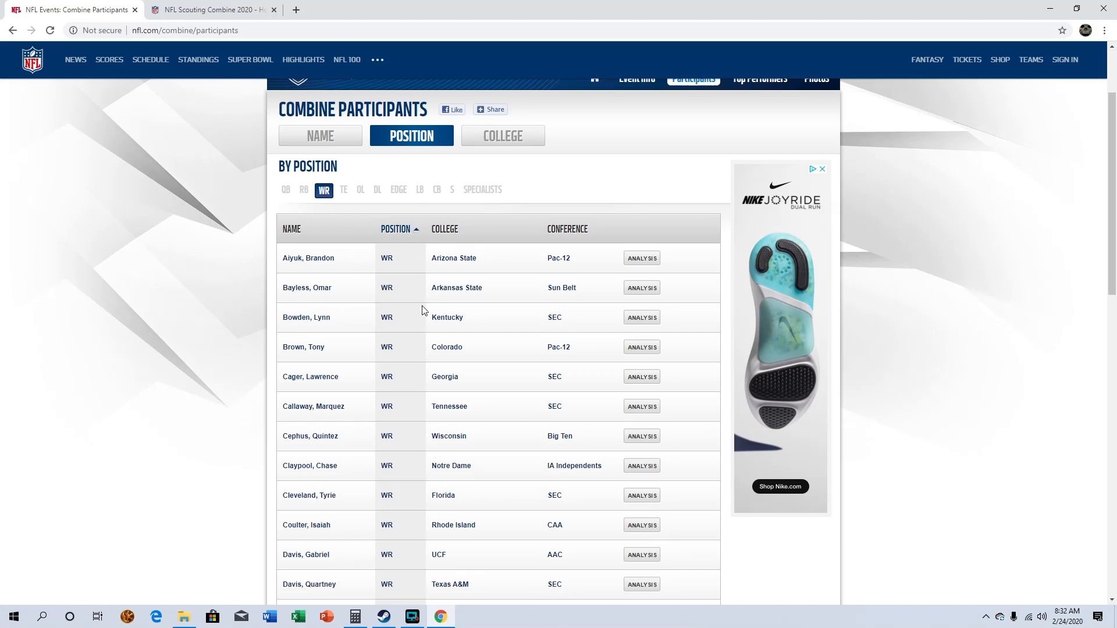
scroll("down", 3)
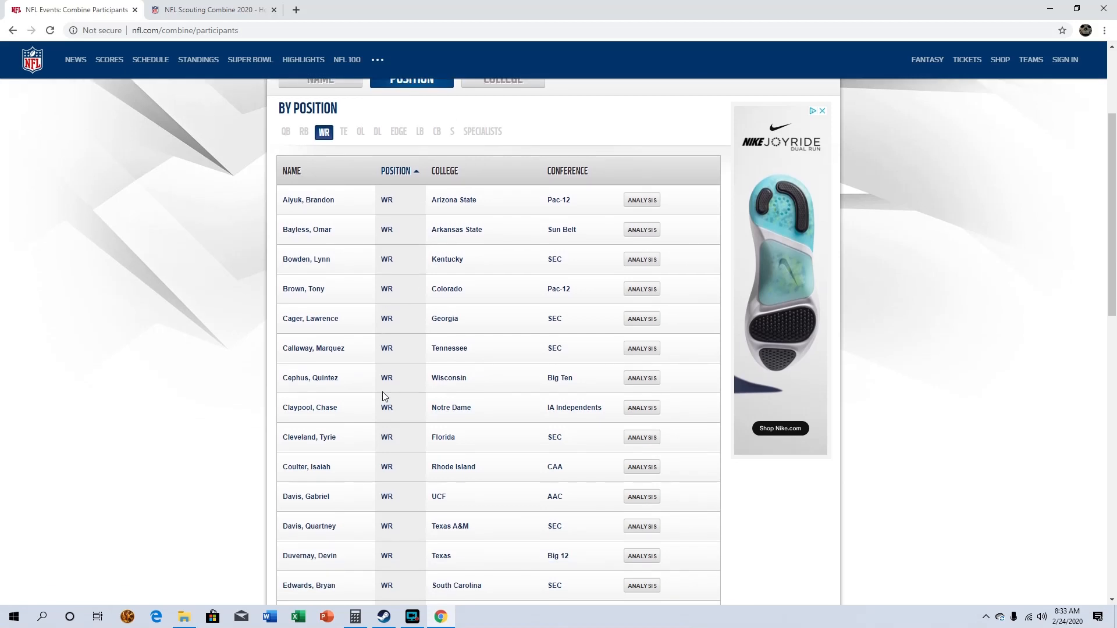
mouse_move(372, 294)
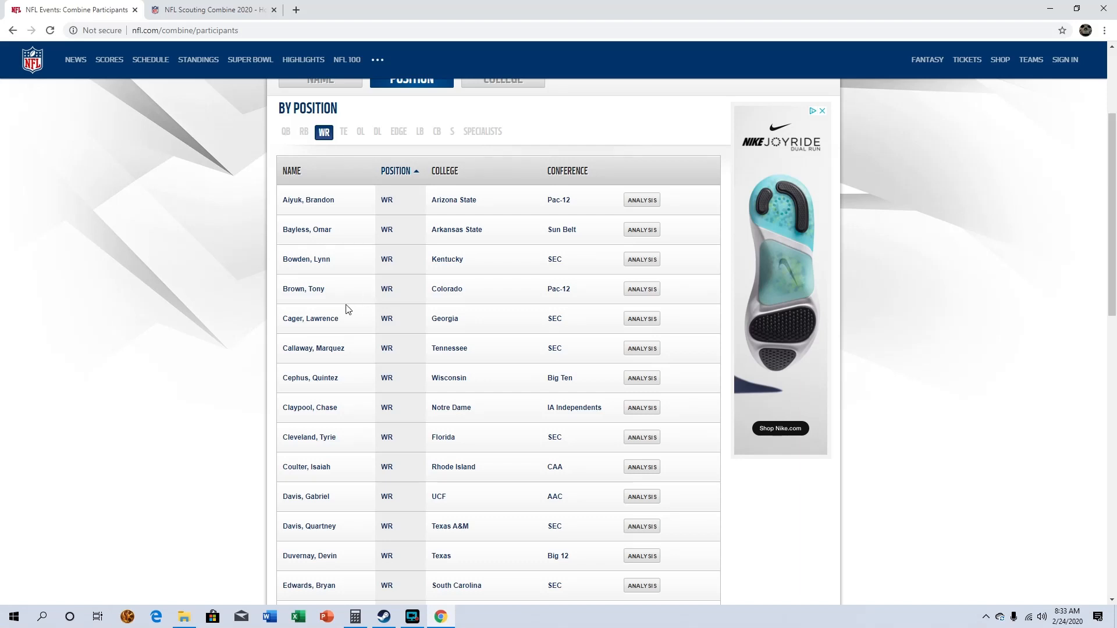
mouse_move(325, 437)
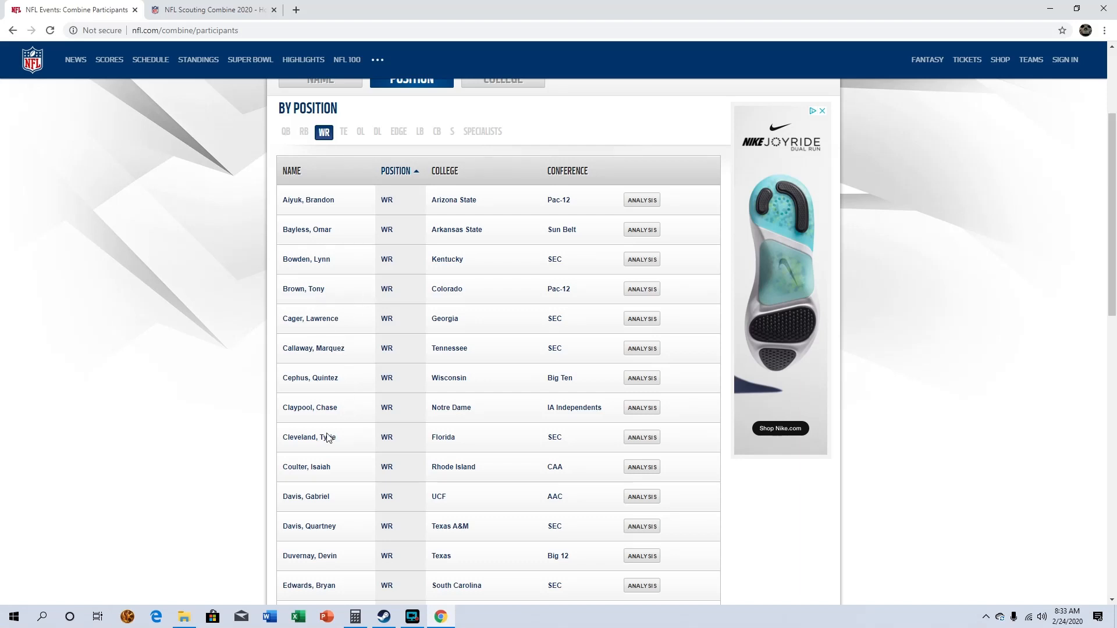
mouse_move(342, 458)
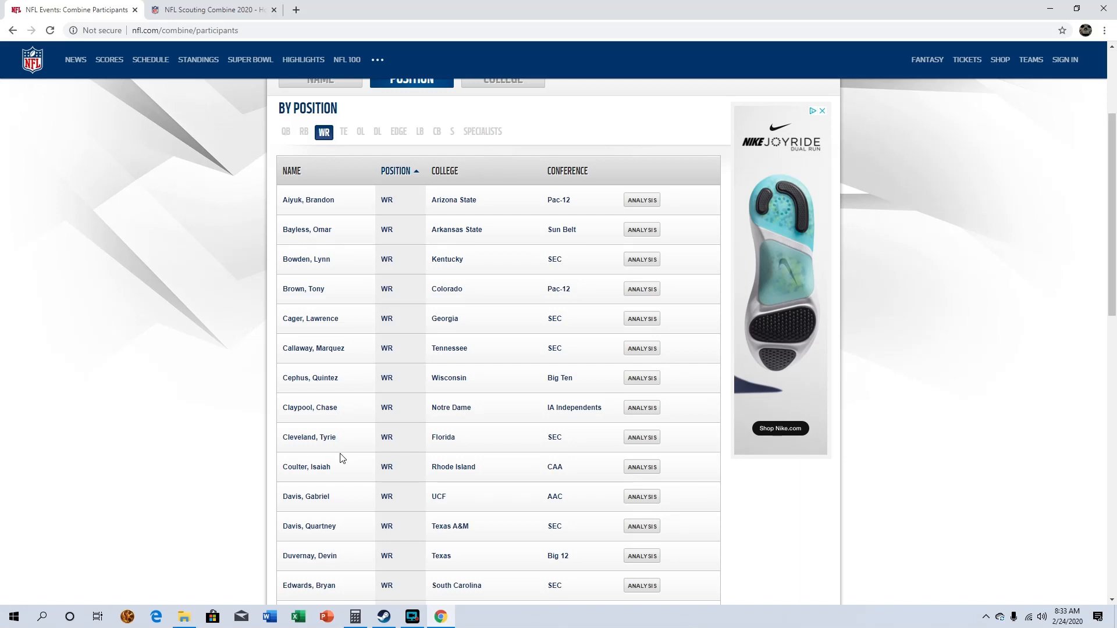
scroll("down", 3)
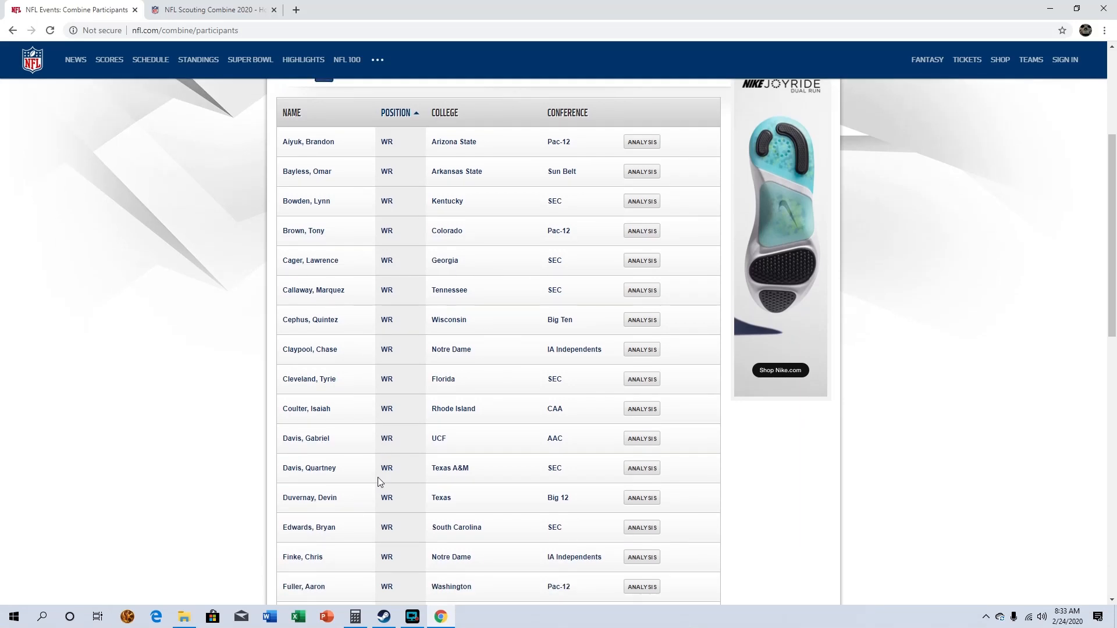
scroll("down", 3)
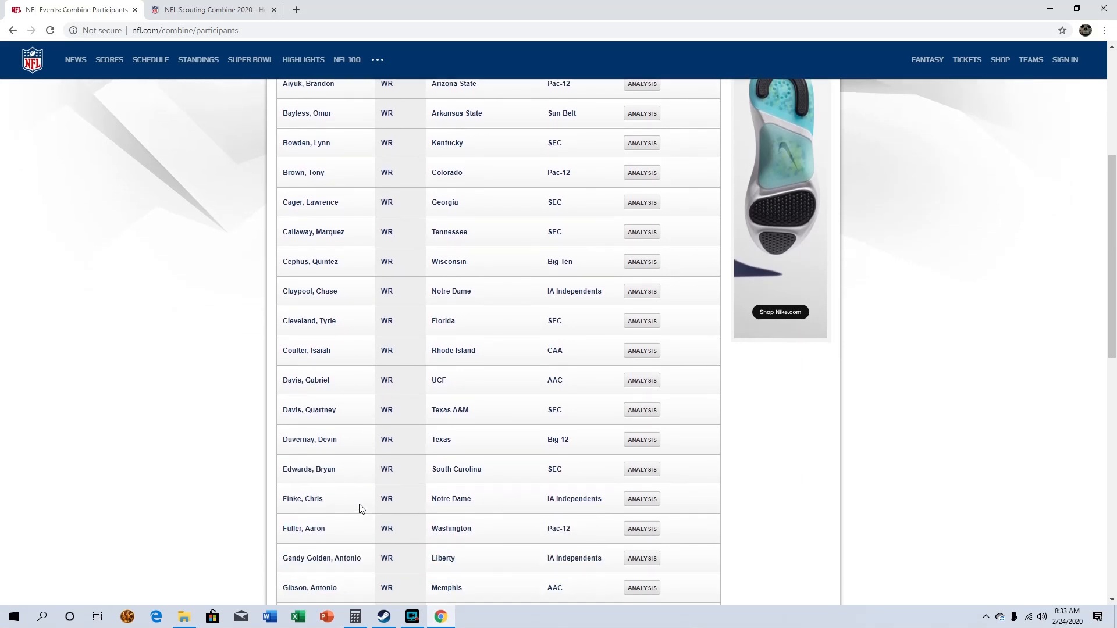
scroll("down", 3)
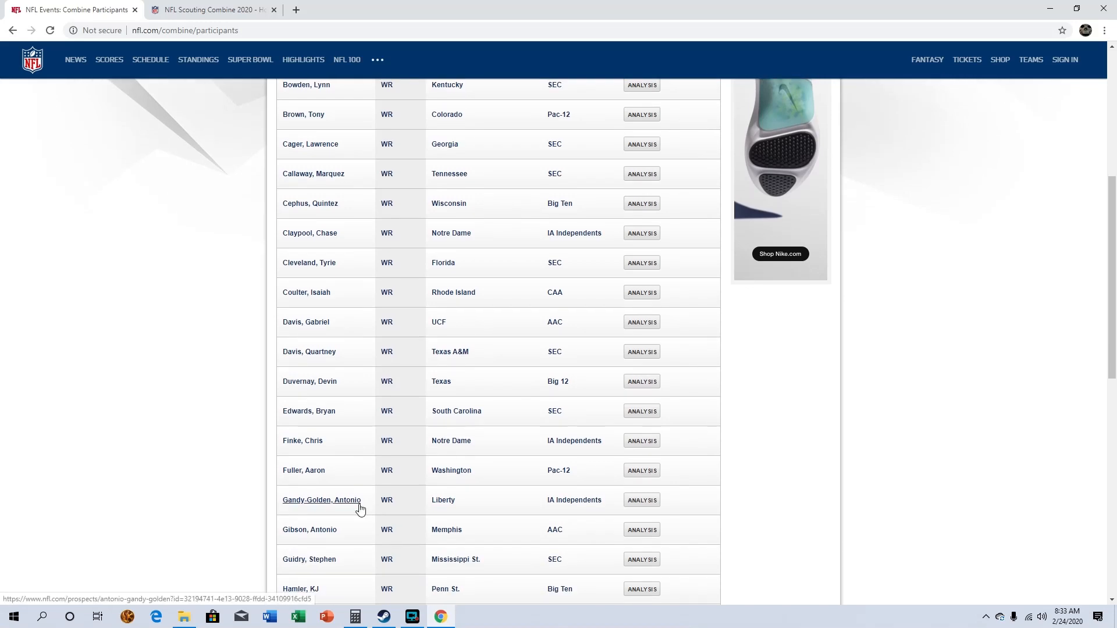
scroll("down", 3)
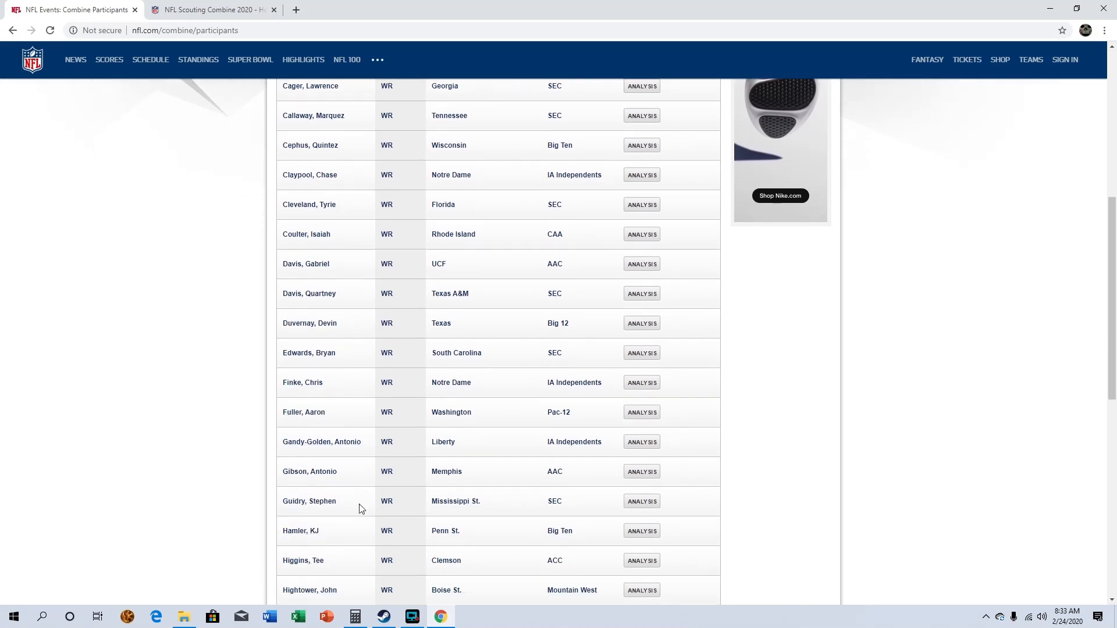
scroll("down", 3)
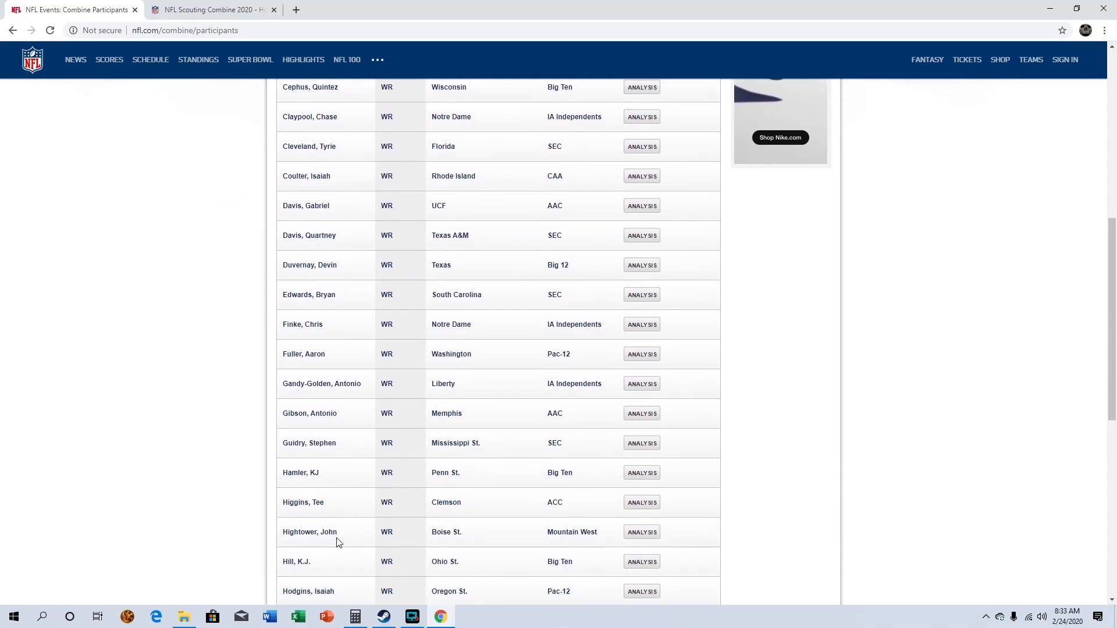
scroll("down", 3)
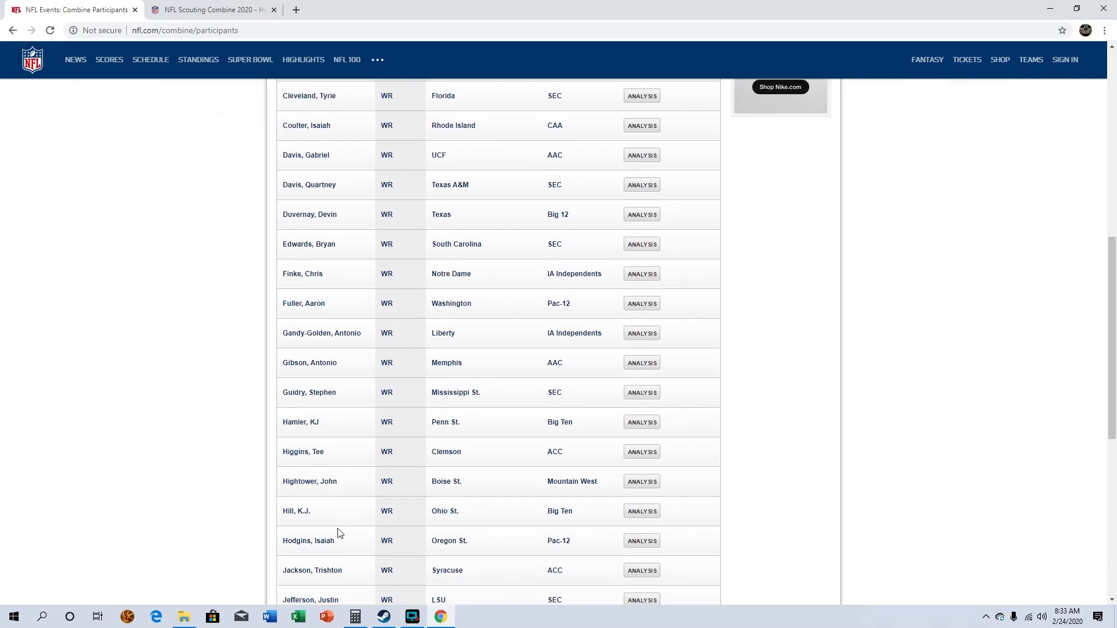
scroll("down", 3)
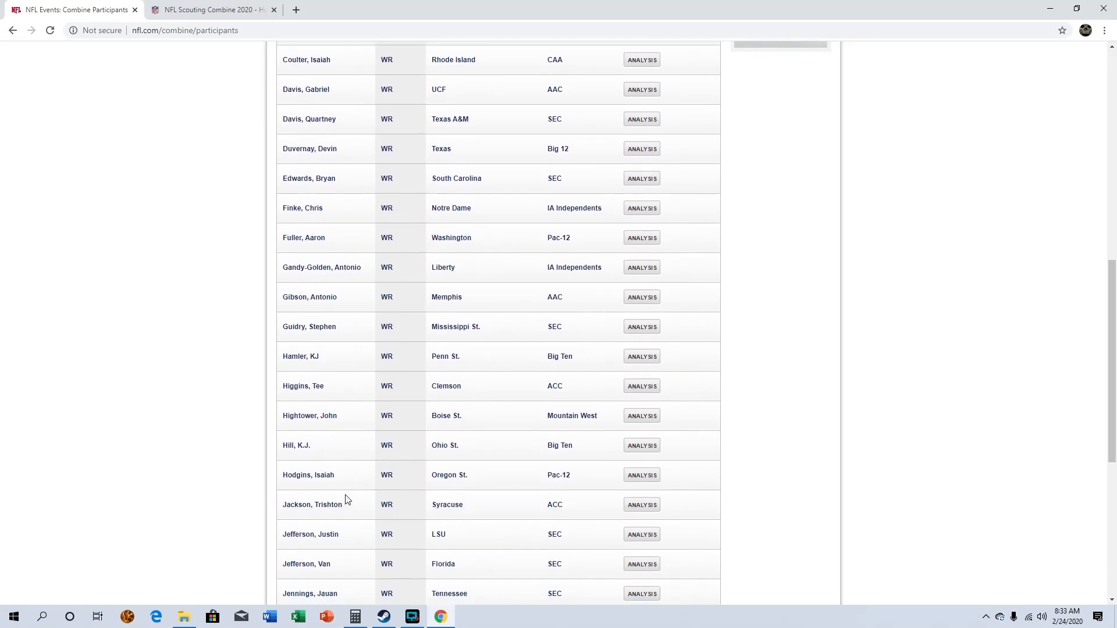
scroll("down", 3)
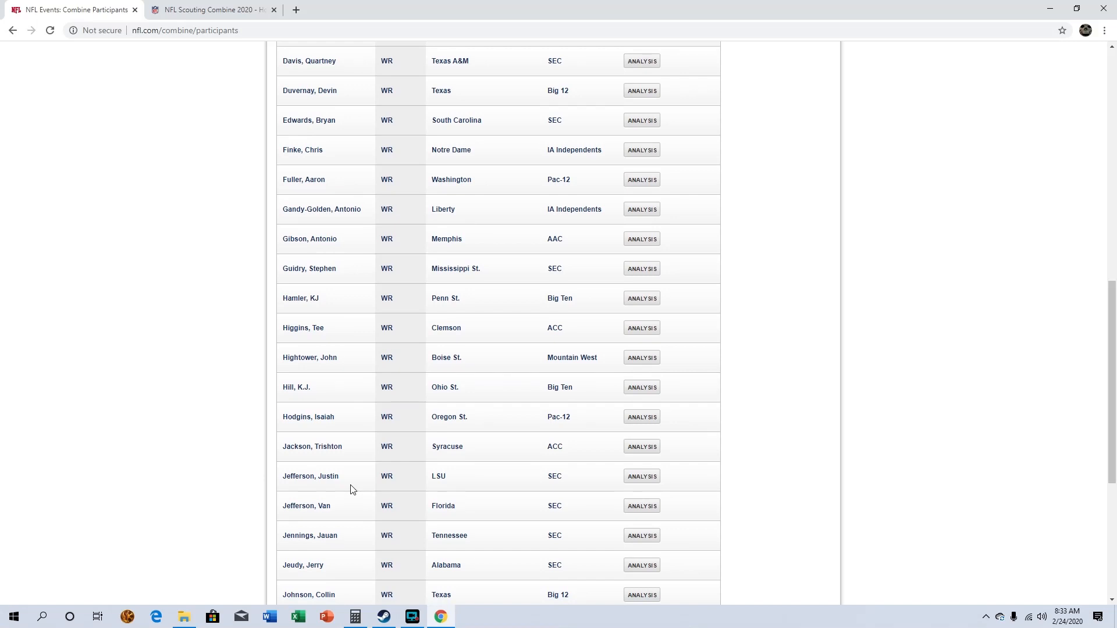
mouse_move(344, 519)
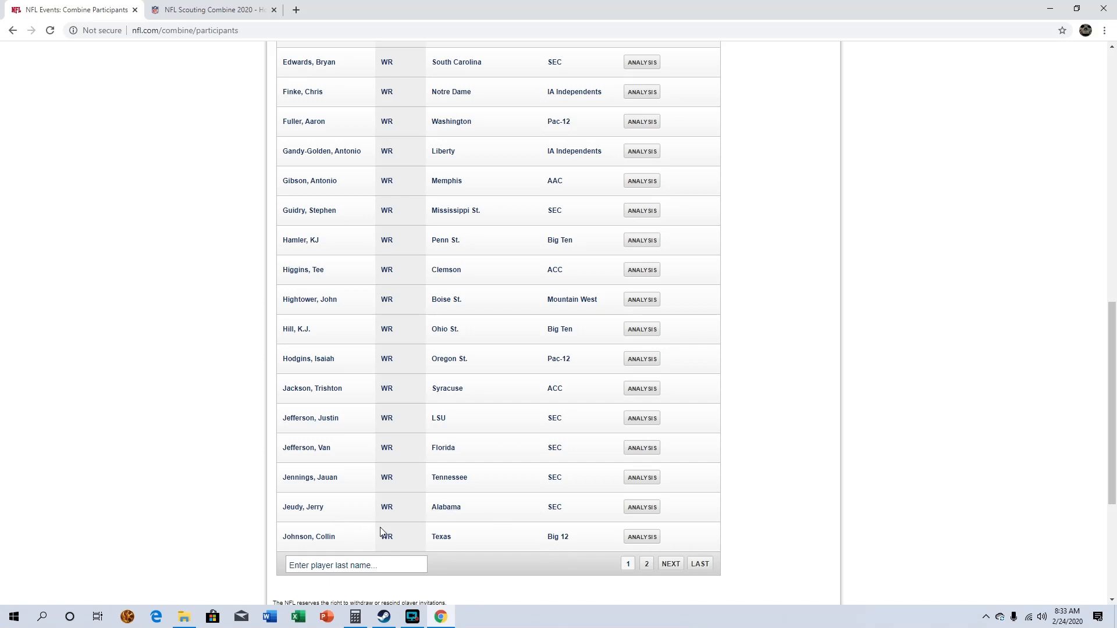
Step: Show page 2 of the wide receivers and read its entries past Watkins of Southern Miss
left_click(670, 563)
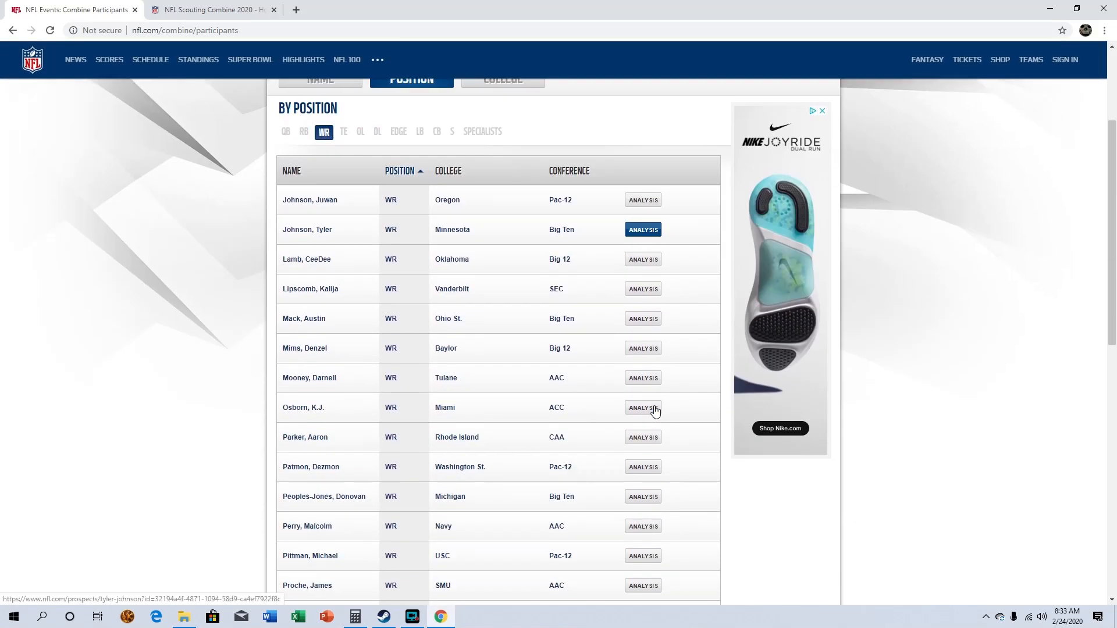
mouse_move(333, 204)
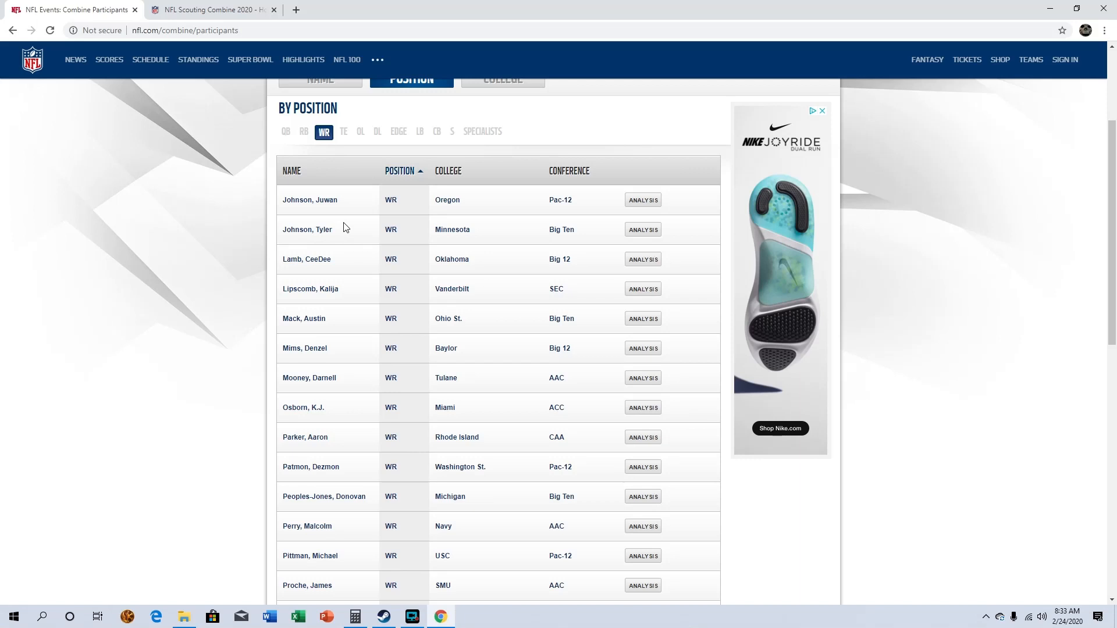
mouse_move(326, 268)
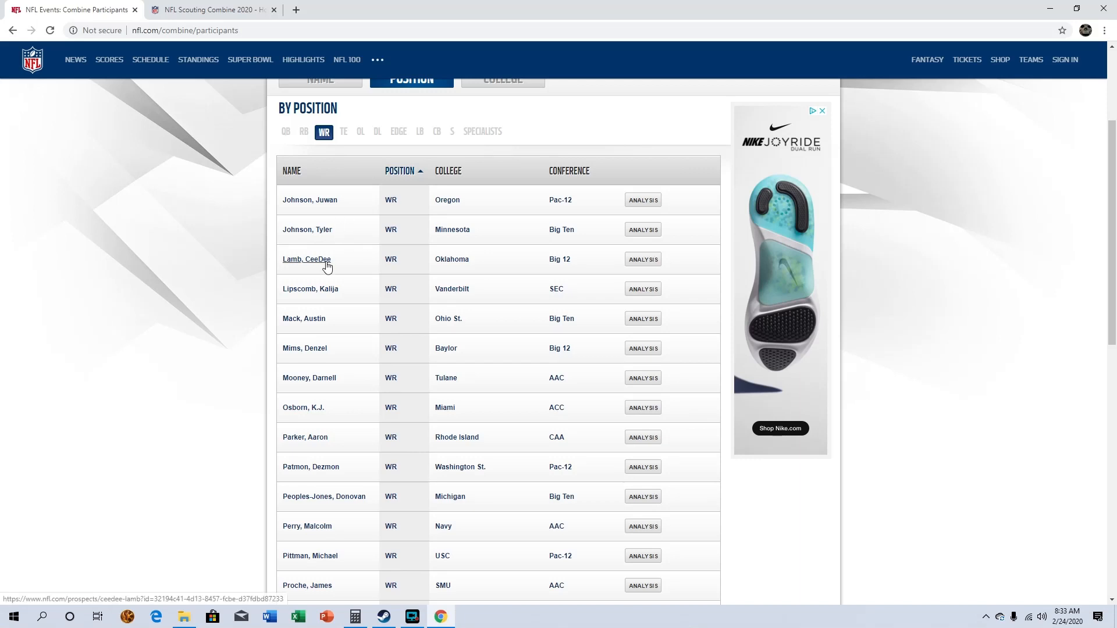
scroll("down", 3)
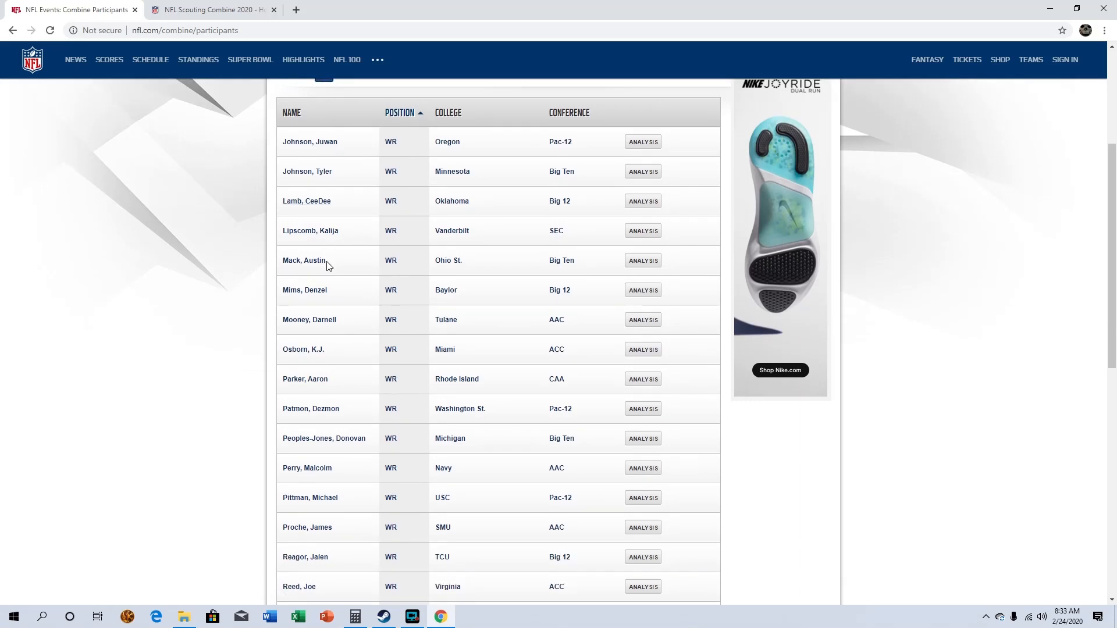
scroll("down", 3)
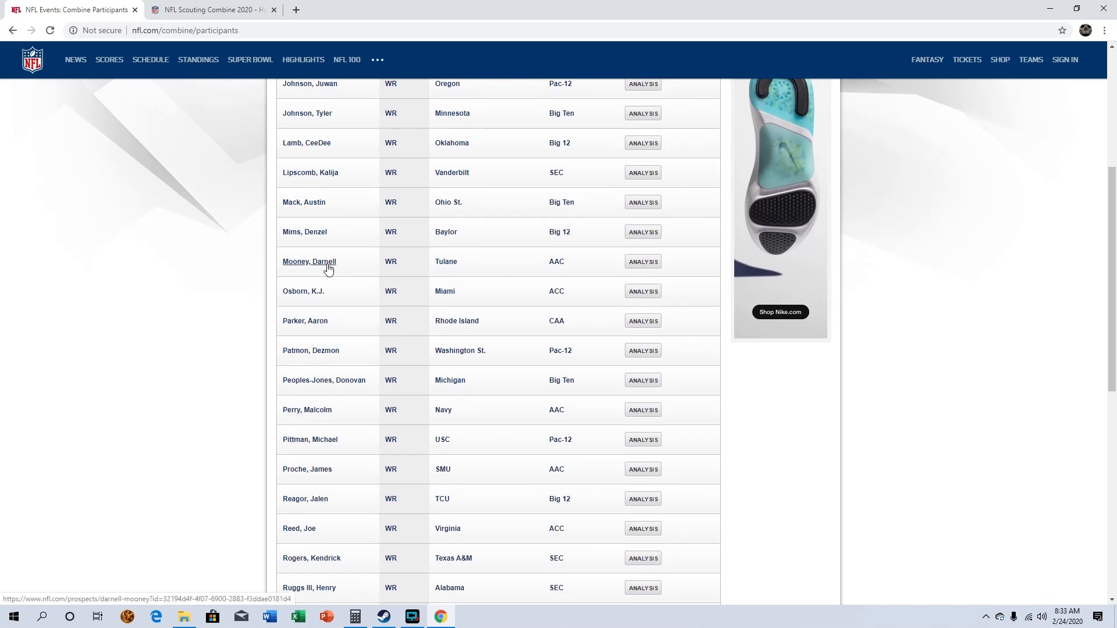
scroll("down", 3)
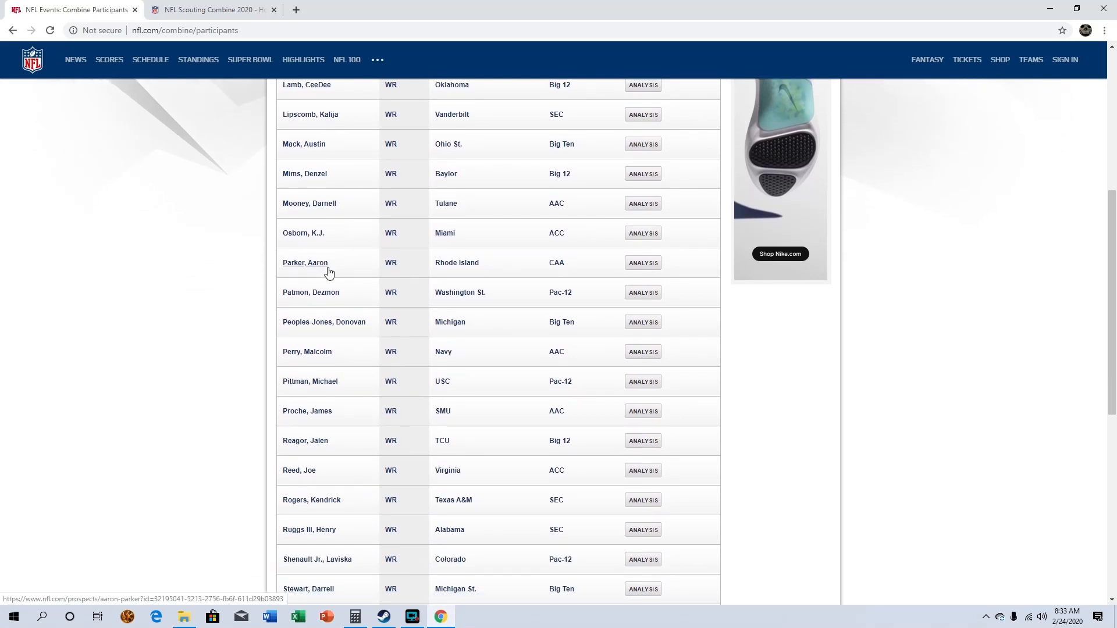
mouse_move(336, 388)
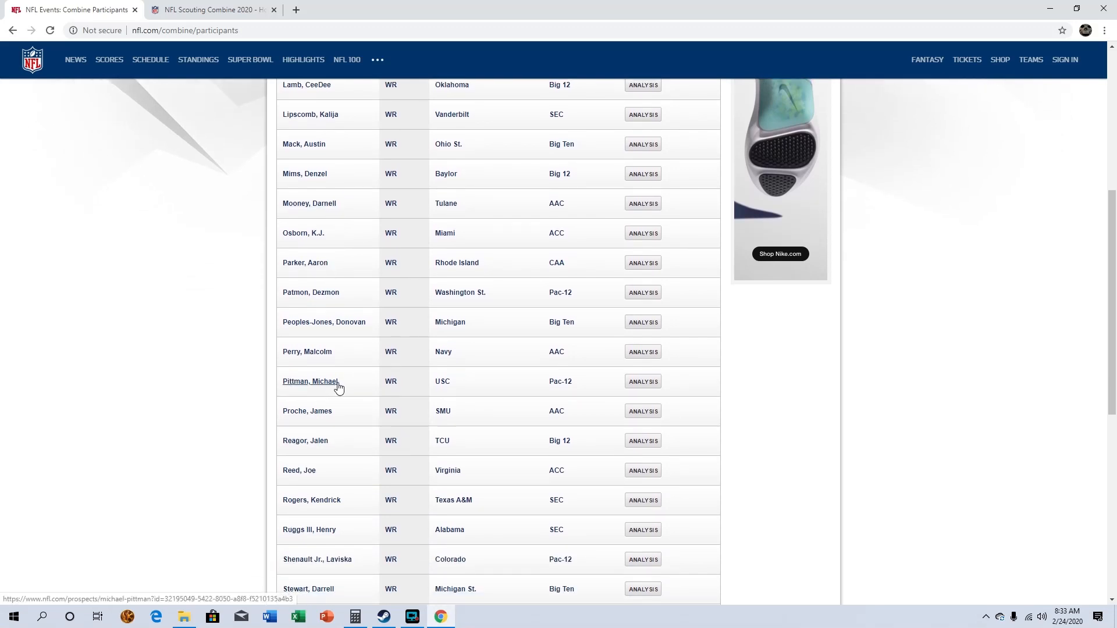
mouse_move(333, 444)
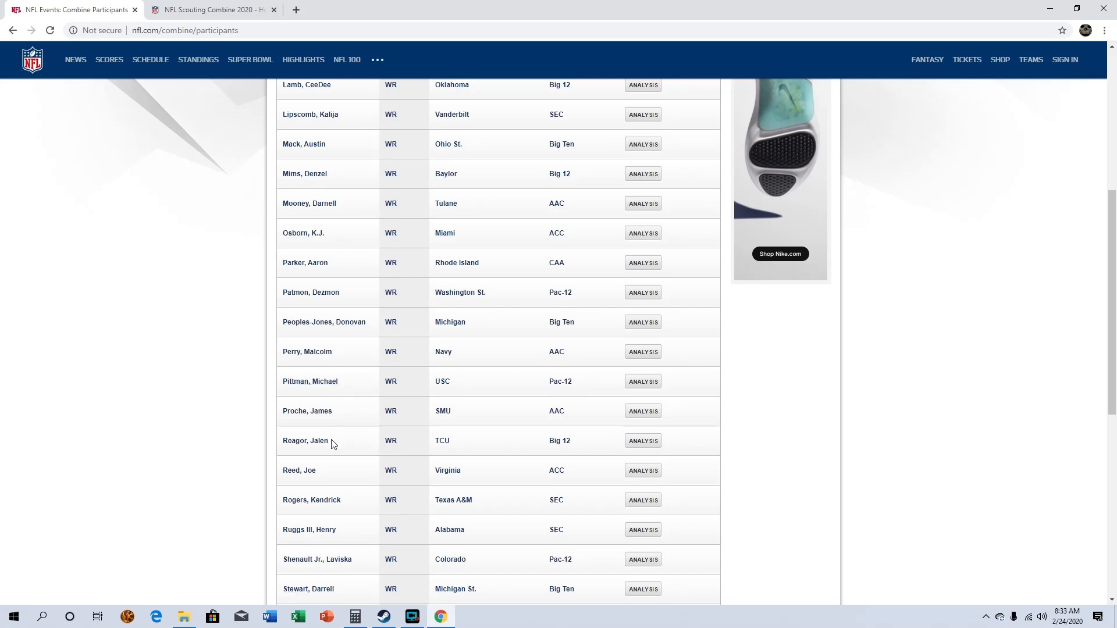
mouse_move(341, 451)
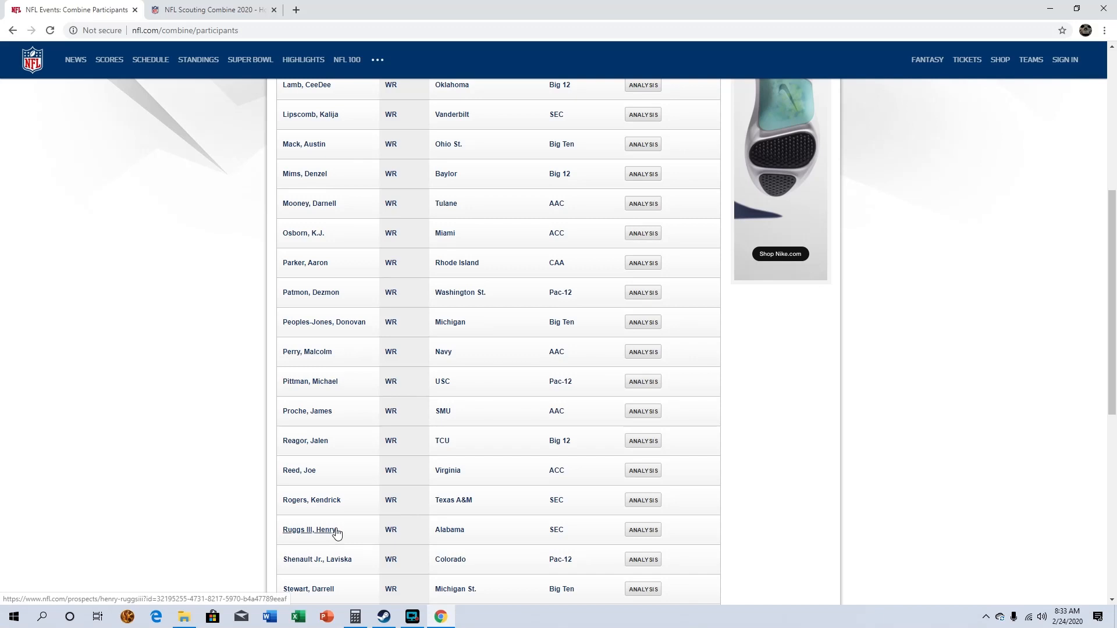
mouse_move(369, 533)
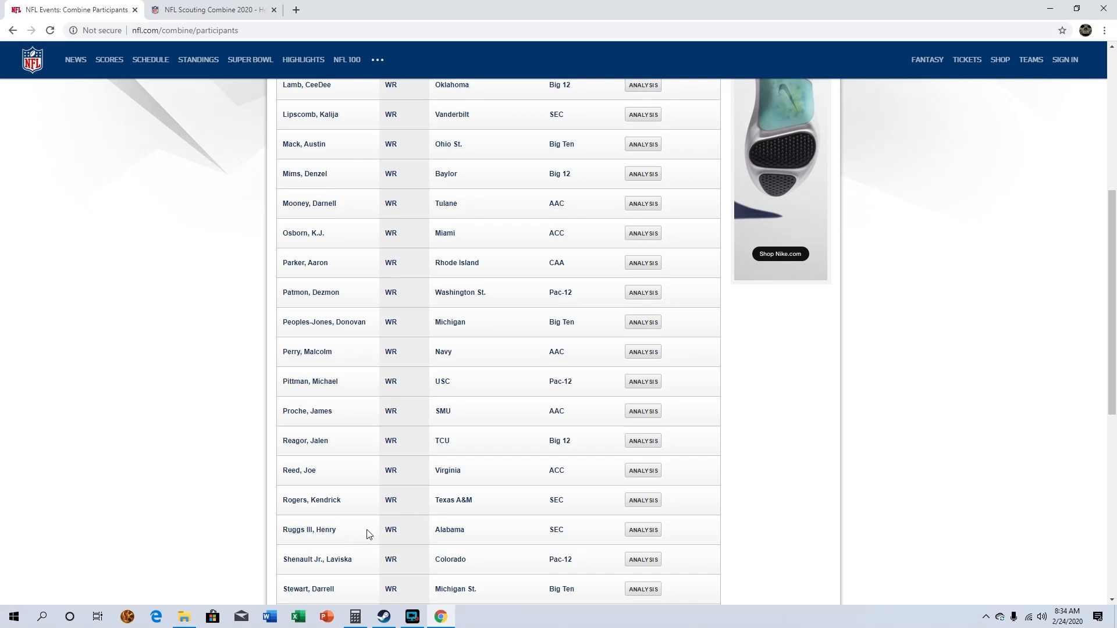
scroll("down", 3)
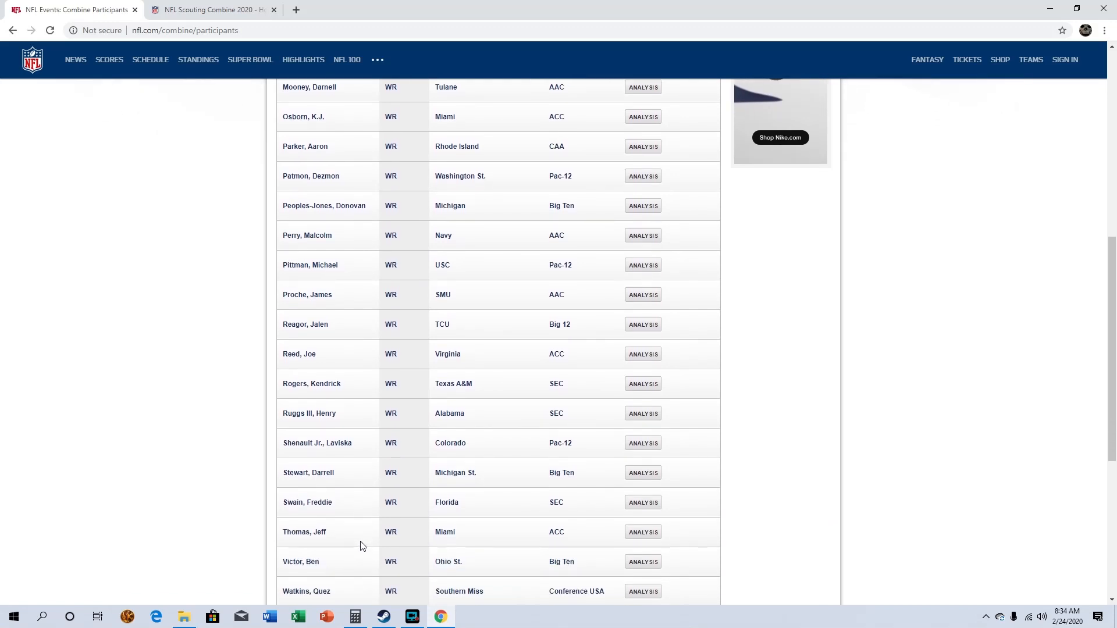
scroll("up", 3)
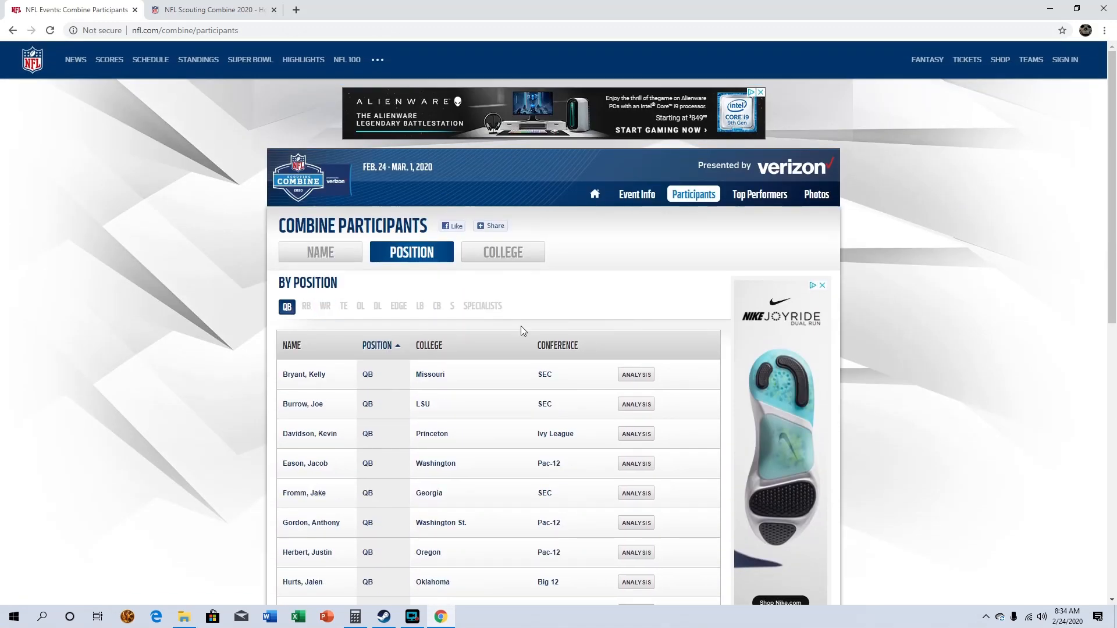
mouse_move(377, 289)
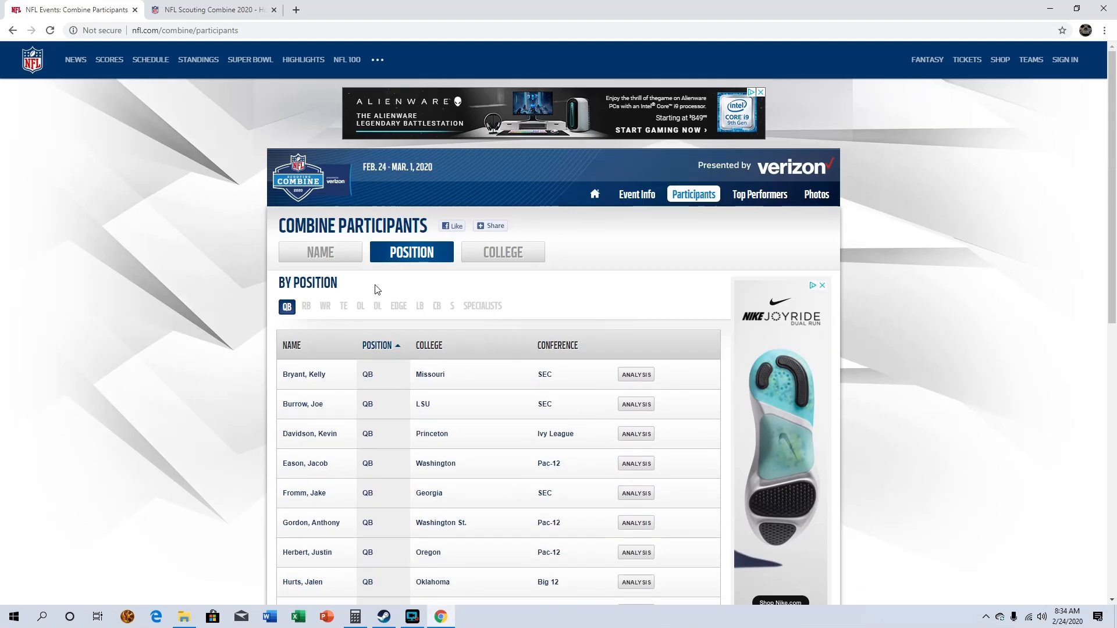
Step: Scroll down the participants page toward the position filters
scroll("down", 3)
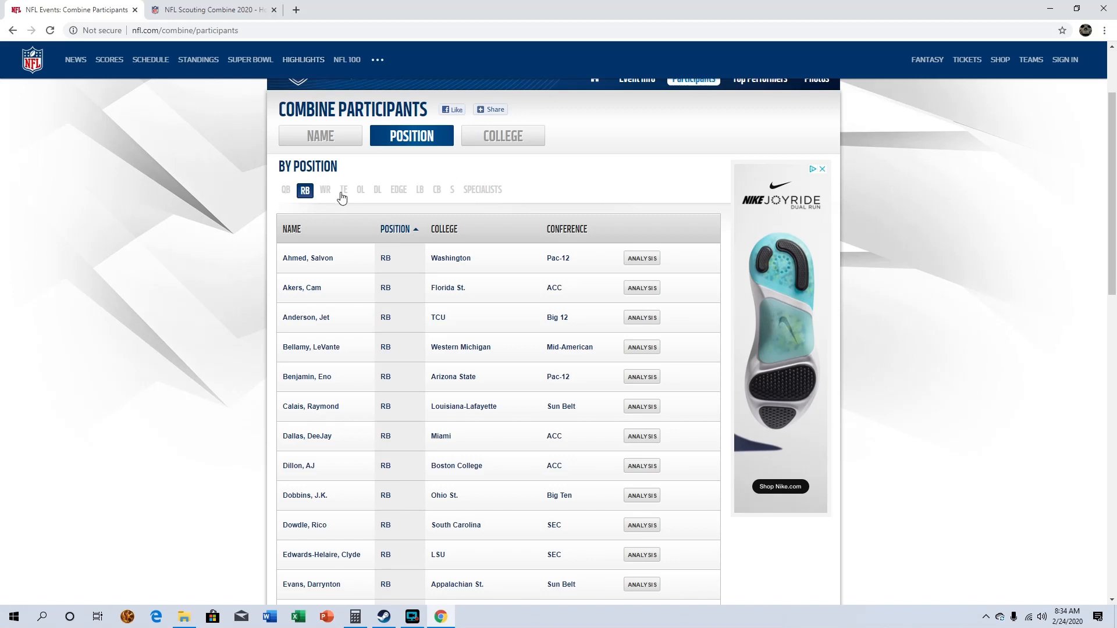
left_click(343, 190)
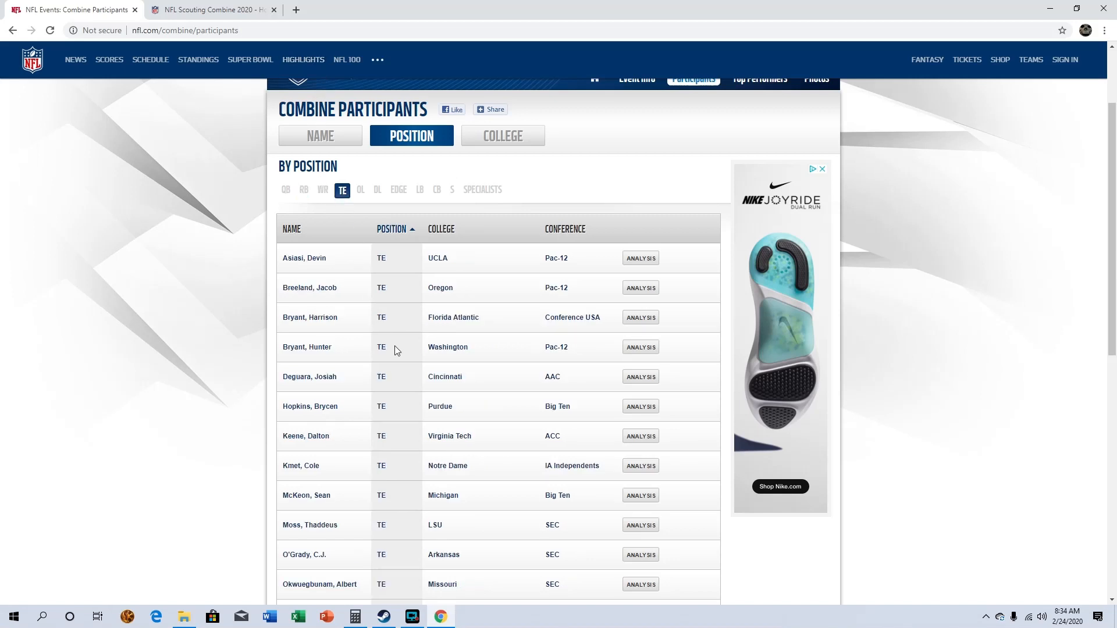
mouse_move(521, 491)
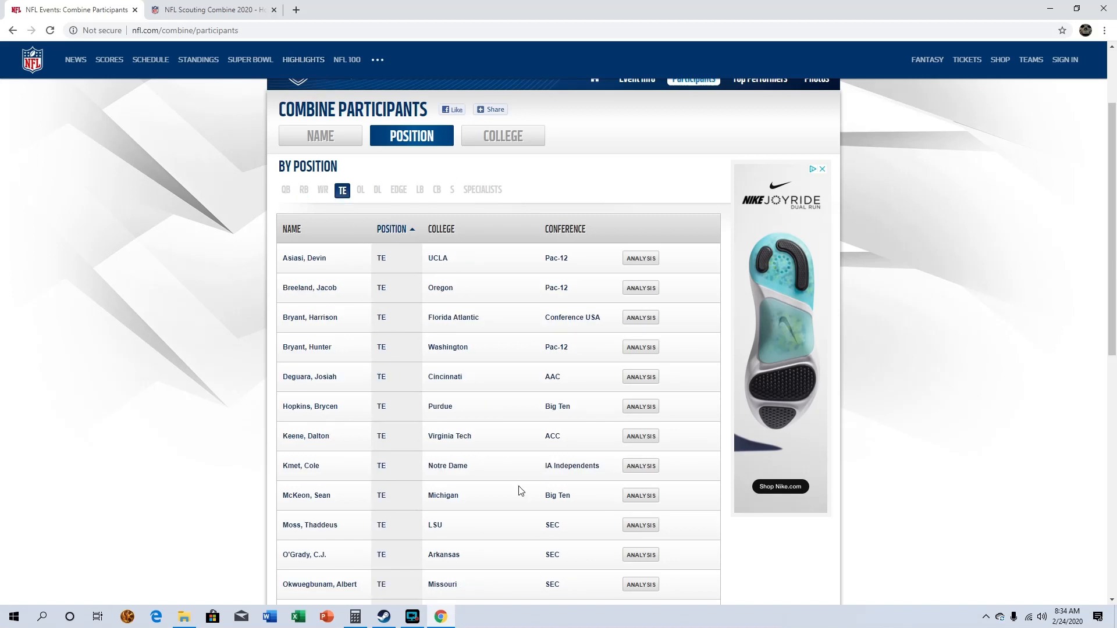
mouse_move(137, 431)
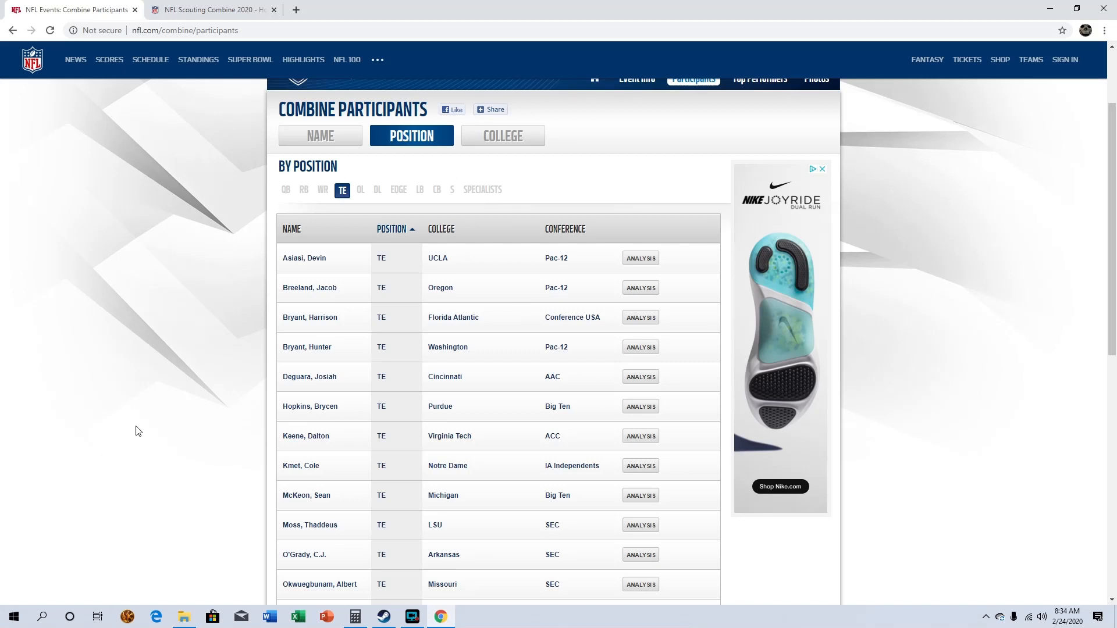
mouse_move(252, 382)
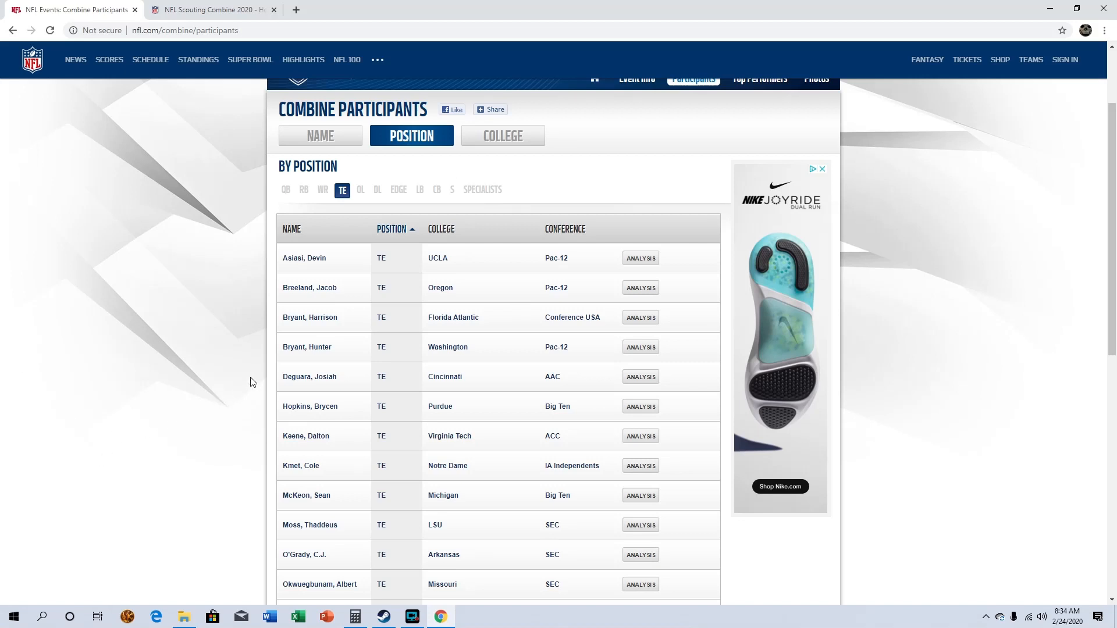
mouse_move(297, 305)
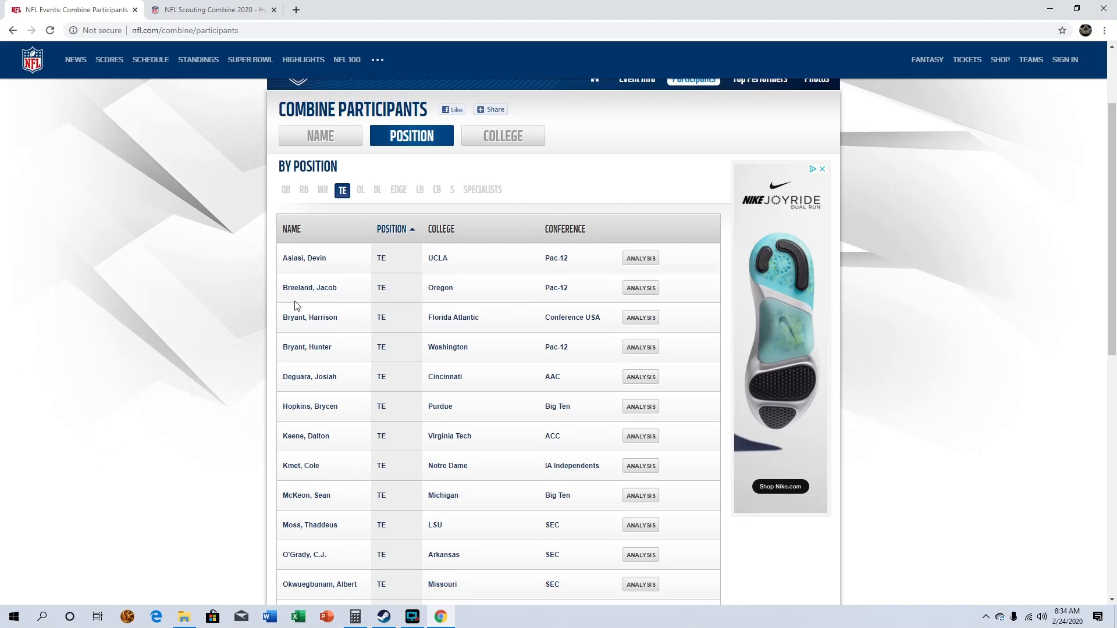
scroll("down", 3)
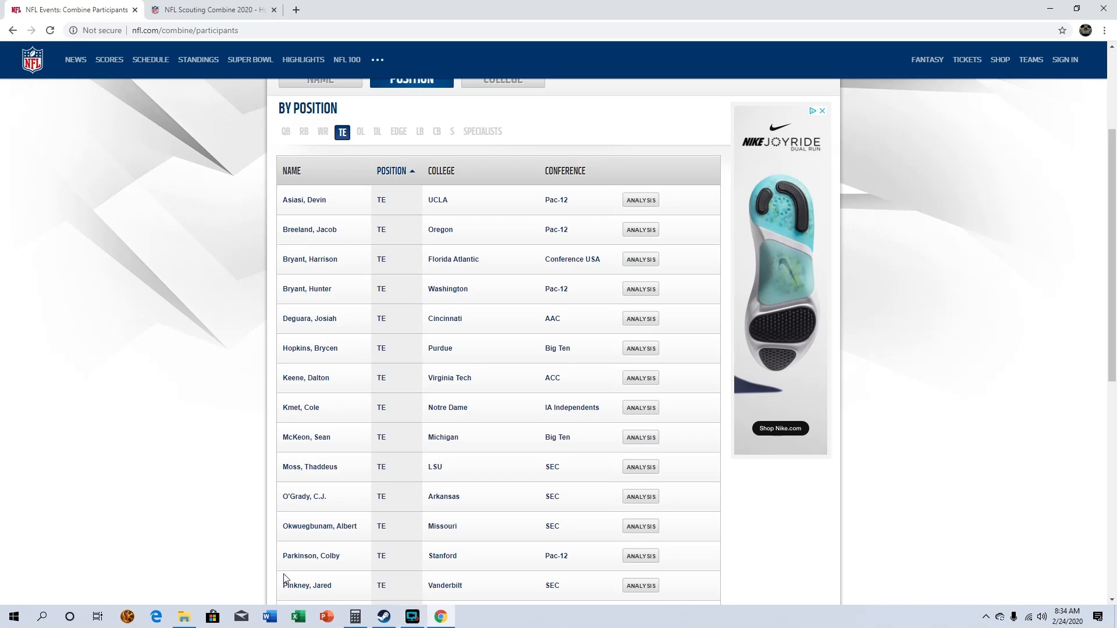
mouse_move(335, 587)
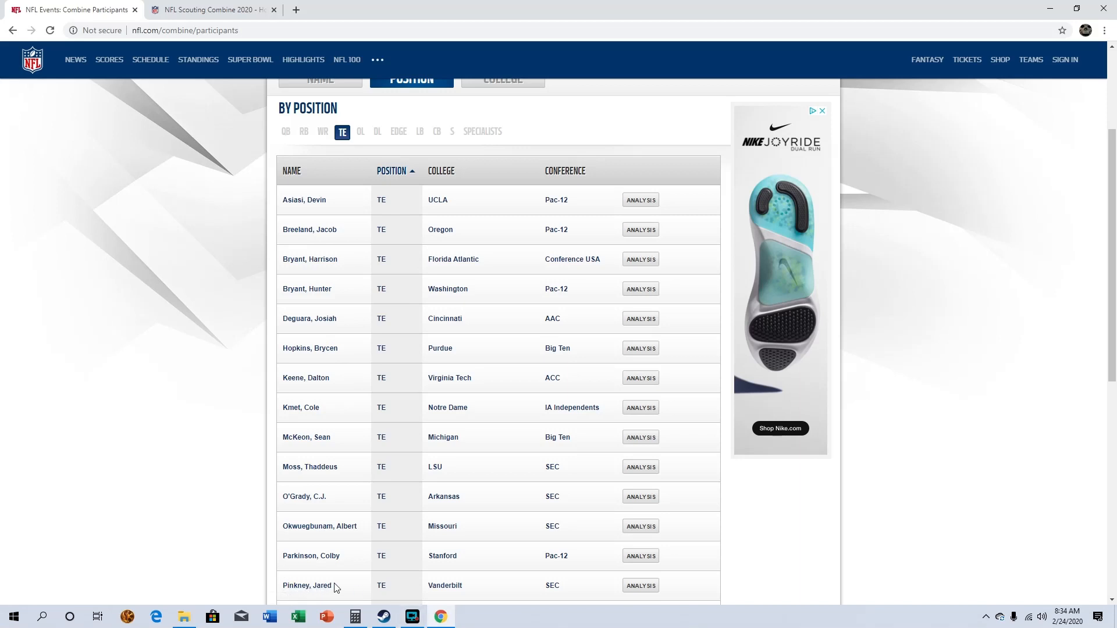
scroll("down", 3)
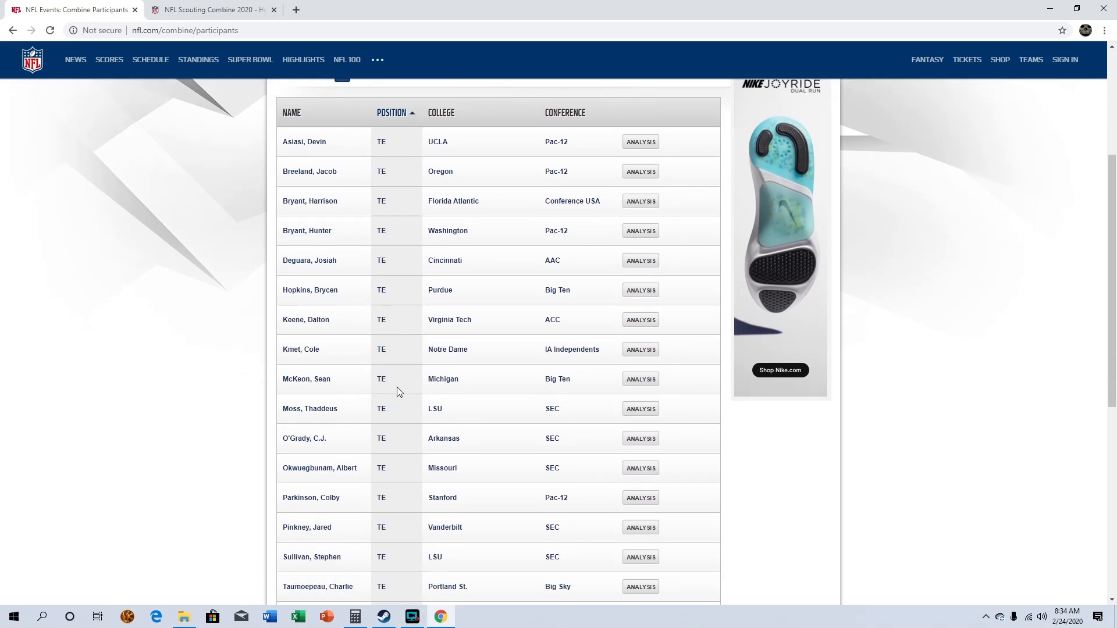
scroll("down", 3)
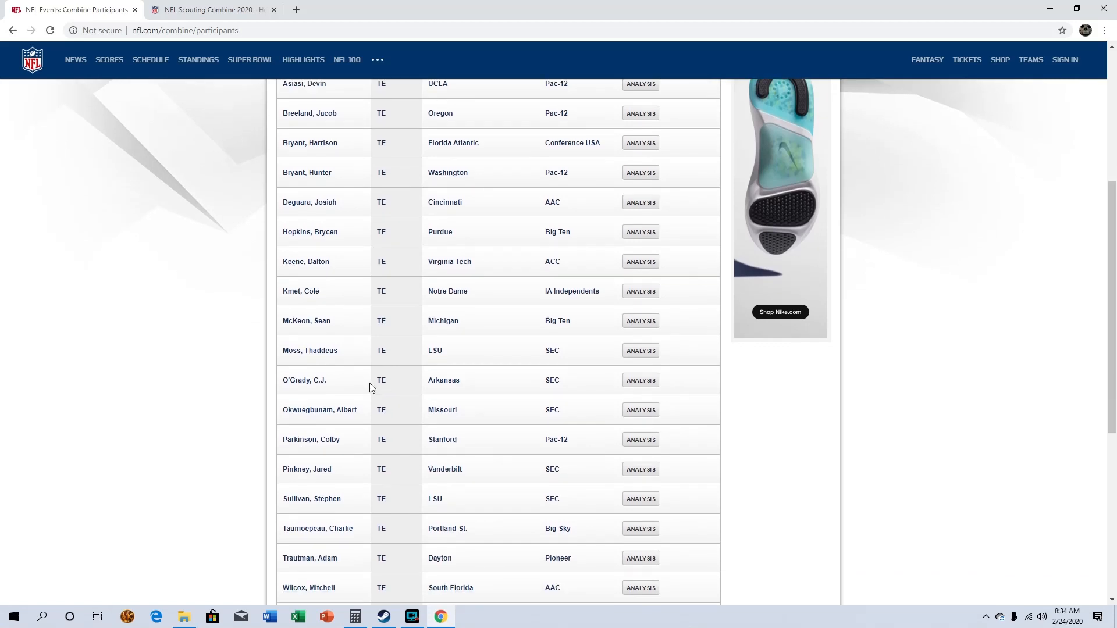
mouse_move(358, 361)
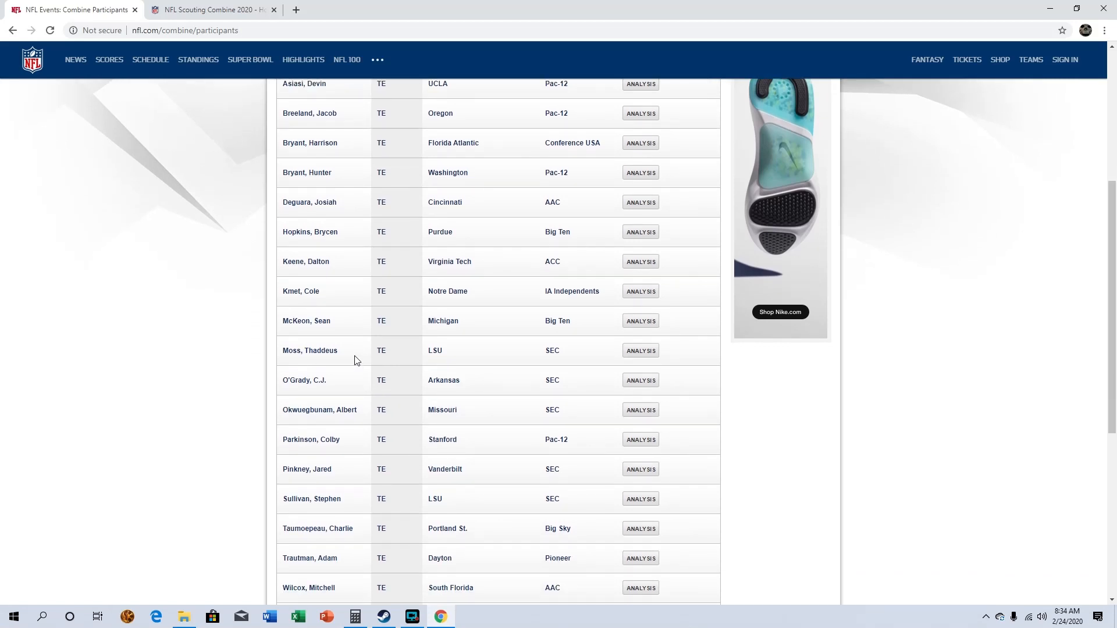
mouse_move(384, 350)
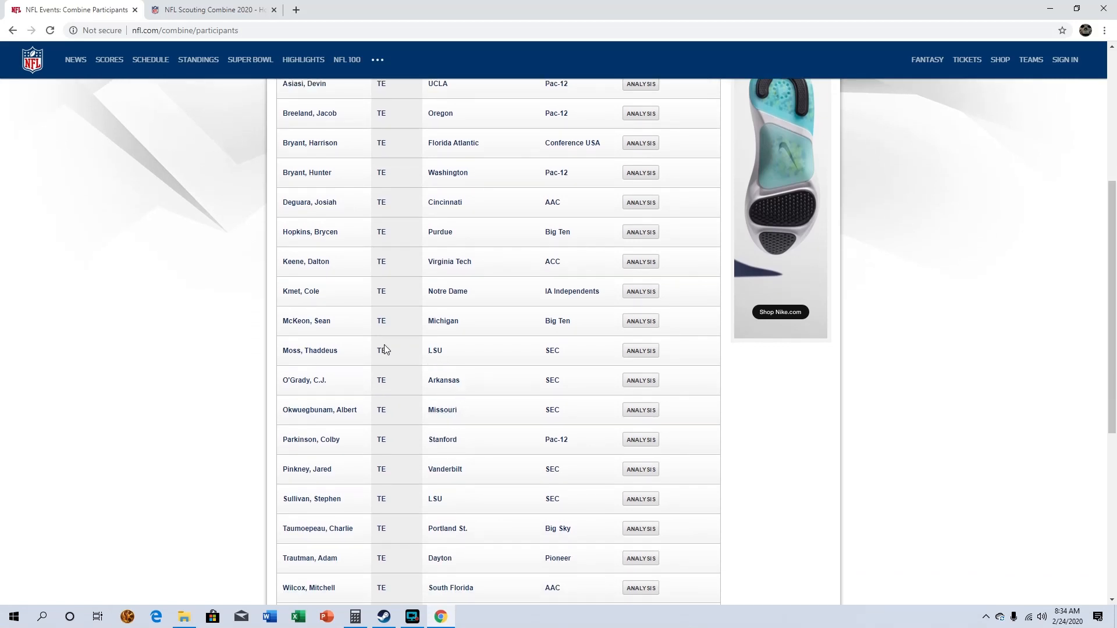
scroll("down", 3)
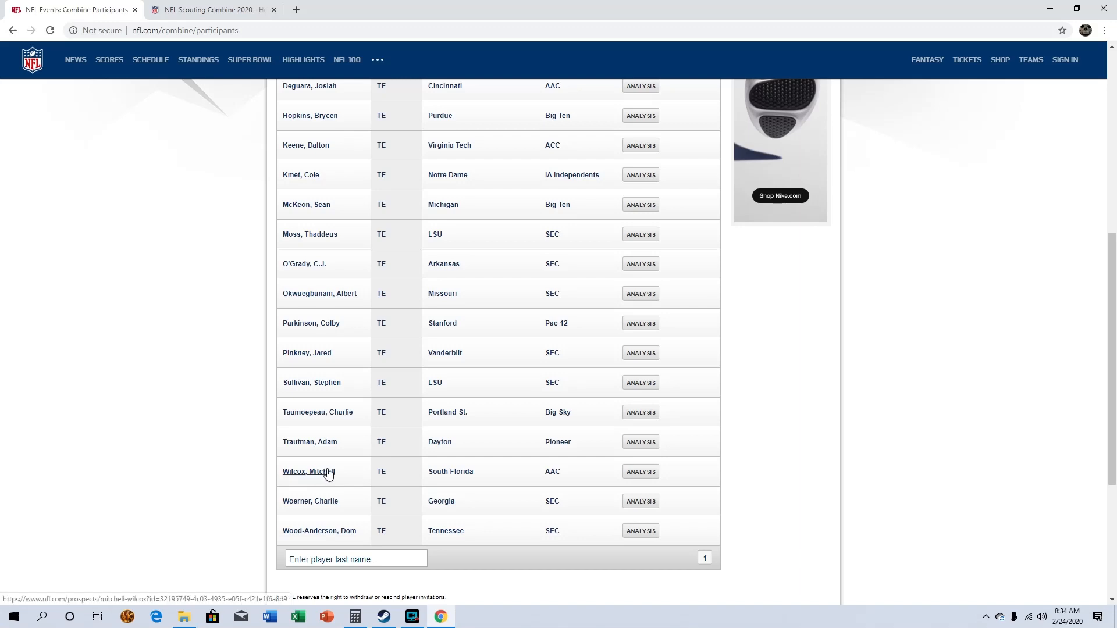
mouse_move(359, 483)
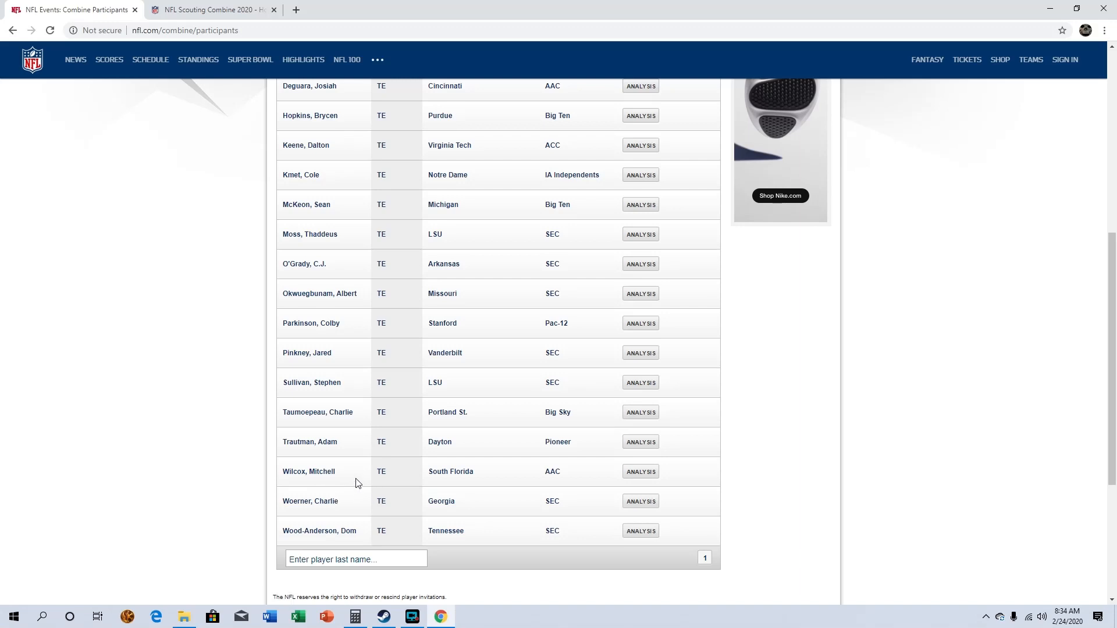
mouse_move(365, 524)
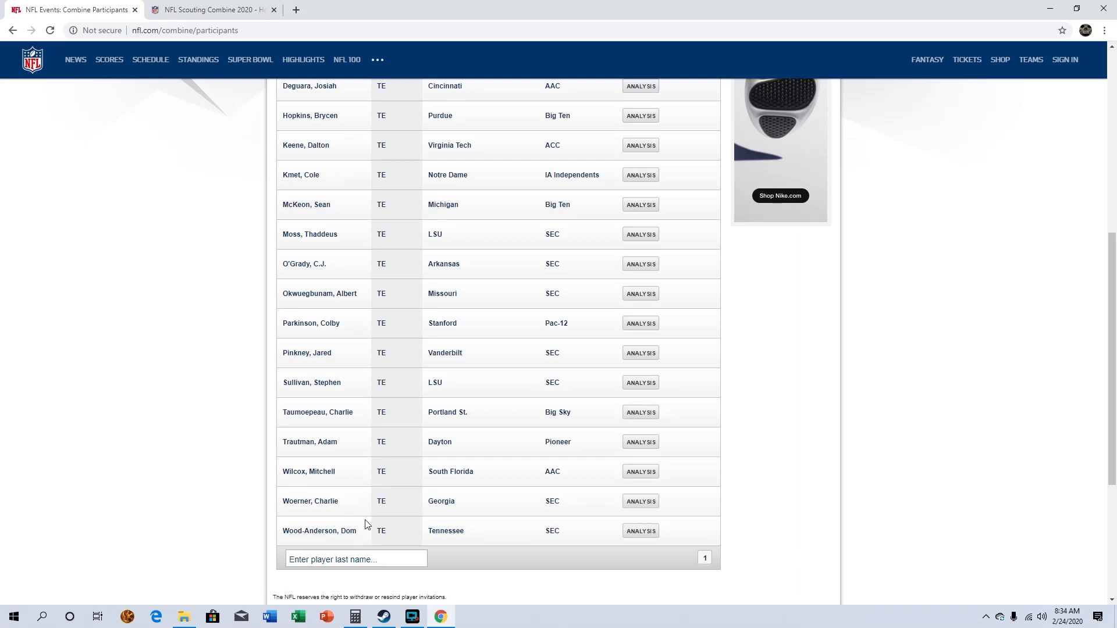
scroll("up", 3)
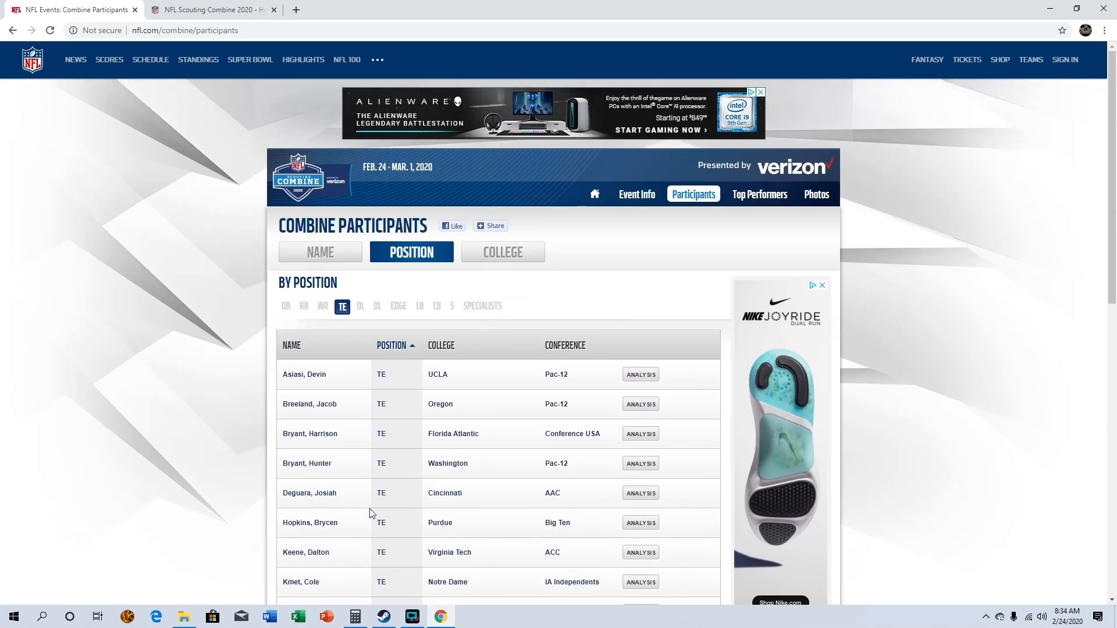
mouse_move(282, 603)
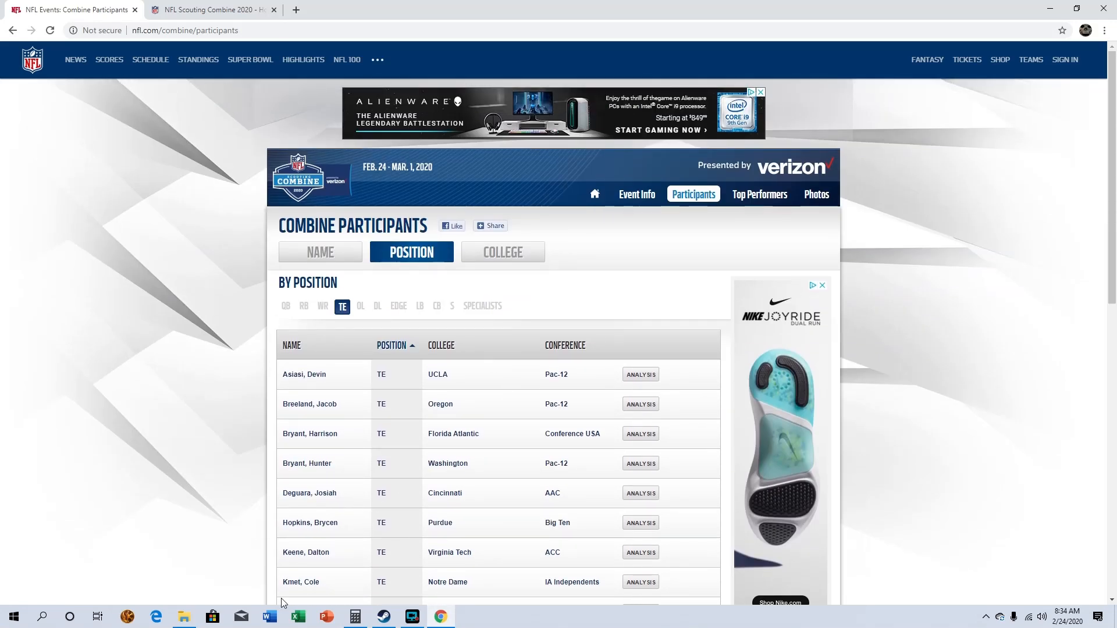
mouse_move(466, 544)
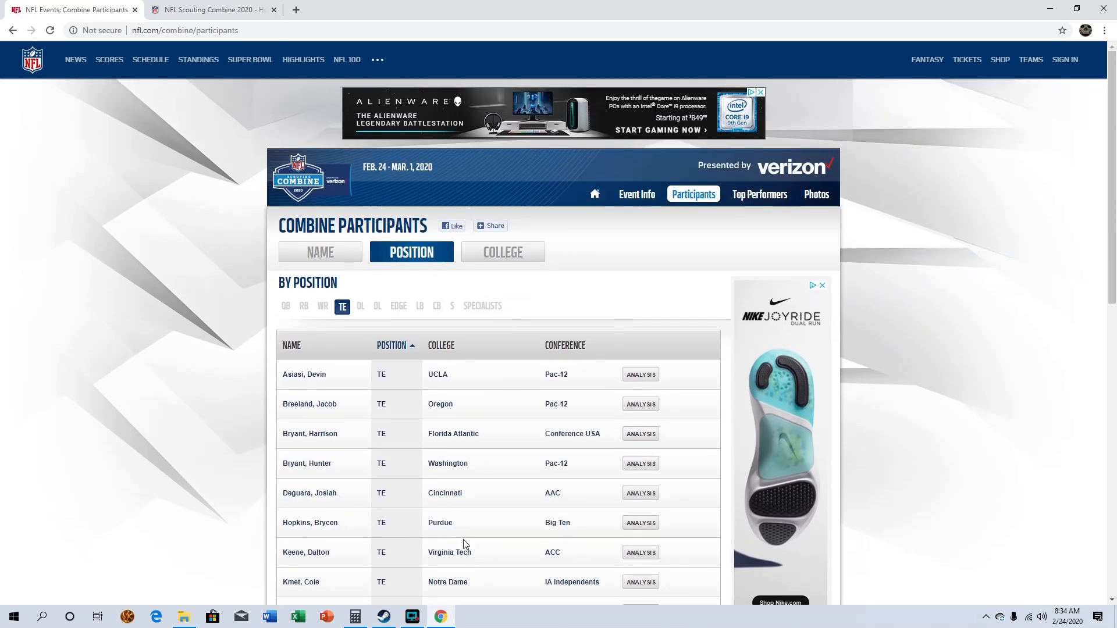
scroll("down", 3)
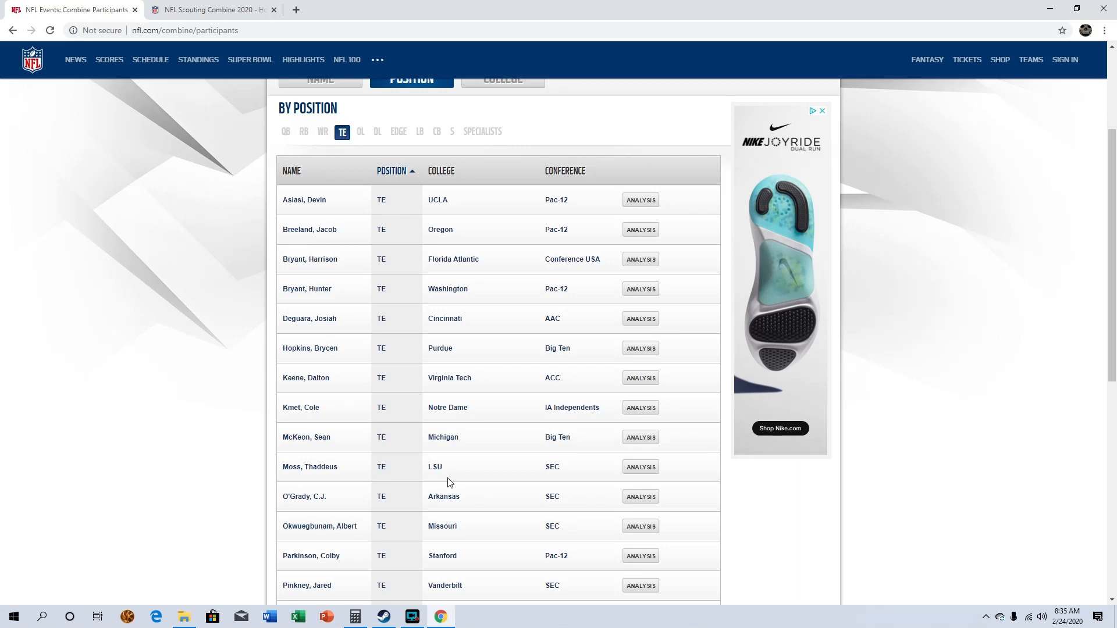
Step: Show the offensive line participants and read down to Wirfs of Iowa
left_click(358, 131)
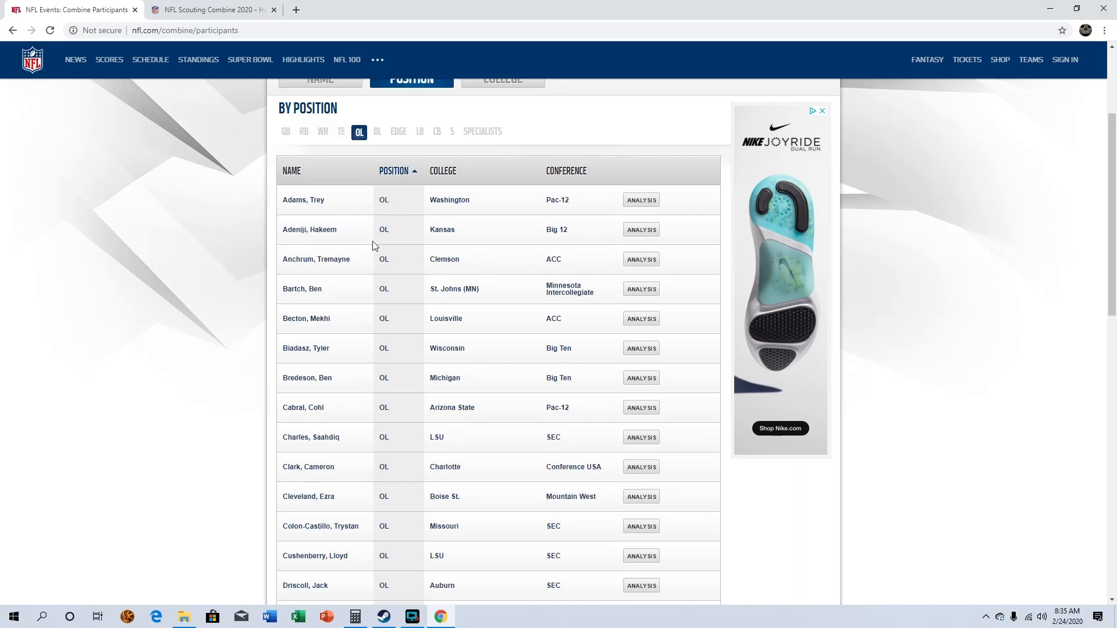
mouse_move(370, 246)
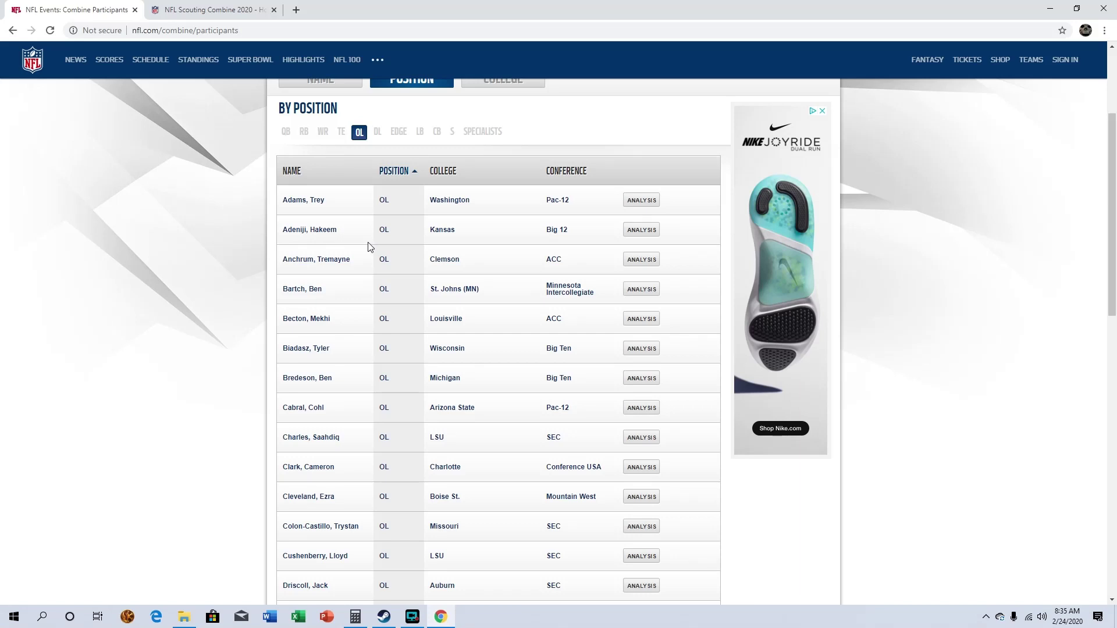
mouse_move(338, 330)
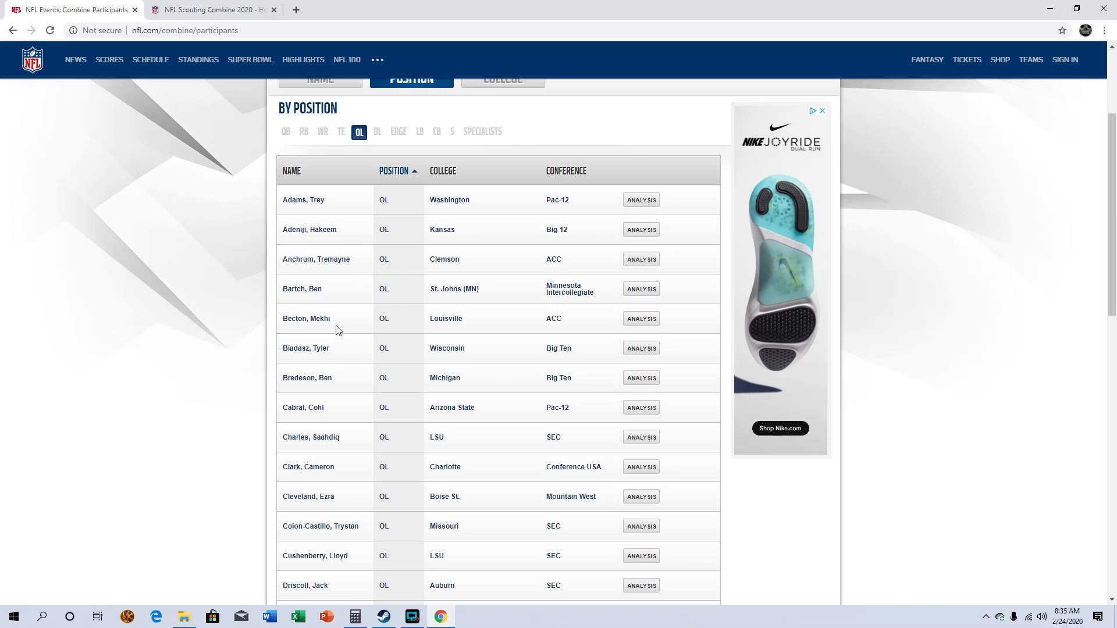
mouse_move(198, 321)
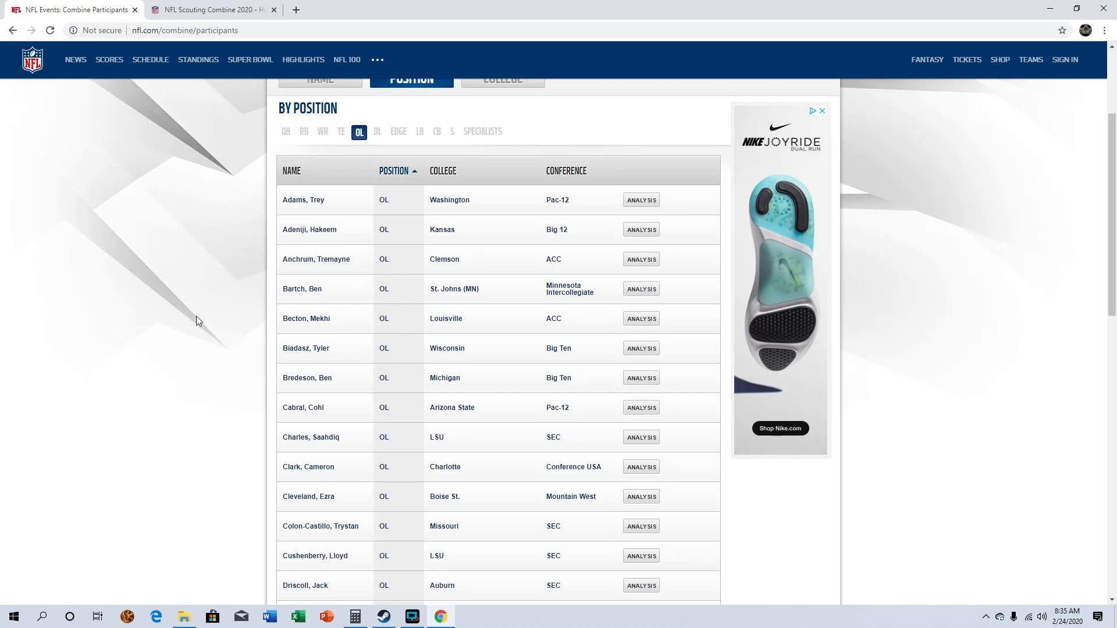
mouse_move(339, 346)
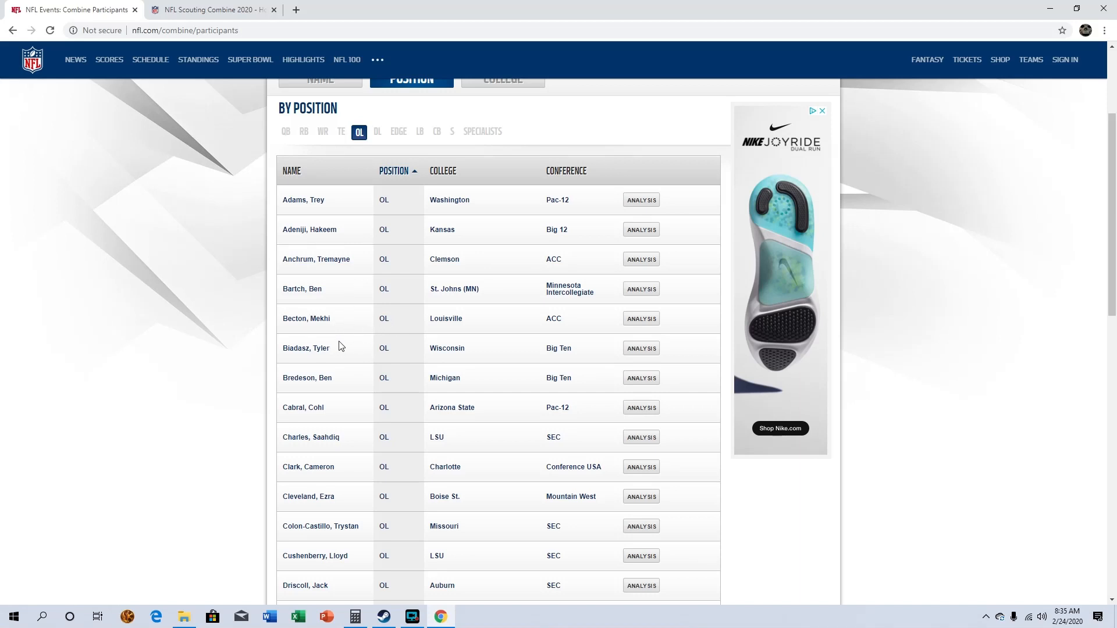
scroll("down", 3)
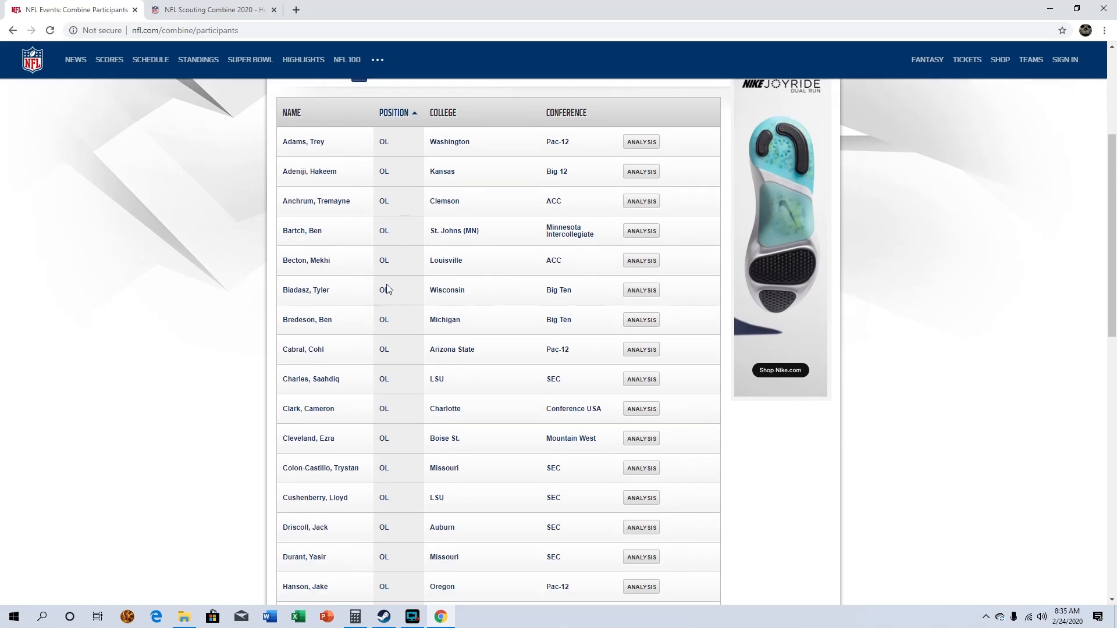
mouse_move(279, 275)
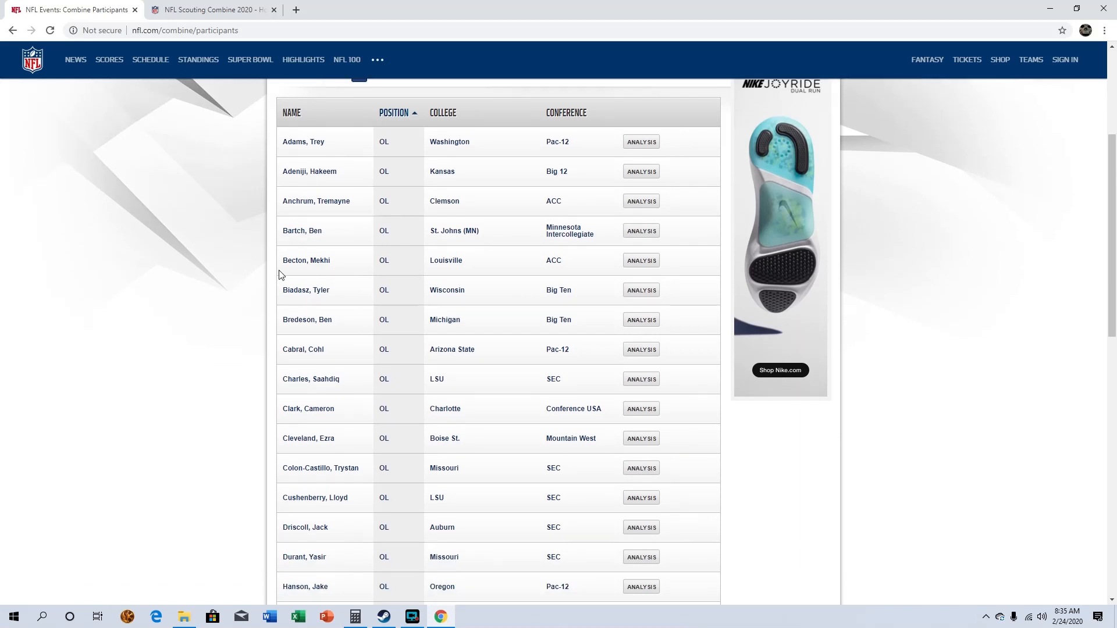
mouse_move(335, 267)
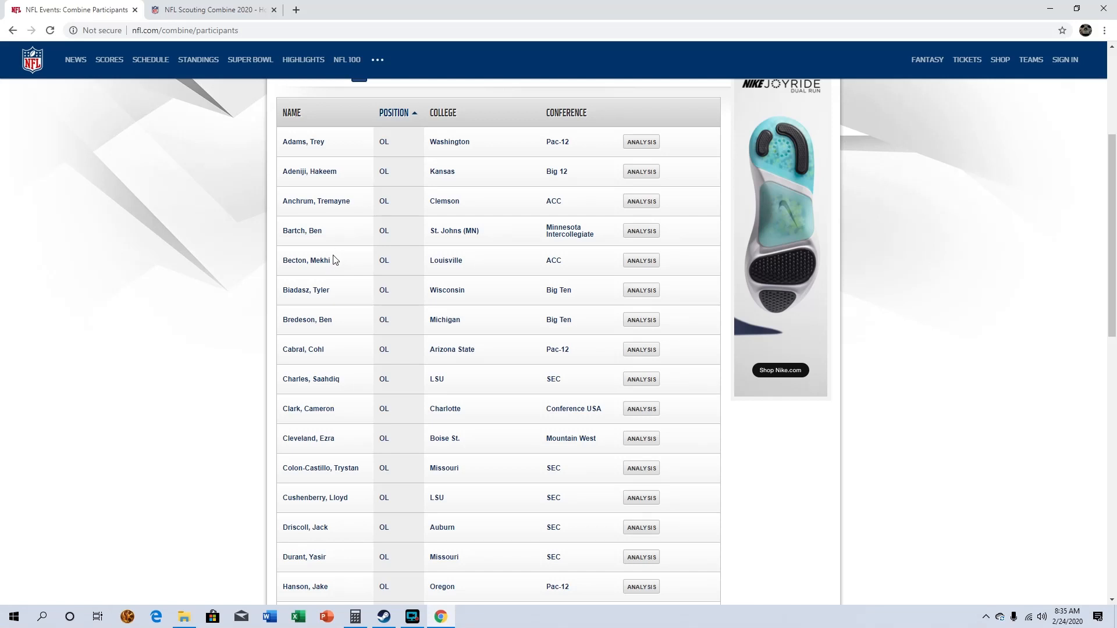
mouse_move(338, 278)
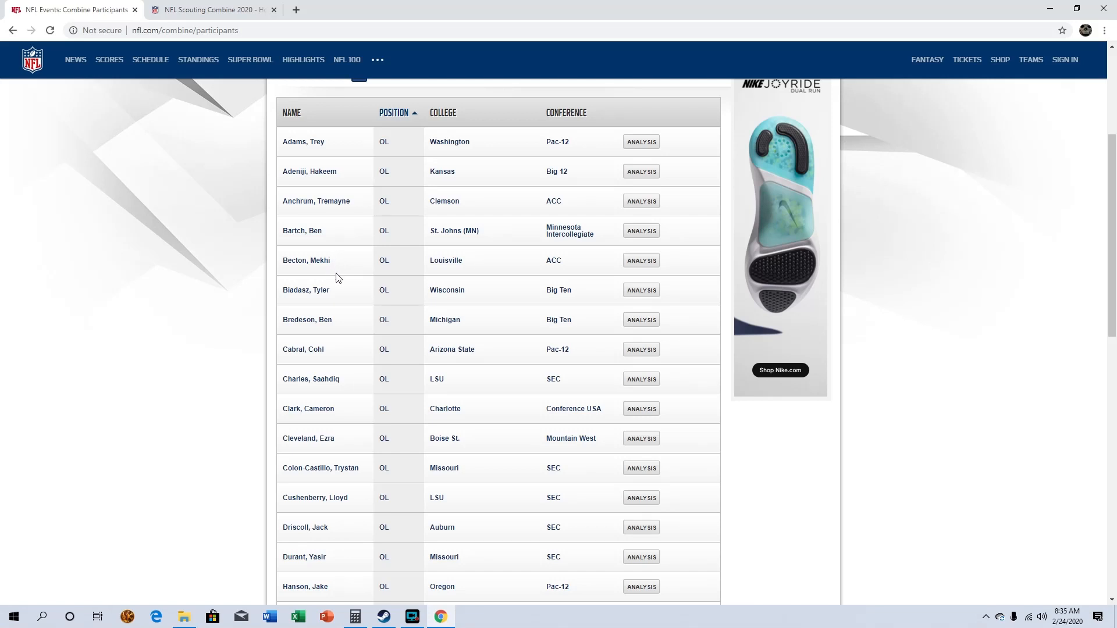
scroll("down", 3)
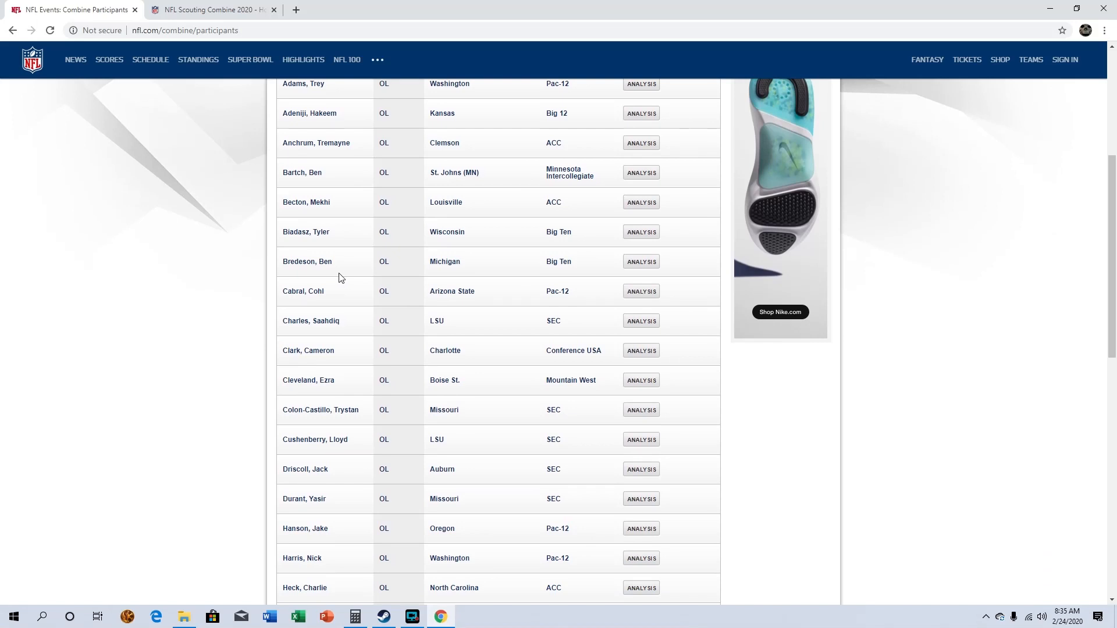
scroll("down", 3)
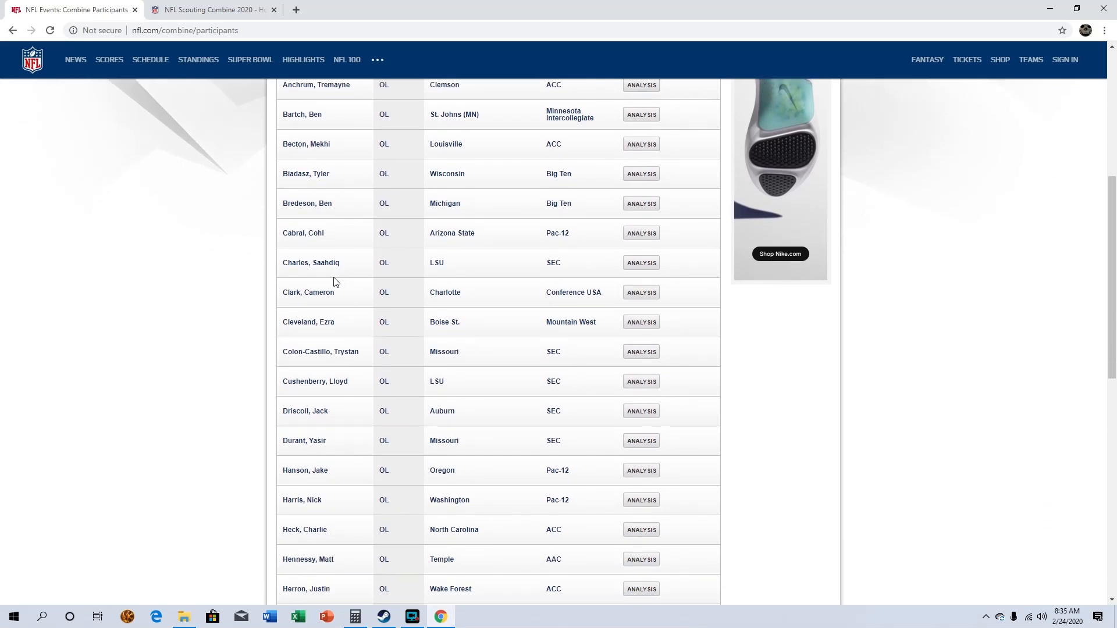
mouse_move(337, 423)
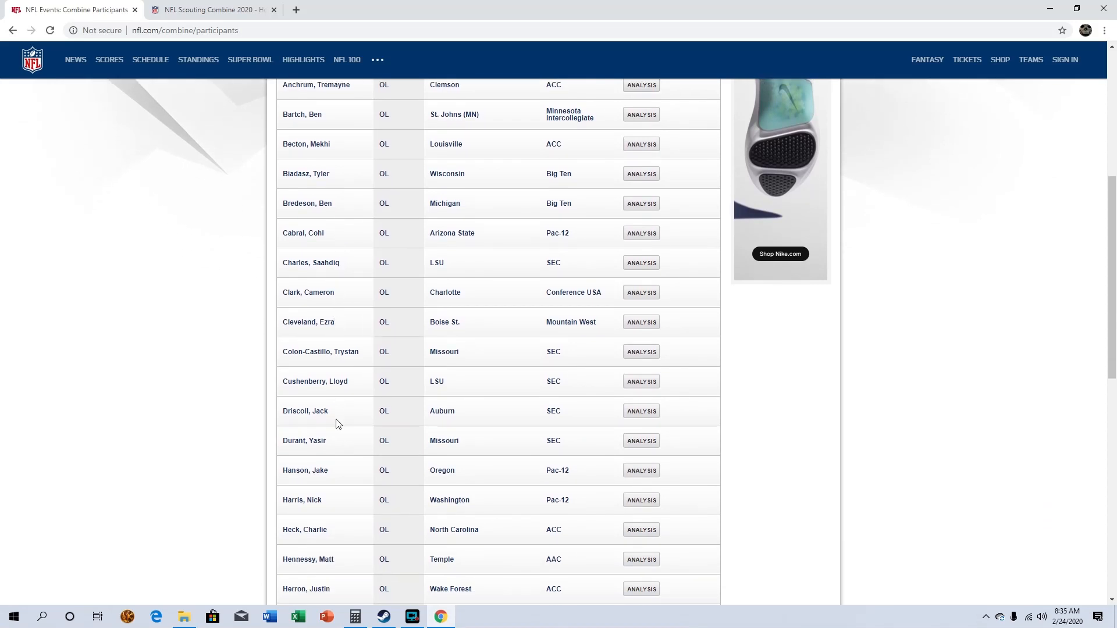
scroll("down", 3)
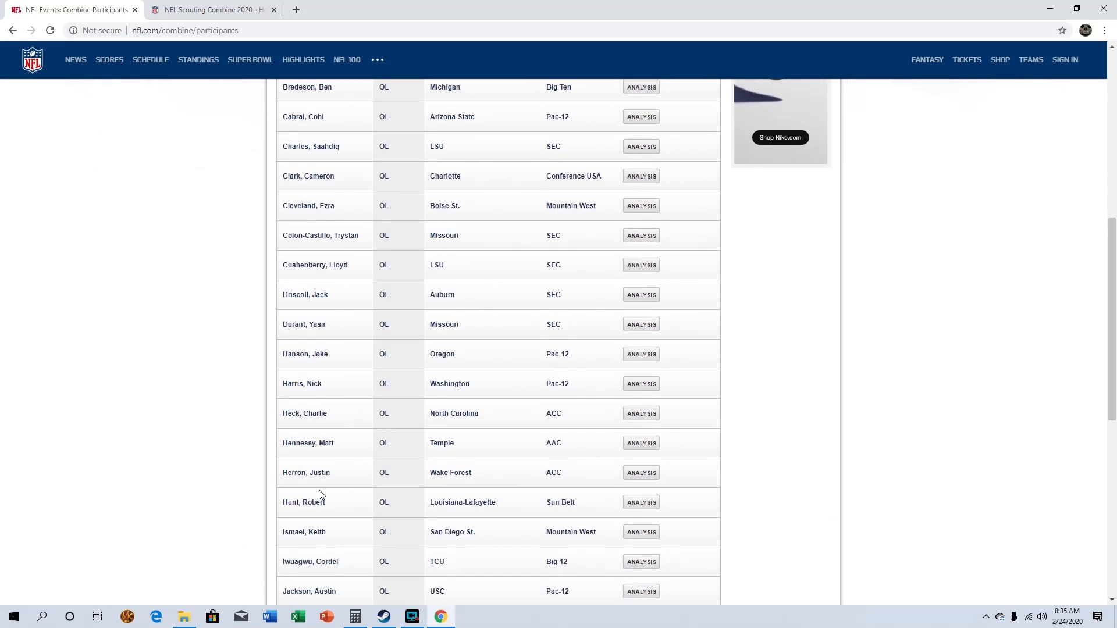
scroll("down", 3)
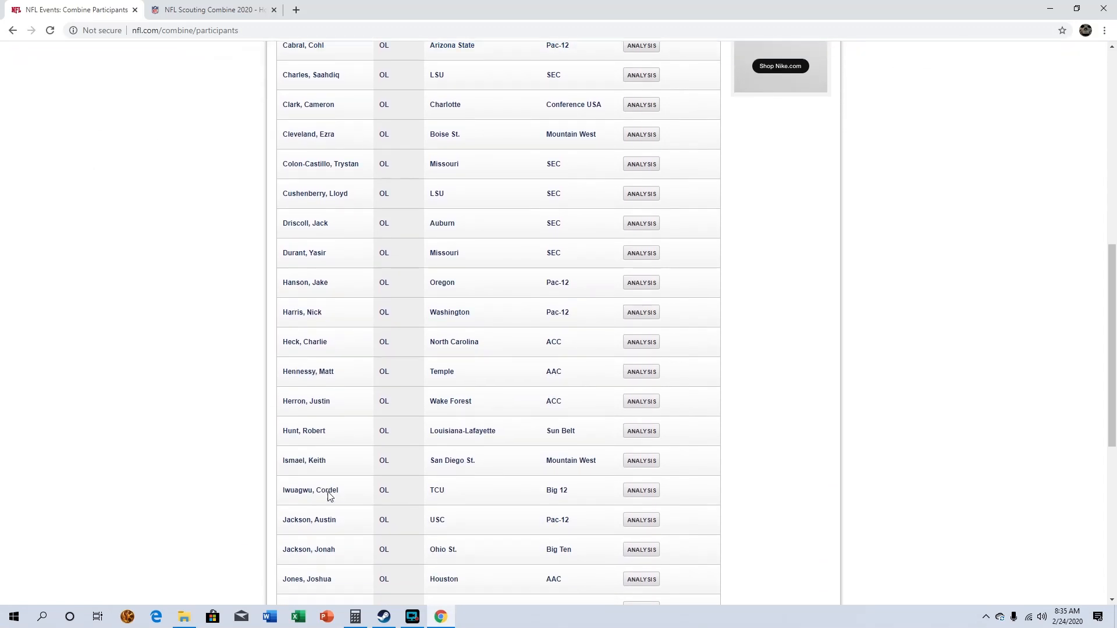
scroll("down", 3)
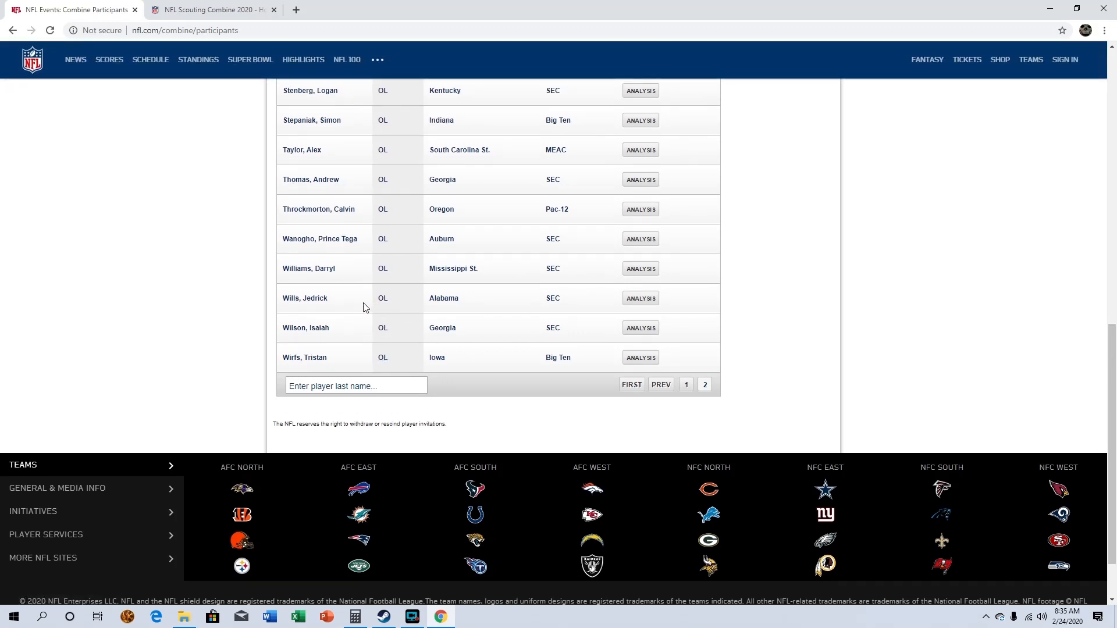
mouse_move(351, 305)
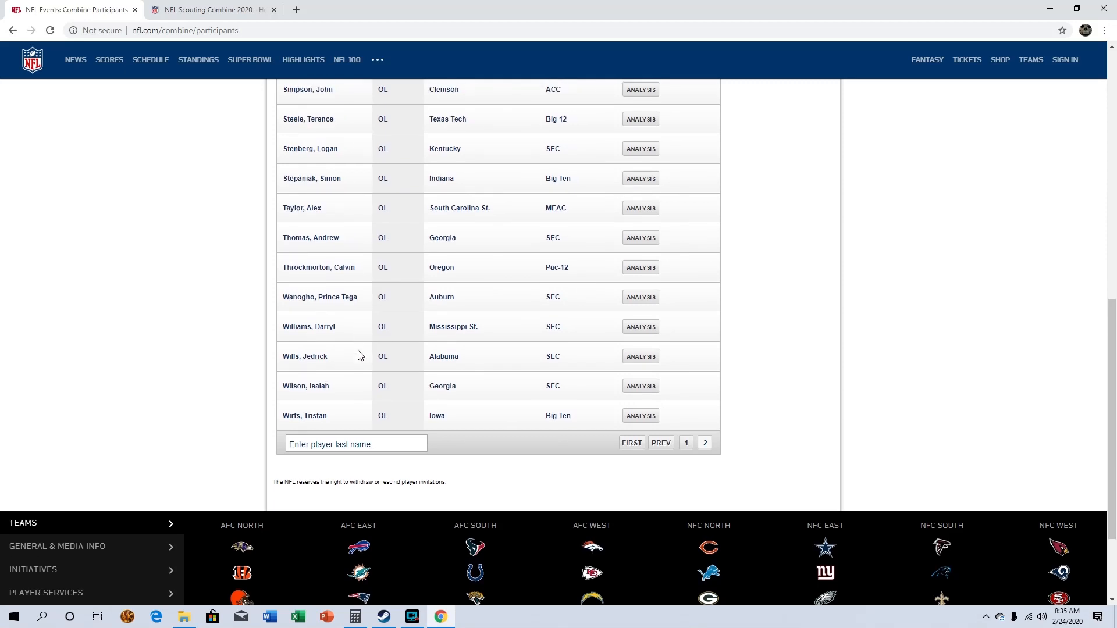
Step: Scroll back to the top of the offensive line list
scroll("up", 3)
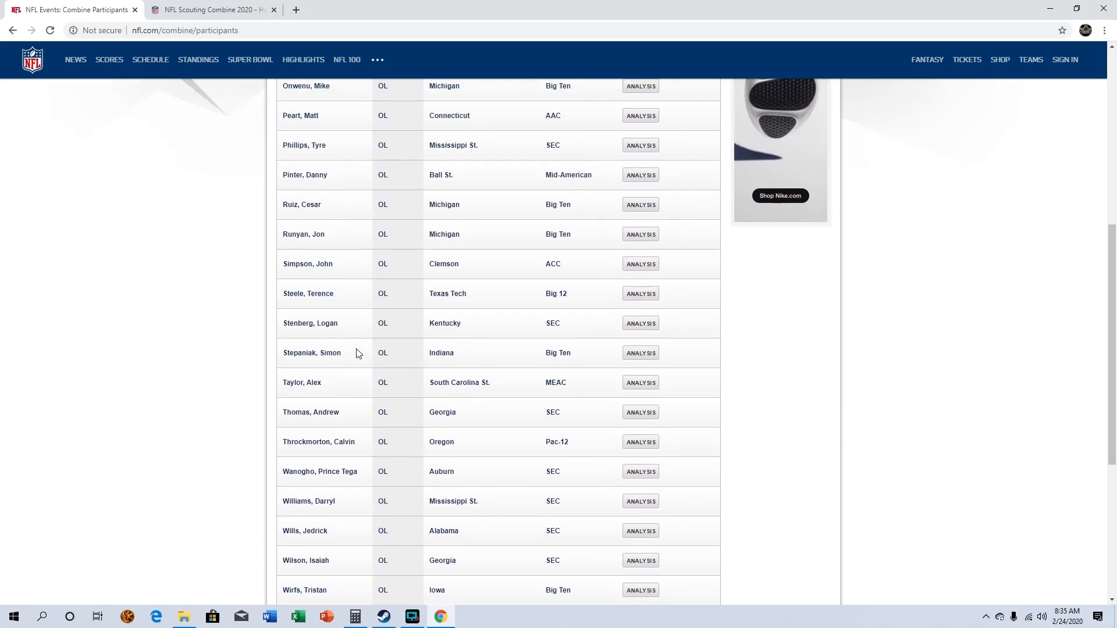
scroll("up", 3)
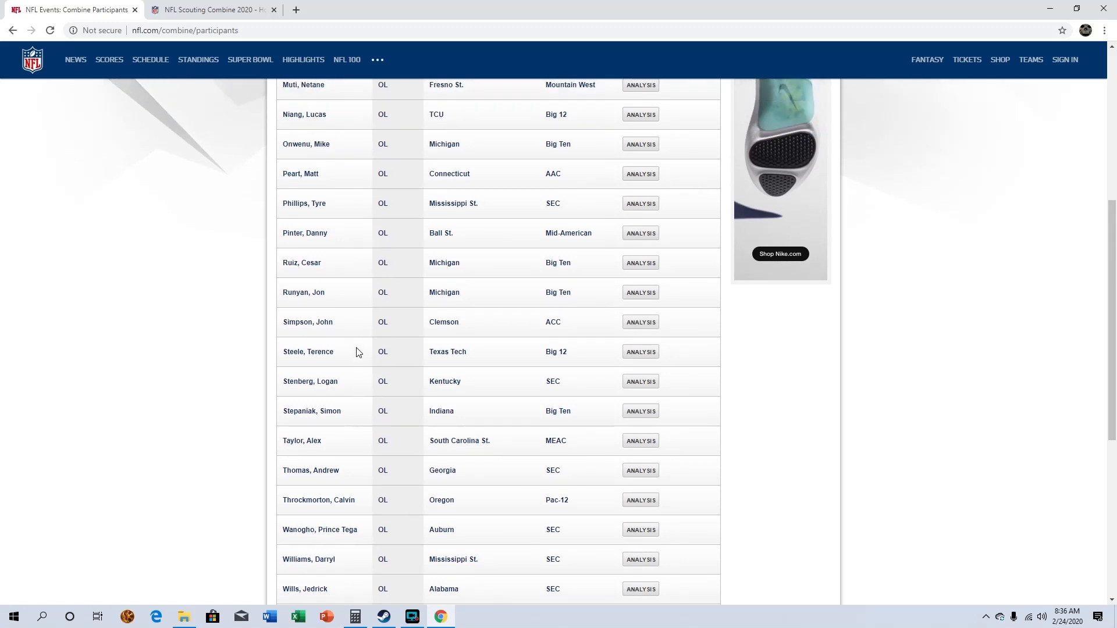
scroll("up", 3)
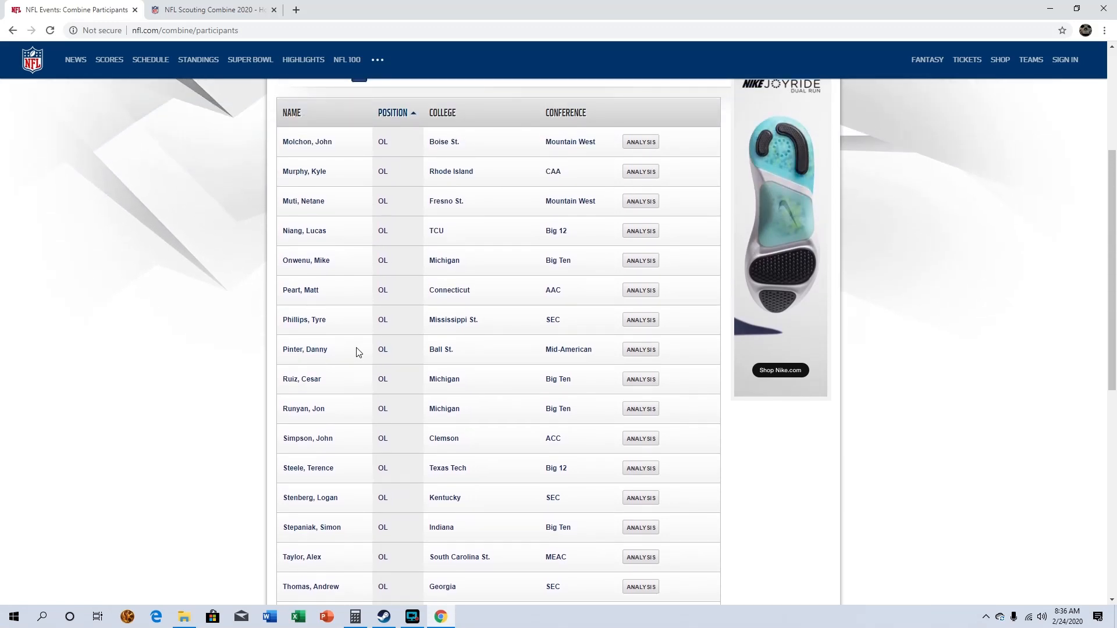
scroll("down", 3)
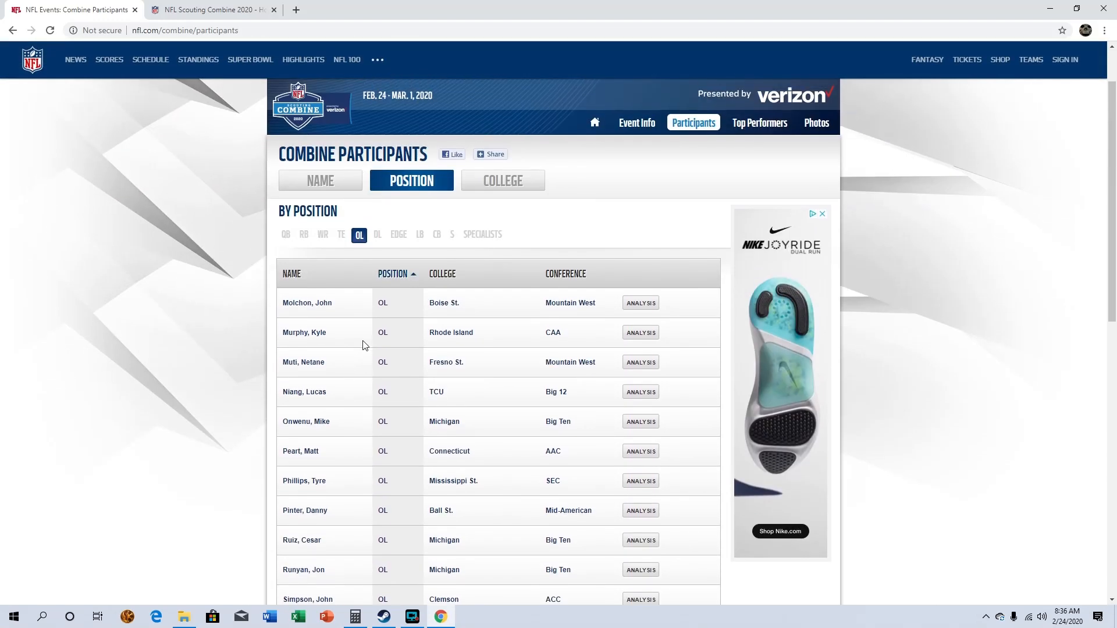
mouse_move(443, 228)
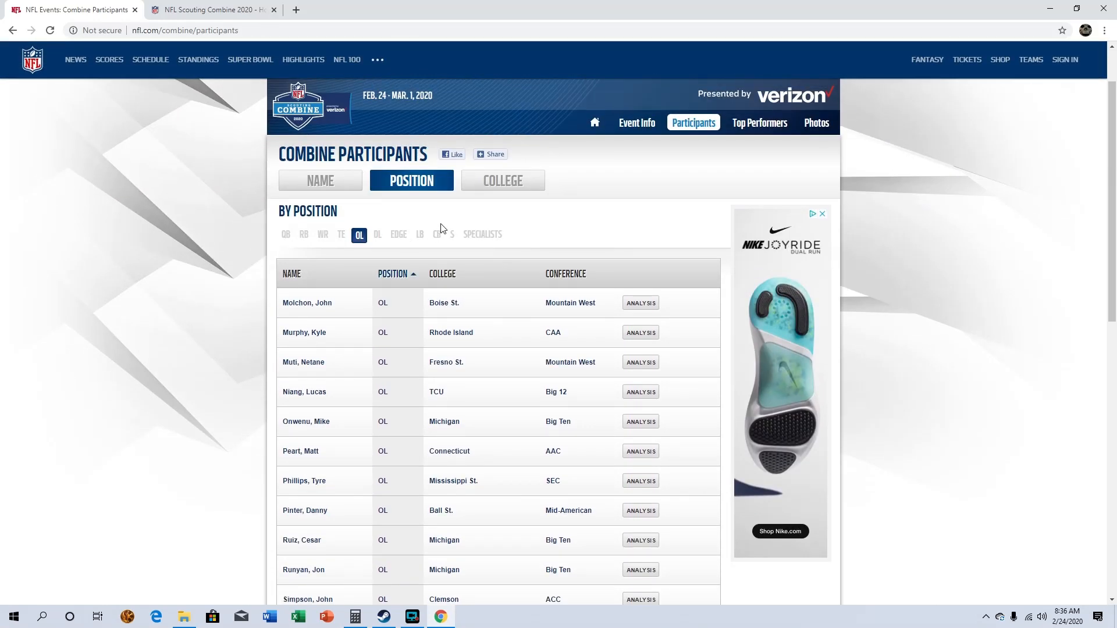
mouse_move(332, 327)
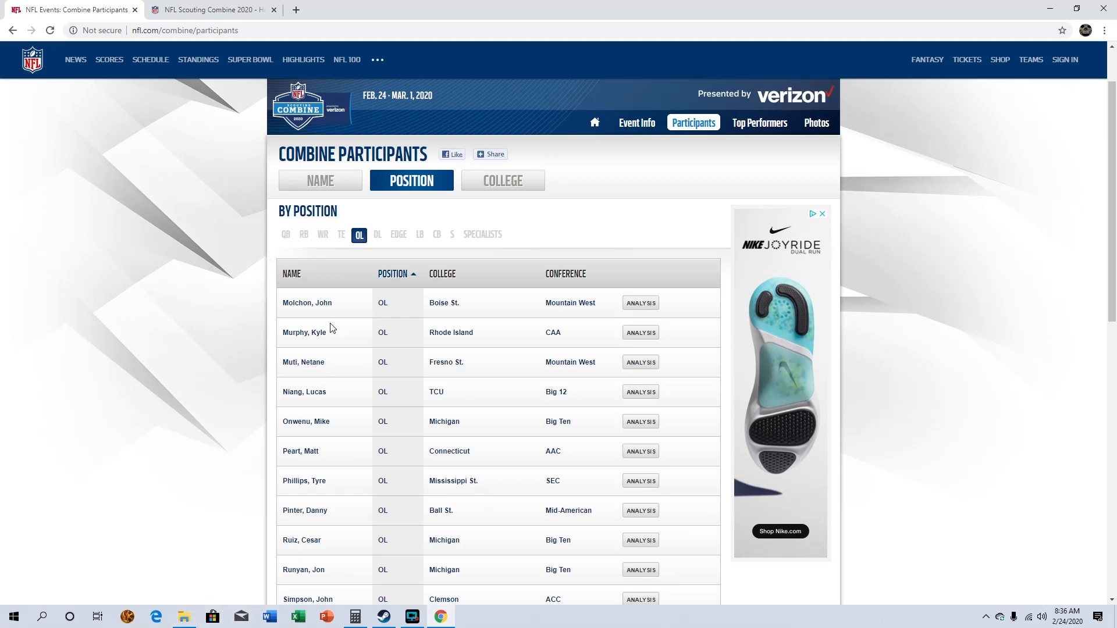
mouse_move(380, 244)
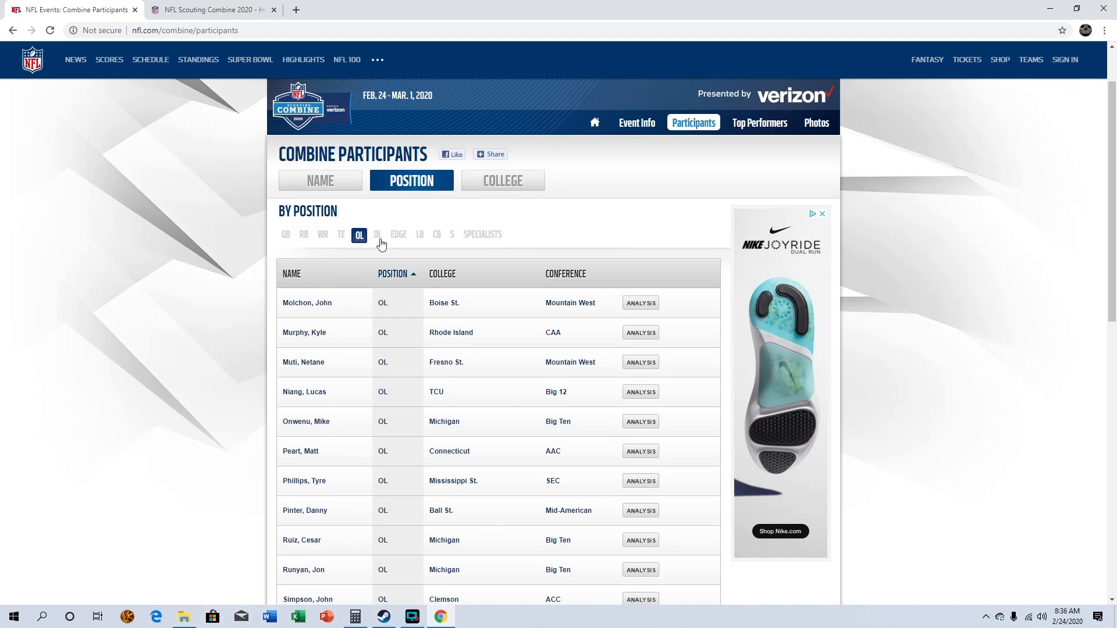
left_click(376, 235)
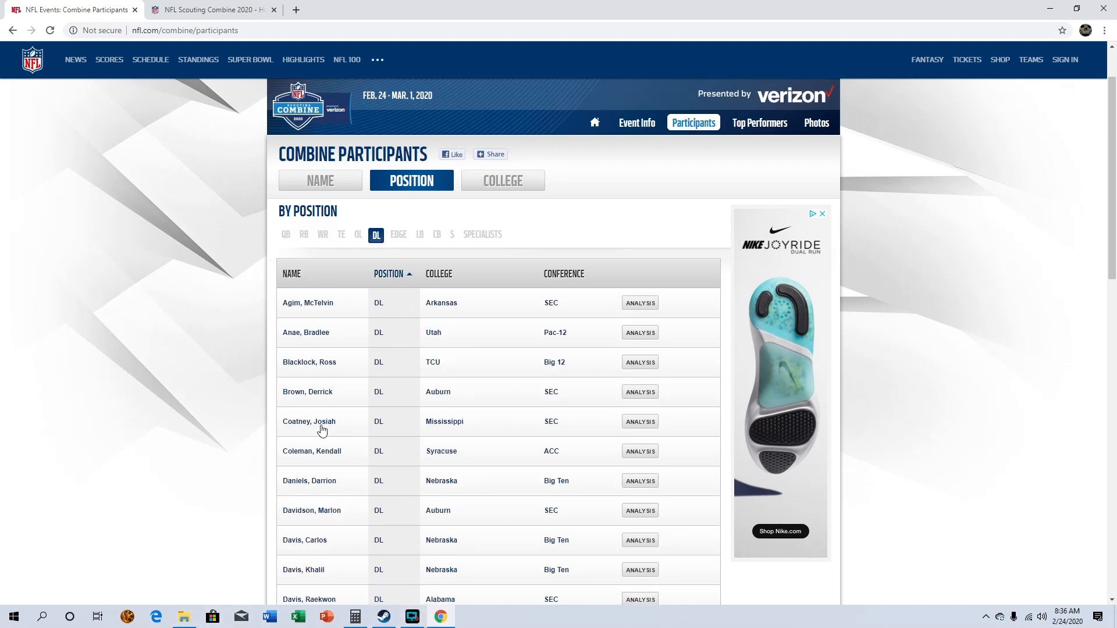
mouse_move(286, 421)
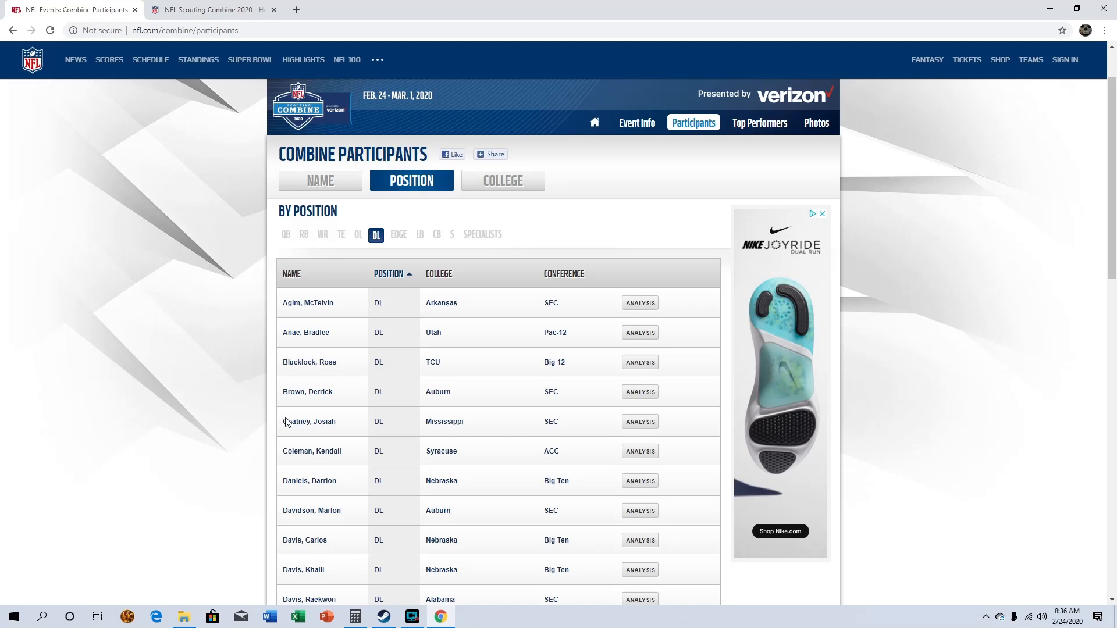
mouse_move(372, 328)
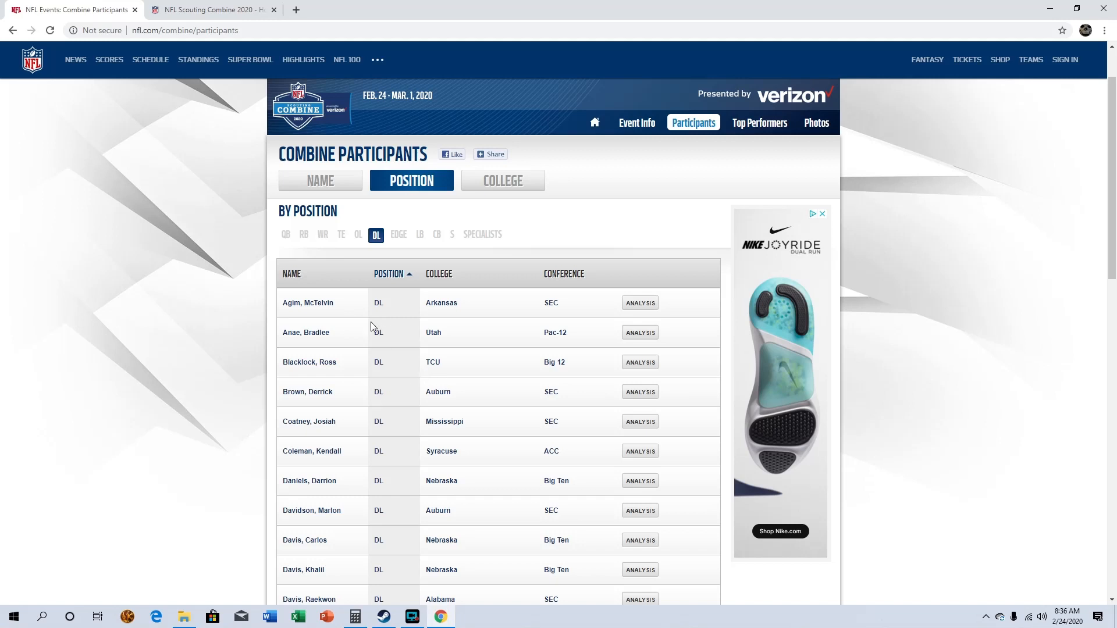
mouse_move(340, 389)
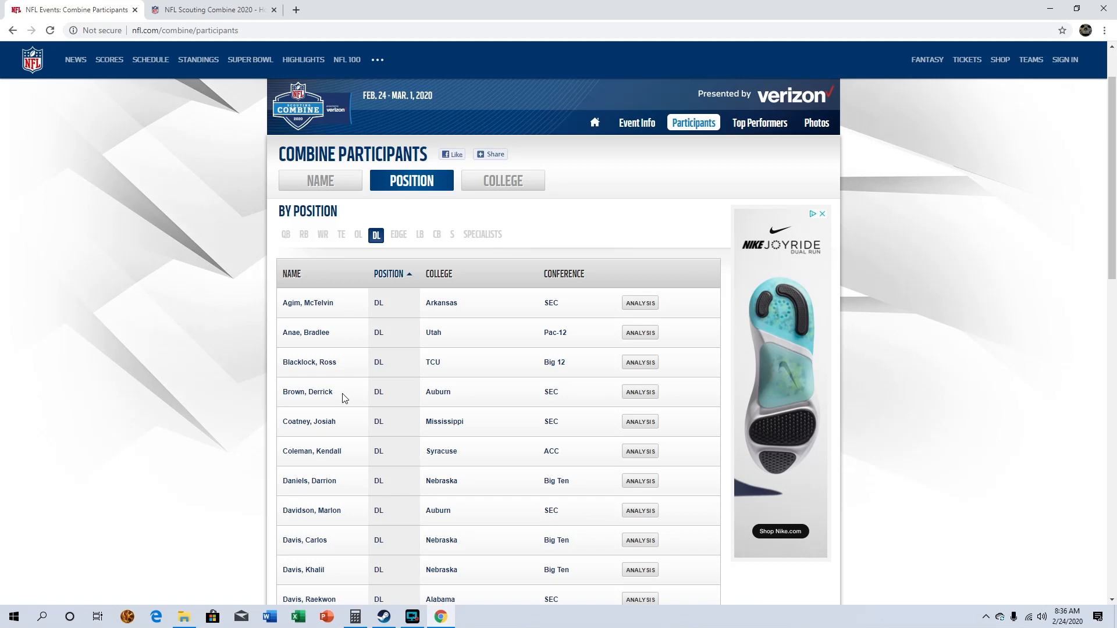
mouse_move(328, 401)
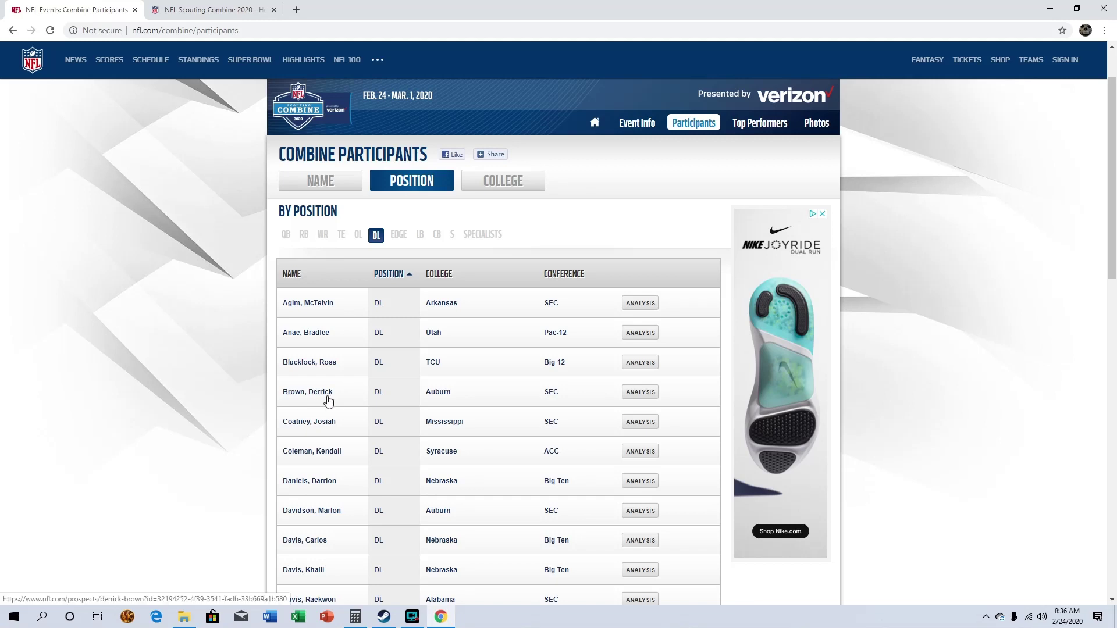
mouse_move(328, 401)
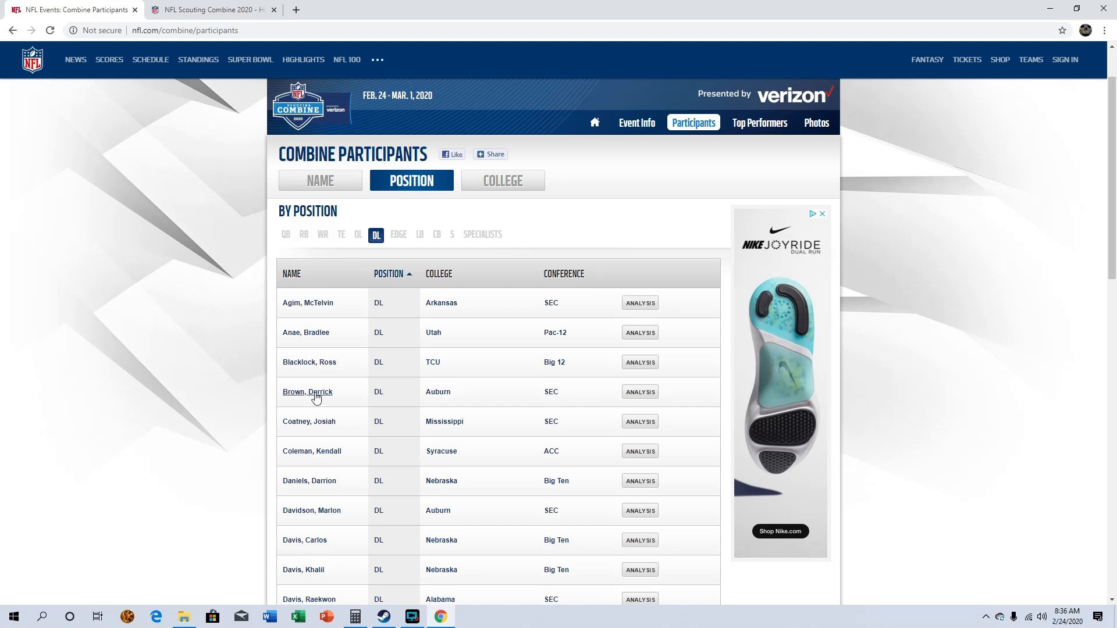
mouse_move(354, 398)
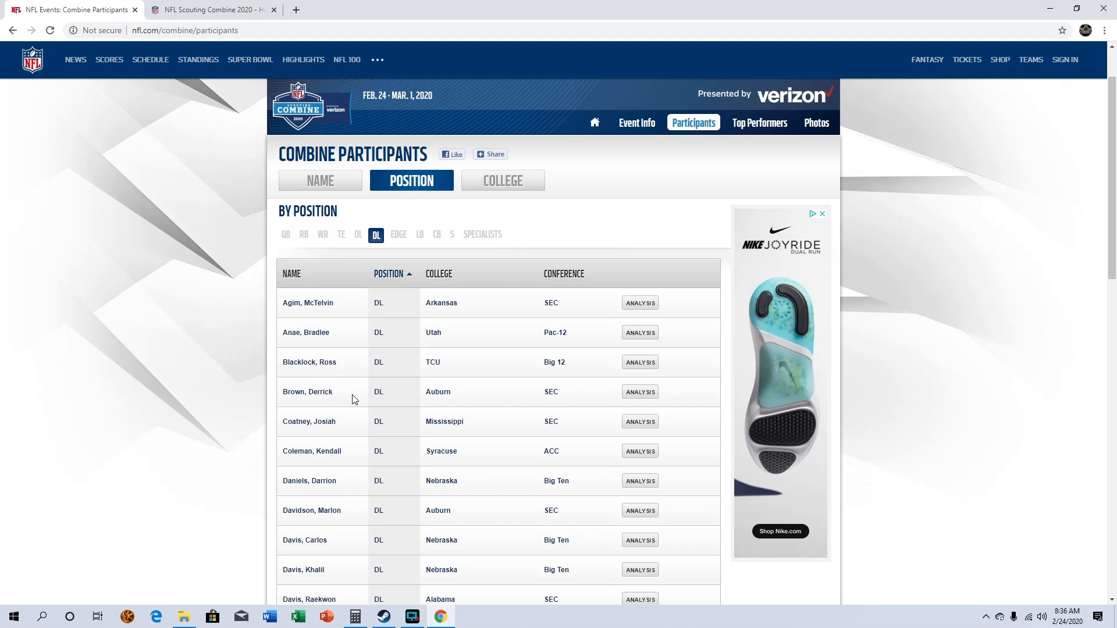
mouse_move(374, 402)
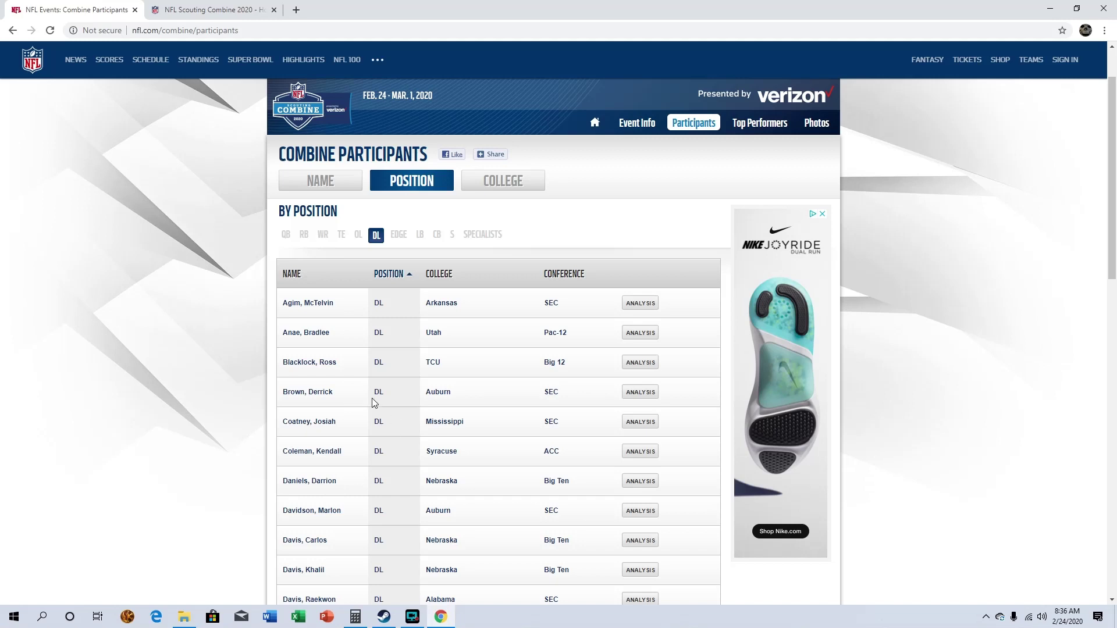
mouse_move(340, 391)
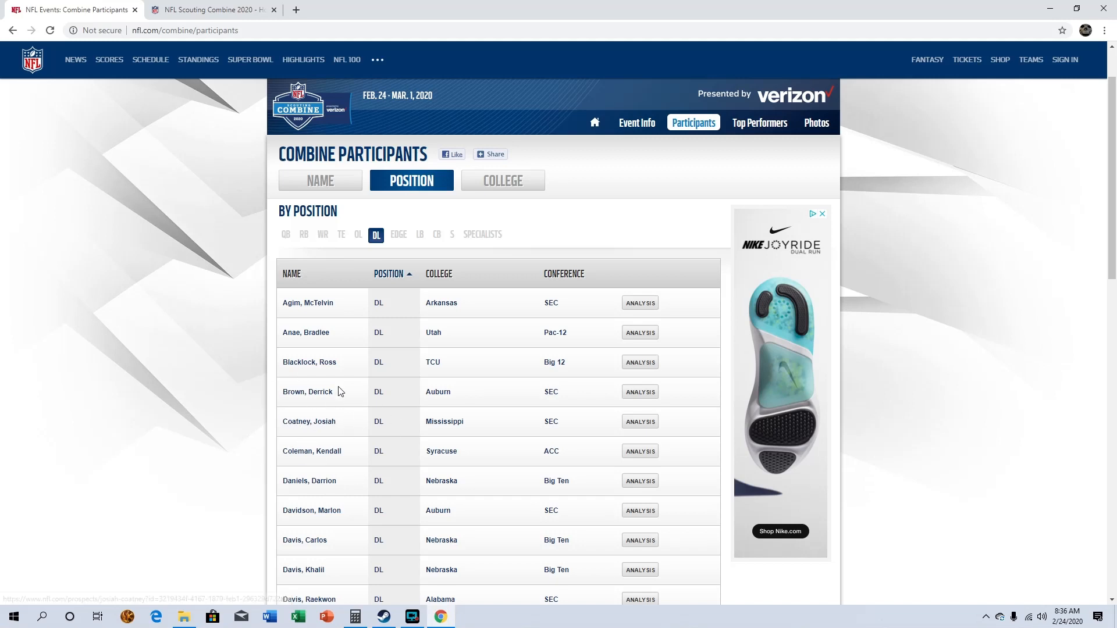
mouse_move(334, 393)
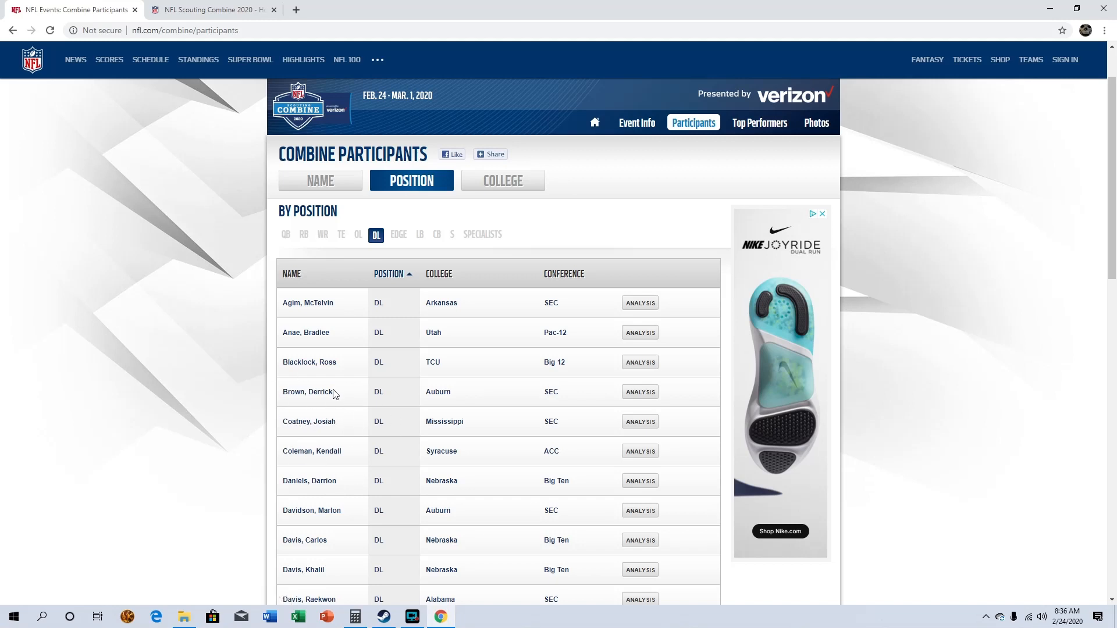
mouse_move(345, 410)
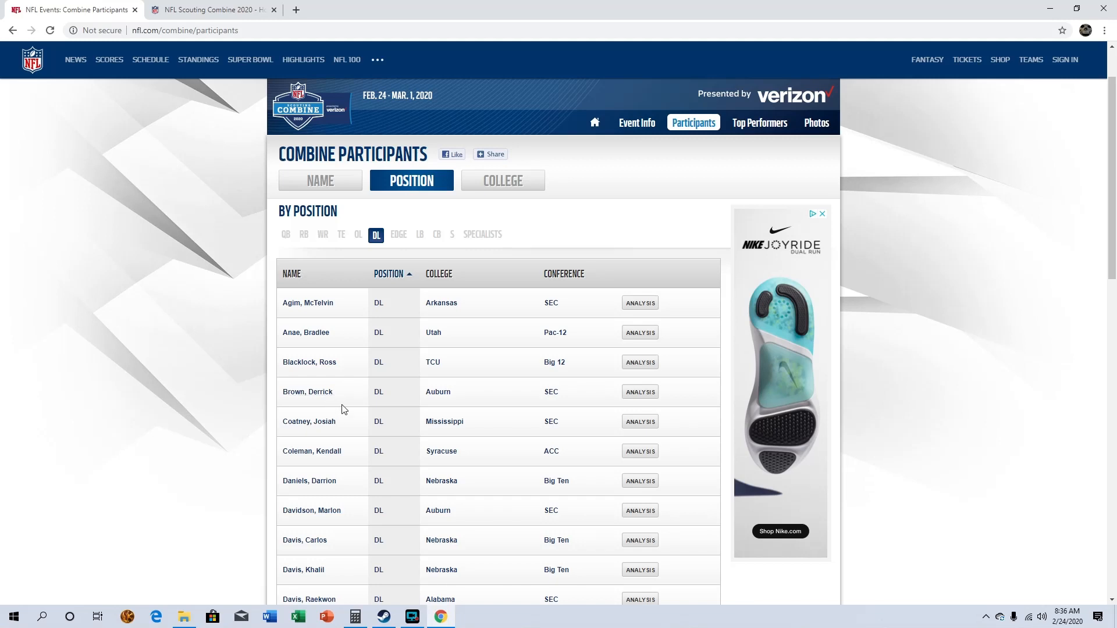
mouse_move(344, 401)
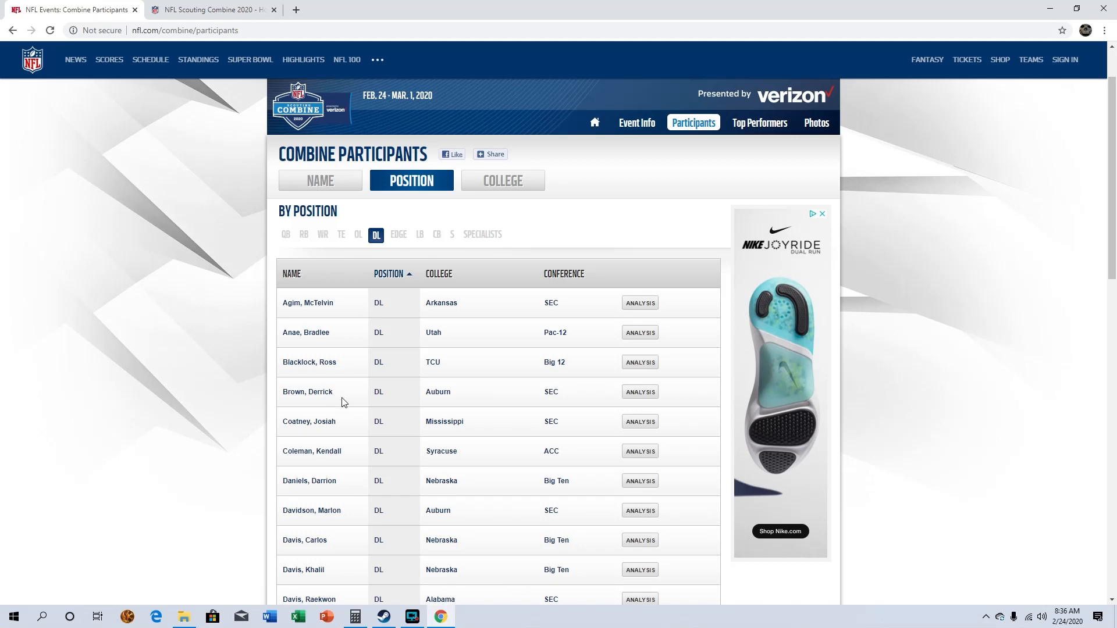
Step: Read down the first stretch of the defensive linemen list
scroll("down", 3)
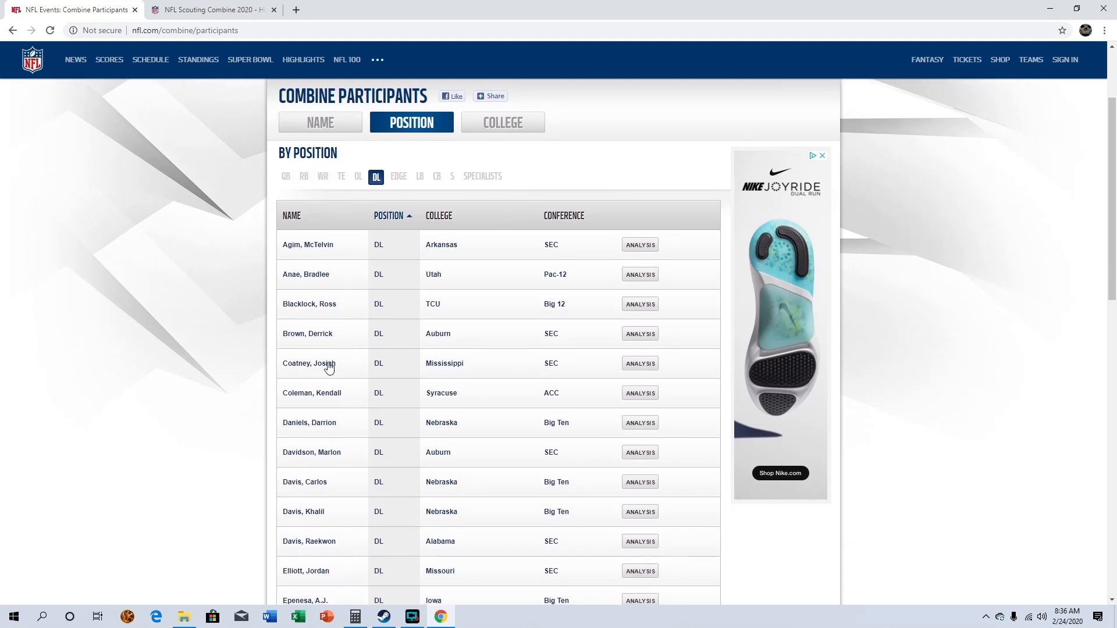
mouse_move(352, 358)
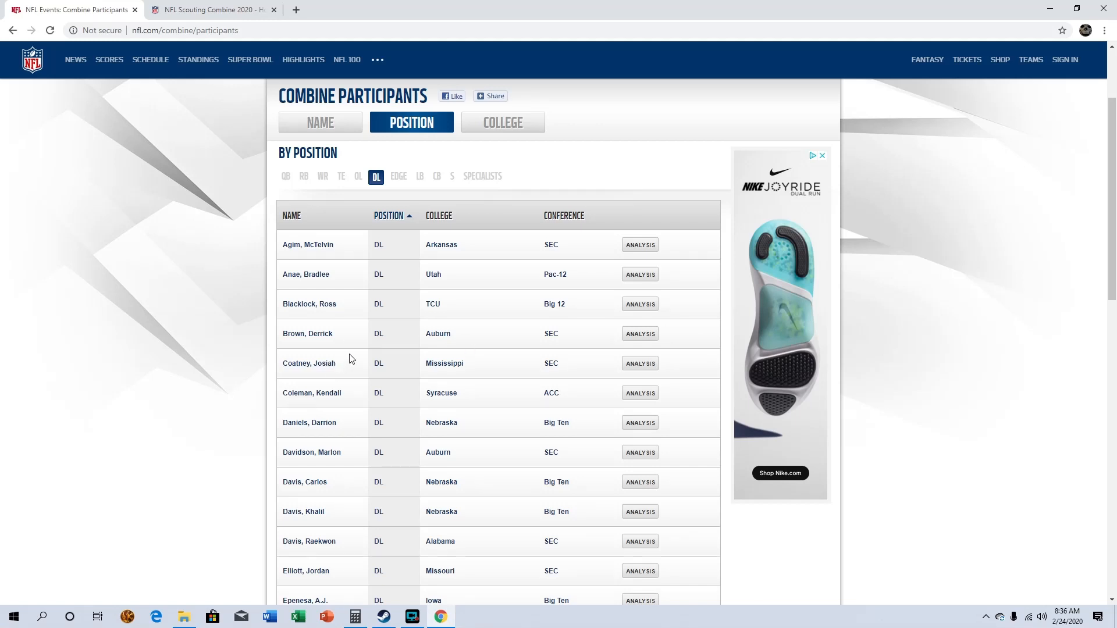
scroll("down", 3)
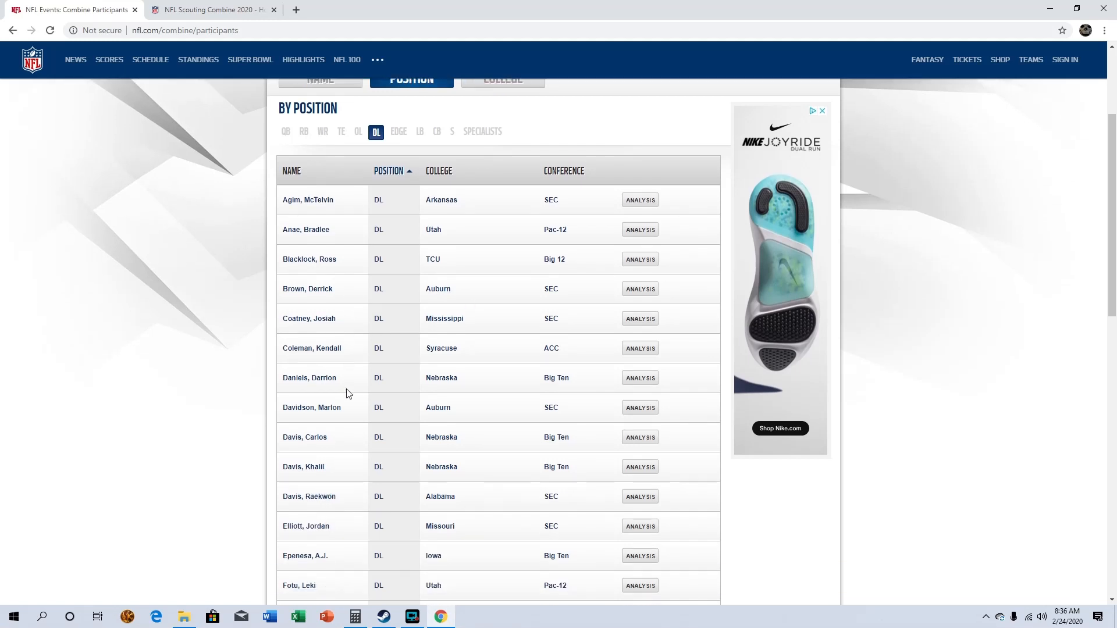
scroll("down", 3)
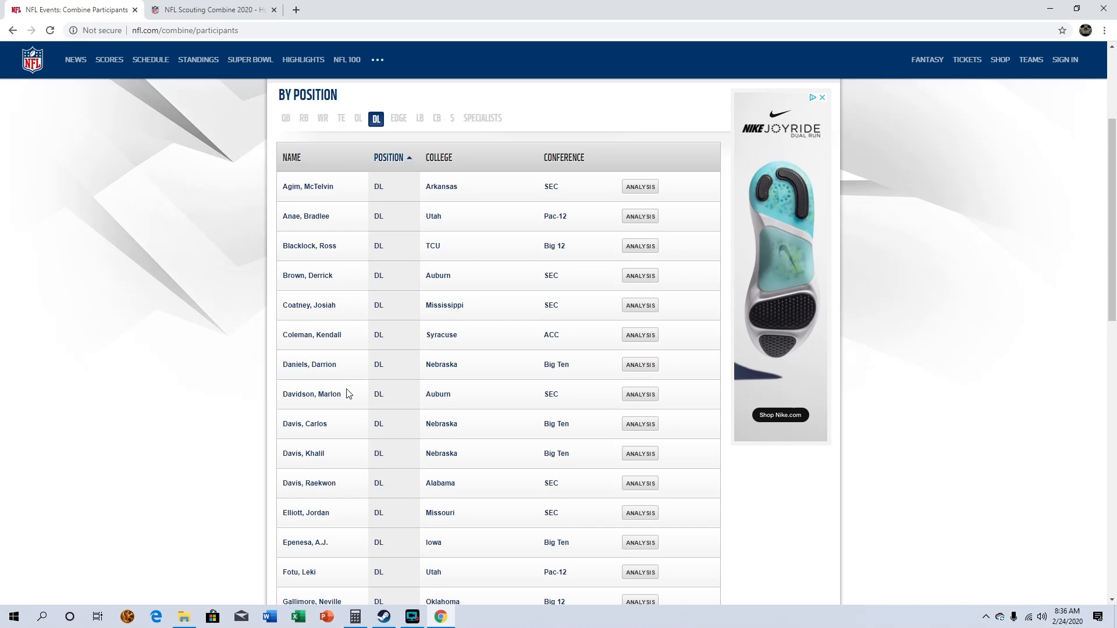
scroll("down", 3)
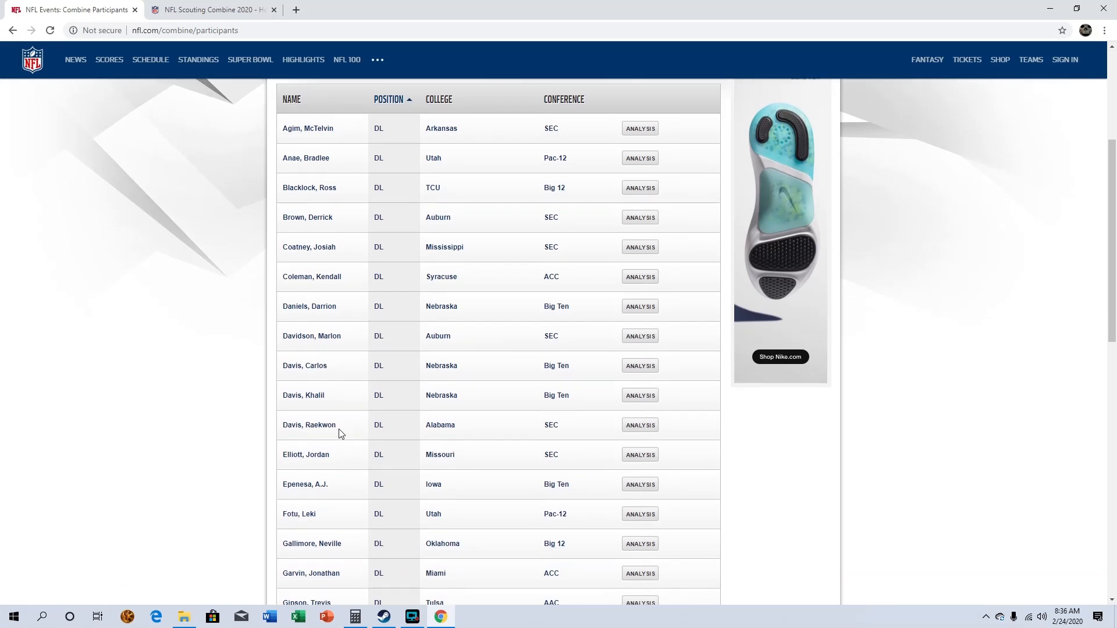
mouse_move(327, 489)
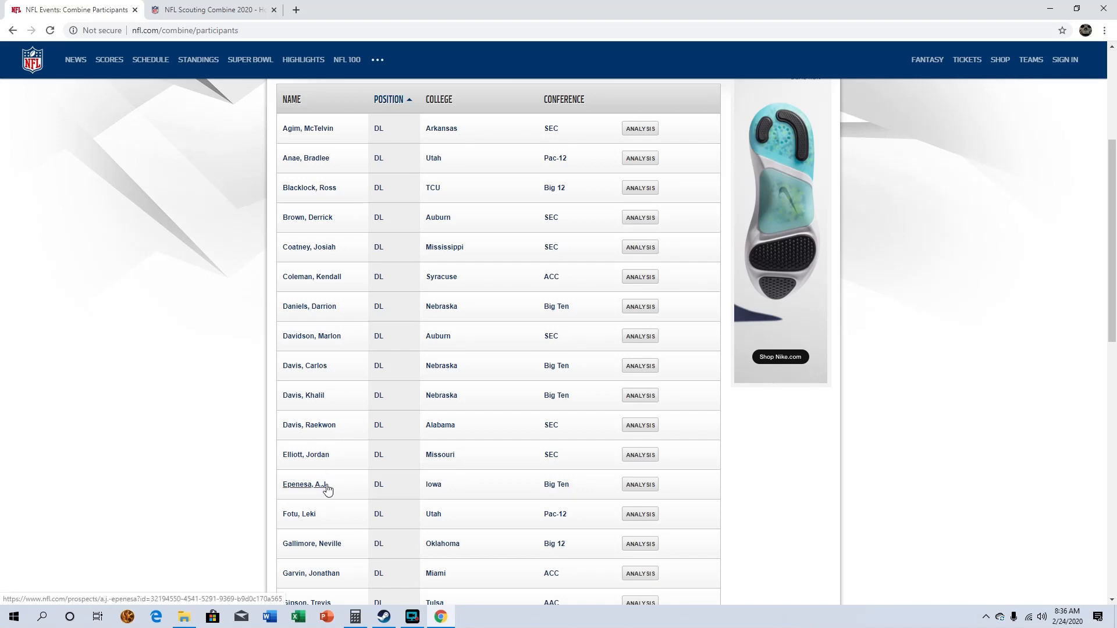
mouse_move(340, 500)
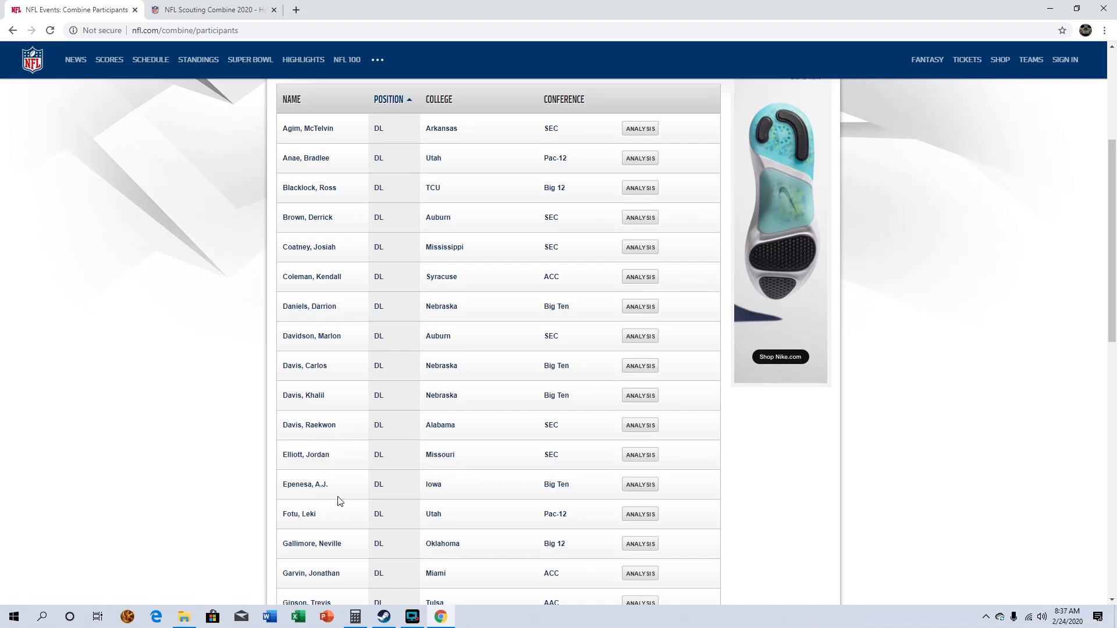
mouse_move(373, 468)
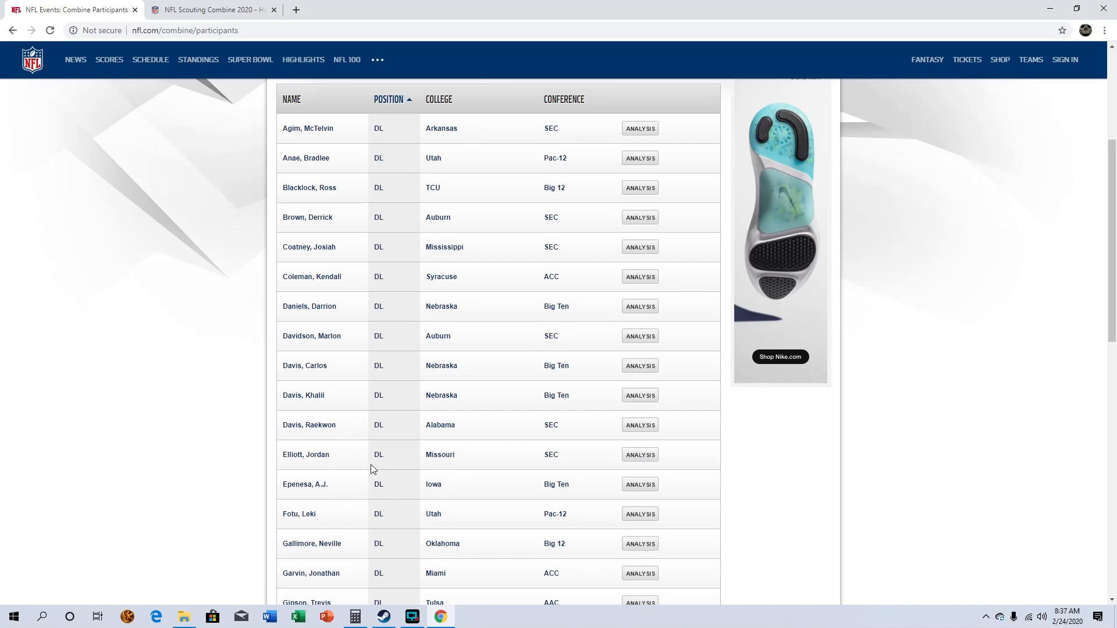
mouse_move(389, 486)
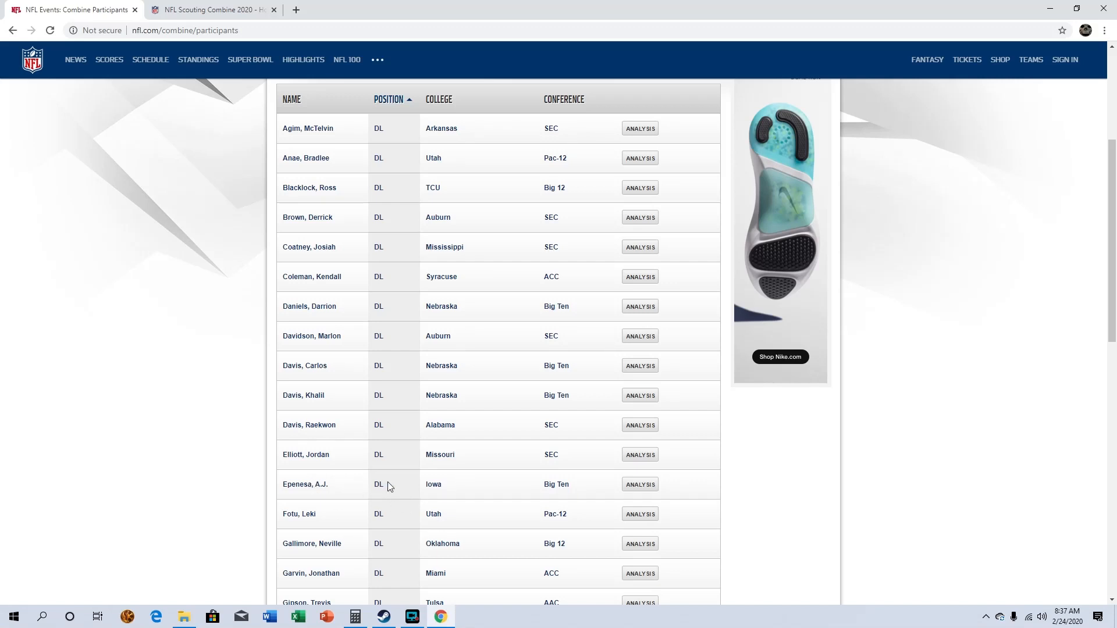
mouse_move(416, 586)
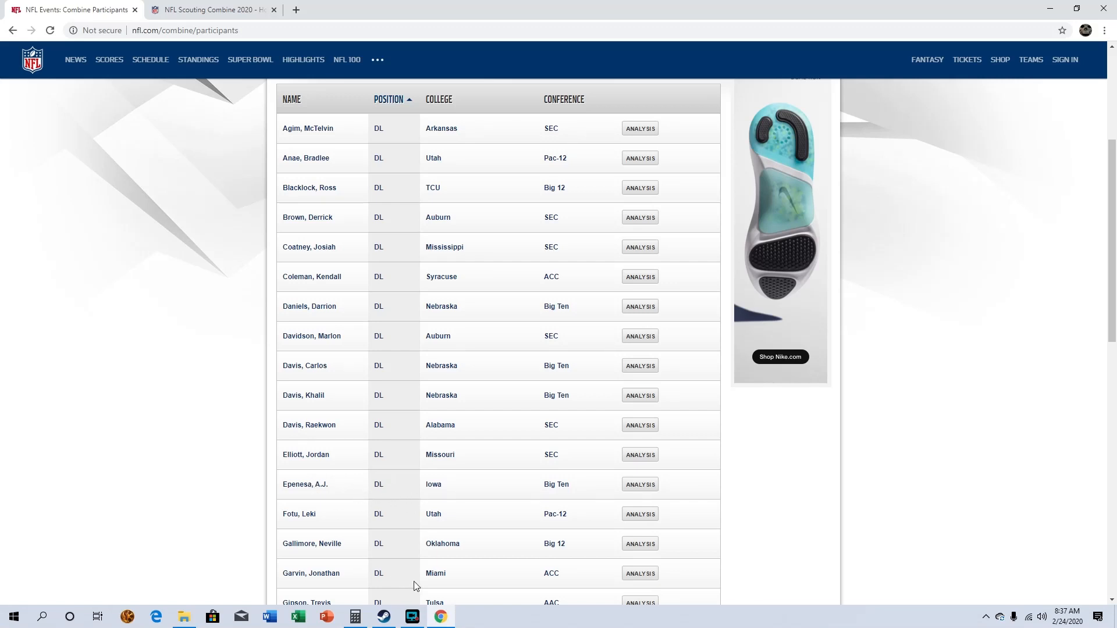
mouse_move(371, 532)
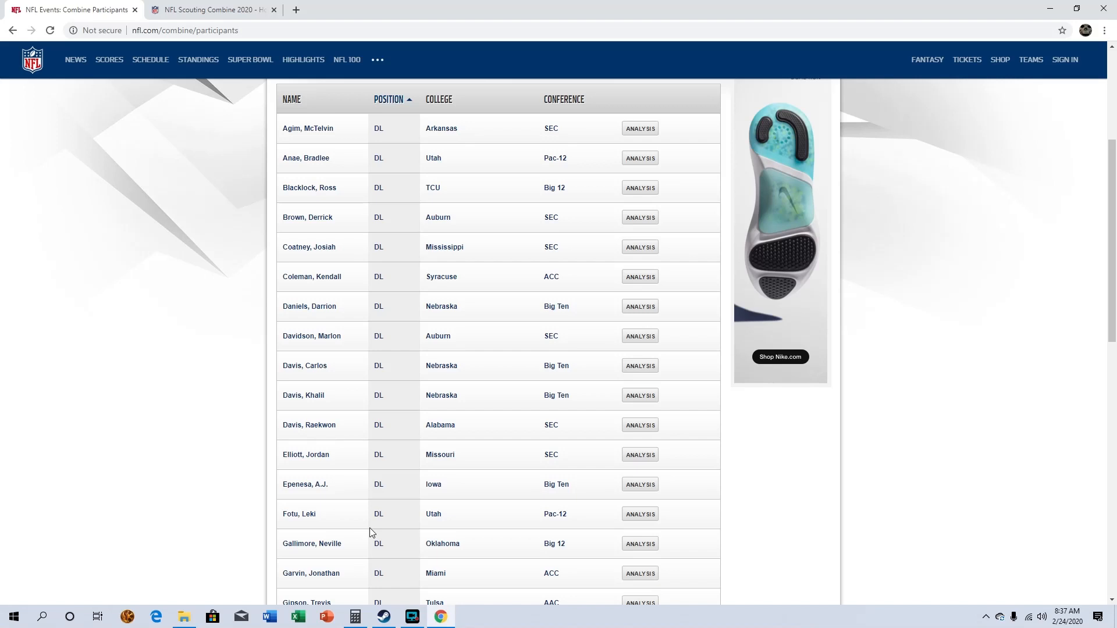
mouse_move(405, 576)
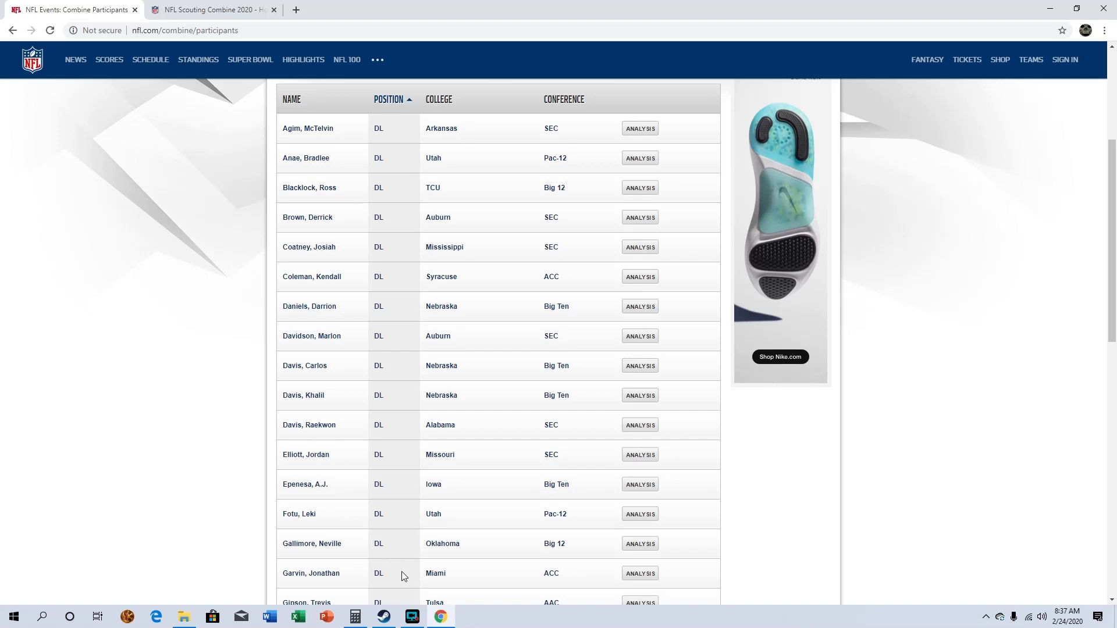
mouse_move(393, 577)
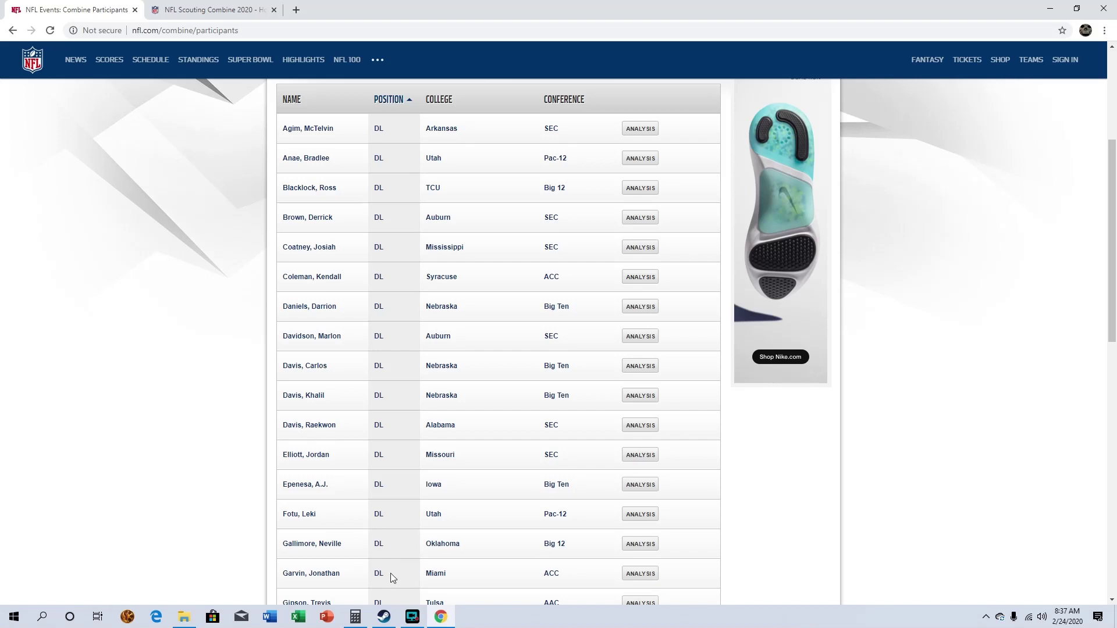
mouse_move(335, 563)
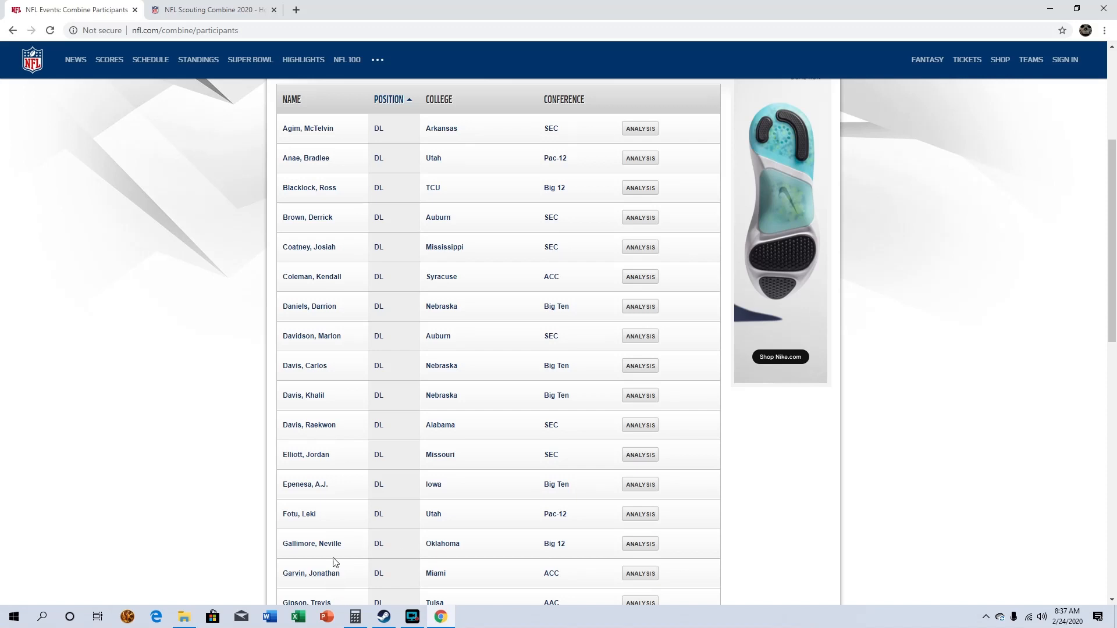
mouse_move(333, 515)
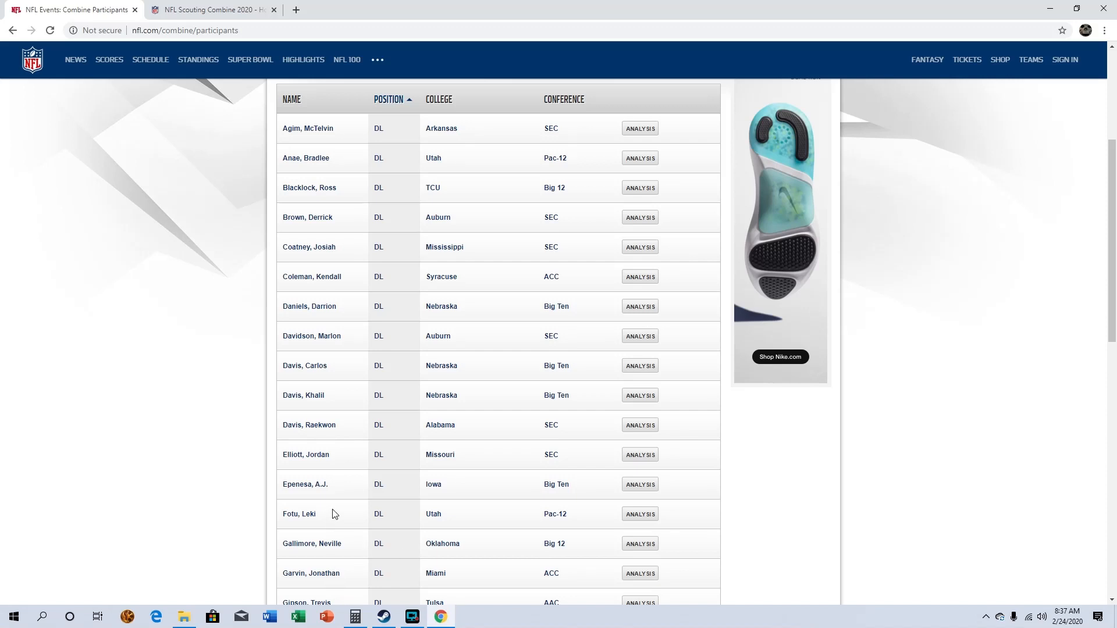
scroll("down", 3)
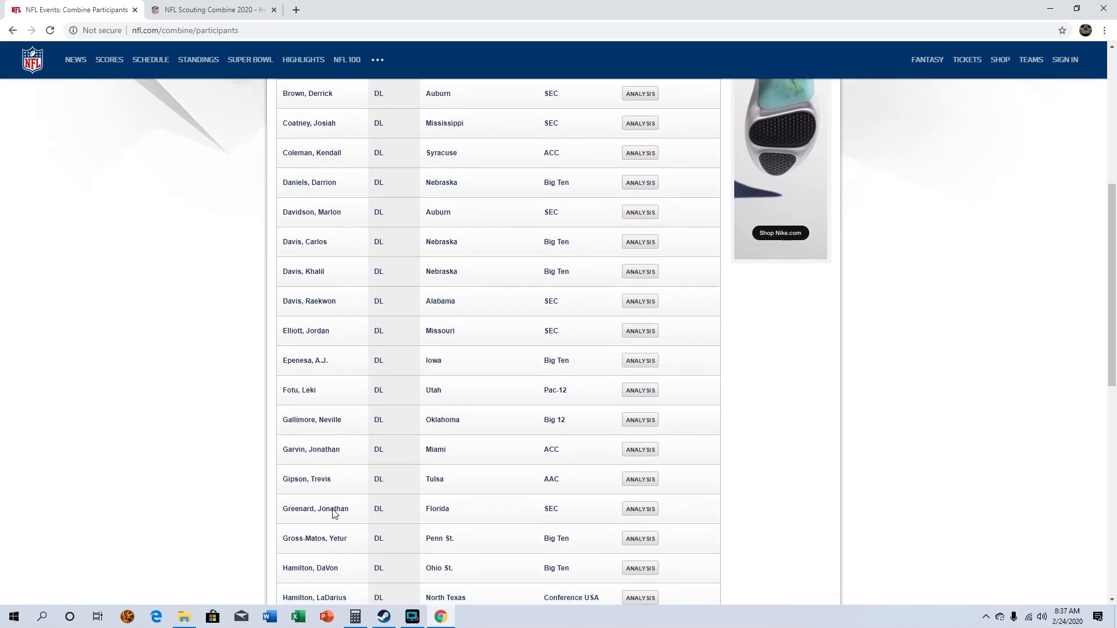
Step: Continue down the defensive linemen list to its last entry, Zuniga of Florida
scroll("down", 3)
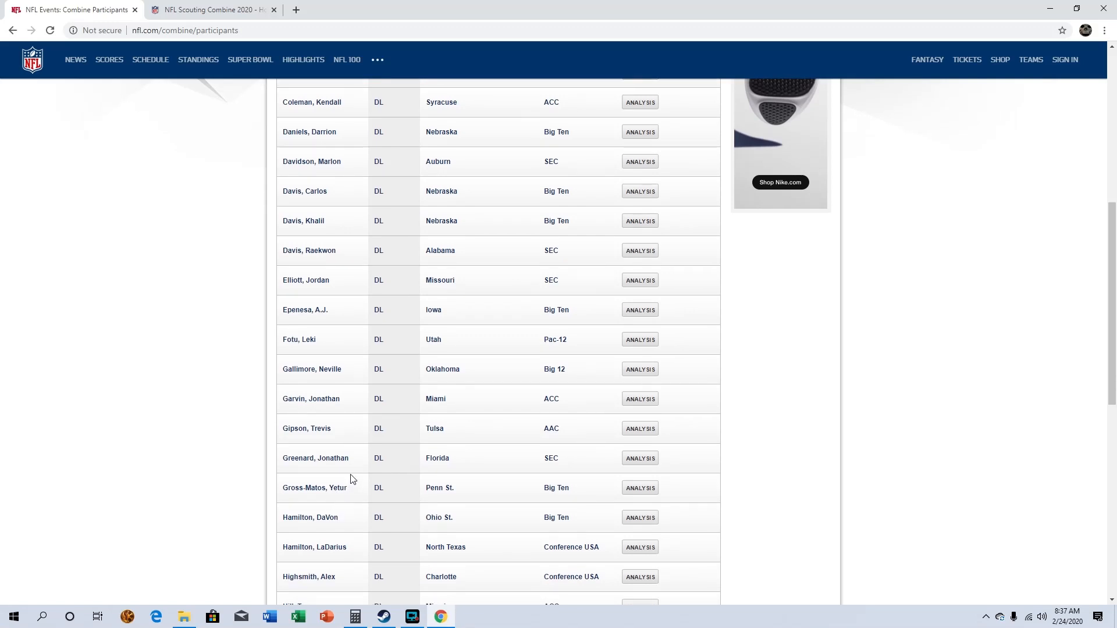
mouse_move(399, 461)
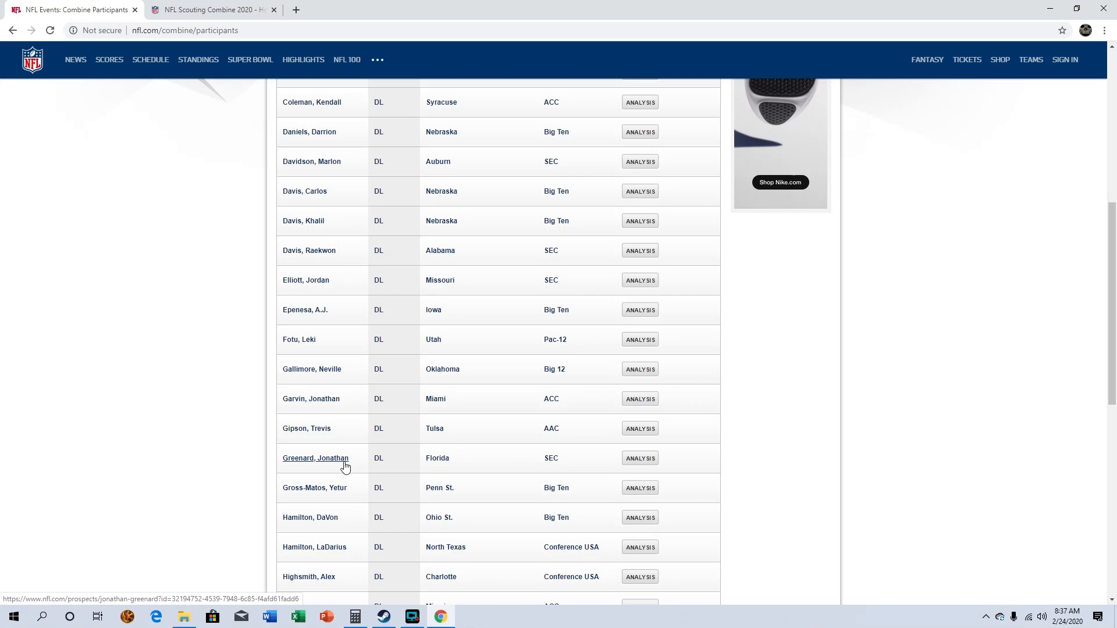
mouse_move(244, 440)
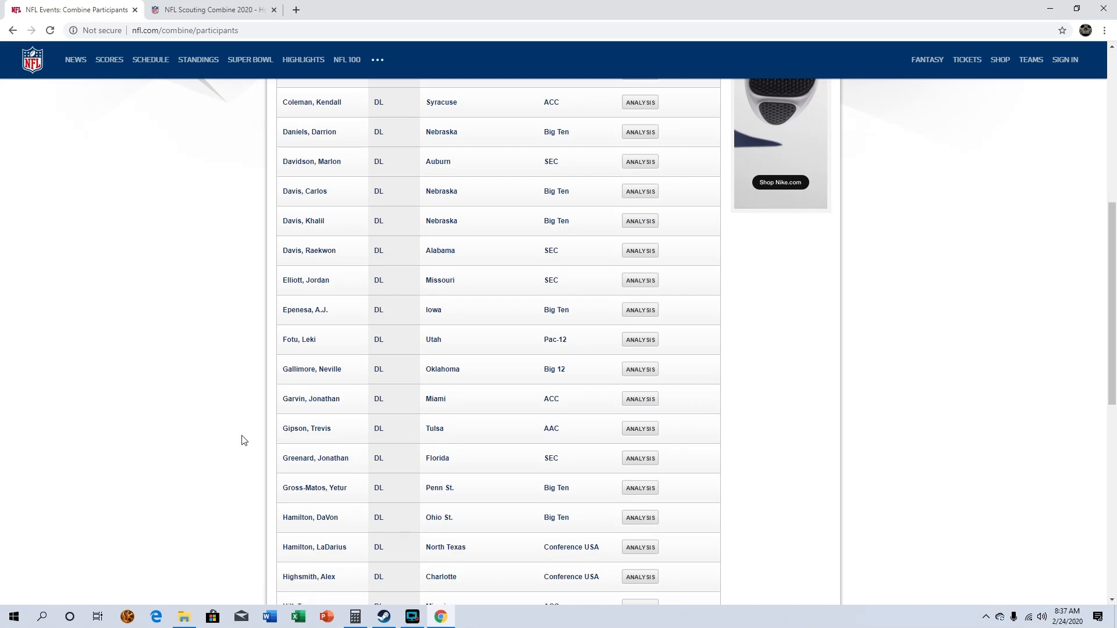
mouse_move(317, 468)
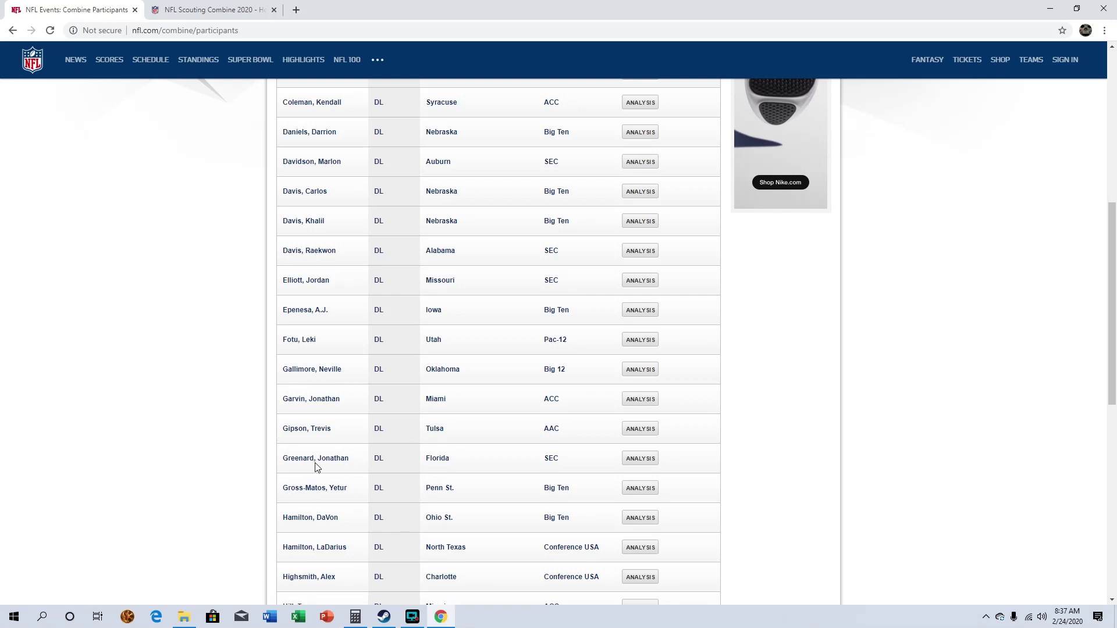
scroll("down", 3)
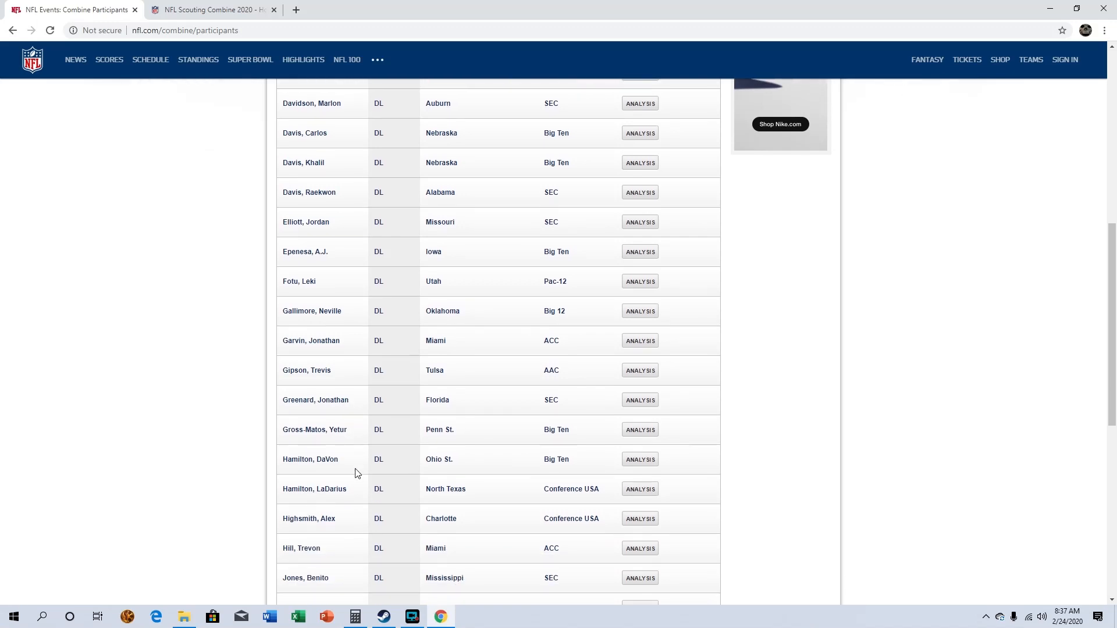
mouse_move(335, 509)
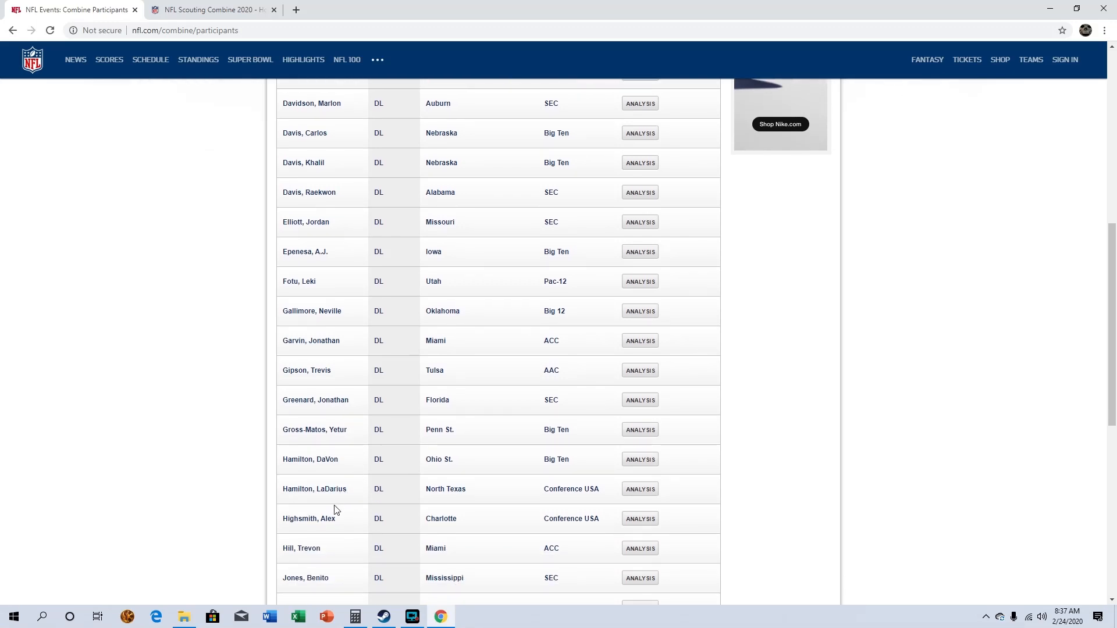
scroll("down", 3)
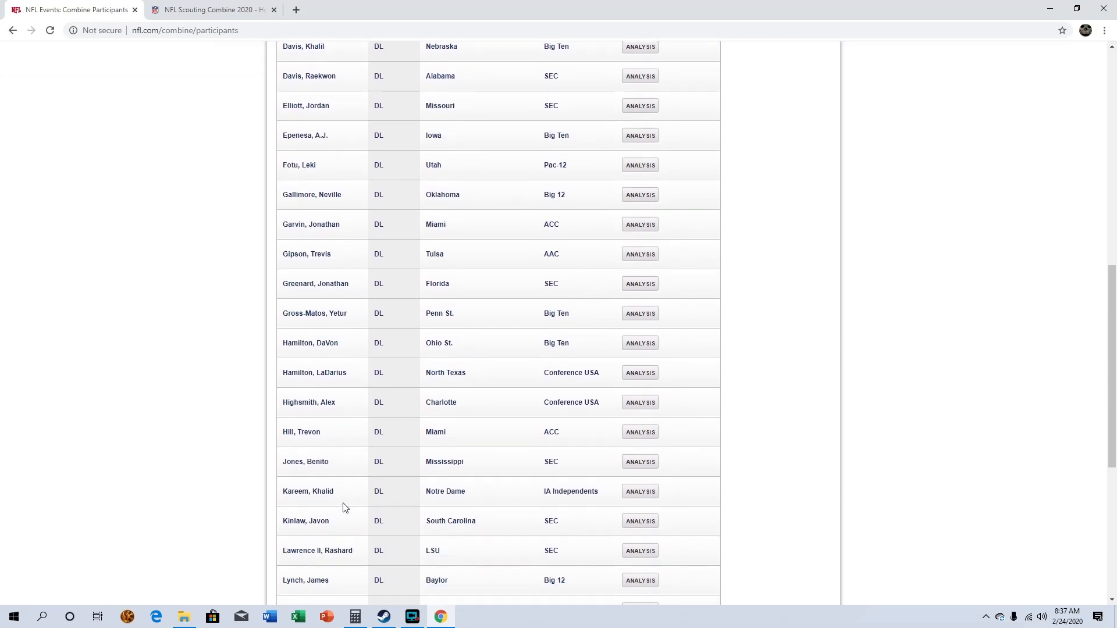
mouse_move(347, 528)
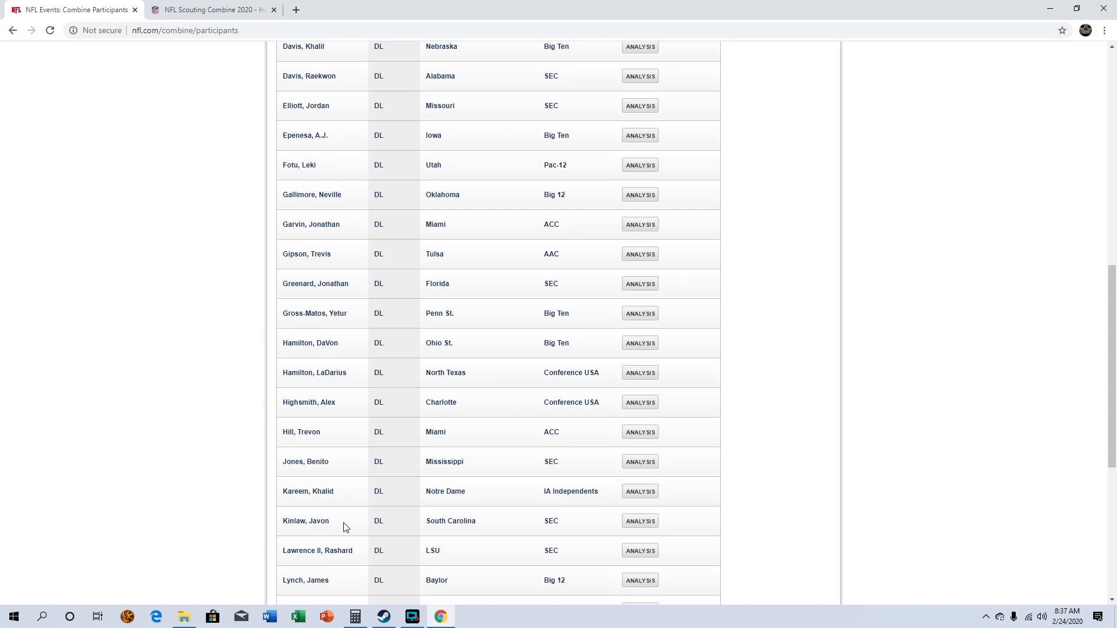
mouse_move(379, 475)
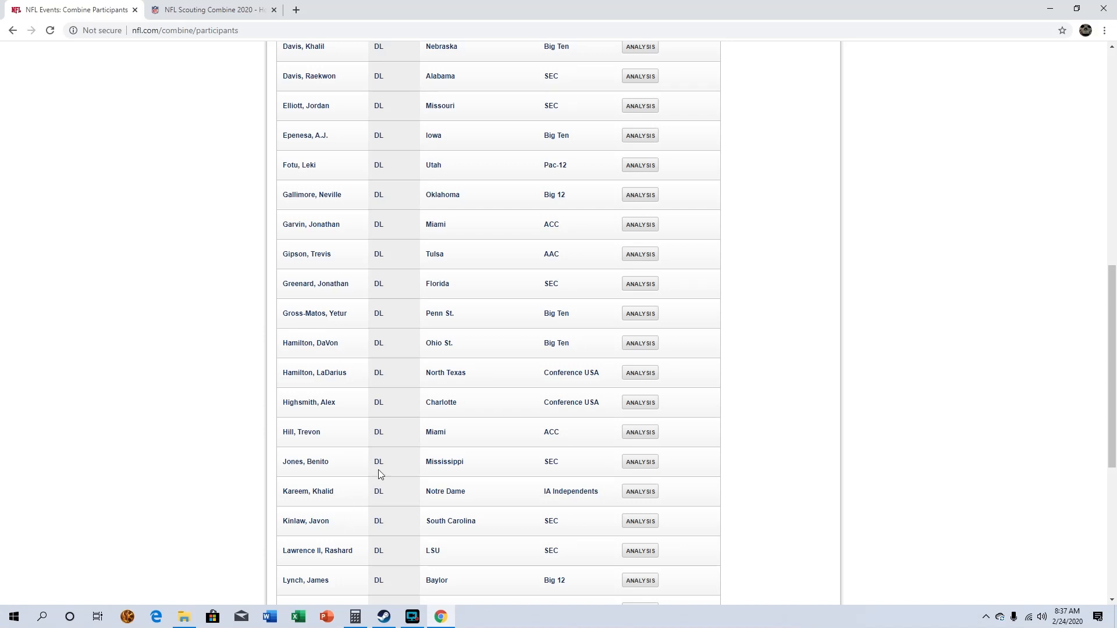
mouse_move(604, 214)
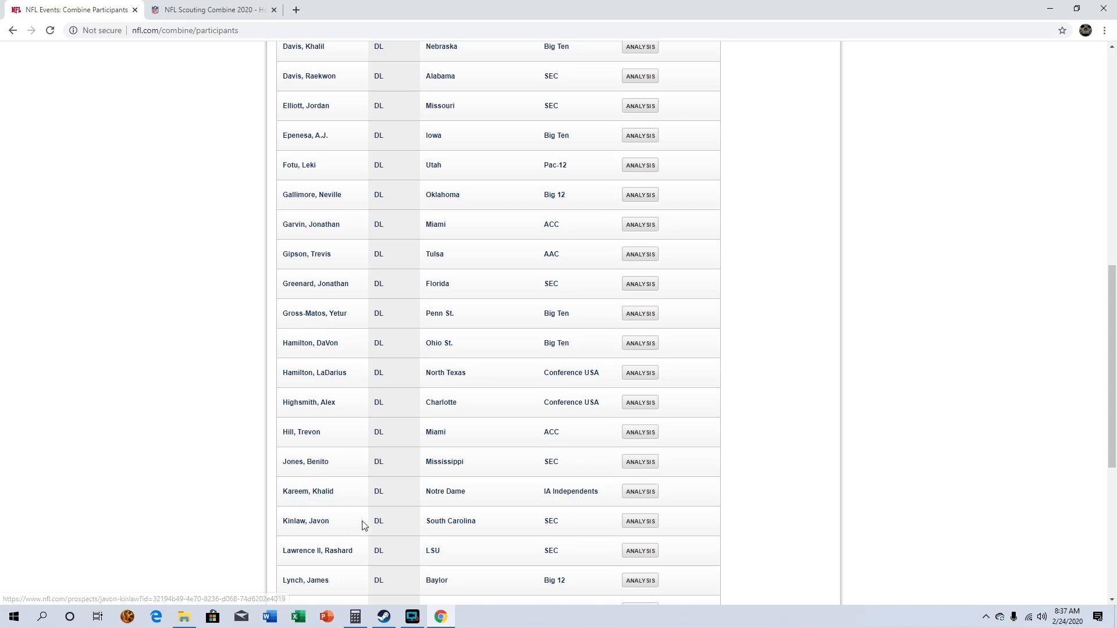
mouse_move(335, 528)
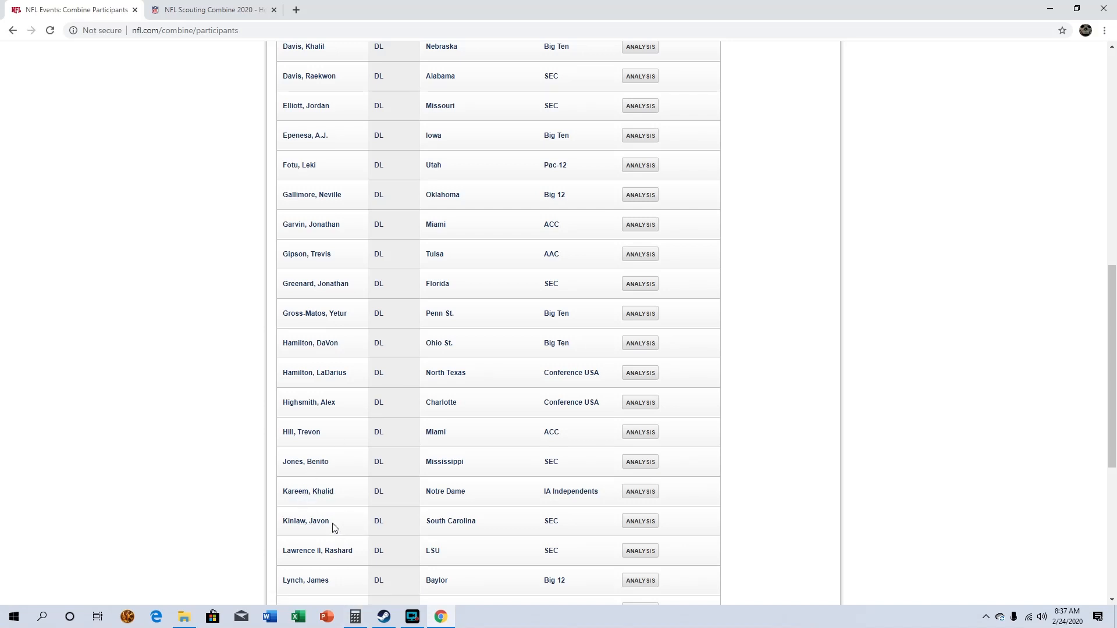
mouse_move(321, 527)
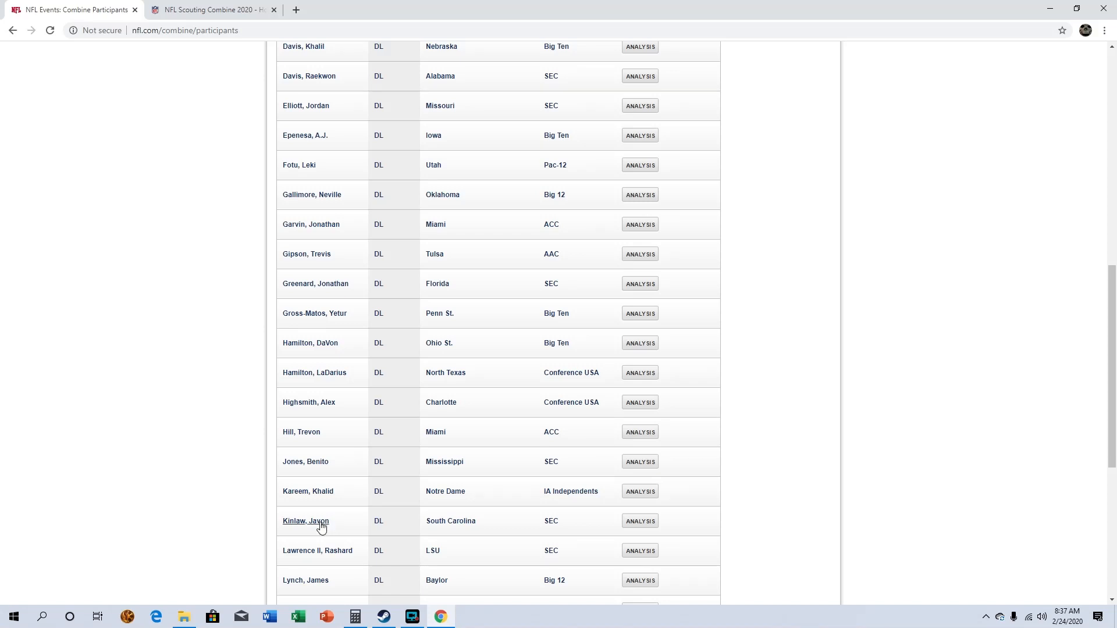
mouse_move(342, 530)
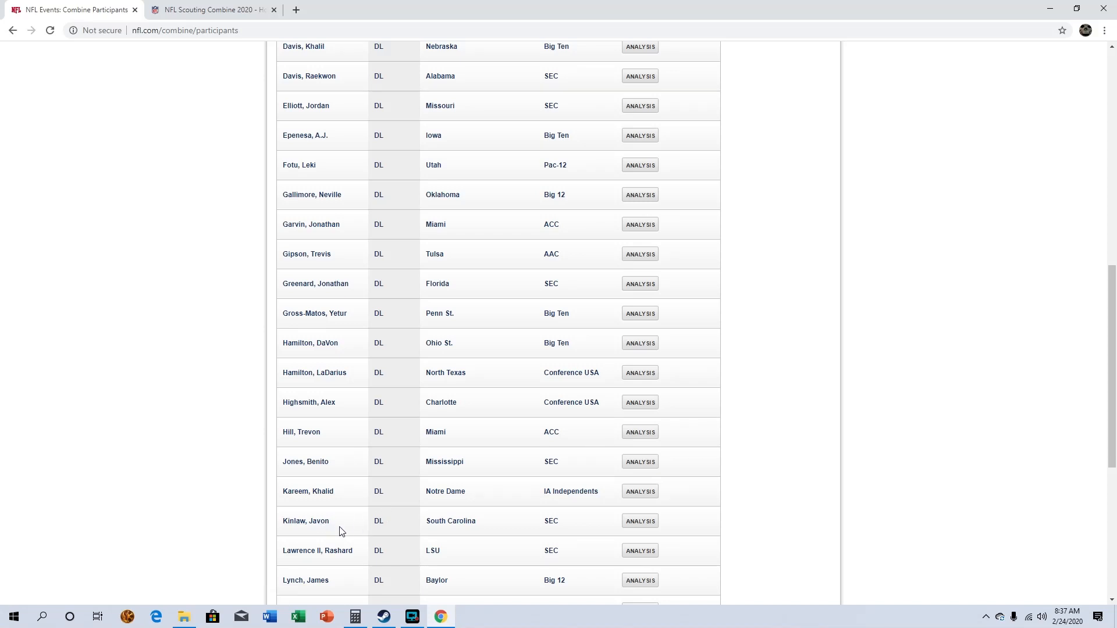
scroll("down", 3)
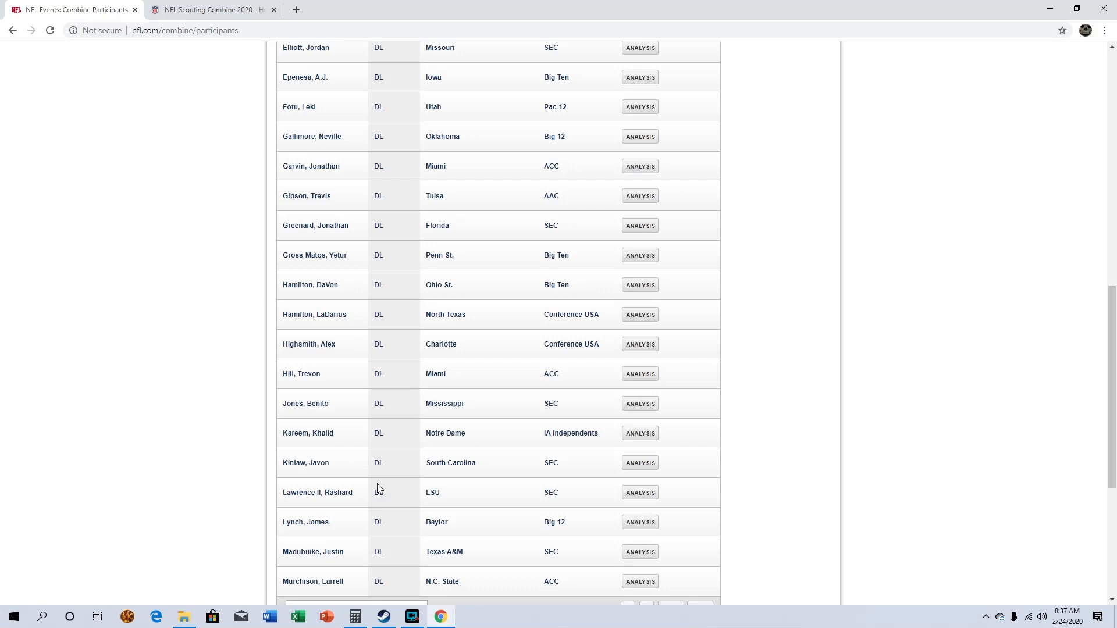
scroll("down", 3)
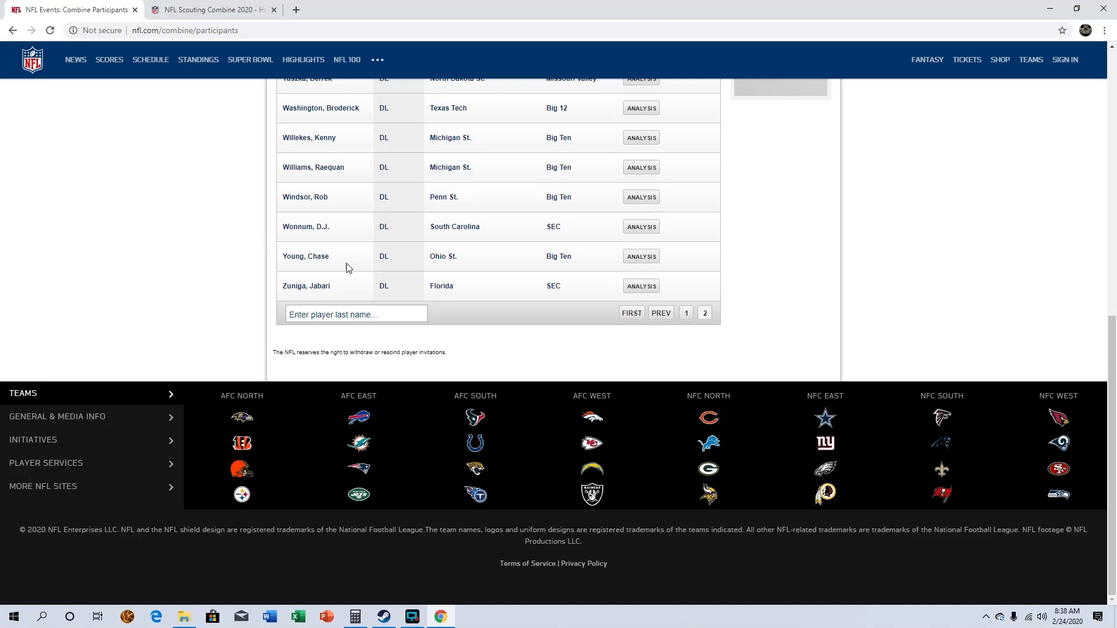
mouse_move(315, 259)
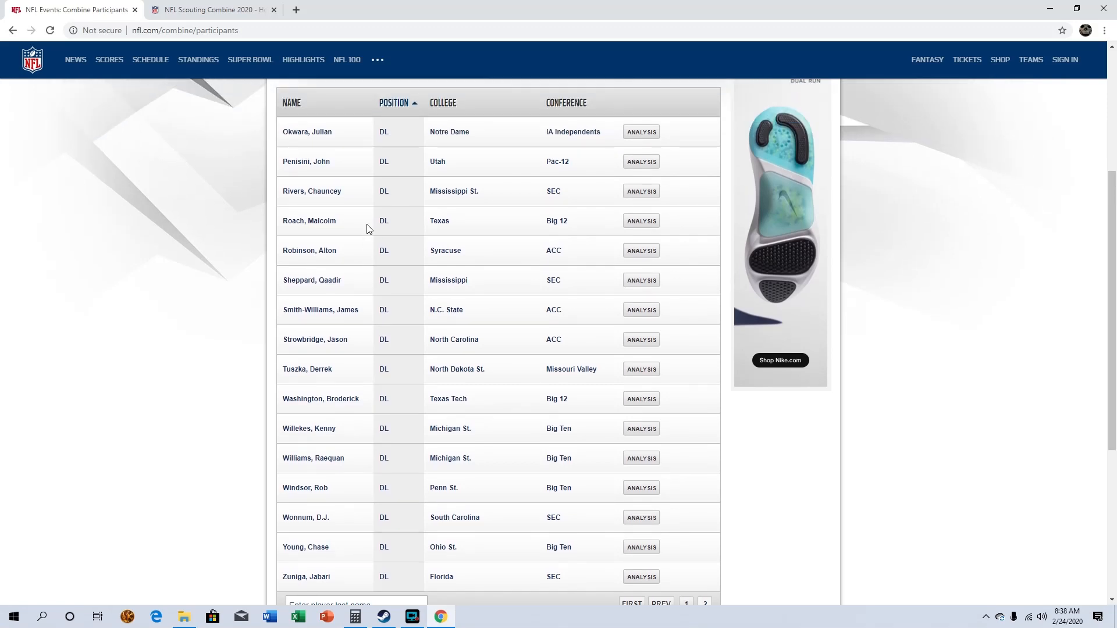
mouse_move(359, 202)
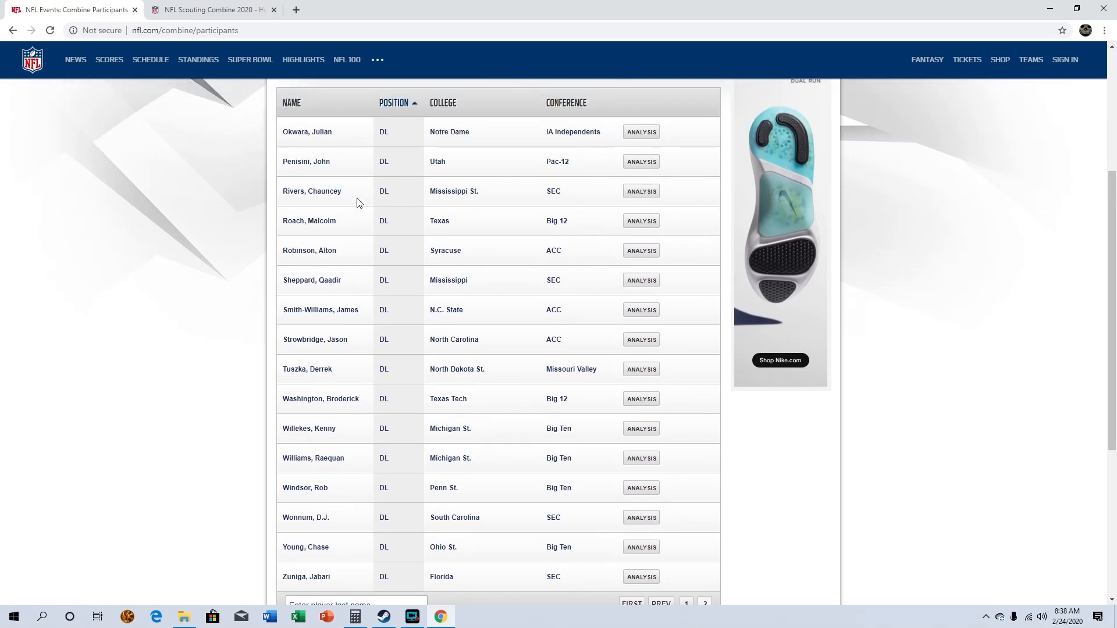
mouse_move(360, 284)
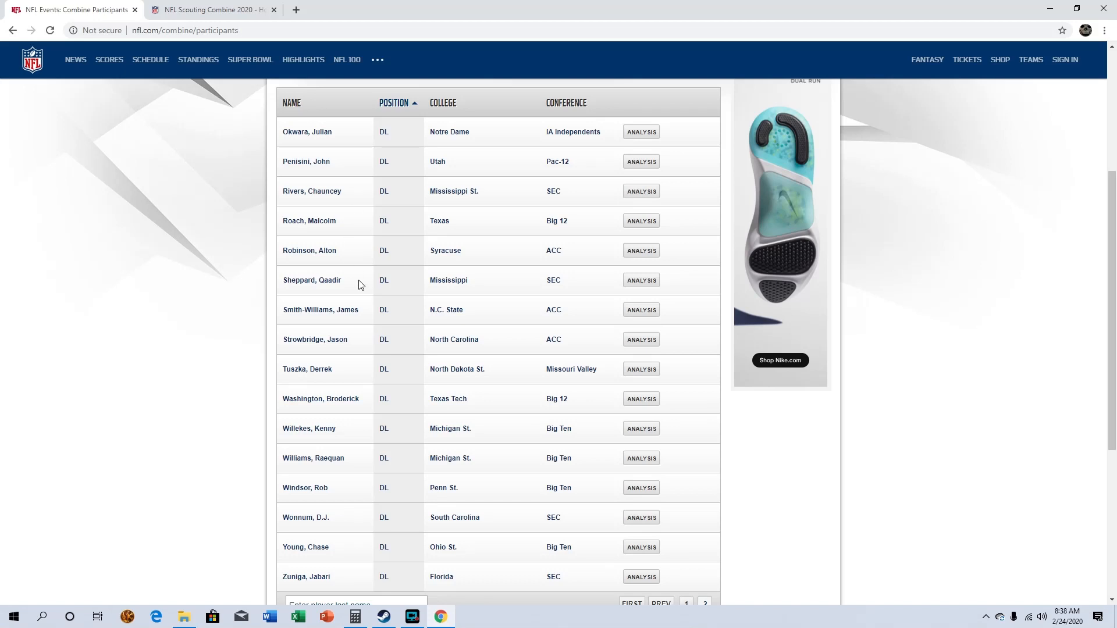
mouse_move(333, 587)
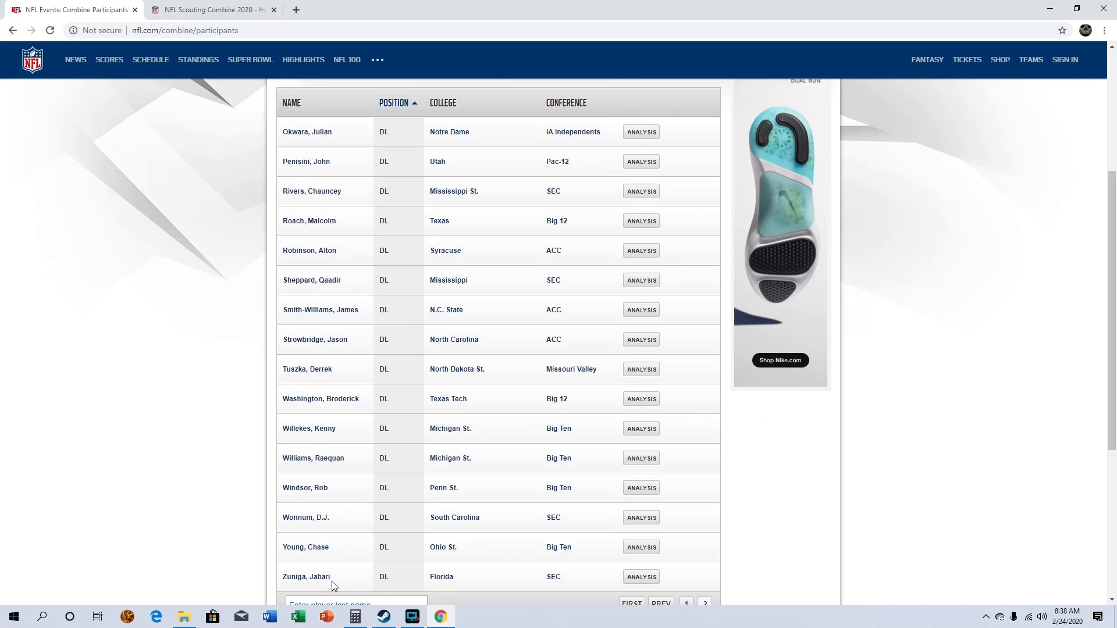
mouse_move(356, 581)
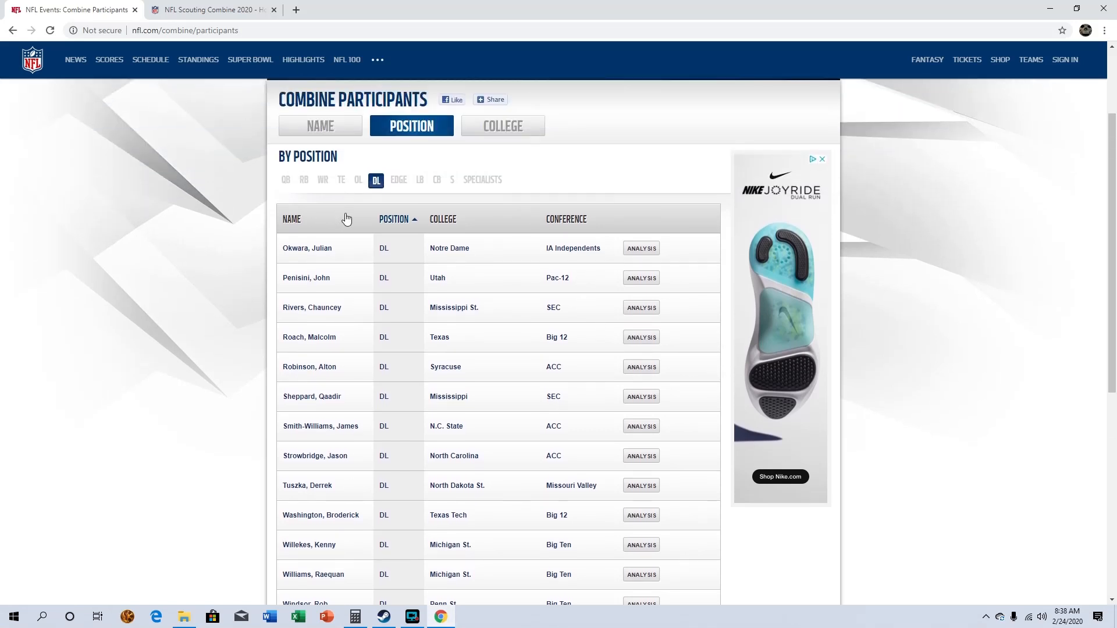
Step: Check the EDGE participants, which show no records, then return to the defensive linemen list
left_click(398, 180)
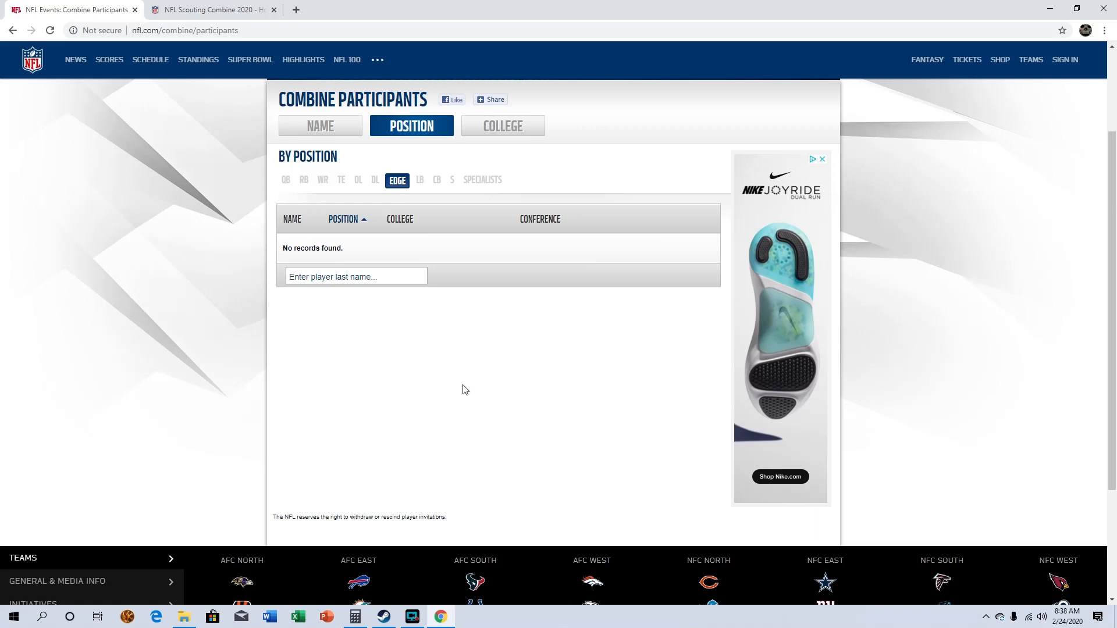
mouse_move(377, 214)
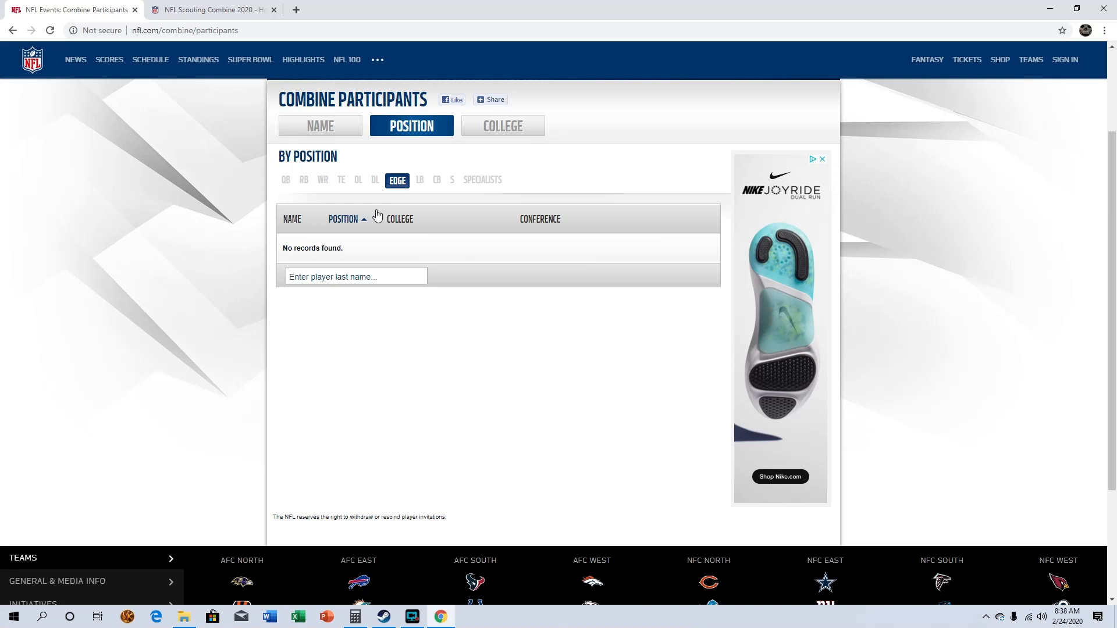
left_click(376, 179)
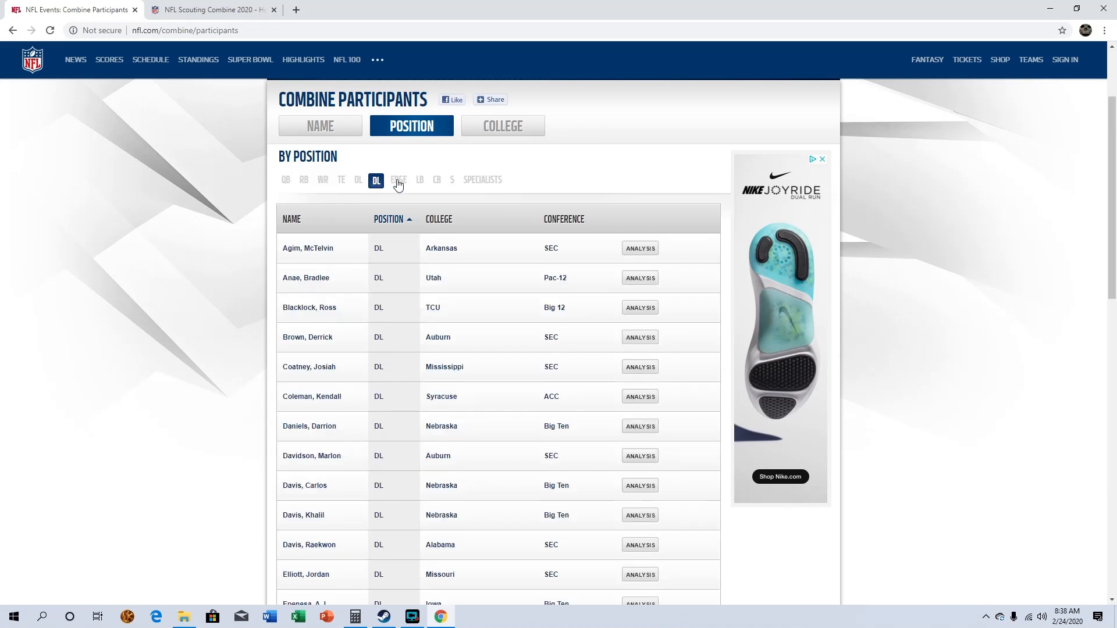
mouse_move(416, 188)
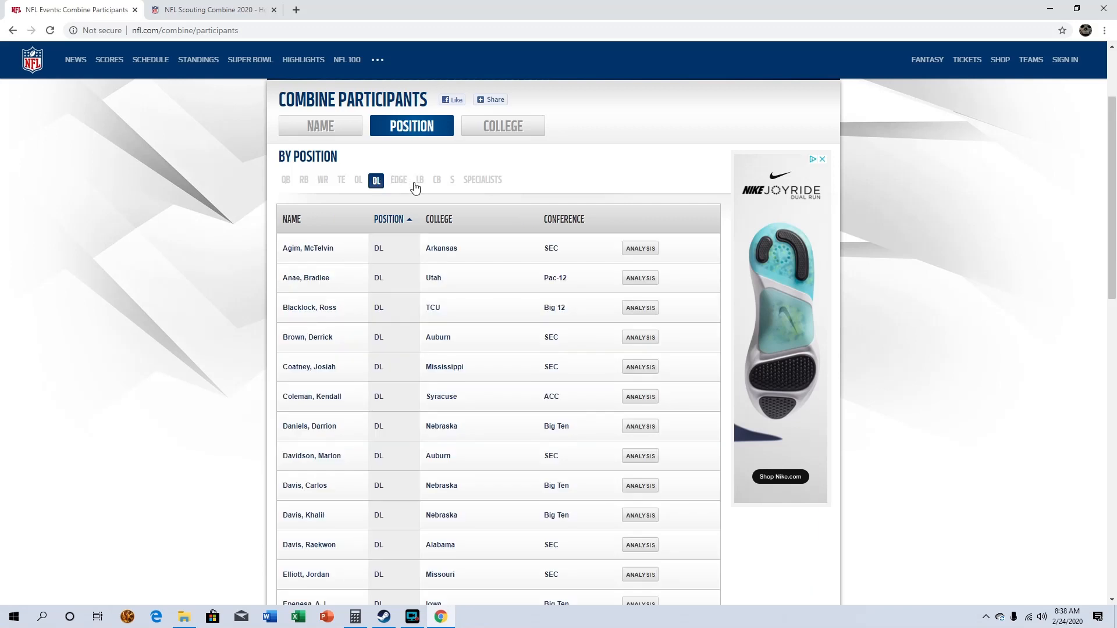
Step: Show the linebacker participants and read down the first page to Pinckney of Miami
left_click(419, 179)
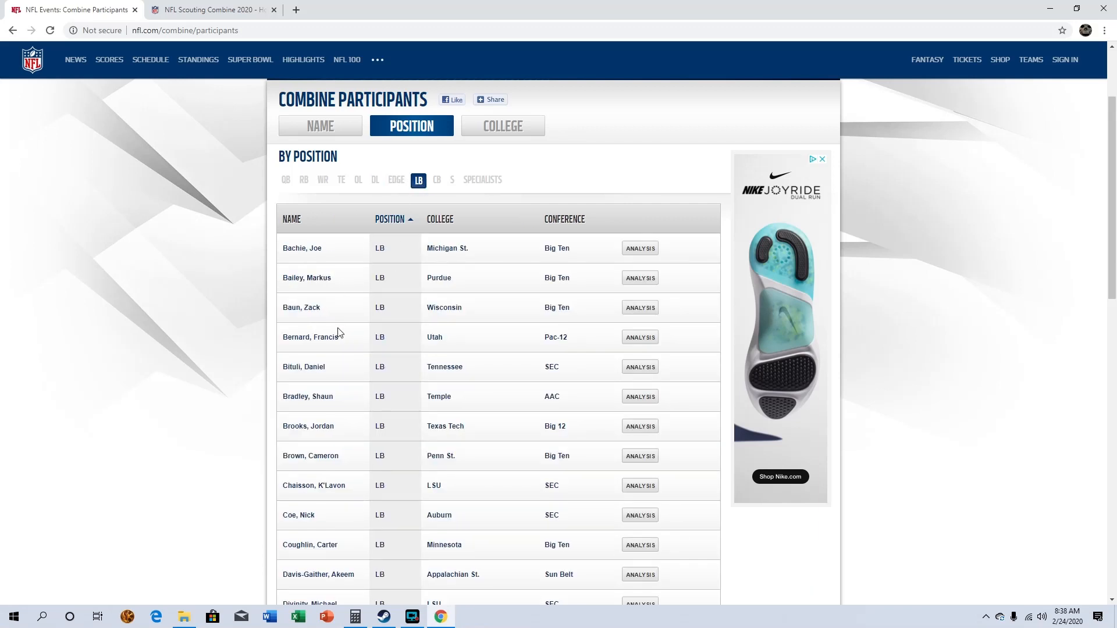
mouse_move(376, 349)
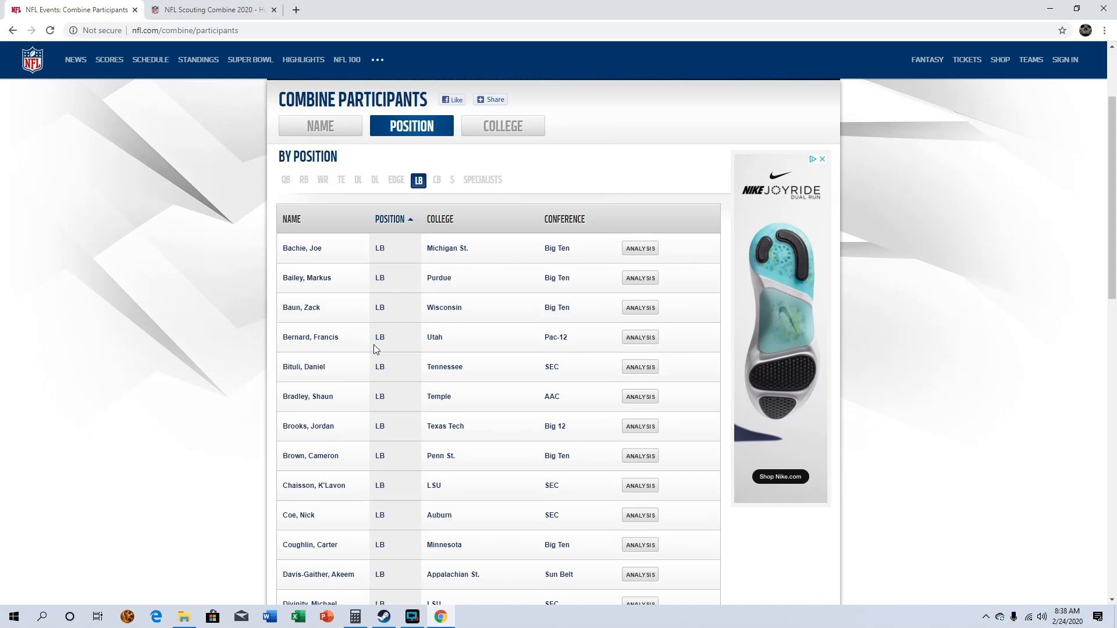
mouse_move(352, 307)
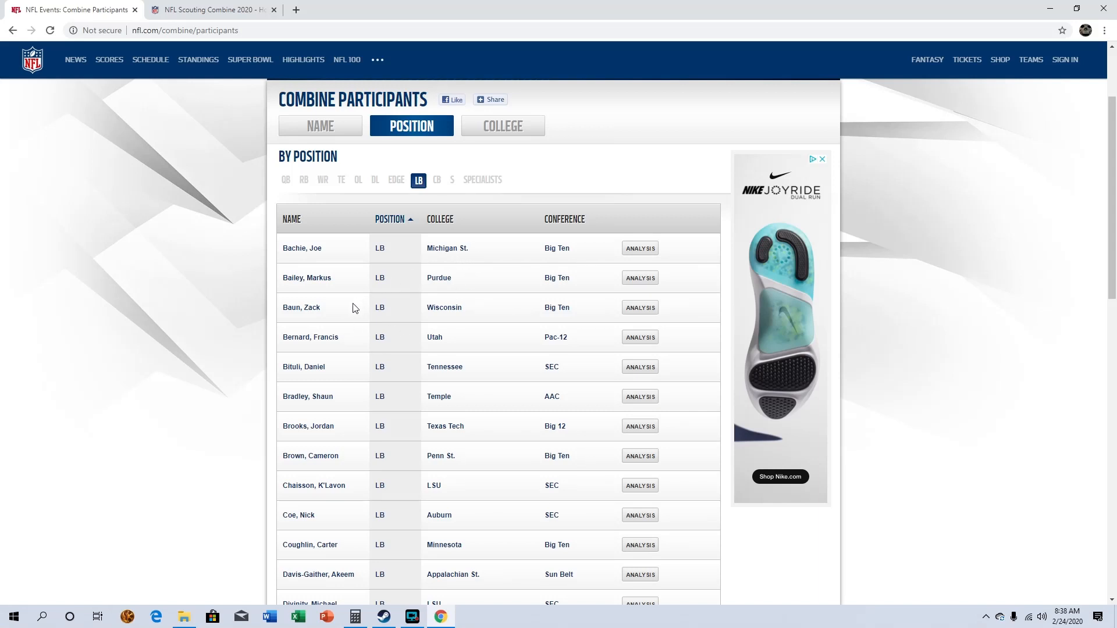
scroll("down", 3)
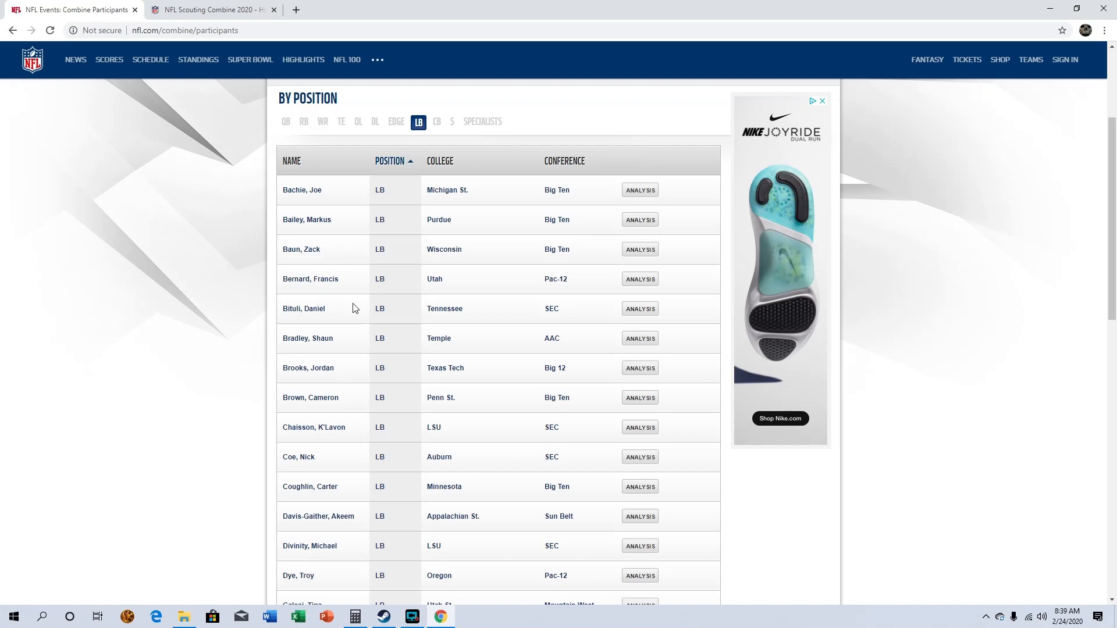
scroll("down", 3)
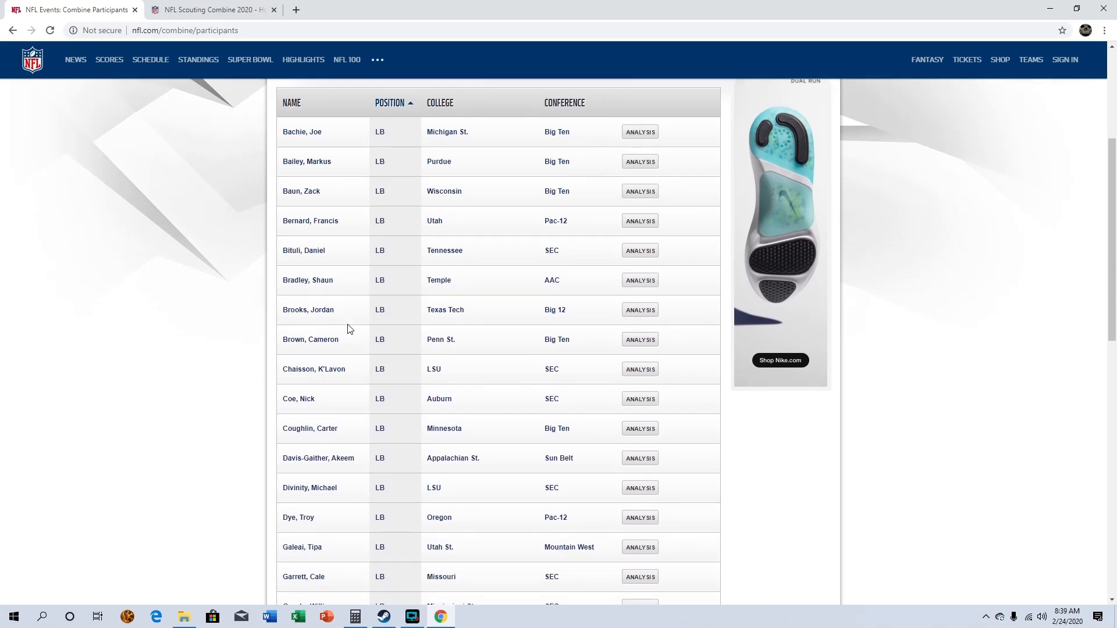
scroll("down", 3)
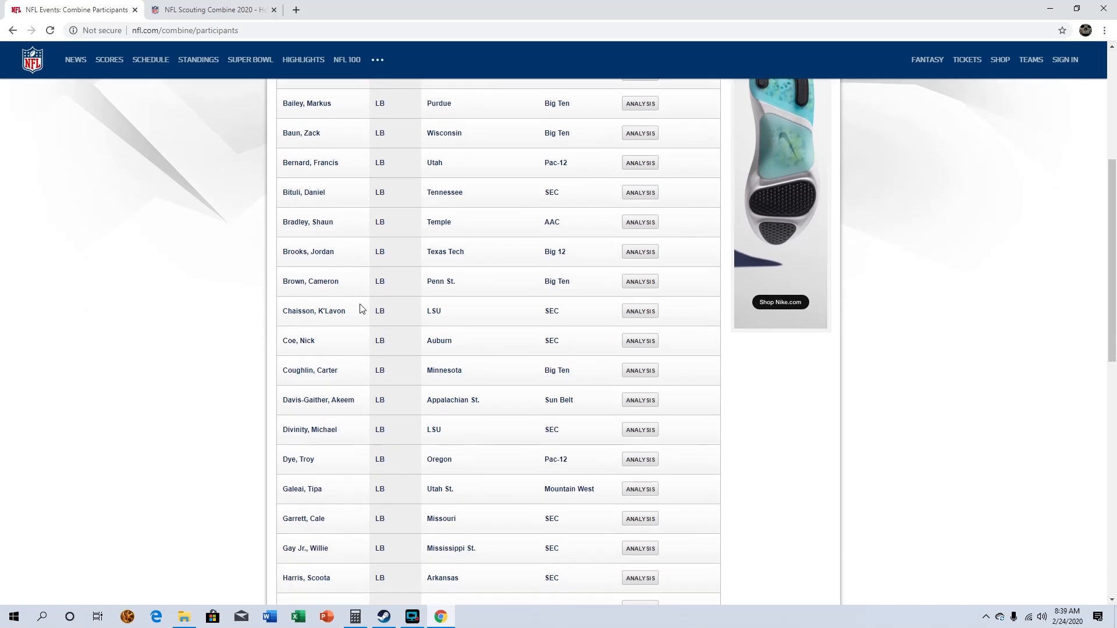
scroll("down", 3)
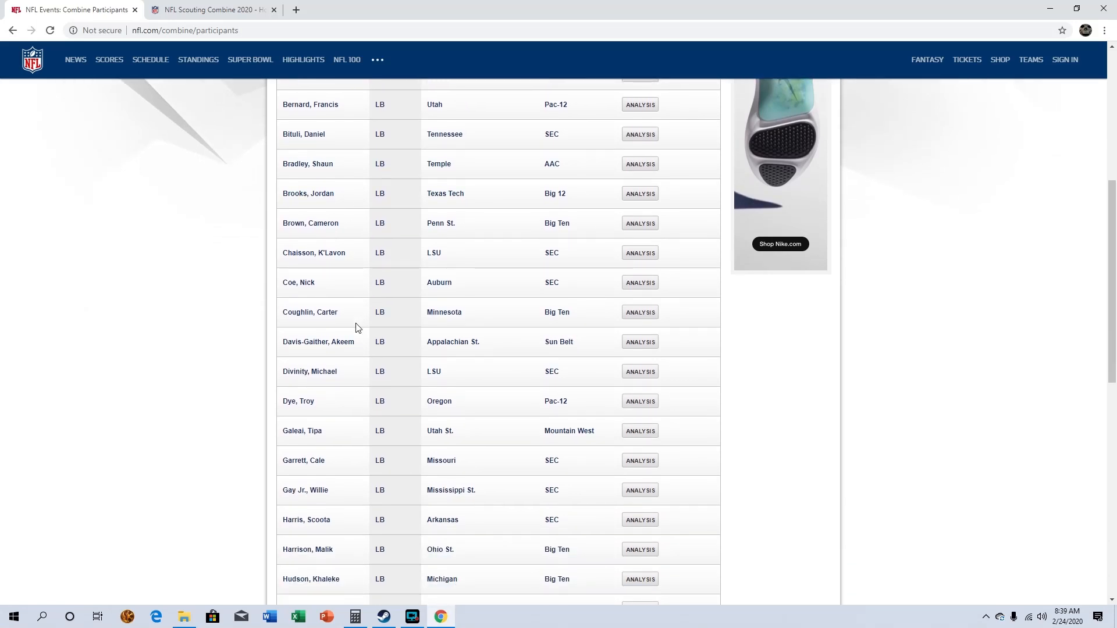
scroll("down", 3)
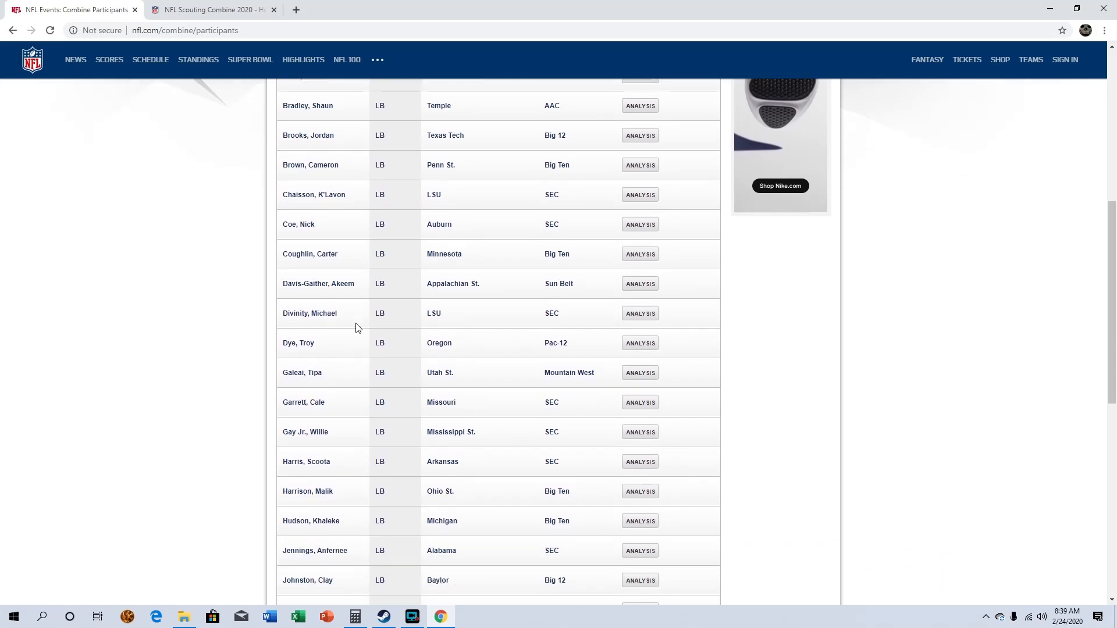
mouse_move(347, 498)
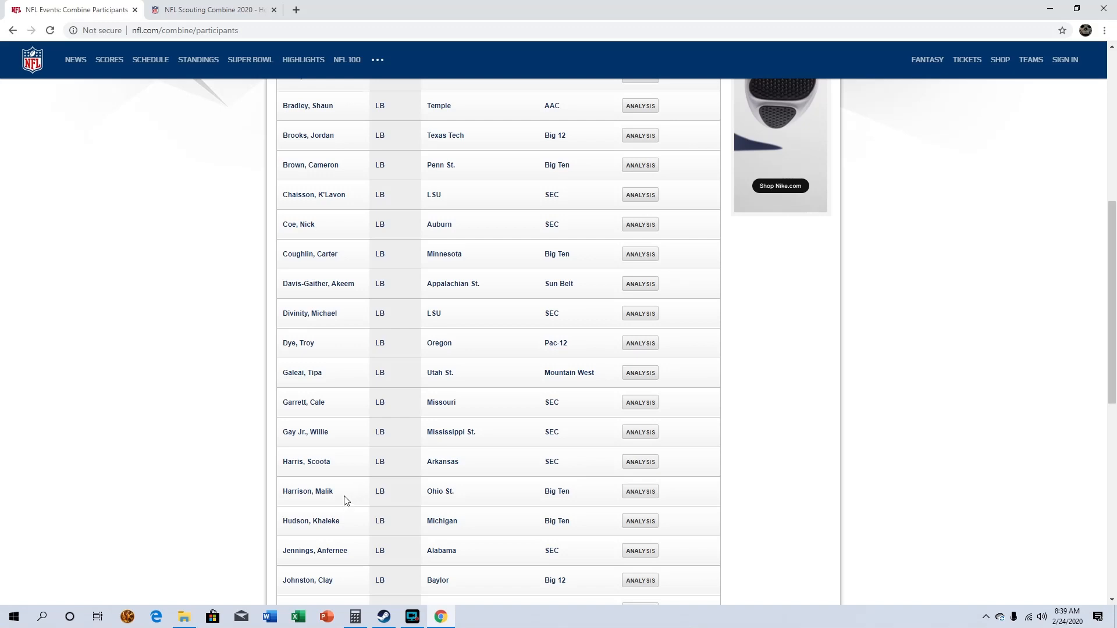
scroll("down", 3)
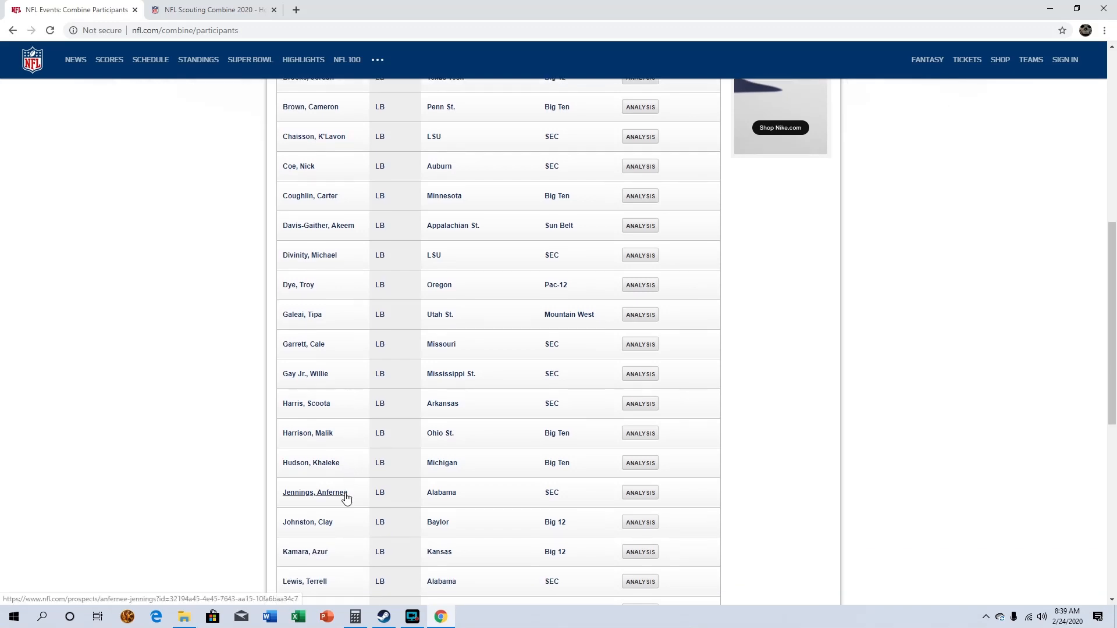
scroll("down", 3)
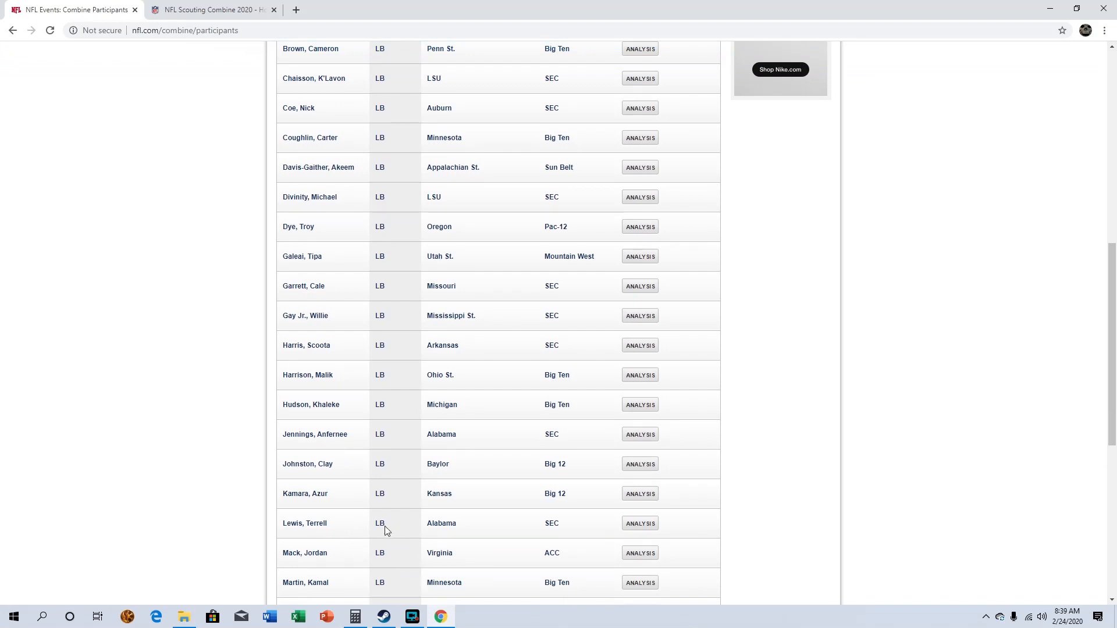
scroll("down", 3)
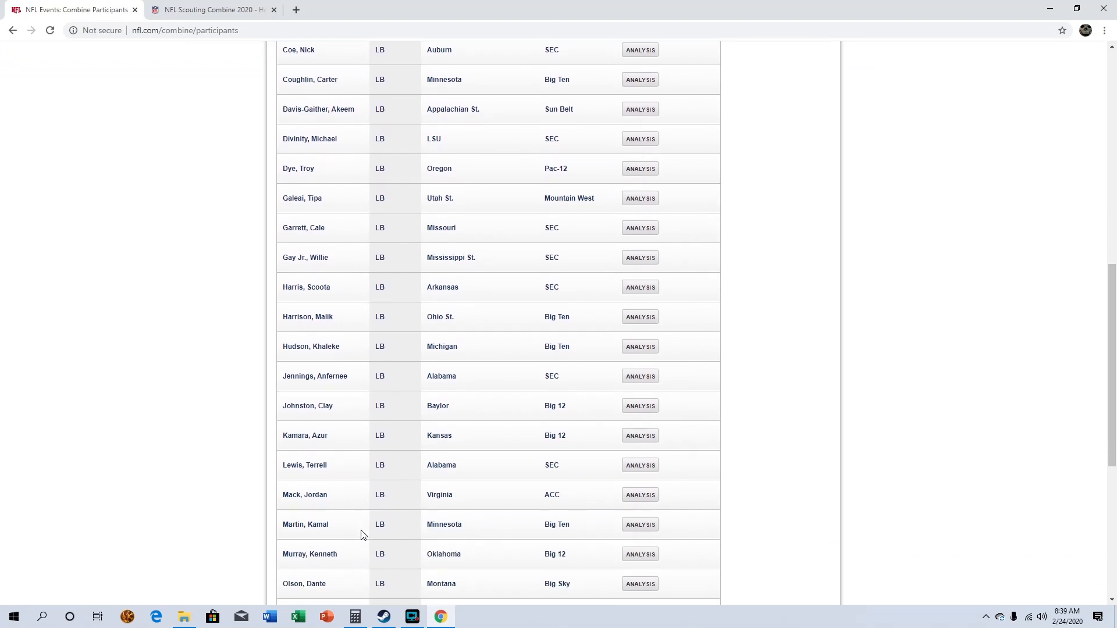
scroll("down", 3)
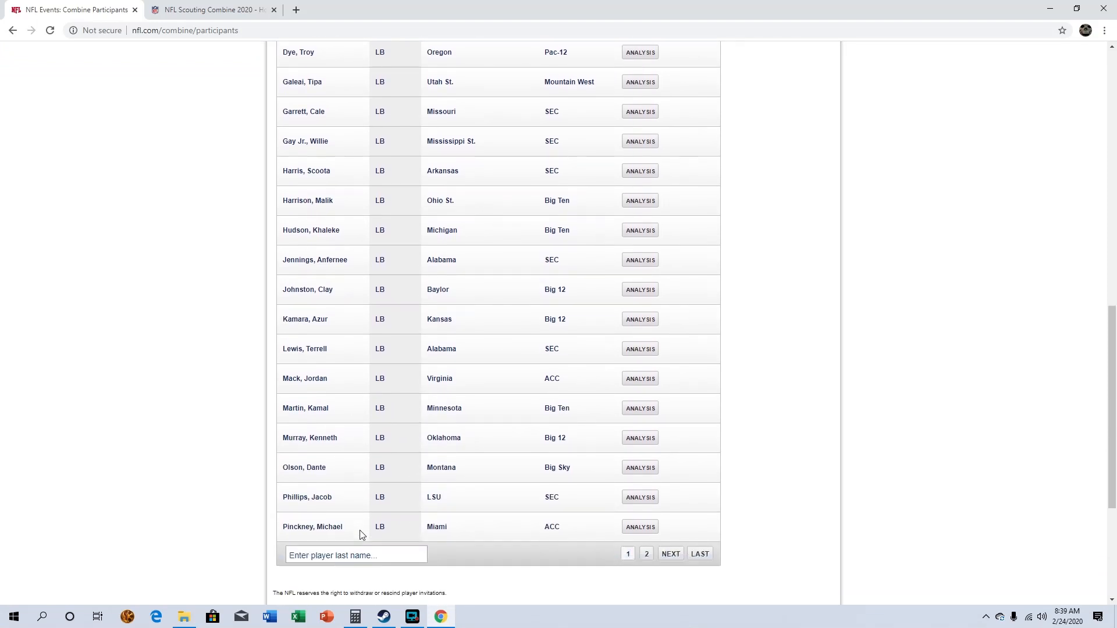
mouse_move(682, 541)
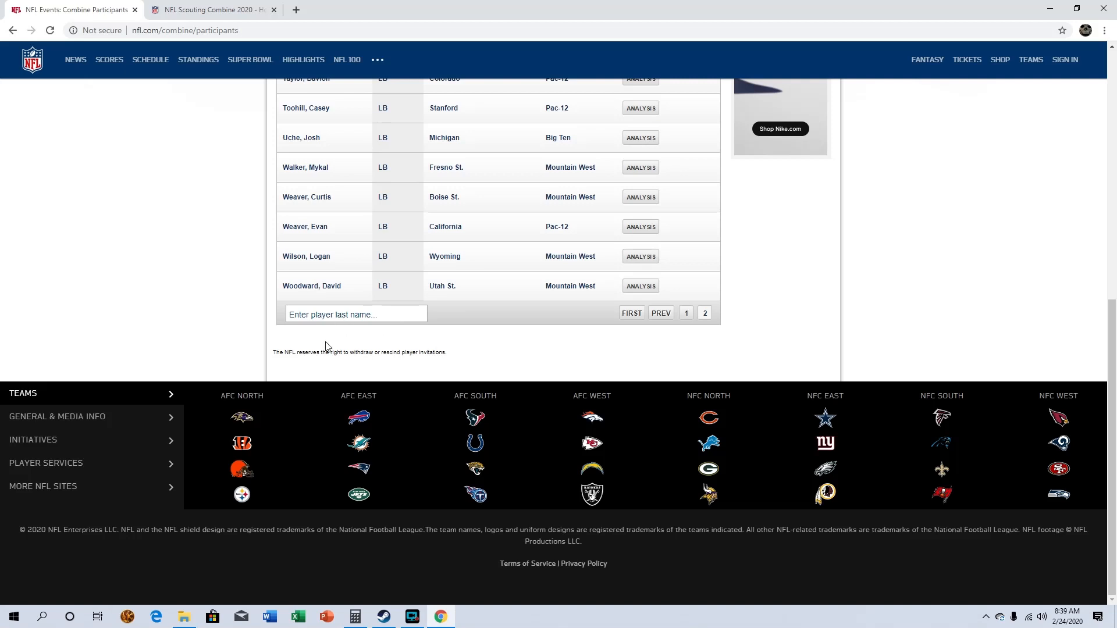
mouse_move(354, 281)
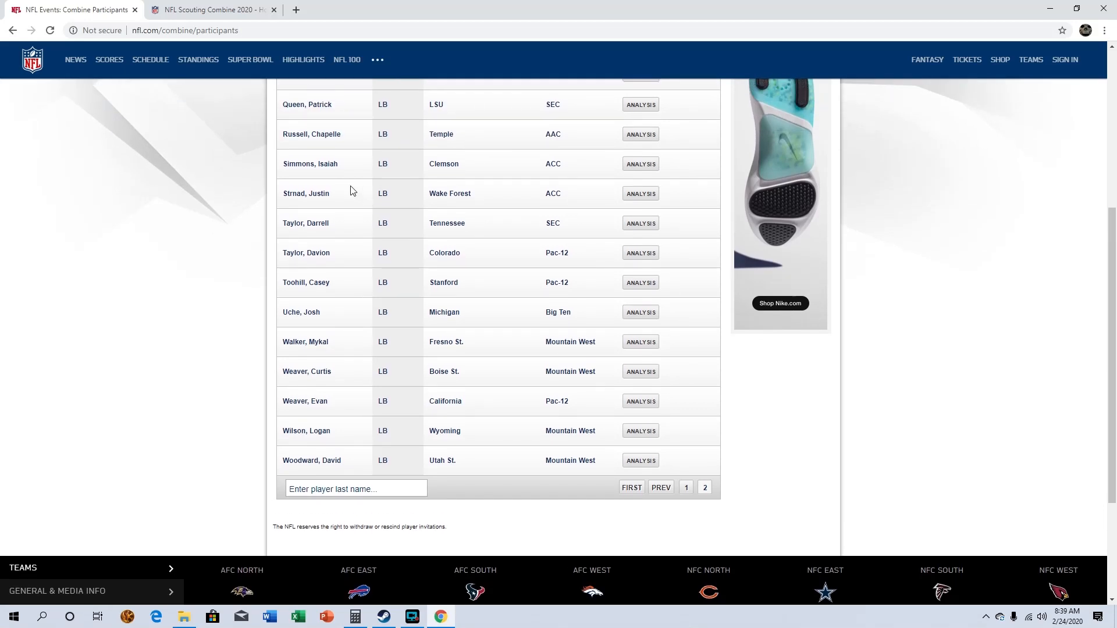
mouse_move(340, 179)
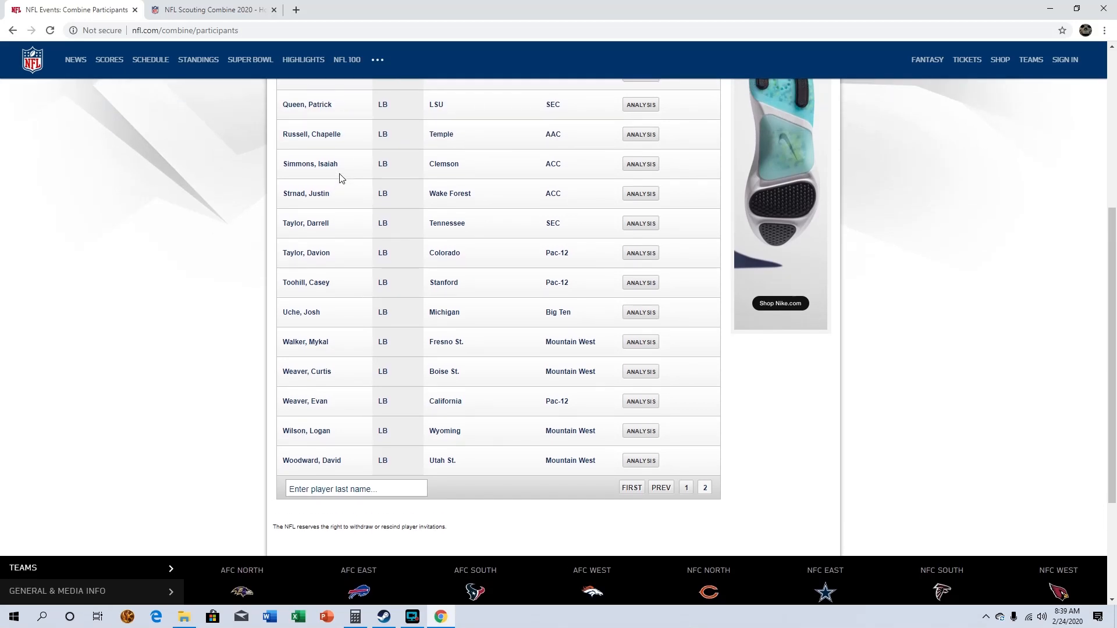
mouse_move(357, 168)
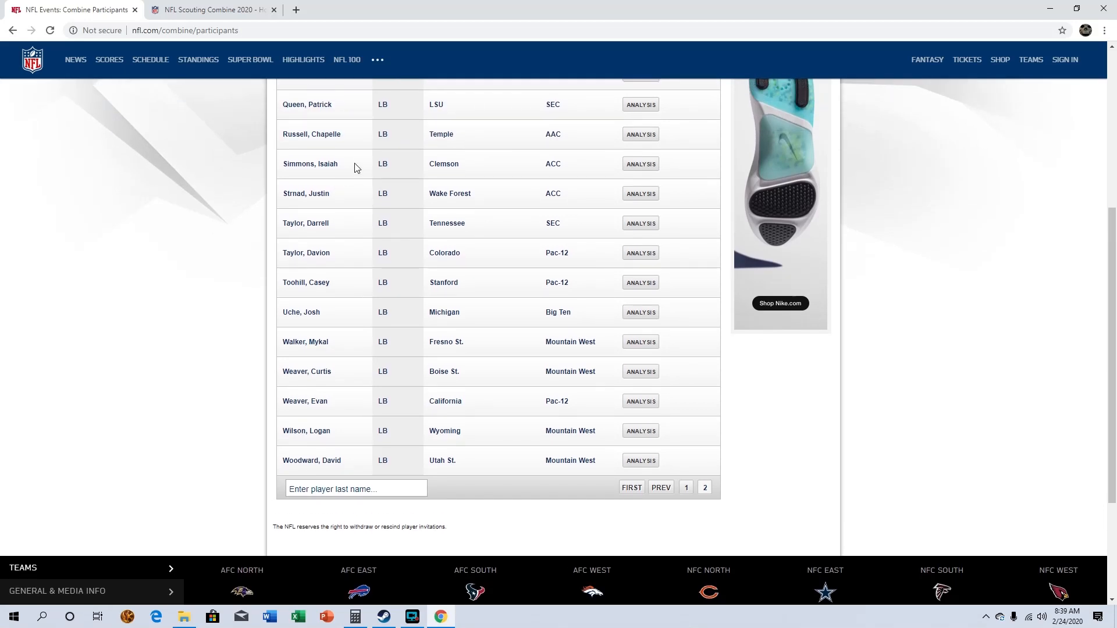
mouse_move(205, 158)
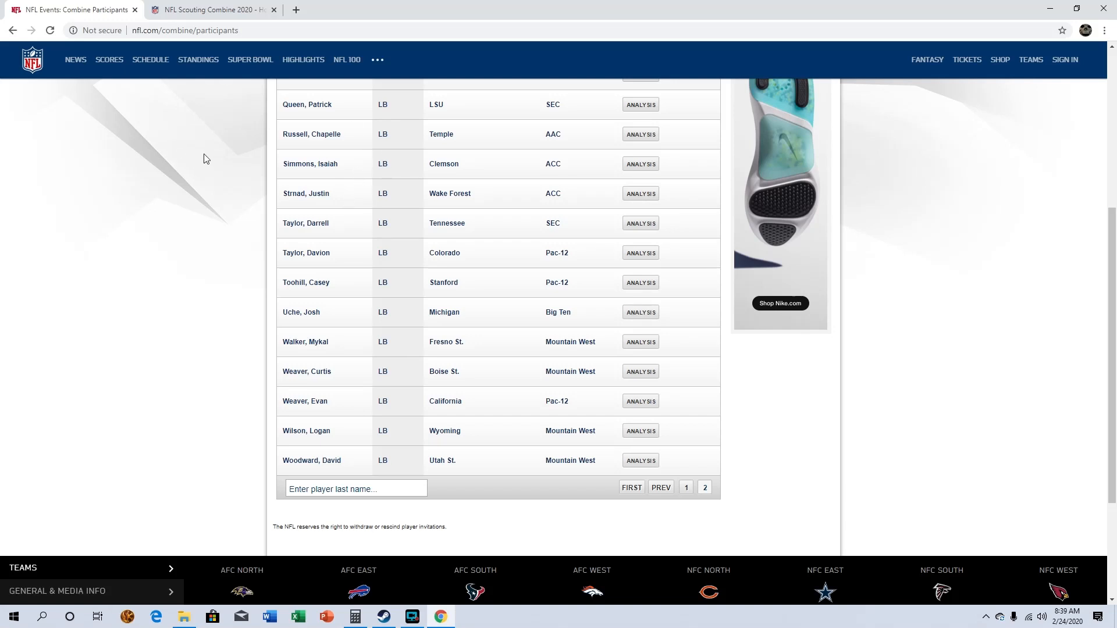
mouse_move(347, 170)
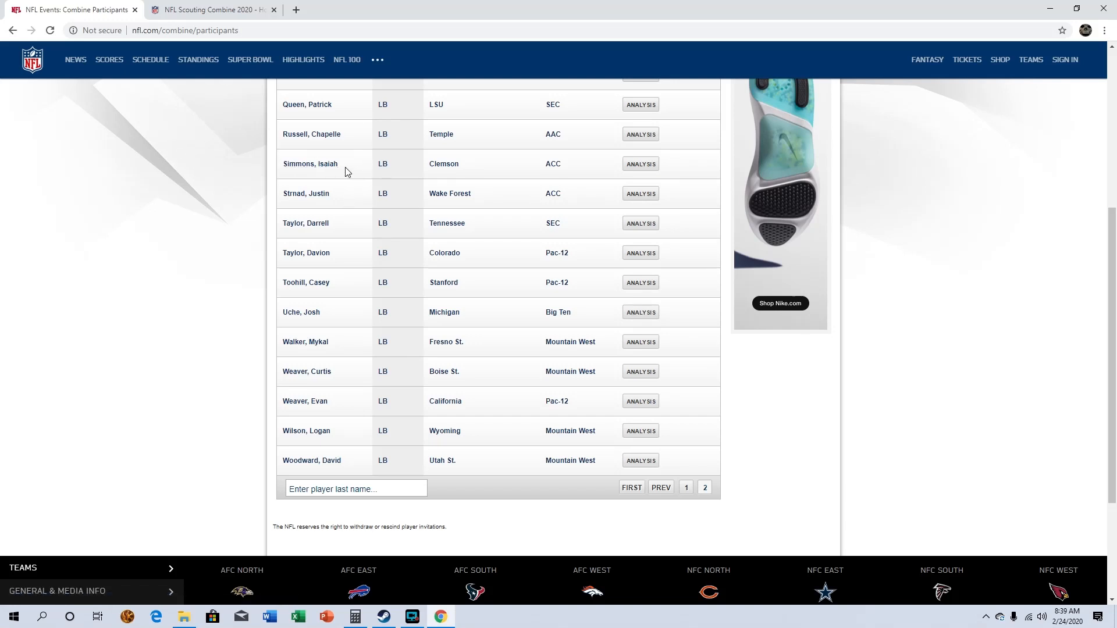
mouse_move(353, 169)
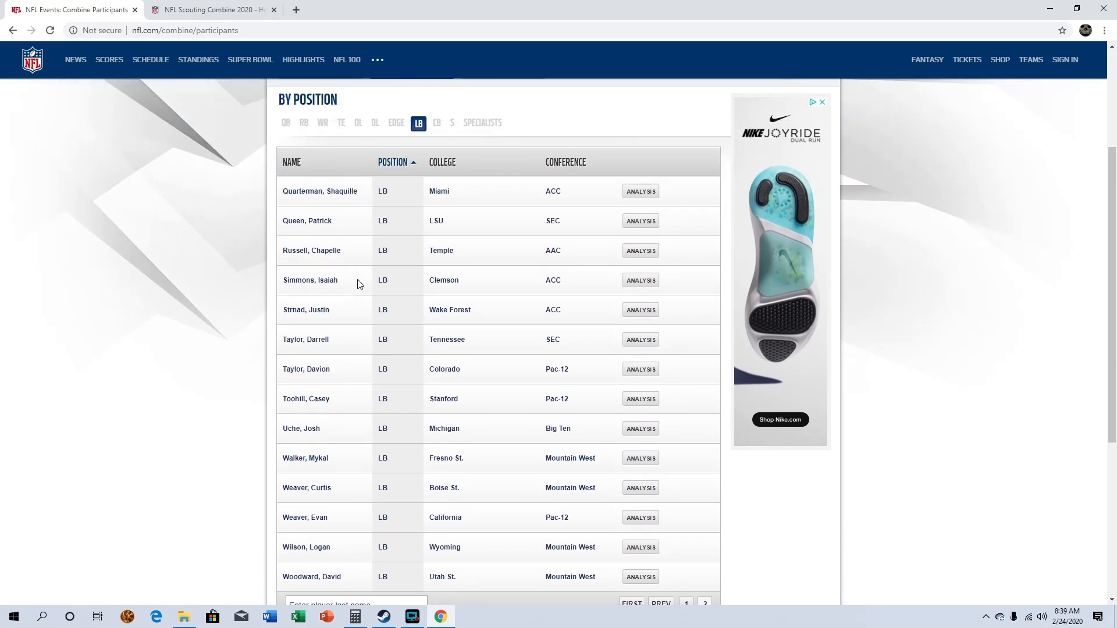
mouse_move(377, 296)
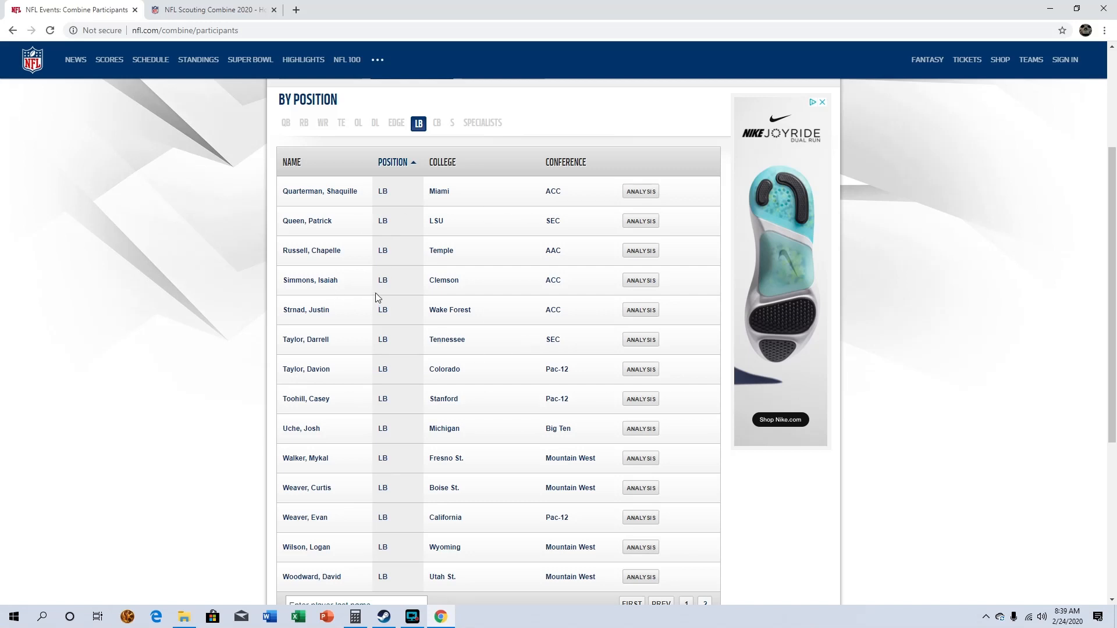
mouse_move(419, 125)
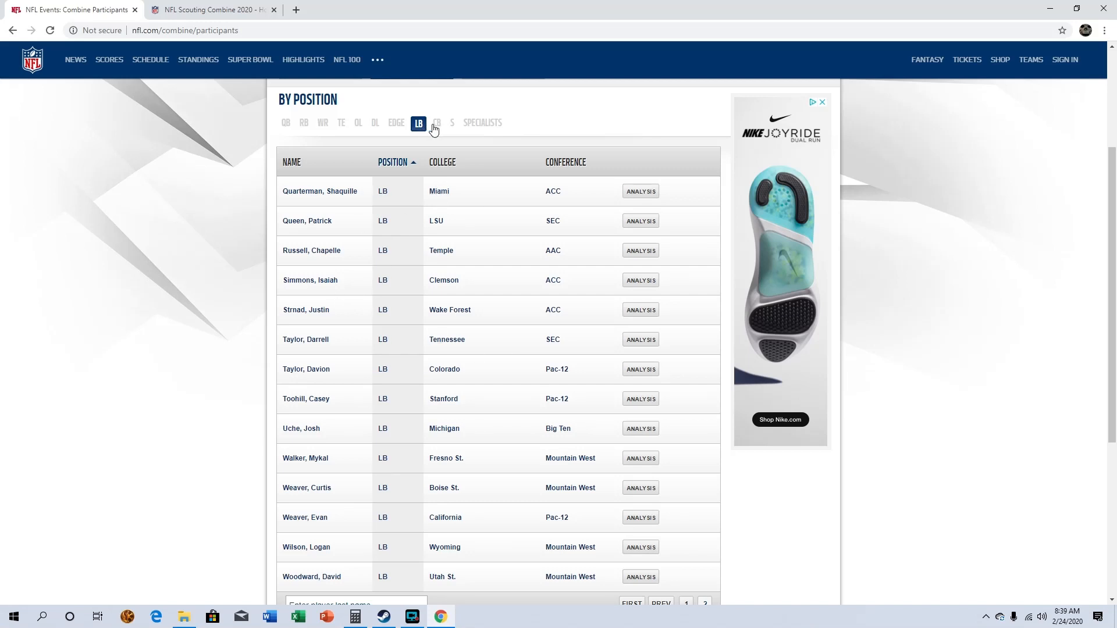
Step: Filter the combine participants to cornerbacks and read down page 1 to its last entries
left_click(435, 123)
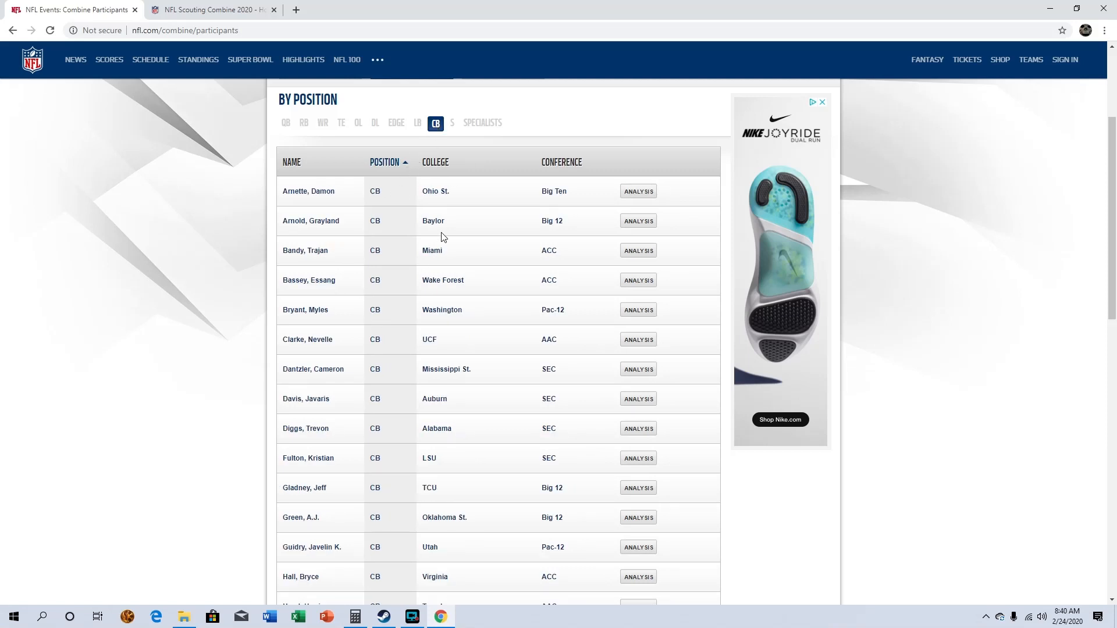
mouse_move(371, 207)
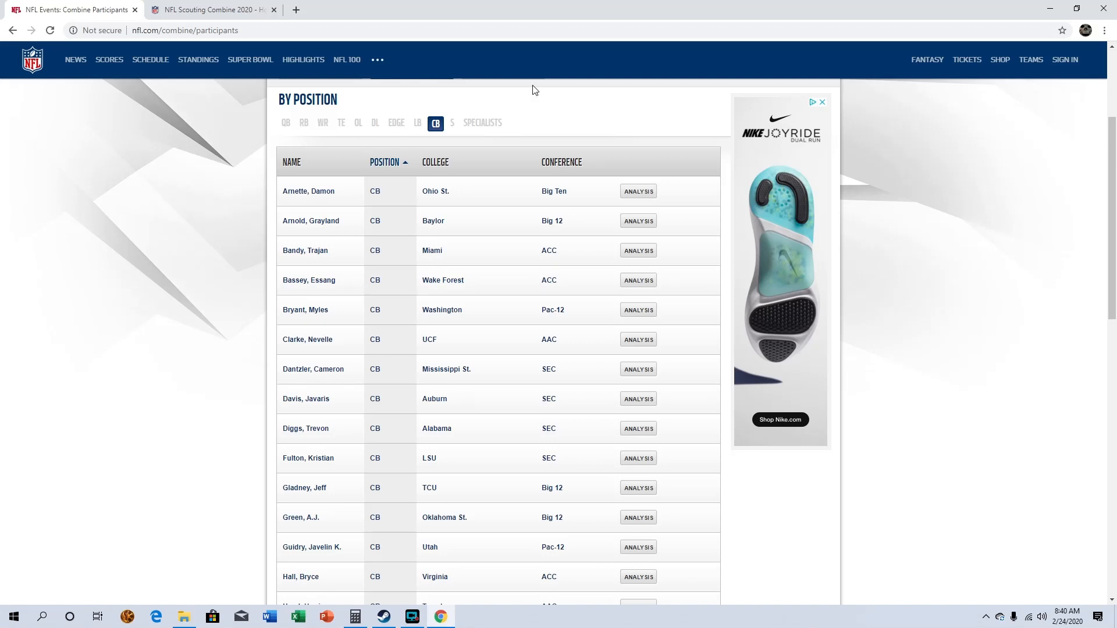
mouse_move(131, 295)
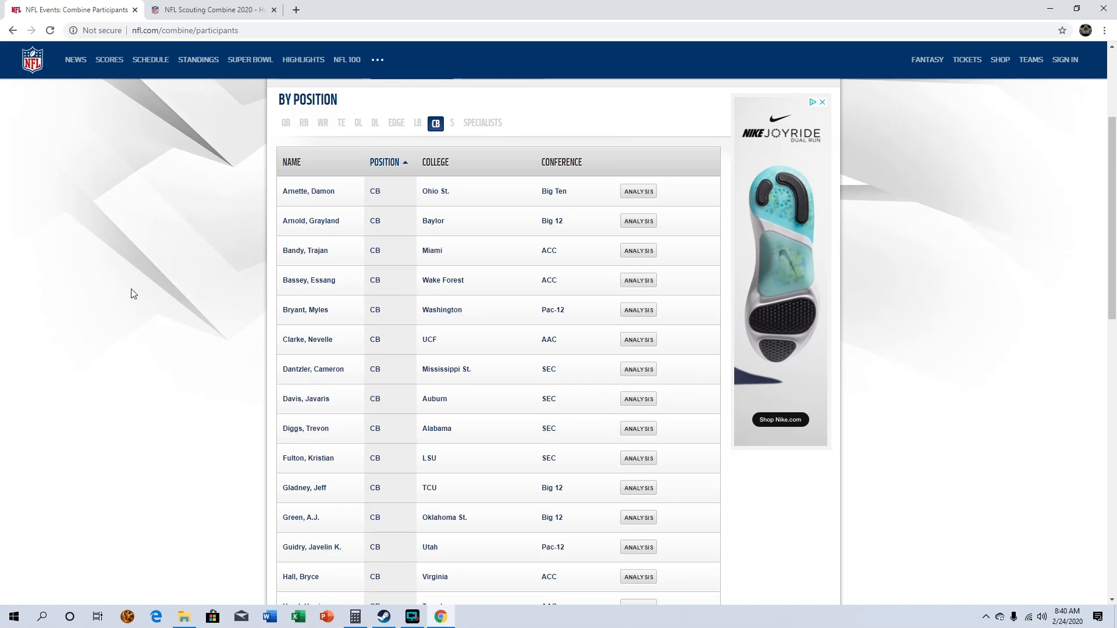
mouse_move(278, 275)
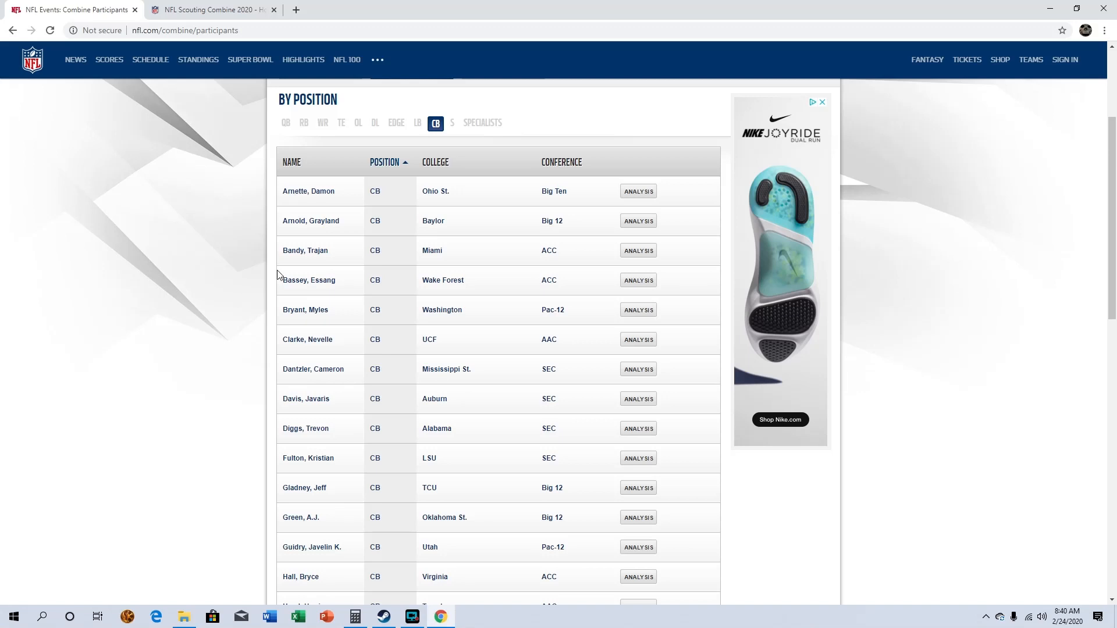
mouse_move(289, 268)
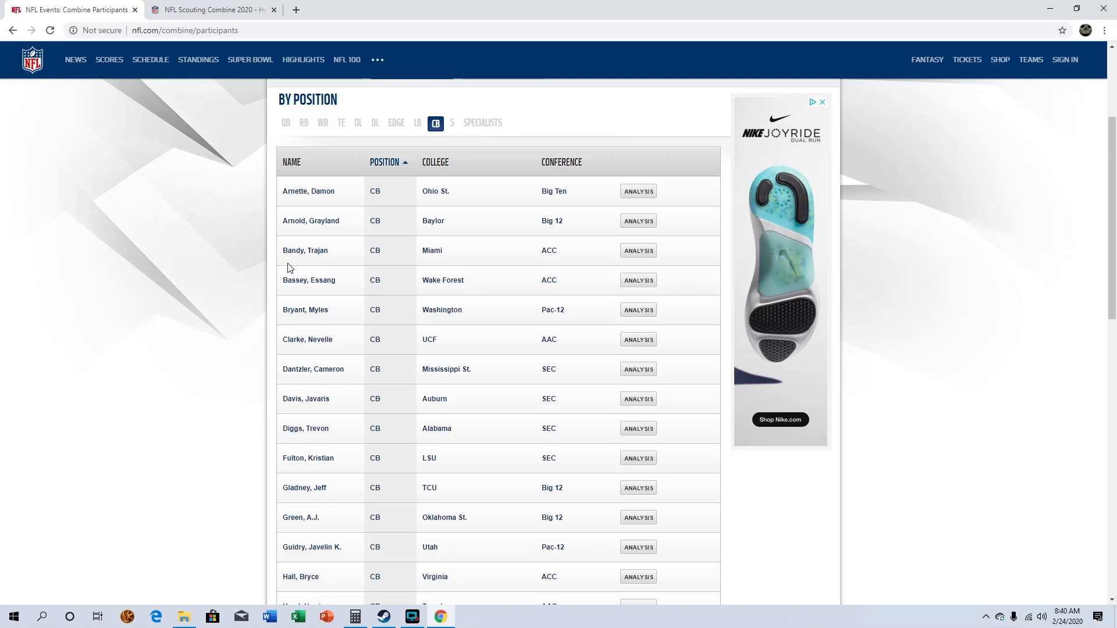
mouse_move(362, 359)
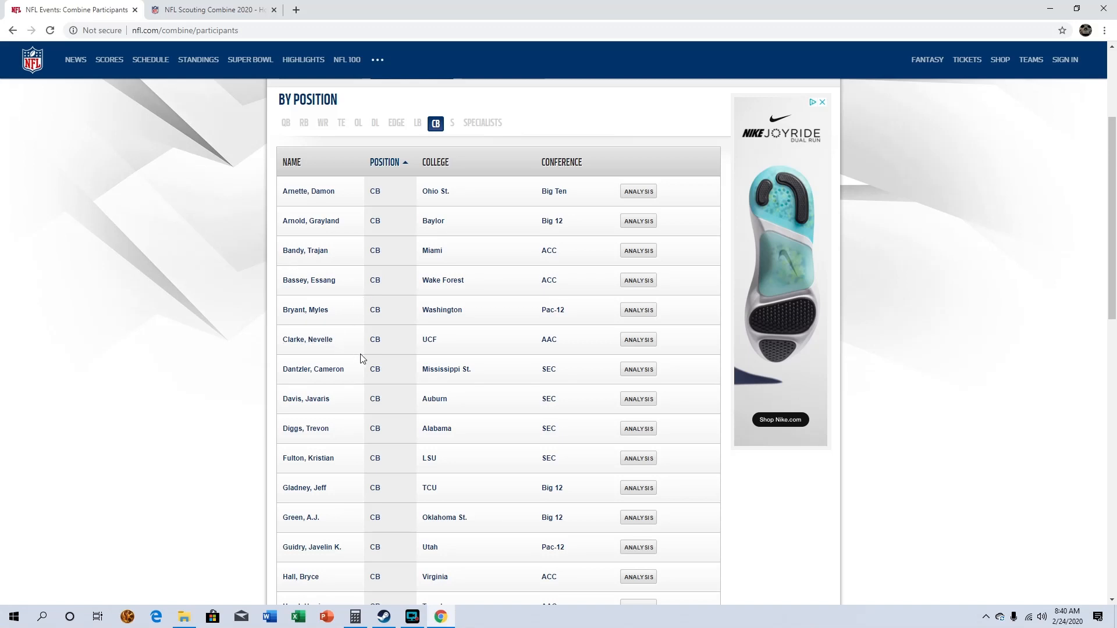
mouse_move(343, 437)
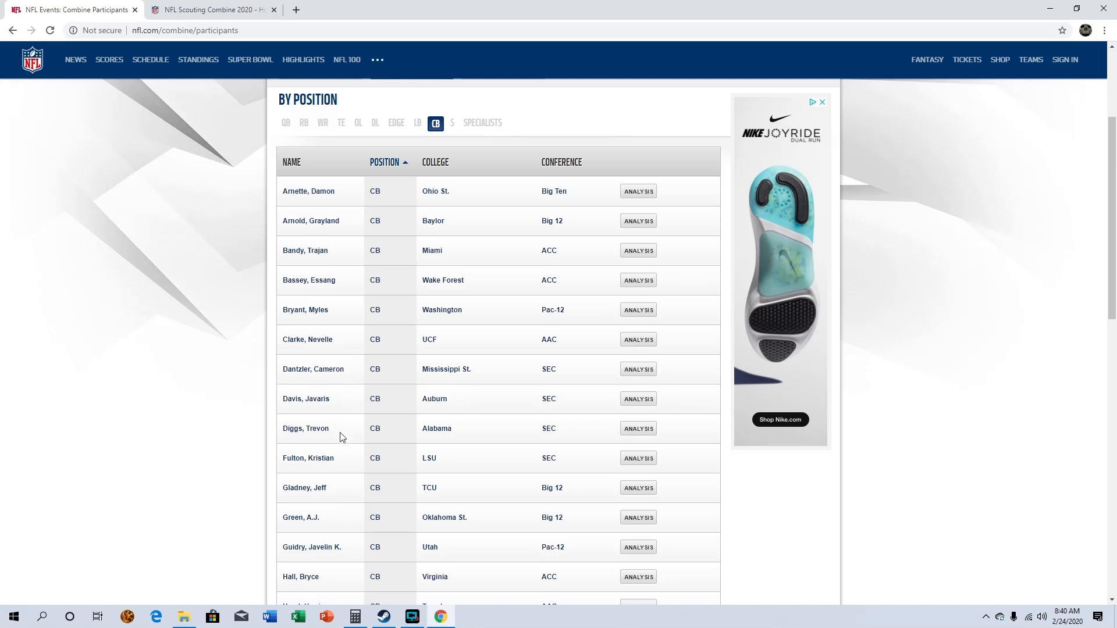
mouse_move(336, 444)
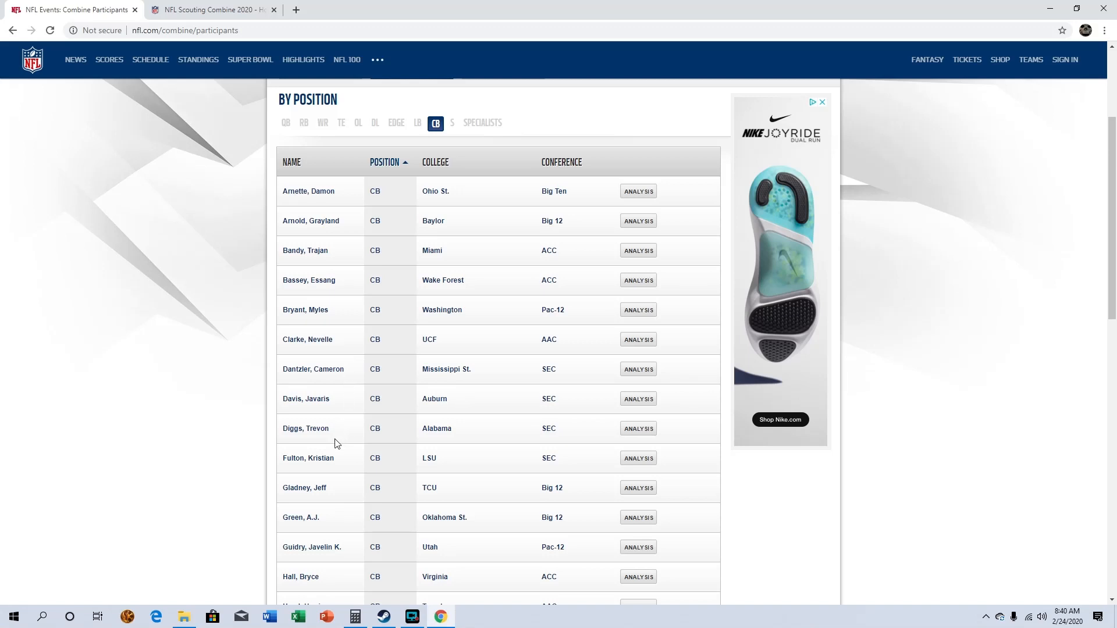
mouse_move(339, 469)
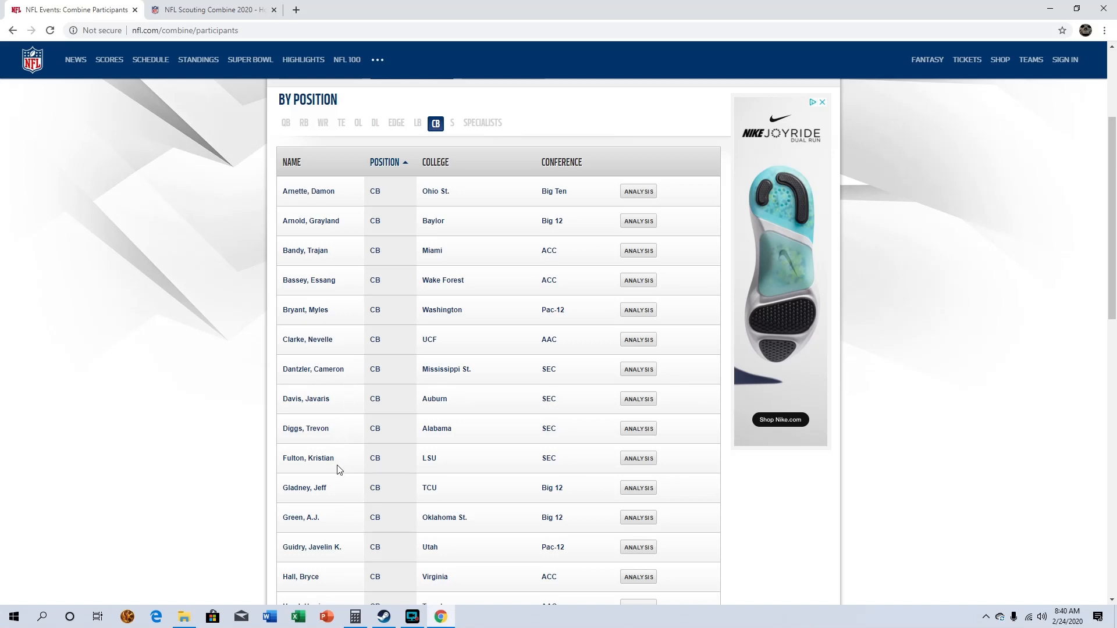
mouse_move(347, 451)
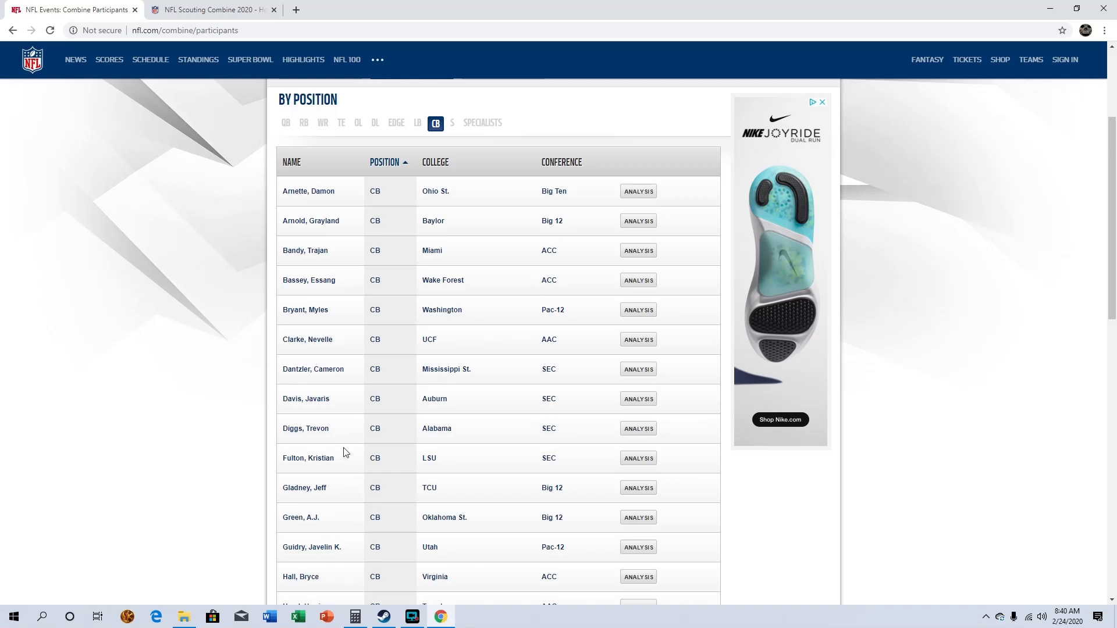
scroll("down", 3)
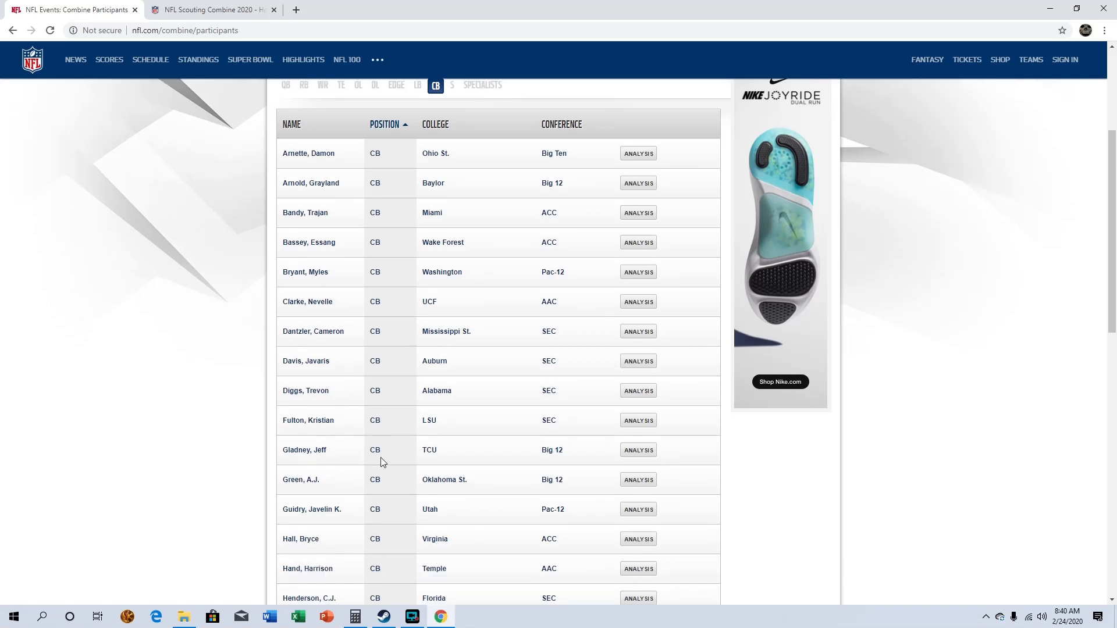
scroll("down", 3)
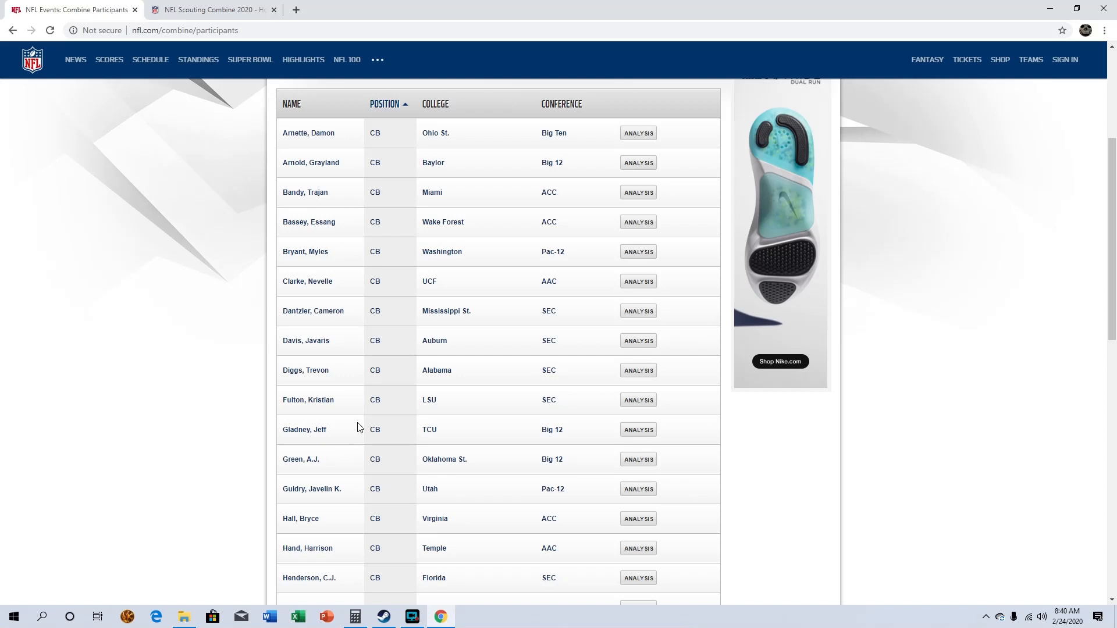
mouse_move(338, 435)
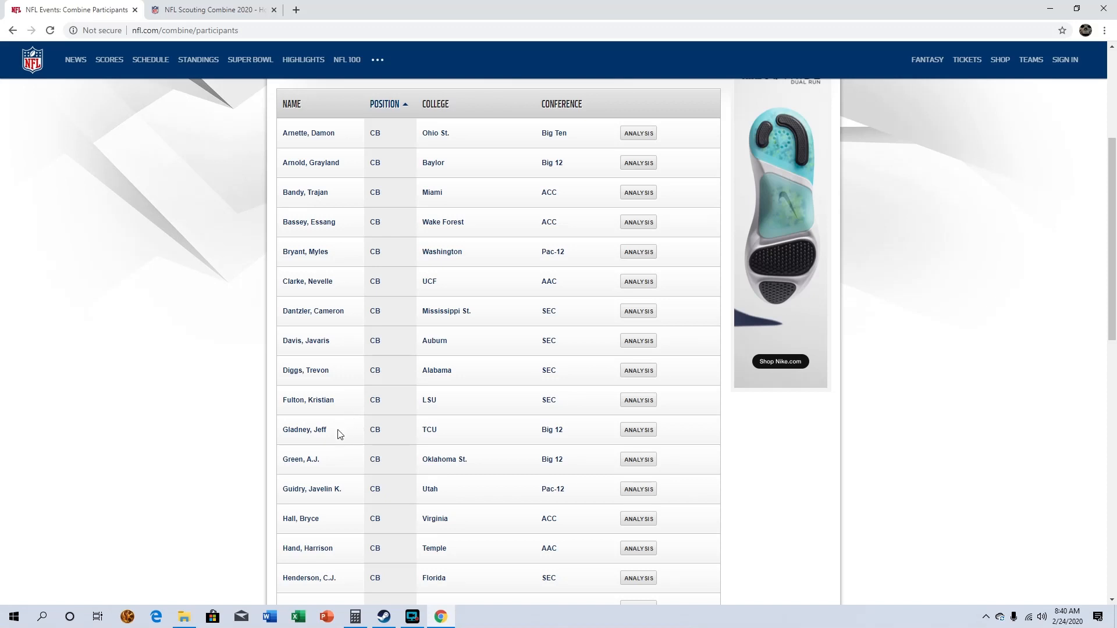
scroll("down", 3)
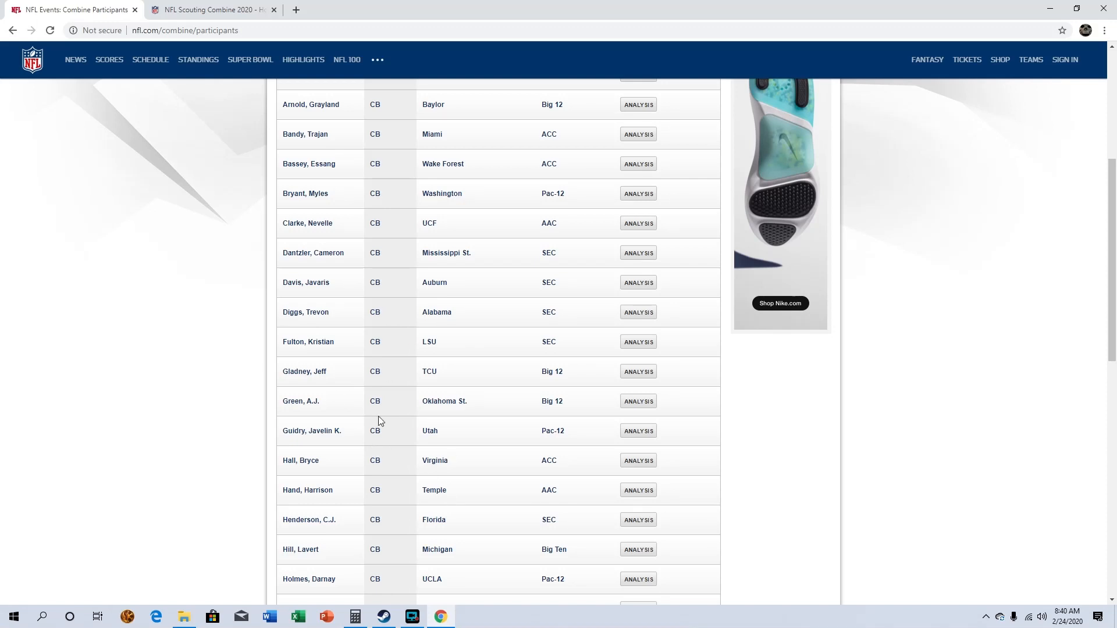
scroll("down", 3)
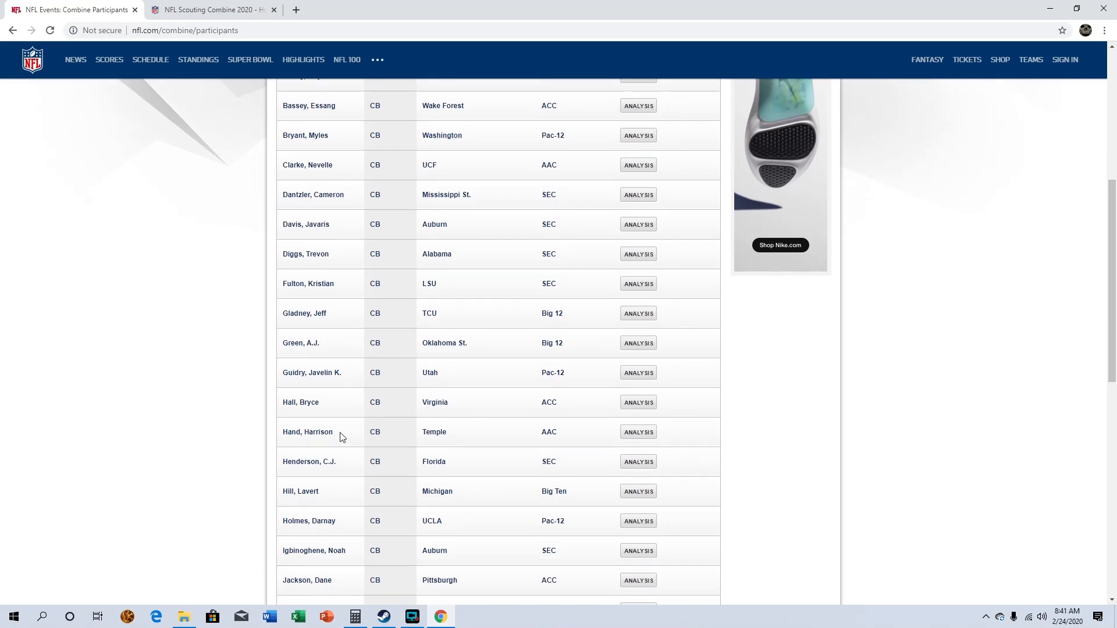
scroll("down", 3)
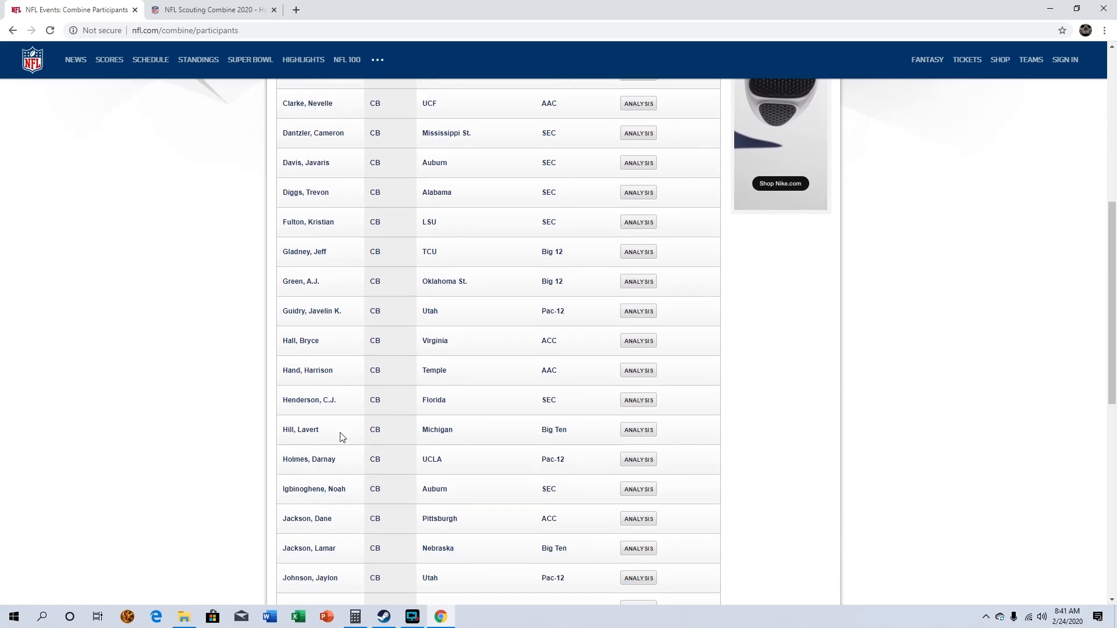
scroll("down", 3)
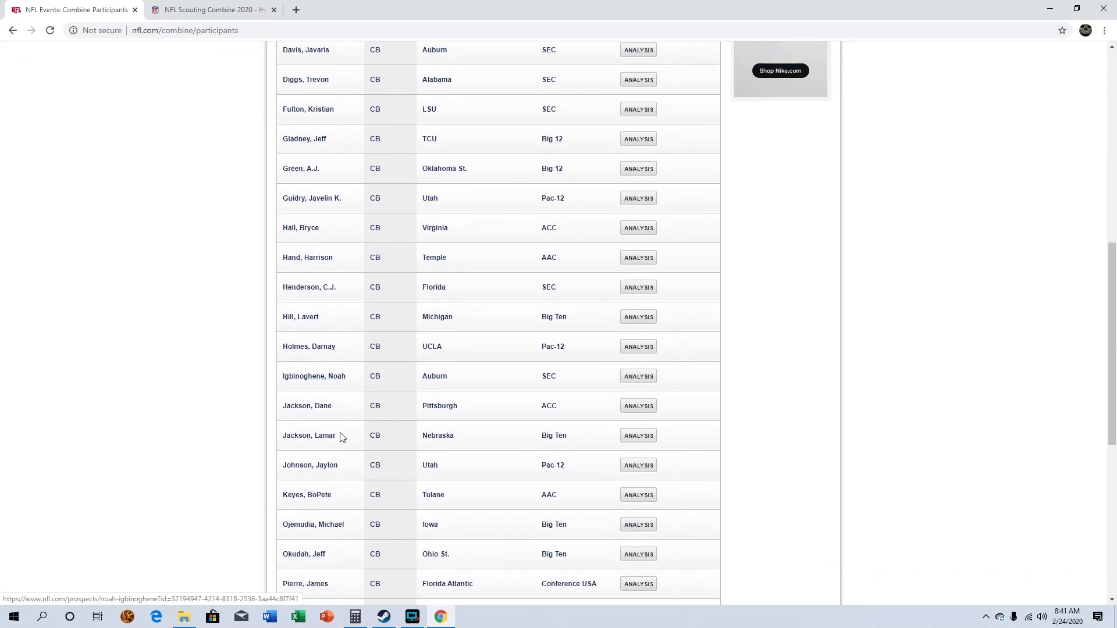
mouse_move(348, 450)
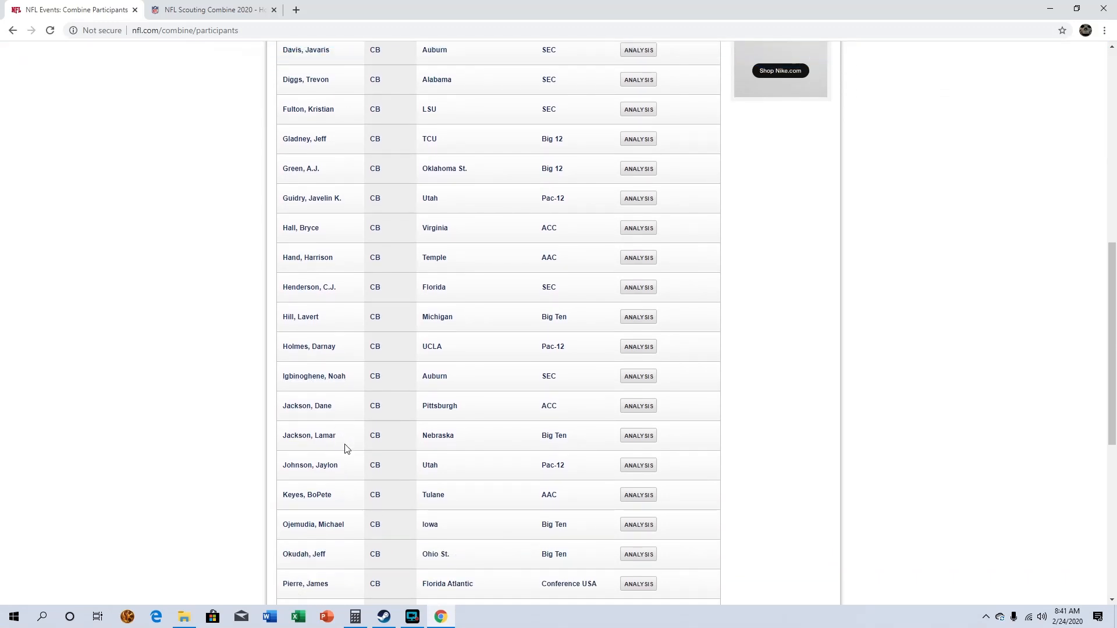
scroll("down", 3)
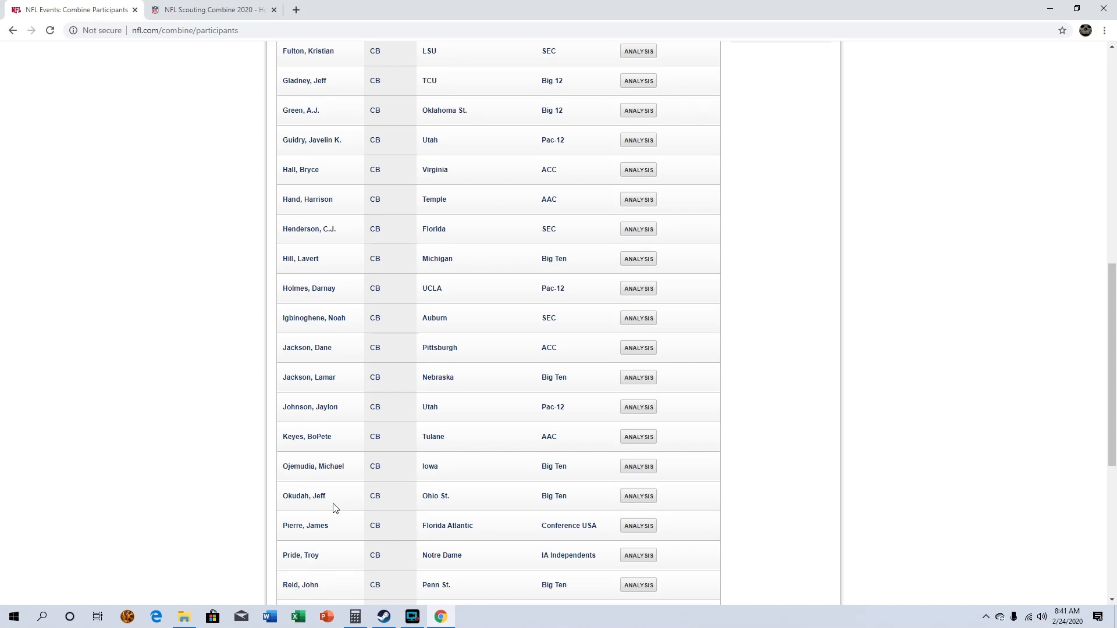
mouse_move(328, 500)
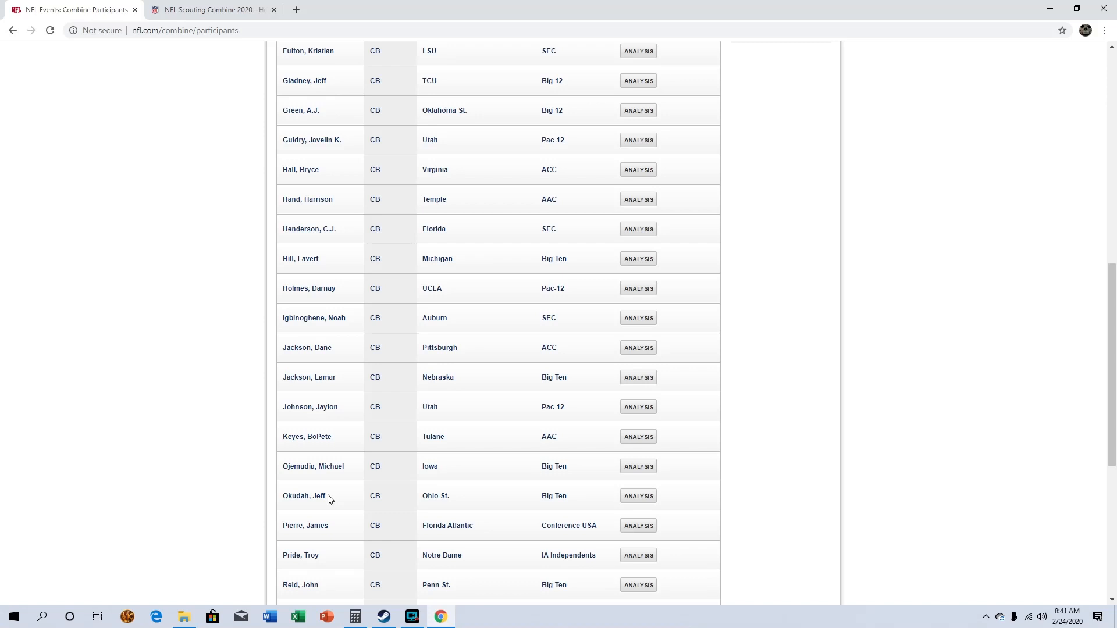
mouse_move(347, 512)
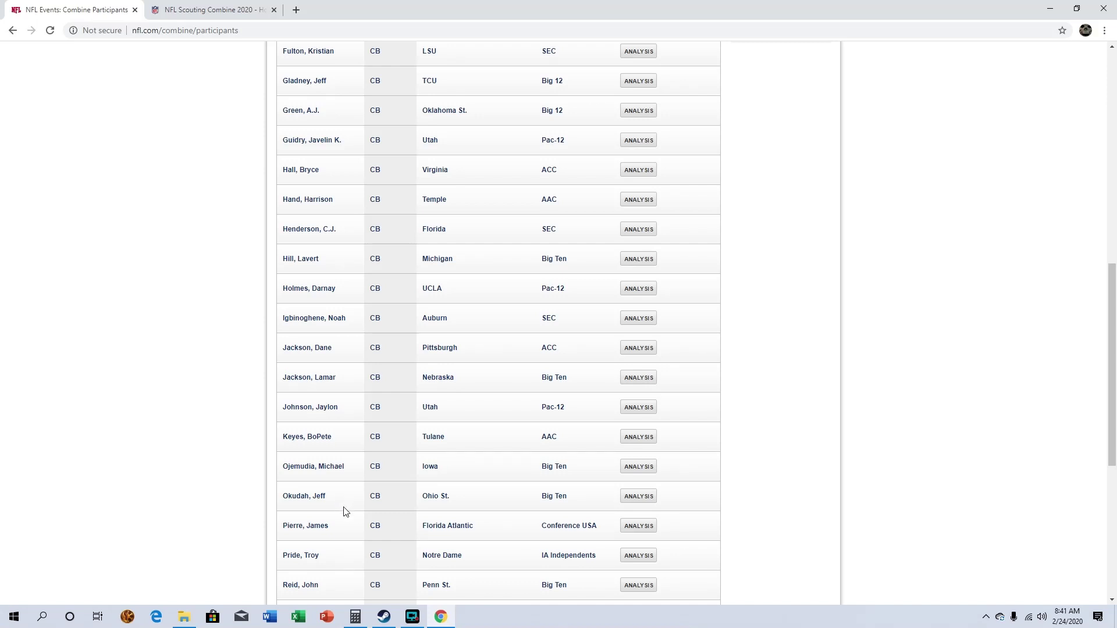
scroll("down", 3)
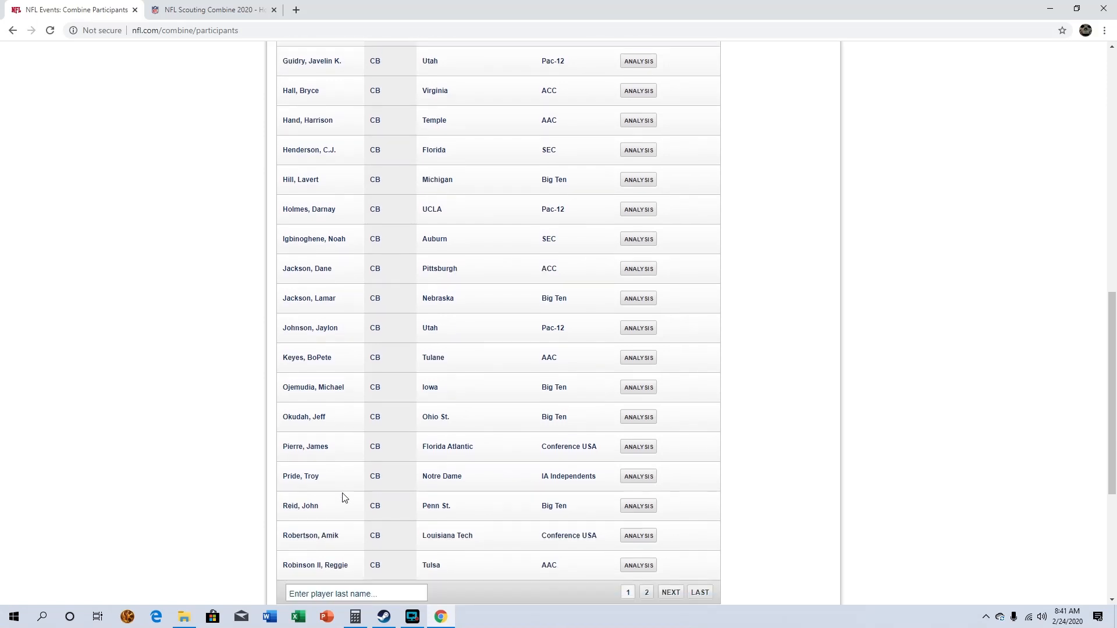
Step: Move to page 2 of cornerbacks, listing Samuels of Florida St. through Vildor of Georgia Southern
left_click(671, 592)
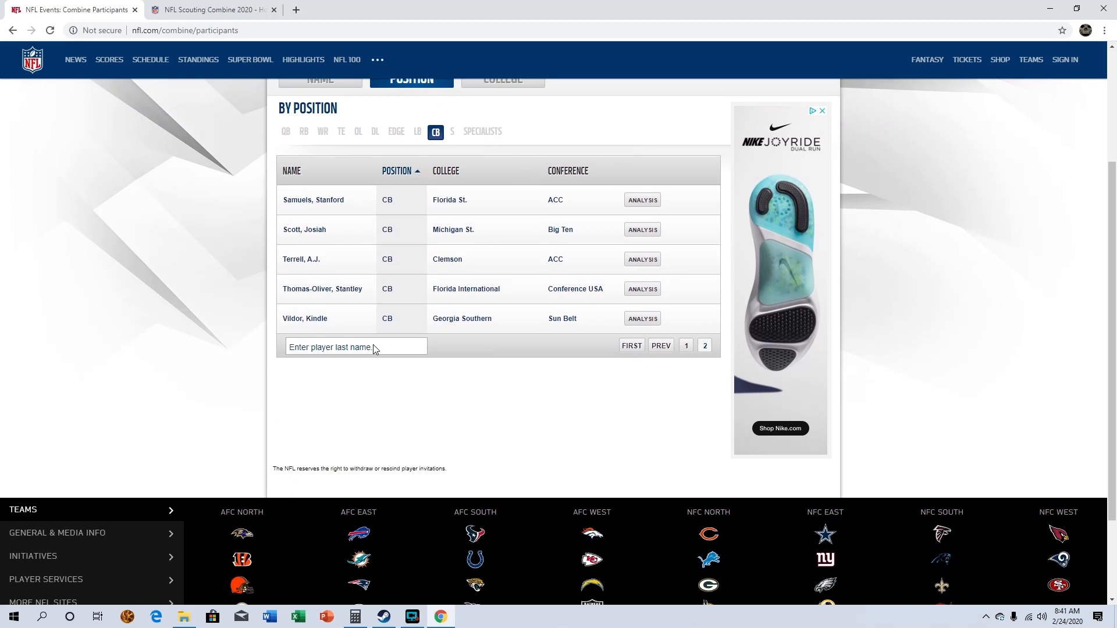
mouse_move(501, 247)
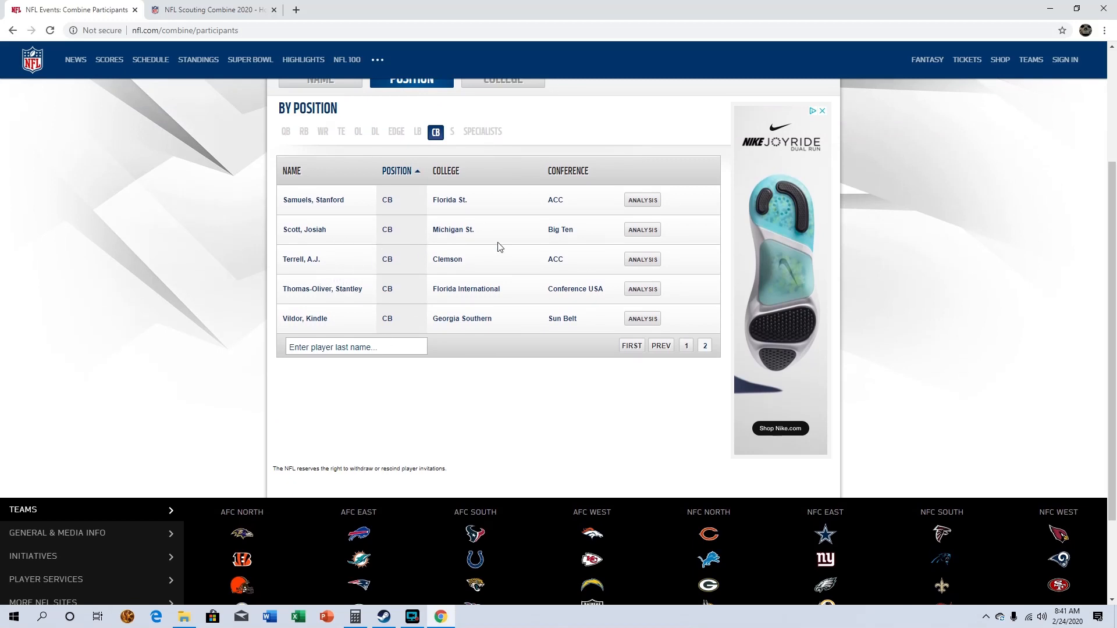
mouse_move(503, 275)
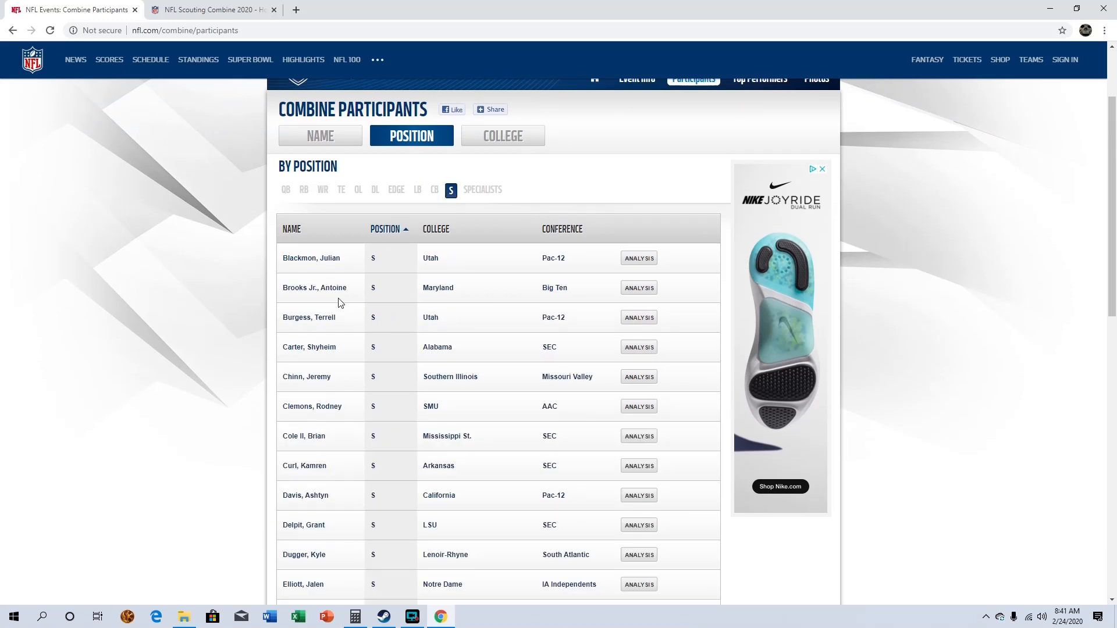
mouse_move(348, 314)
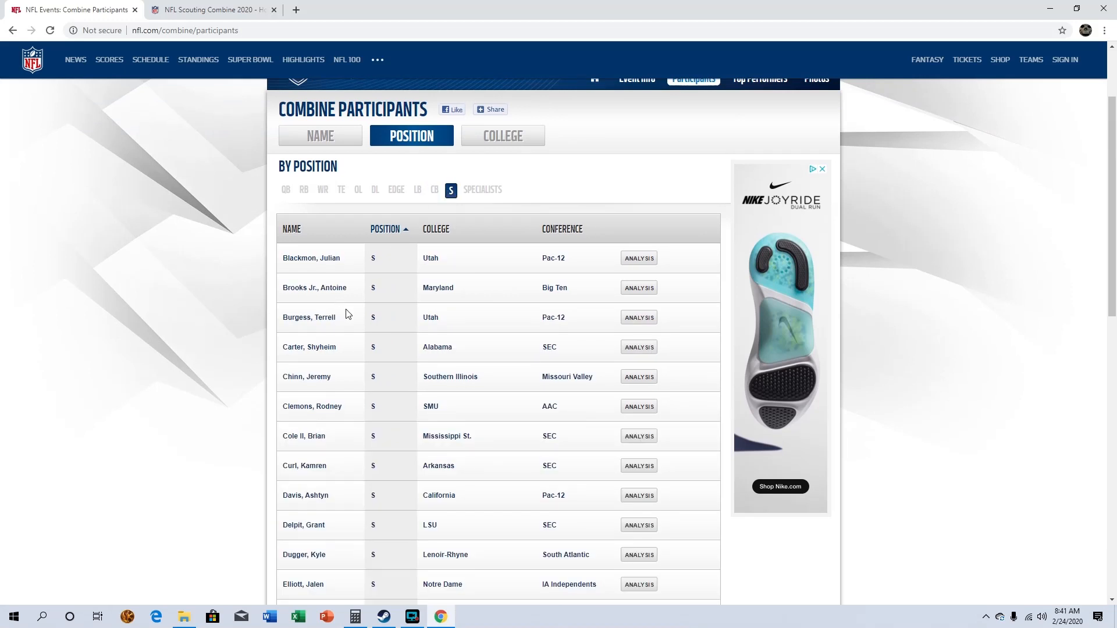
mouse_move(341, 342)
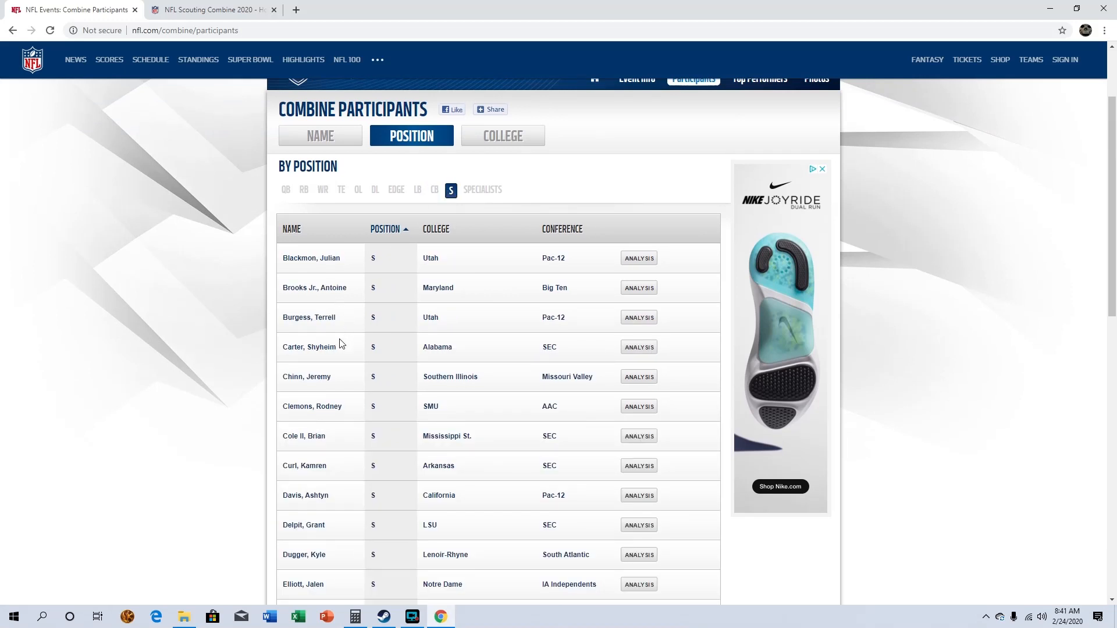
Step: Read further down the safeties list past Delpit of LSU toward Jones of Texas
scroll("down", 3)
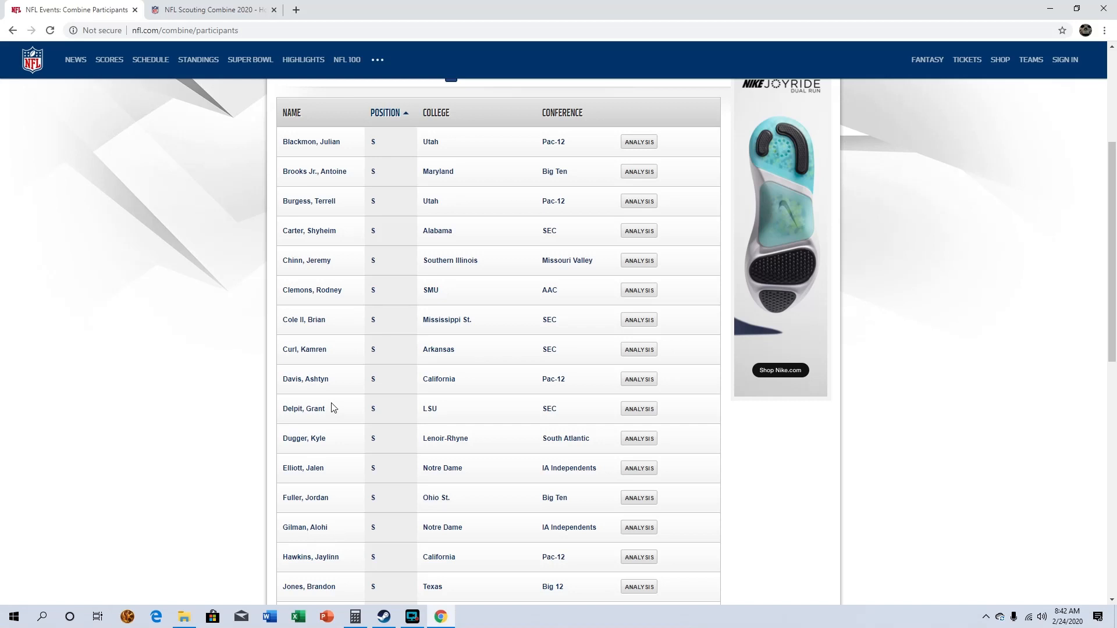
mouse_move(366, 432)
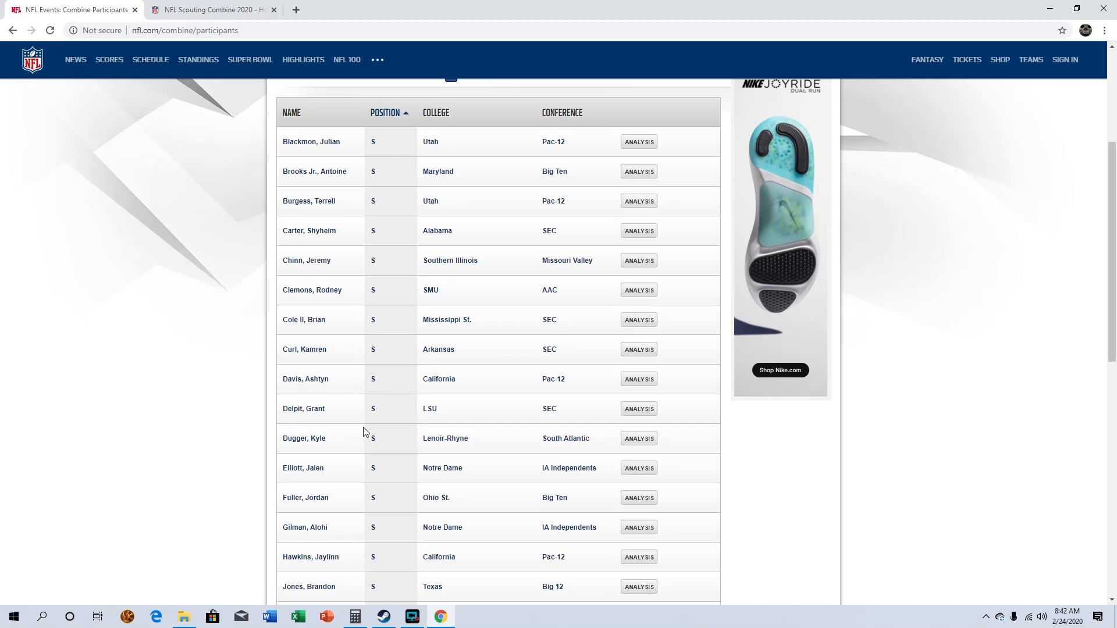
scroll("down", 3)
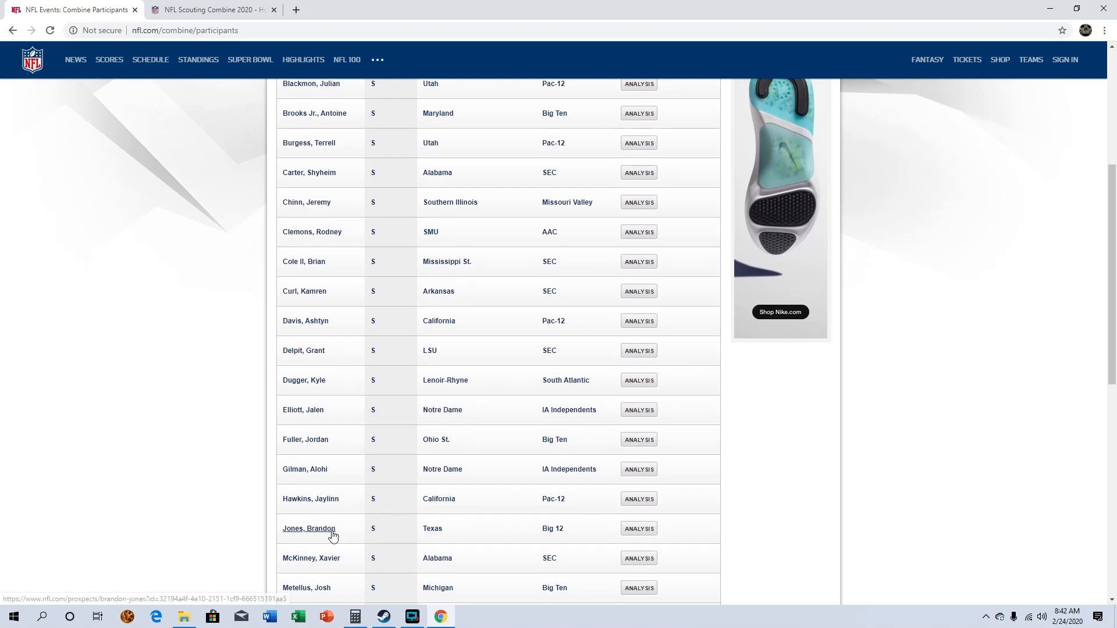
mouse_move(367, 584)
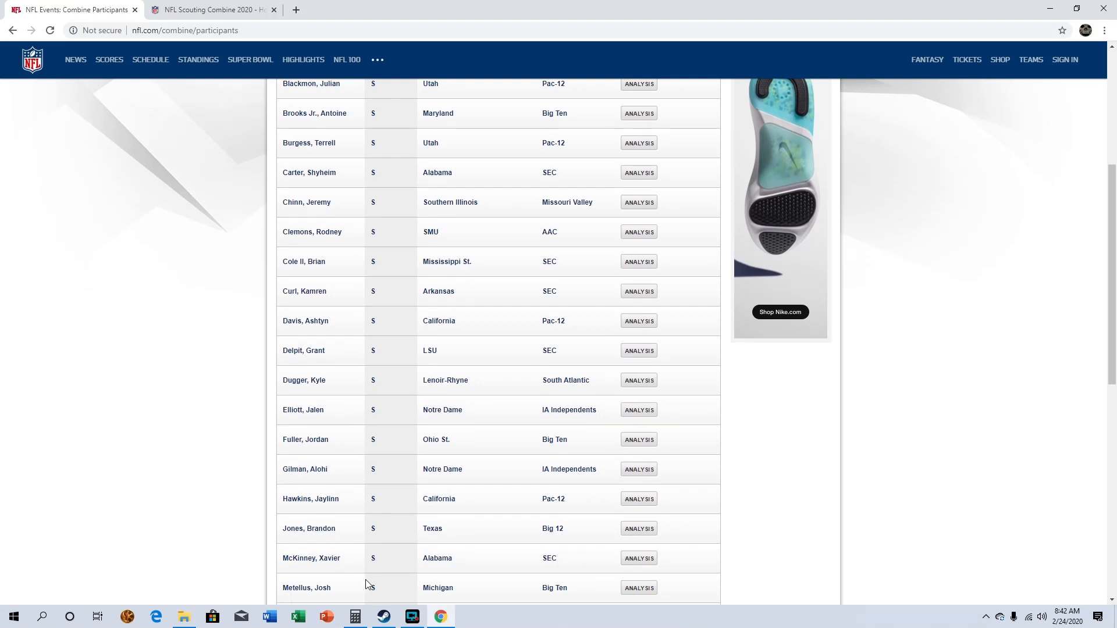
mouse_move(298, 568)
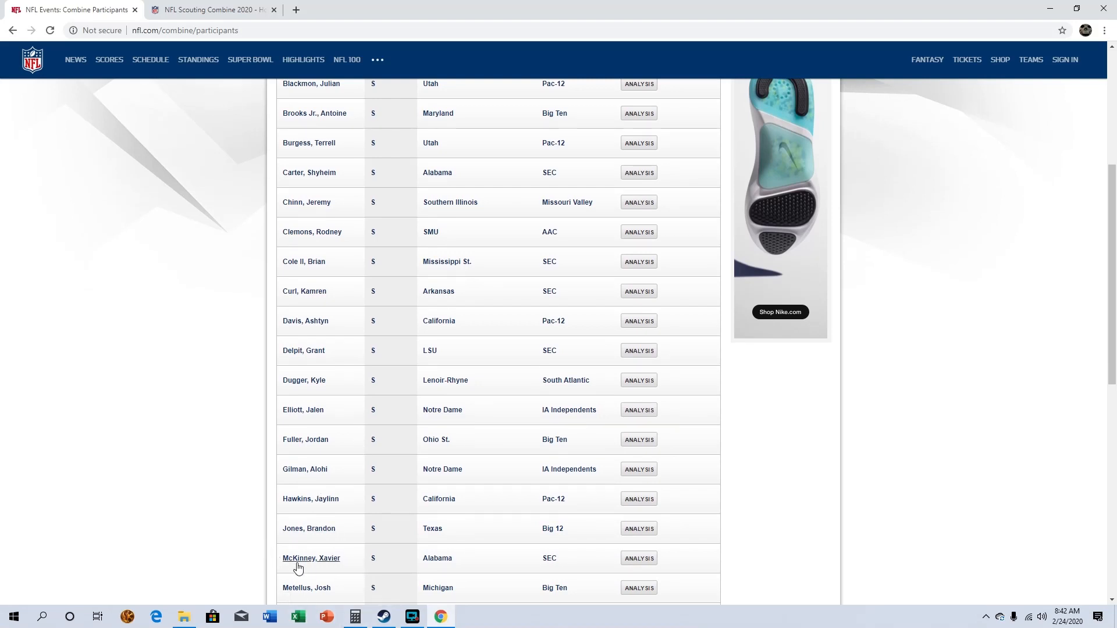
scroll("down", 3)
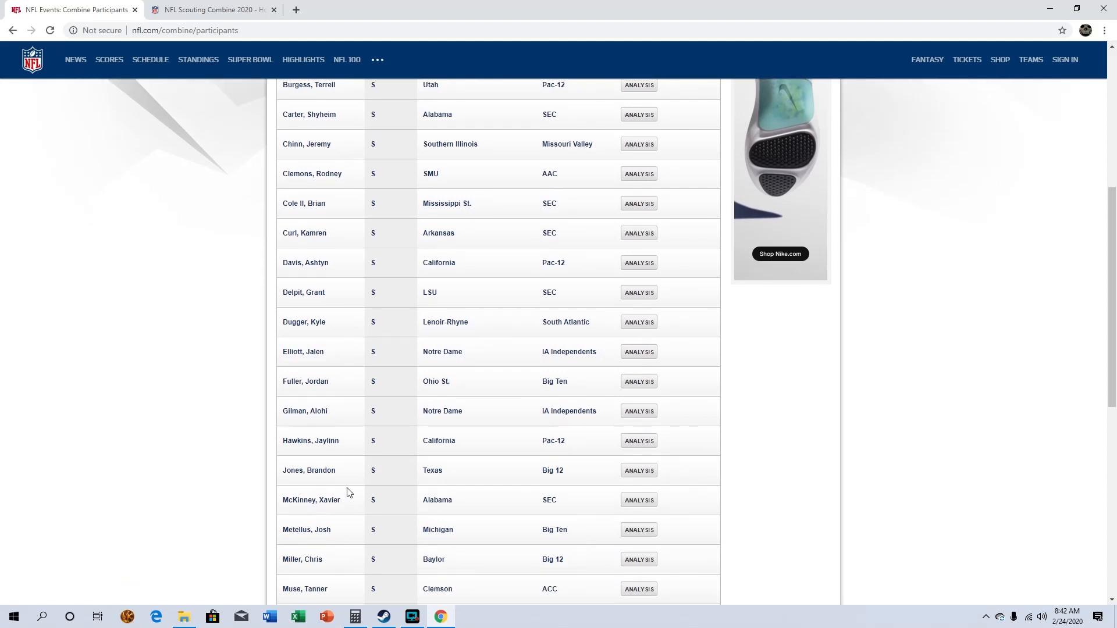
mouse_move(325, 508)
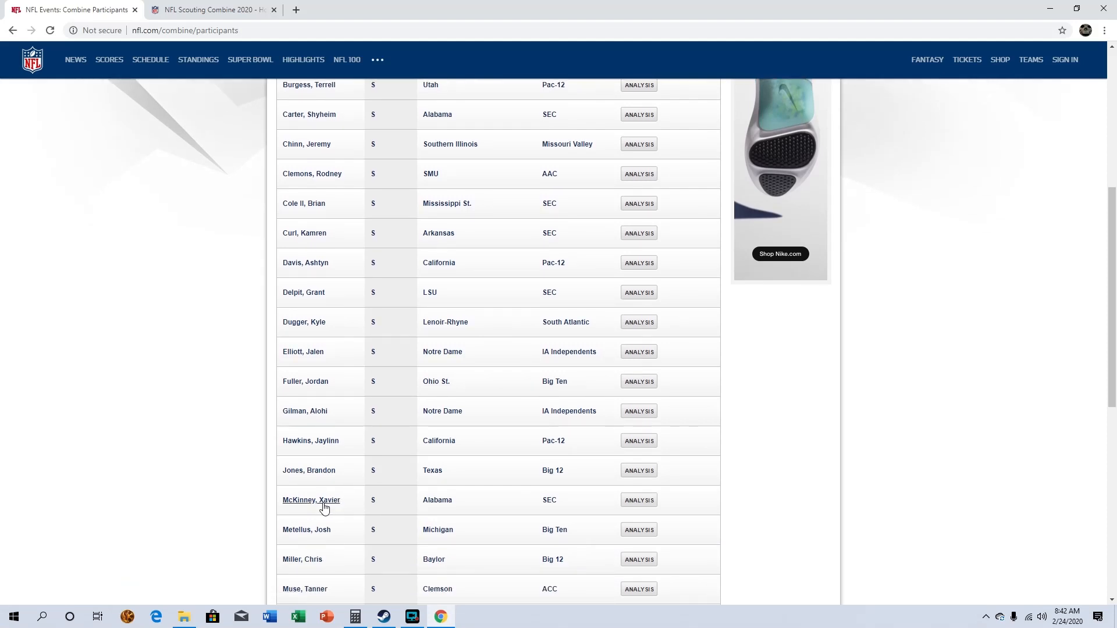
mouse_move(342, 507)
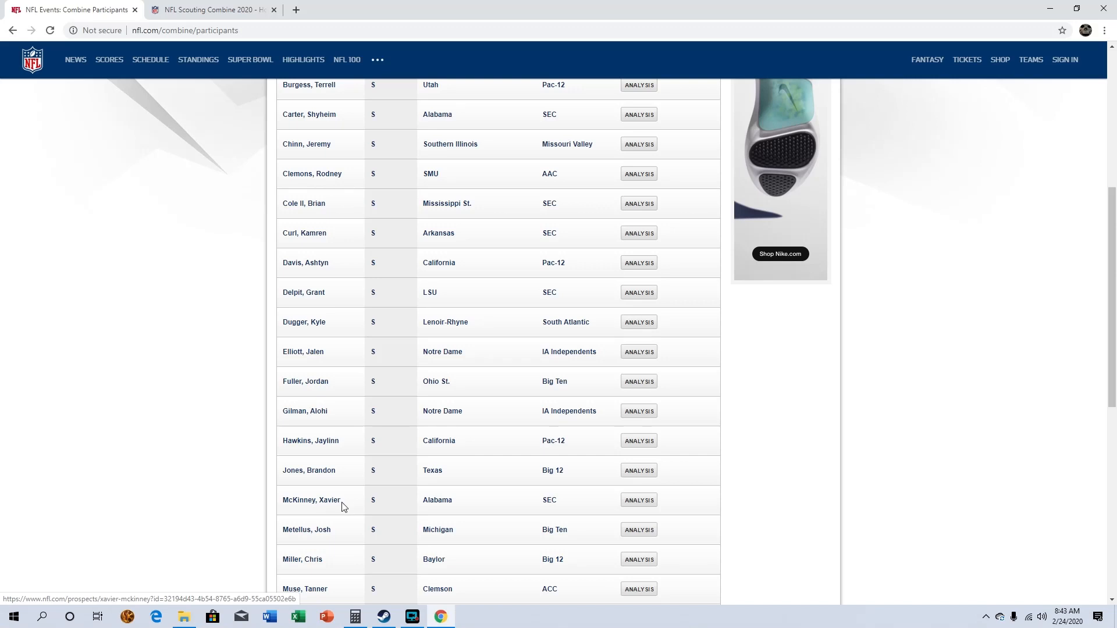
scroll("down", 3)
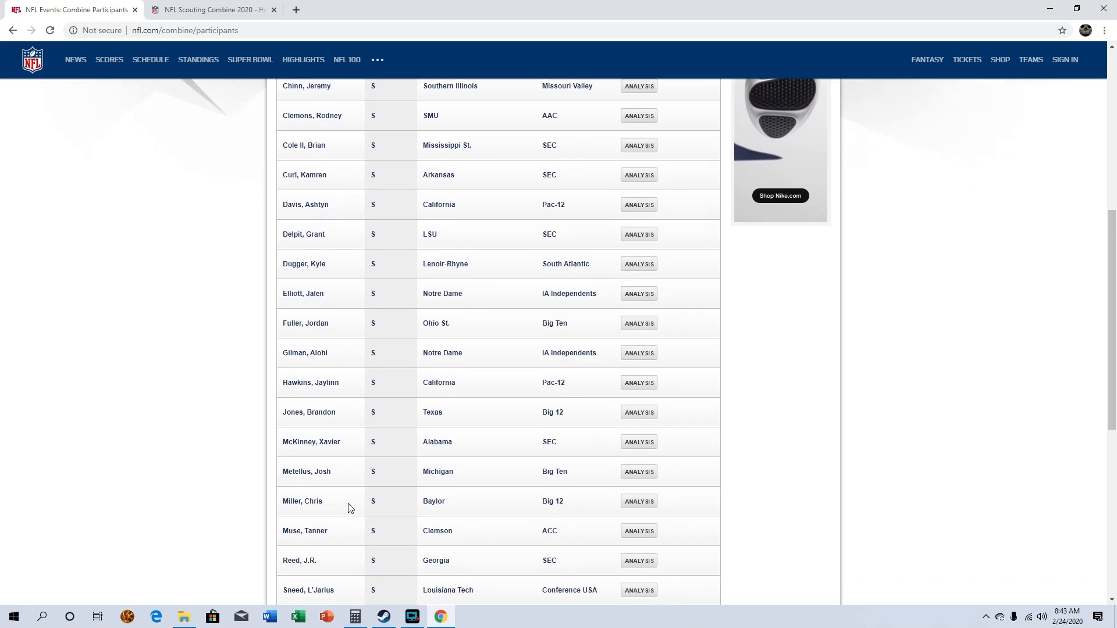
mouse_move(347, 568)
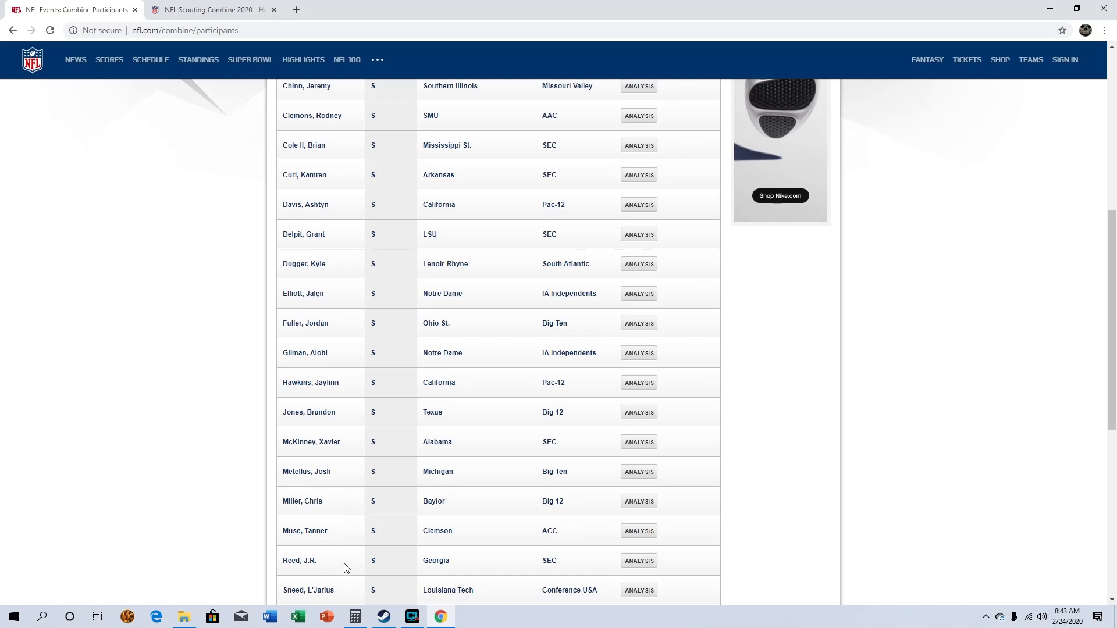
scroll("down", 3)
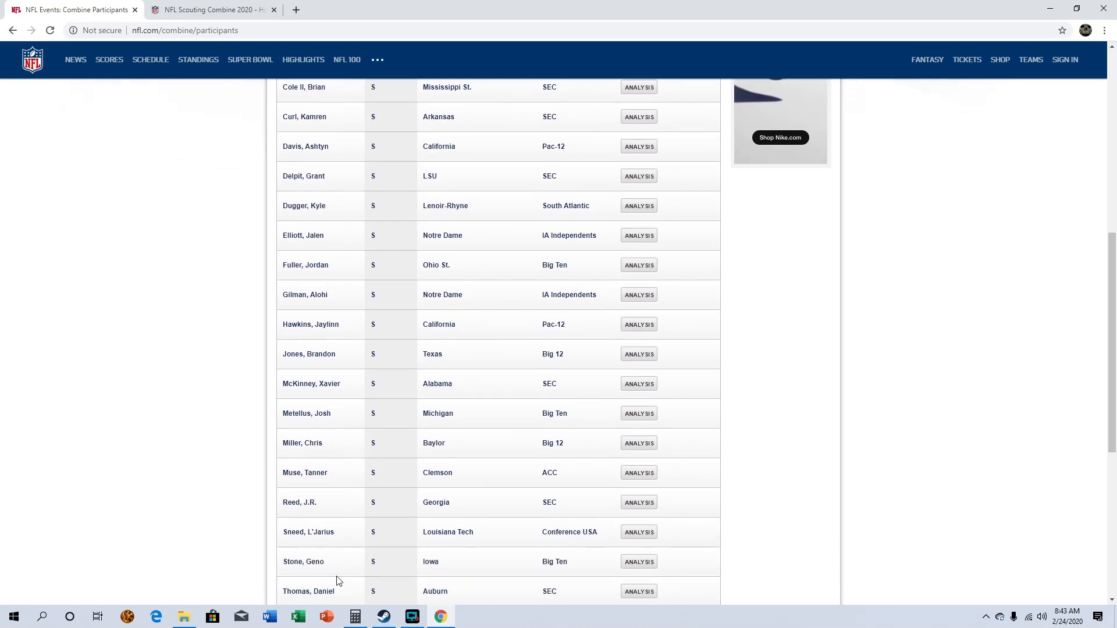
scroll("down", 3)
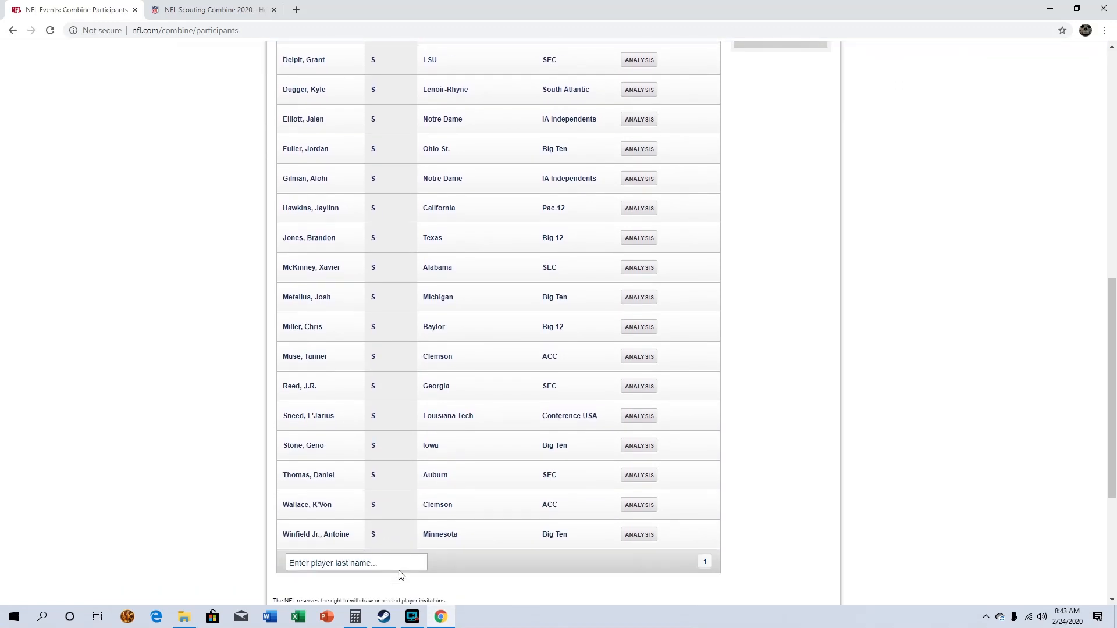
mouse_move(471, 554)
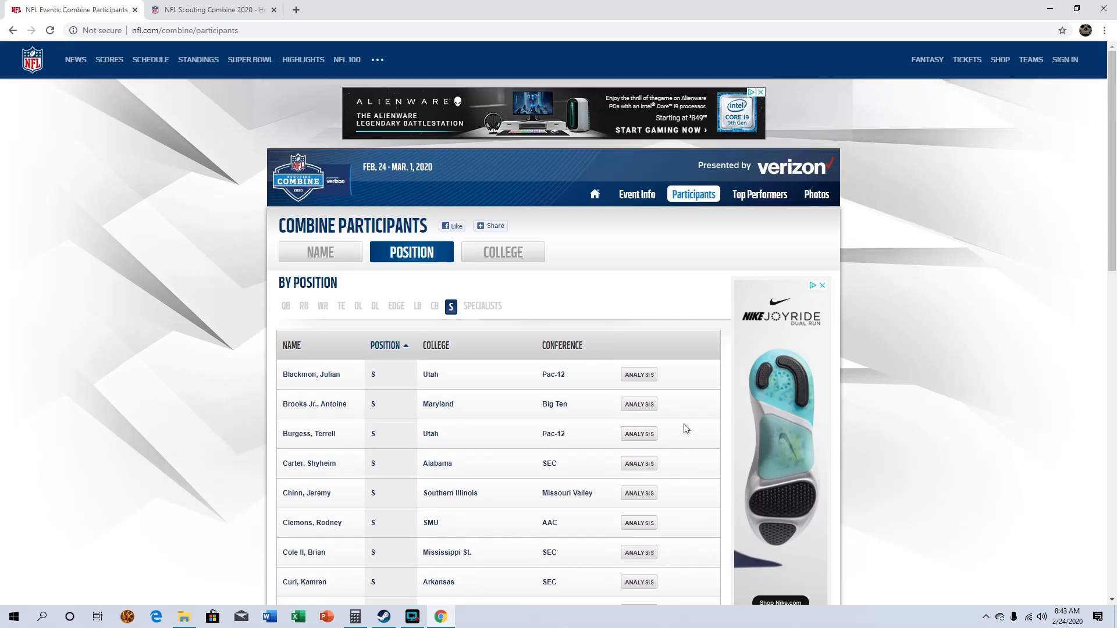
Step: Show the specialists list and read down to its last entry, Turk of Arizona State
left_click(482, 306)
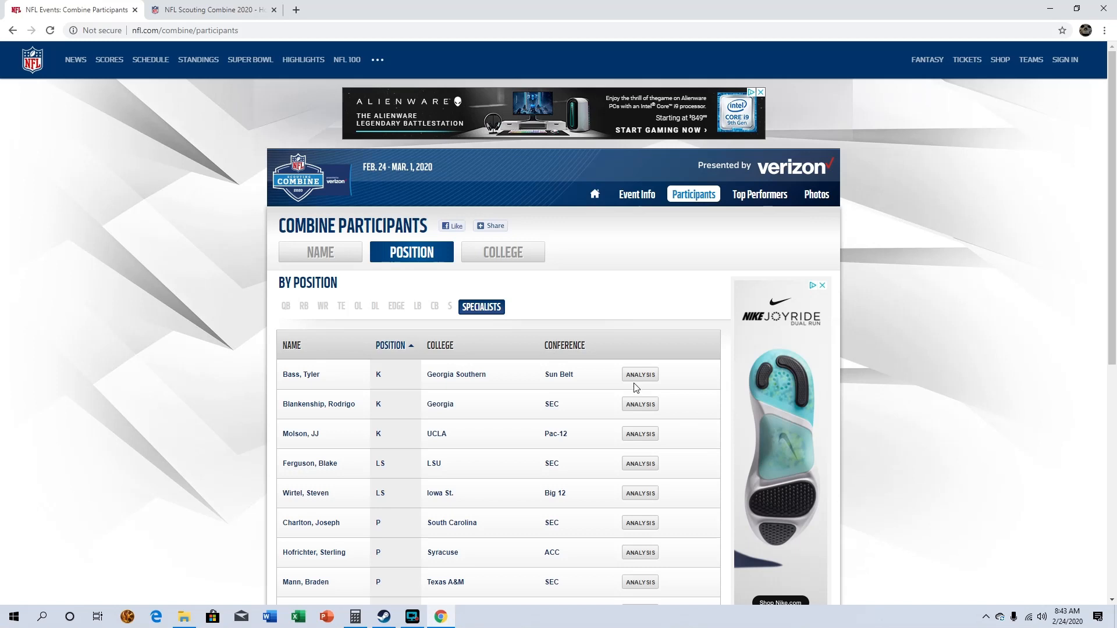
mouse_move(456, 500)
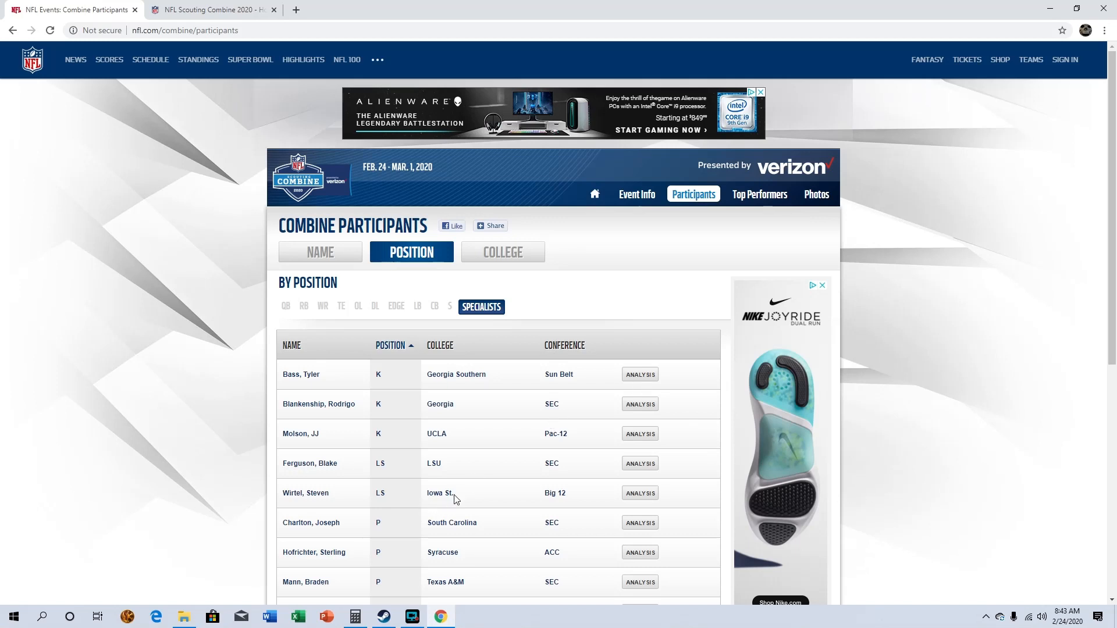
scroll("down", 3)
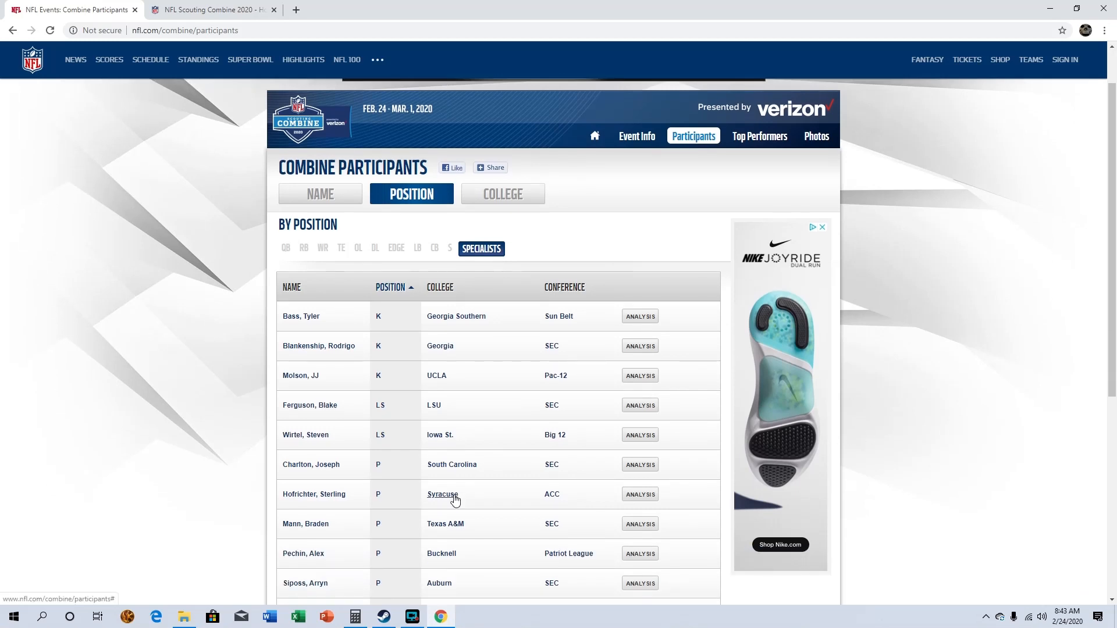
scroll("down", 3)
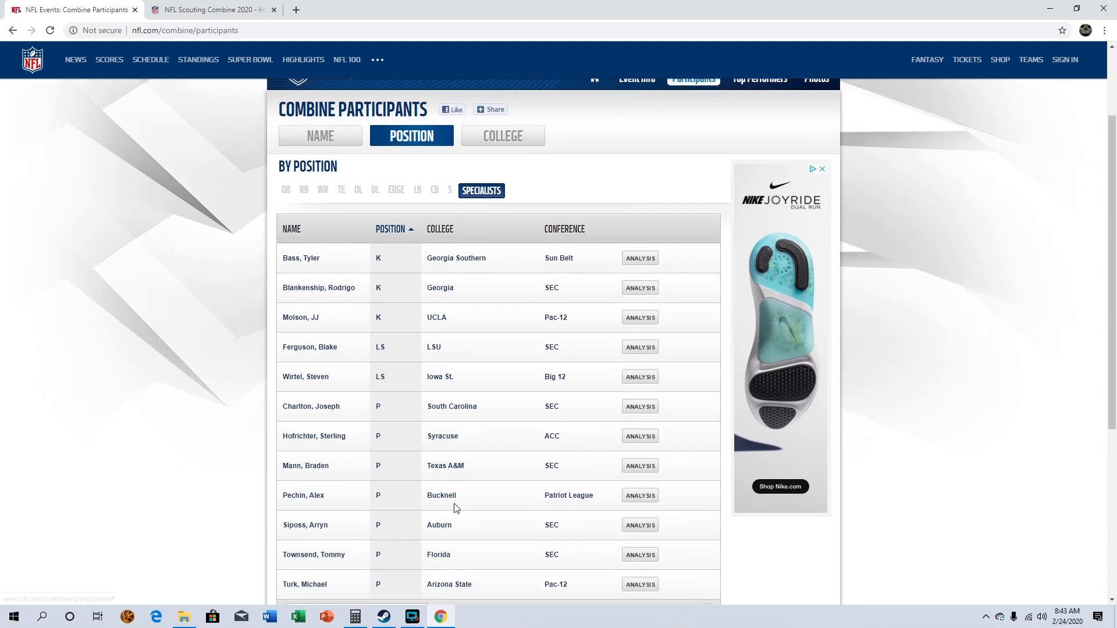
scroll("down", 3)
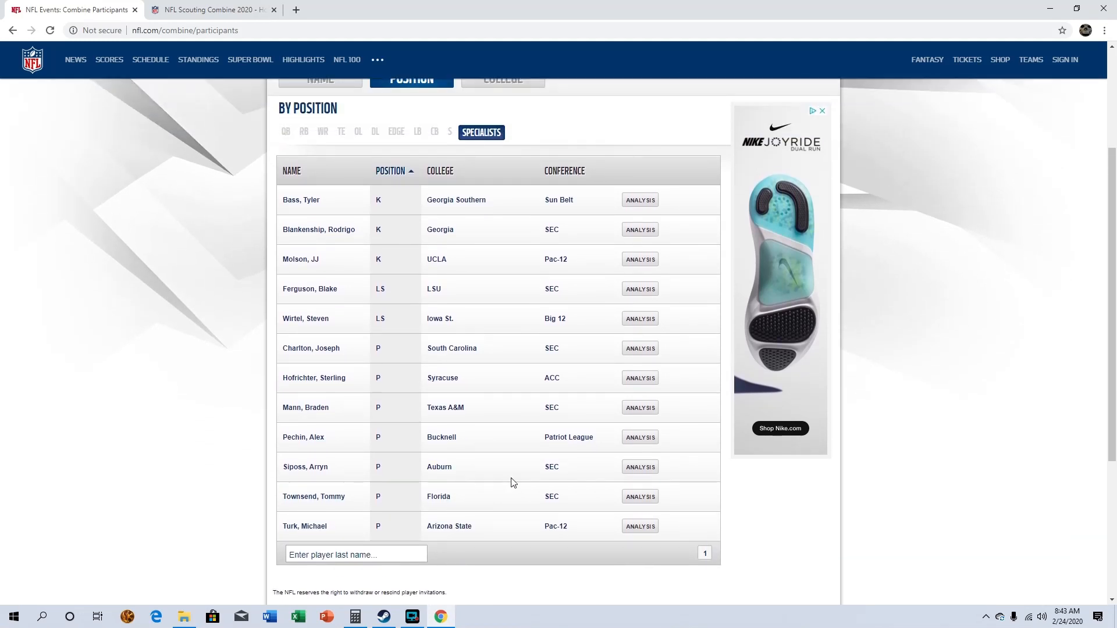
mouse_move(440, 463)
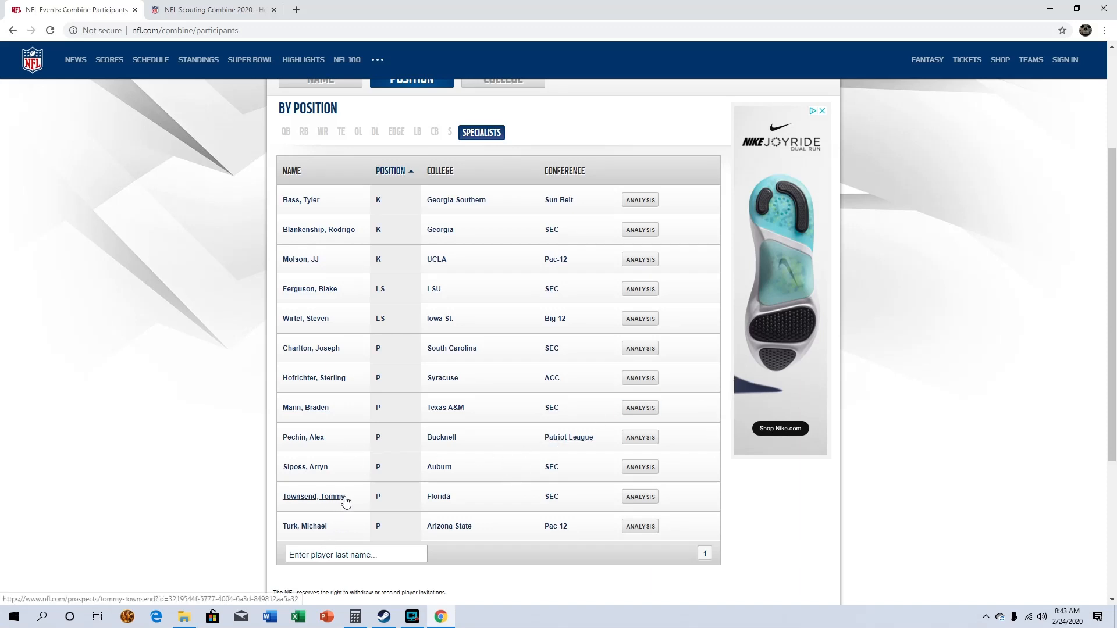
mouse_move(616, 600)
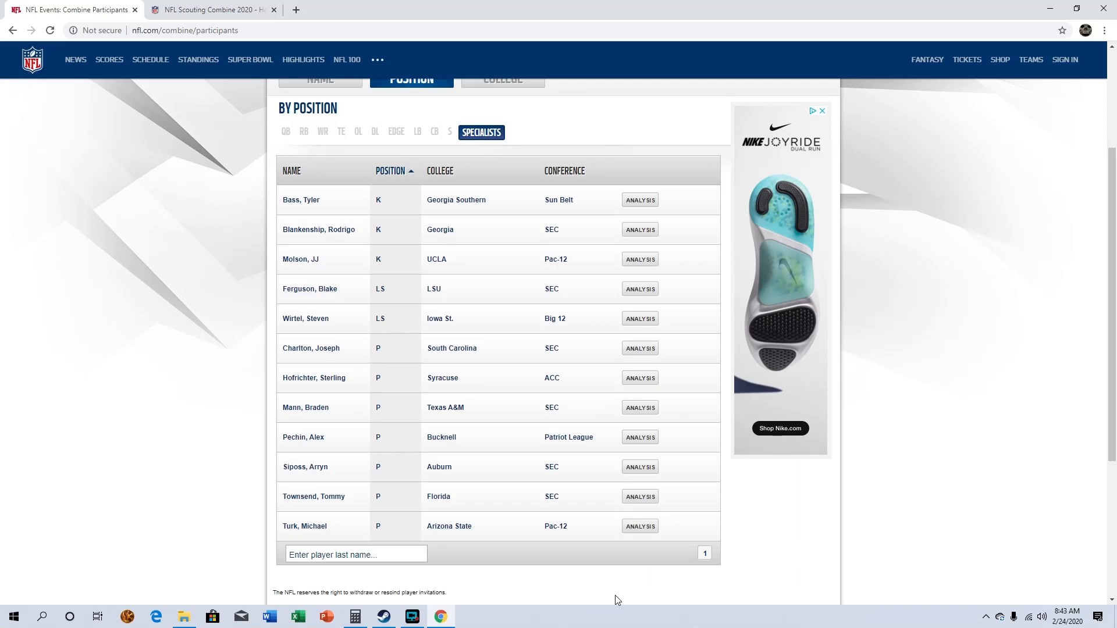
mouse_move(424, 607)
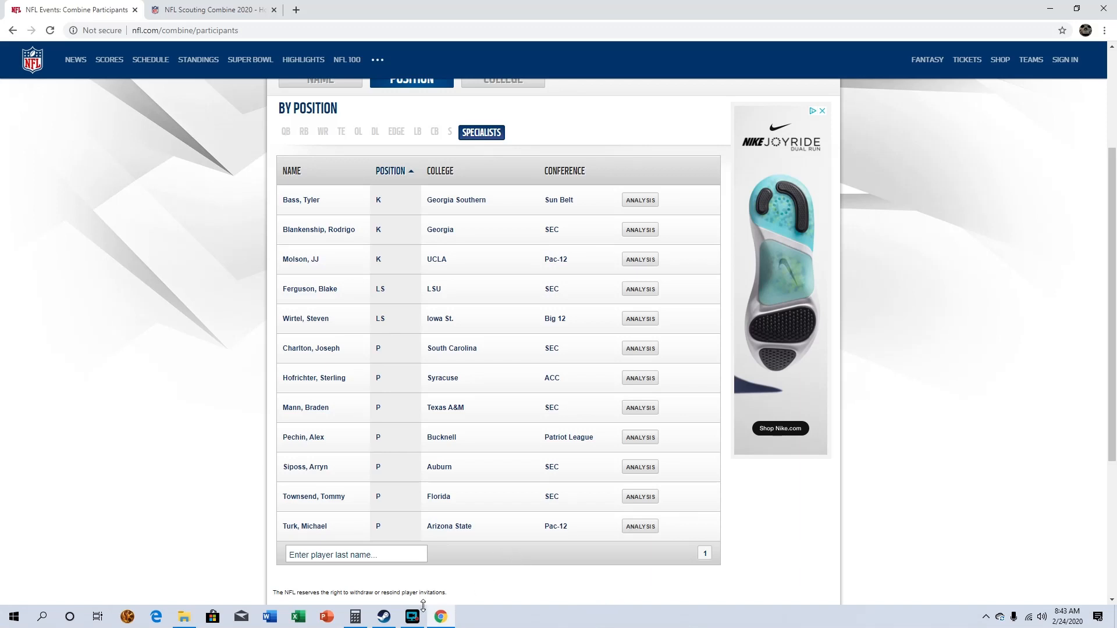
Step: Bring up the screen recording controls from the taskbar
left_click(412, 617)
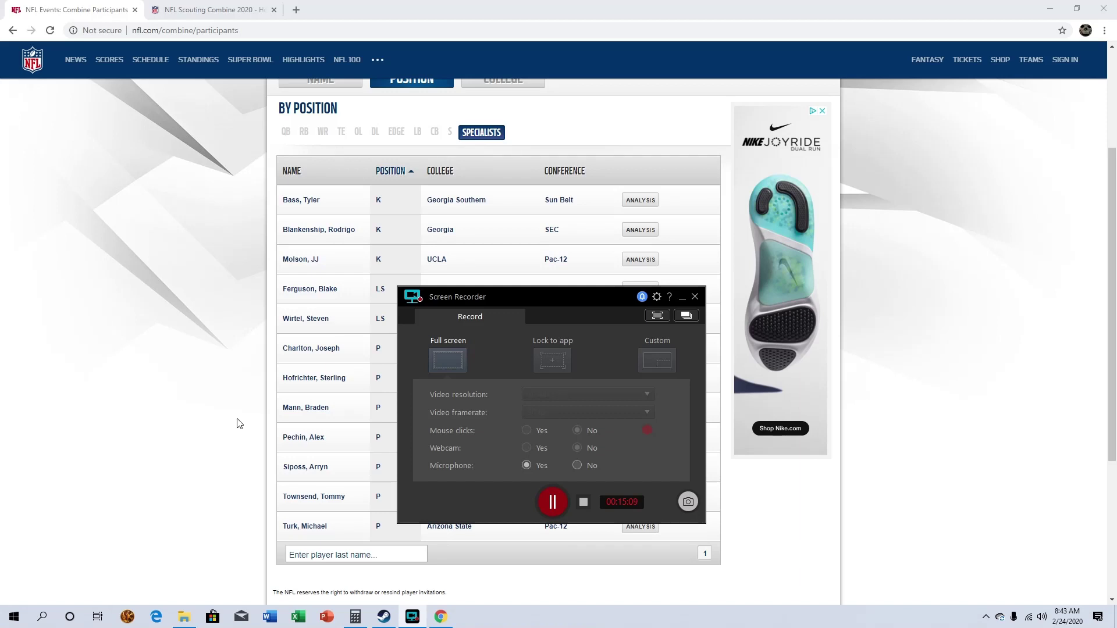
mouse_move(248, 419)
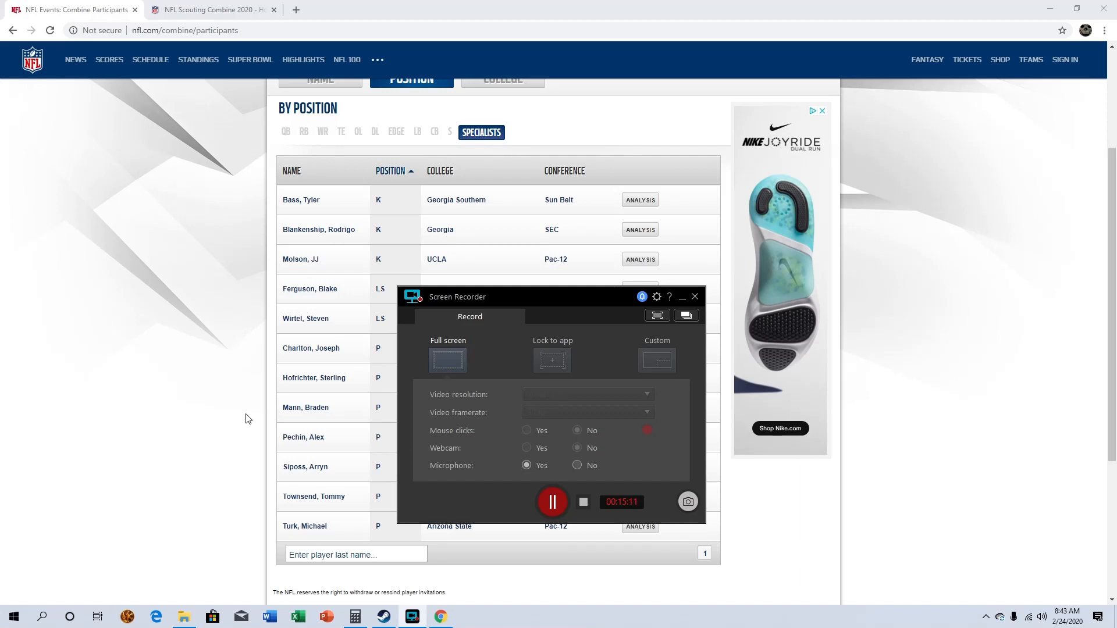